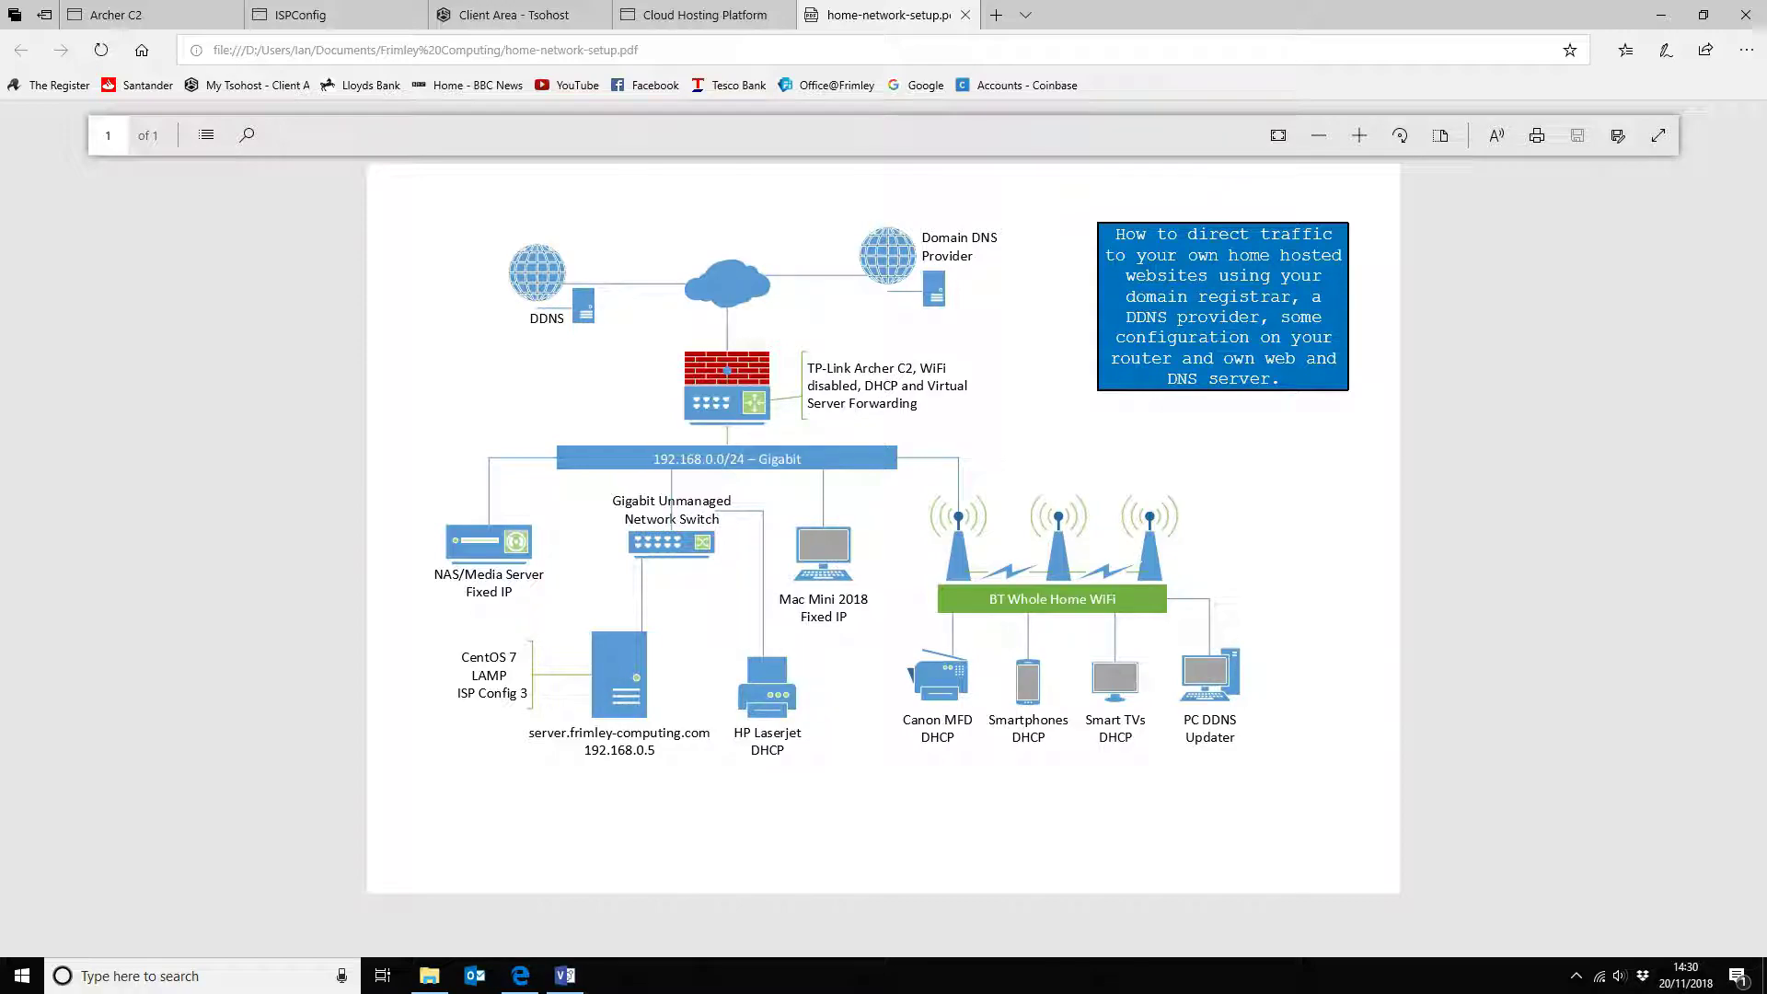
{"action": "mouse_move", "coordinate": [984, 306]}
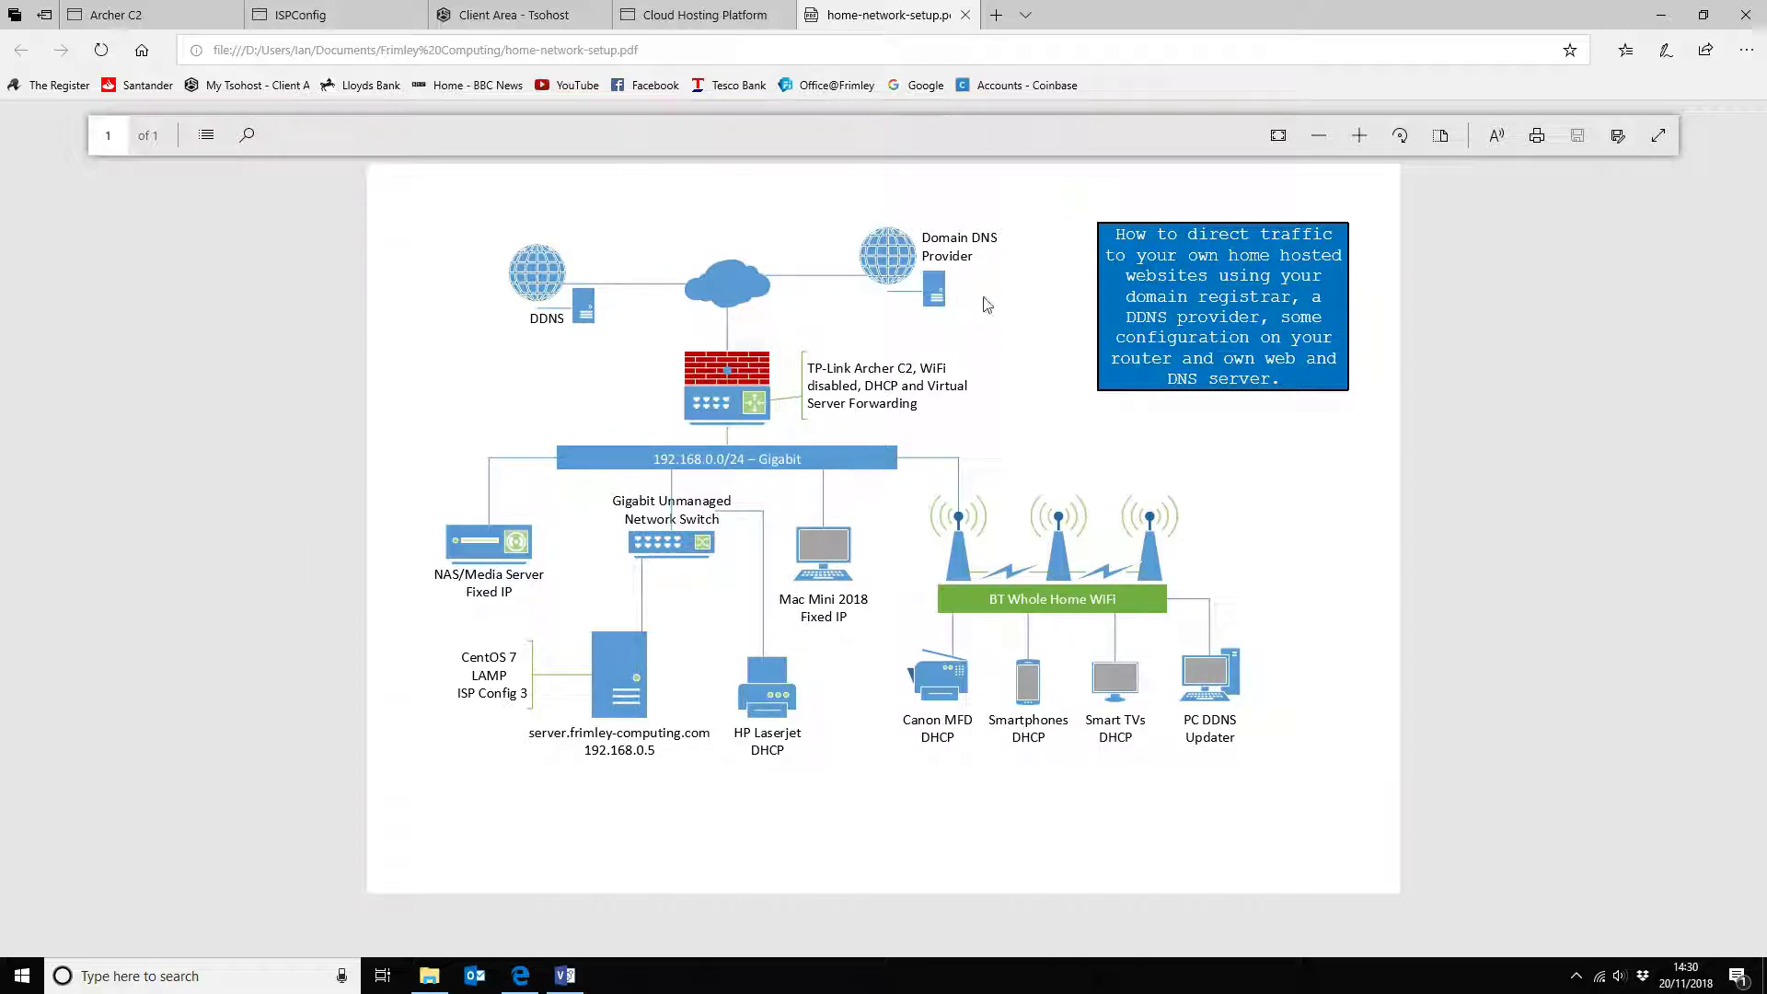
{"action": "mouse_move", "coordinate": [913, 222]}
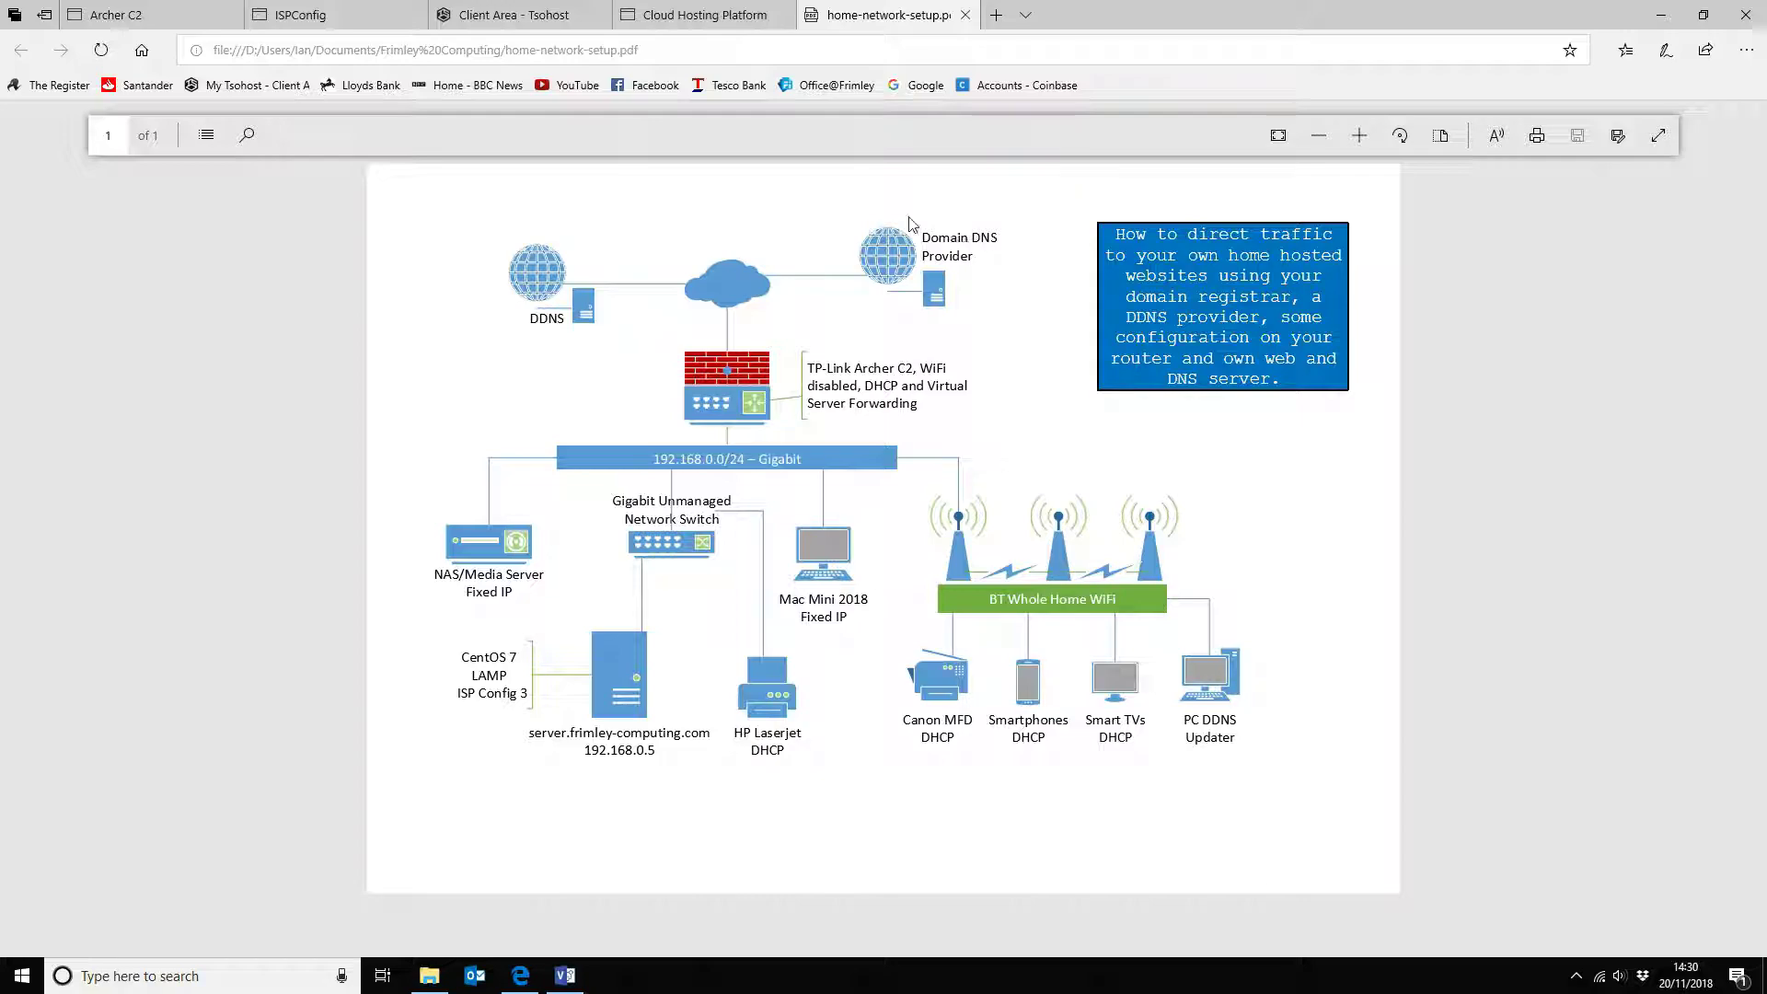
{"action": "mouse_move", "coordinate": [963, 296]}
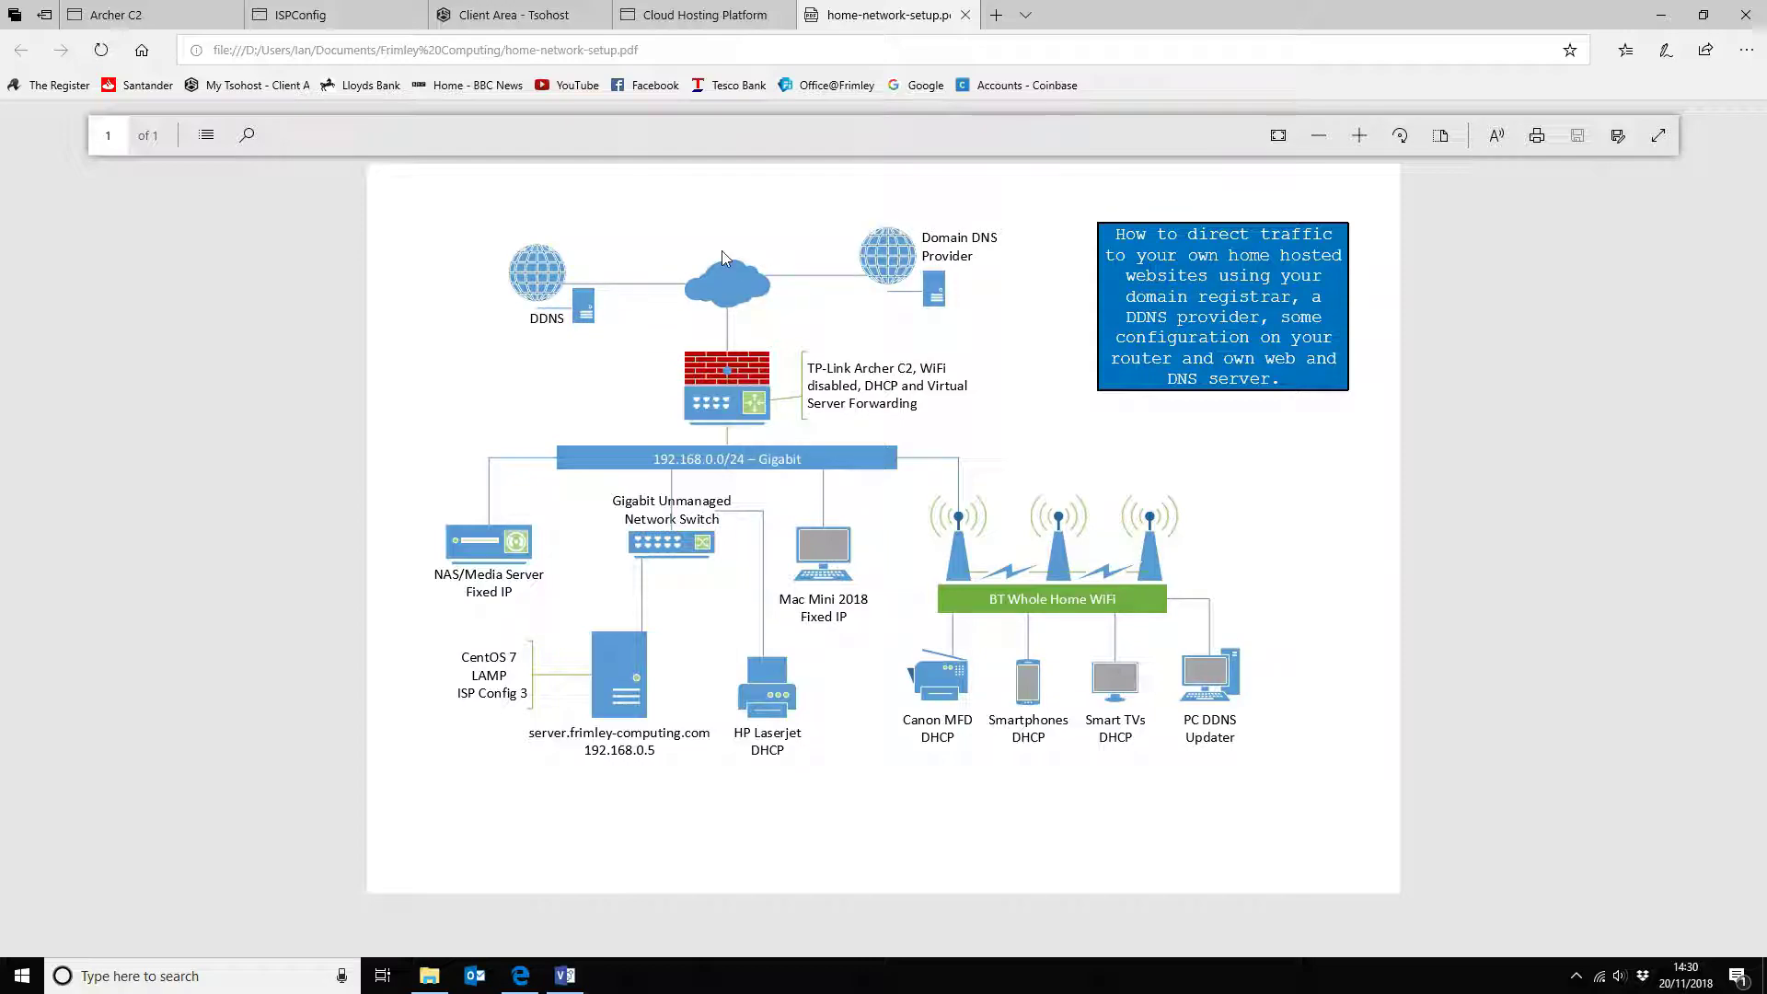
{"action": "mouse_move", "coordinate": [587, 246]}
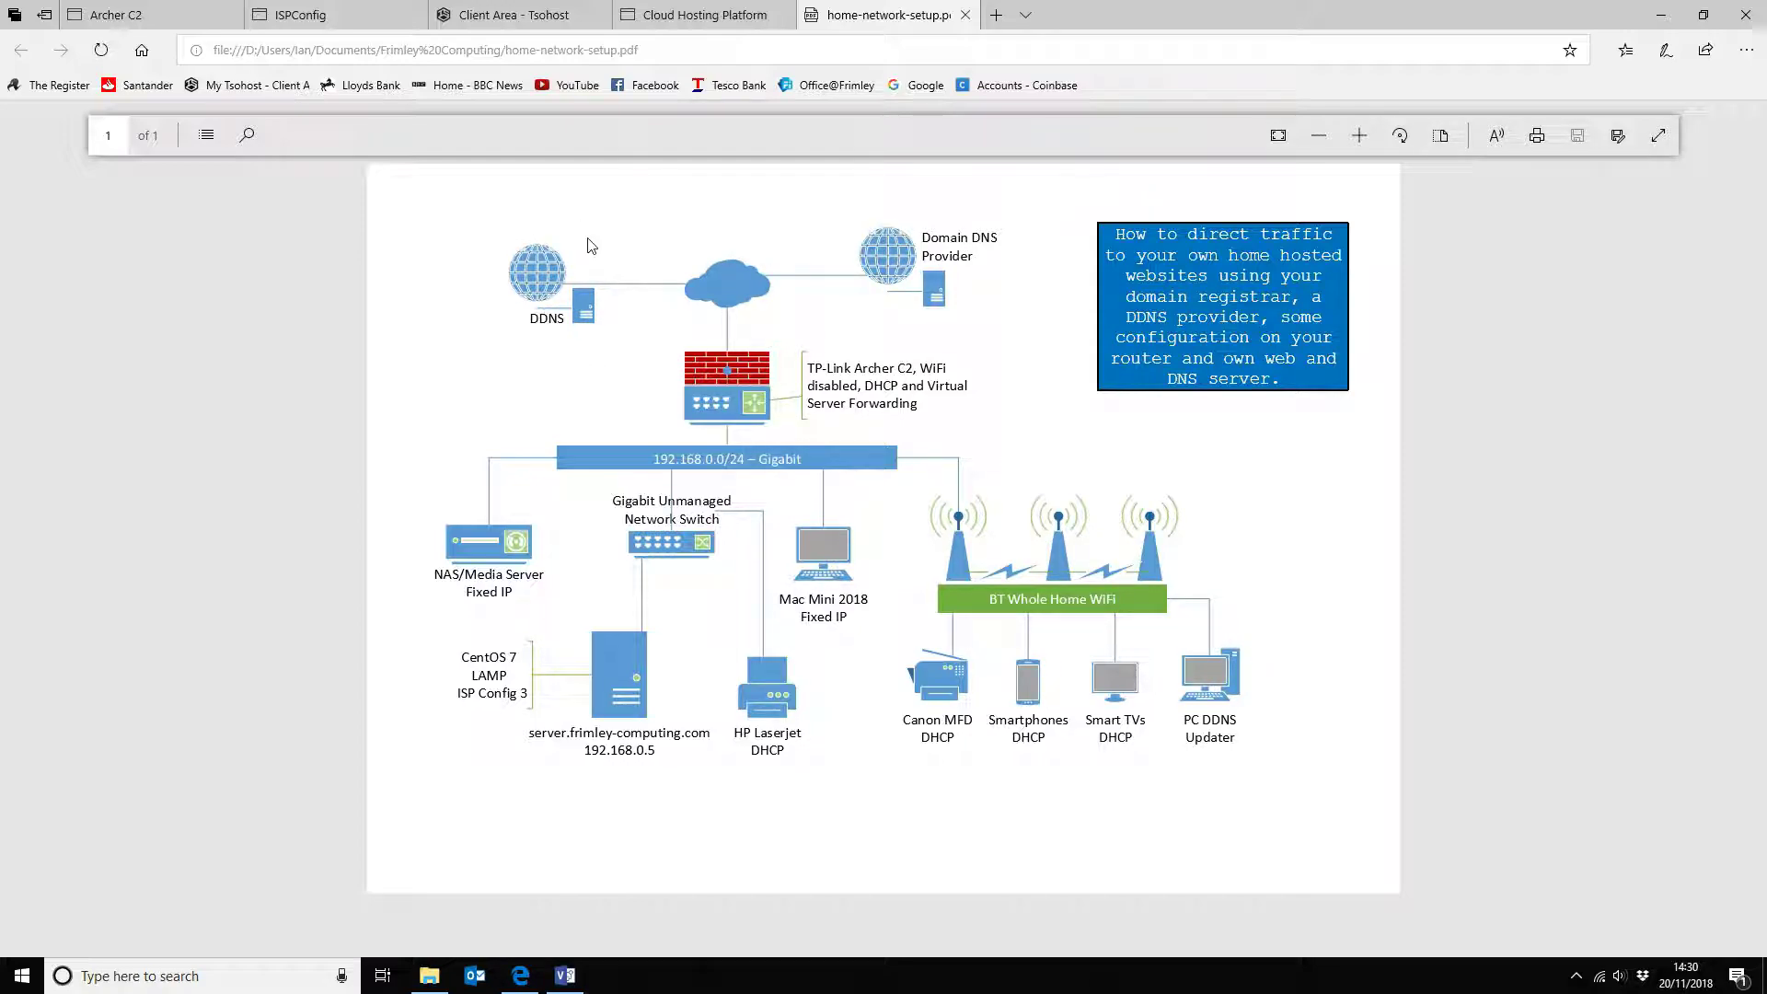
{"action": "mouse_move", "coordinate": [537, 321]}
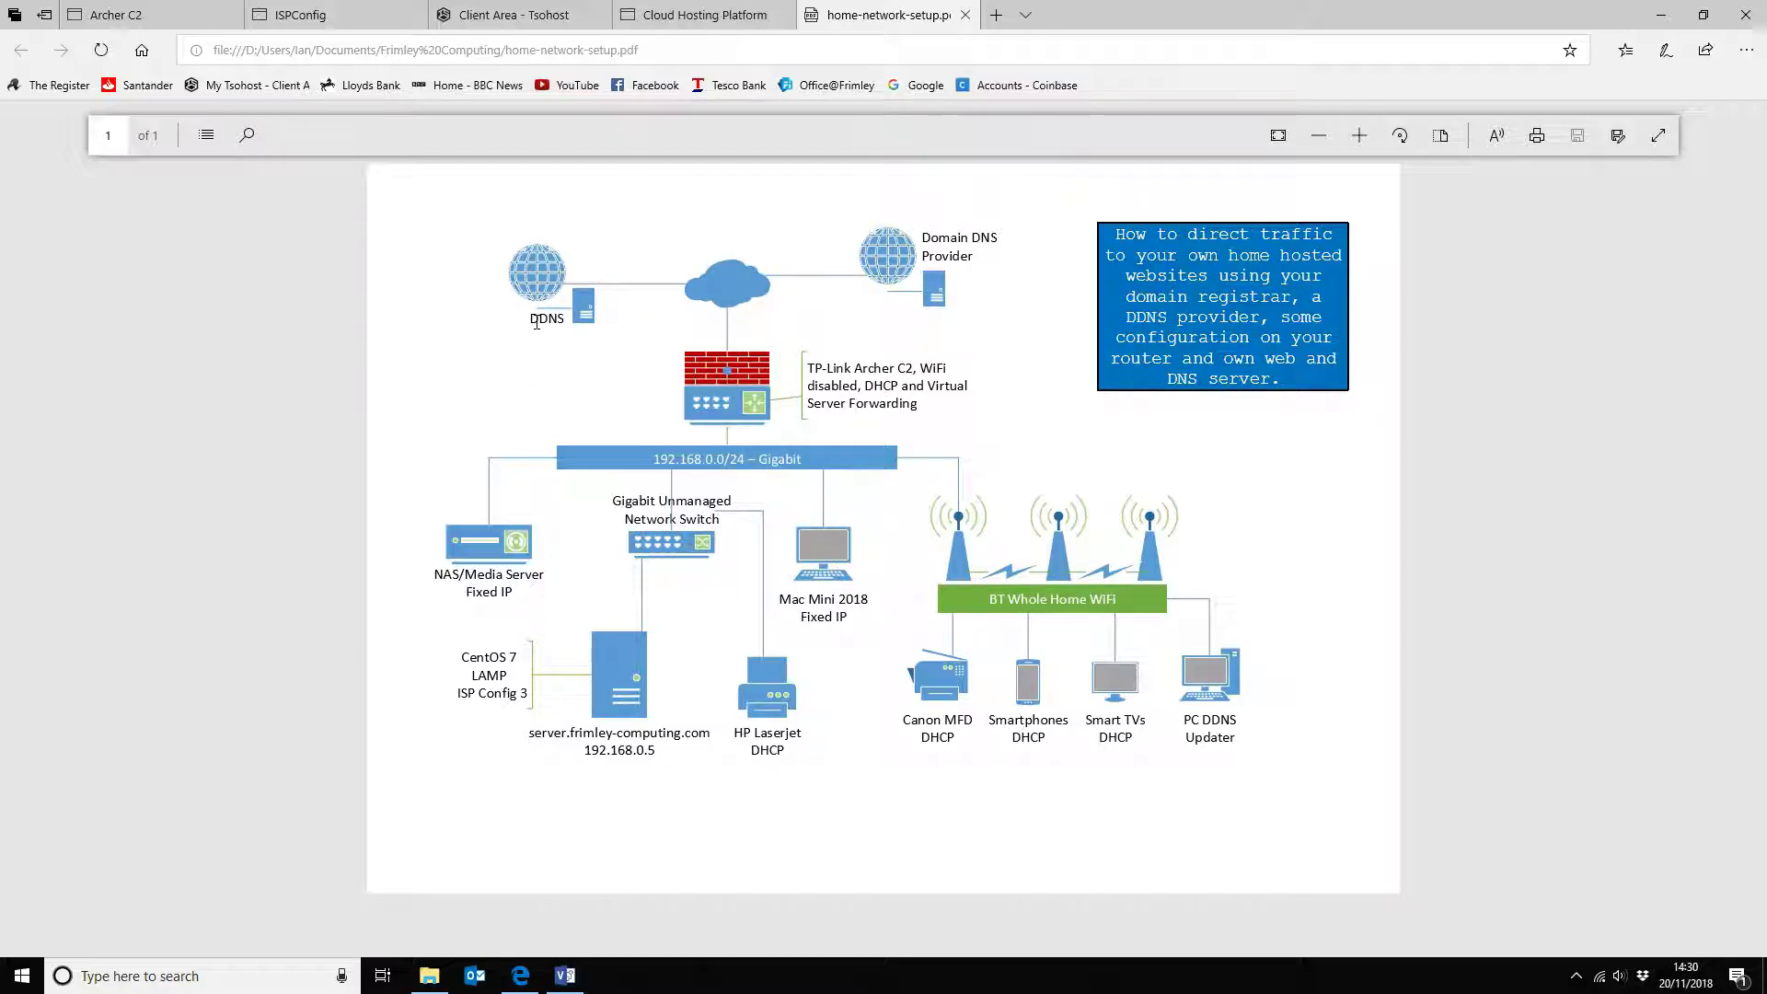
{"action": "mouse_move", "coordinate": [557, 341]}
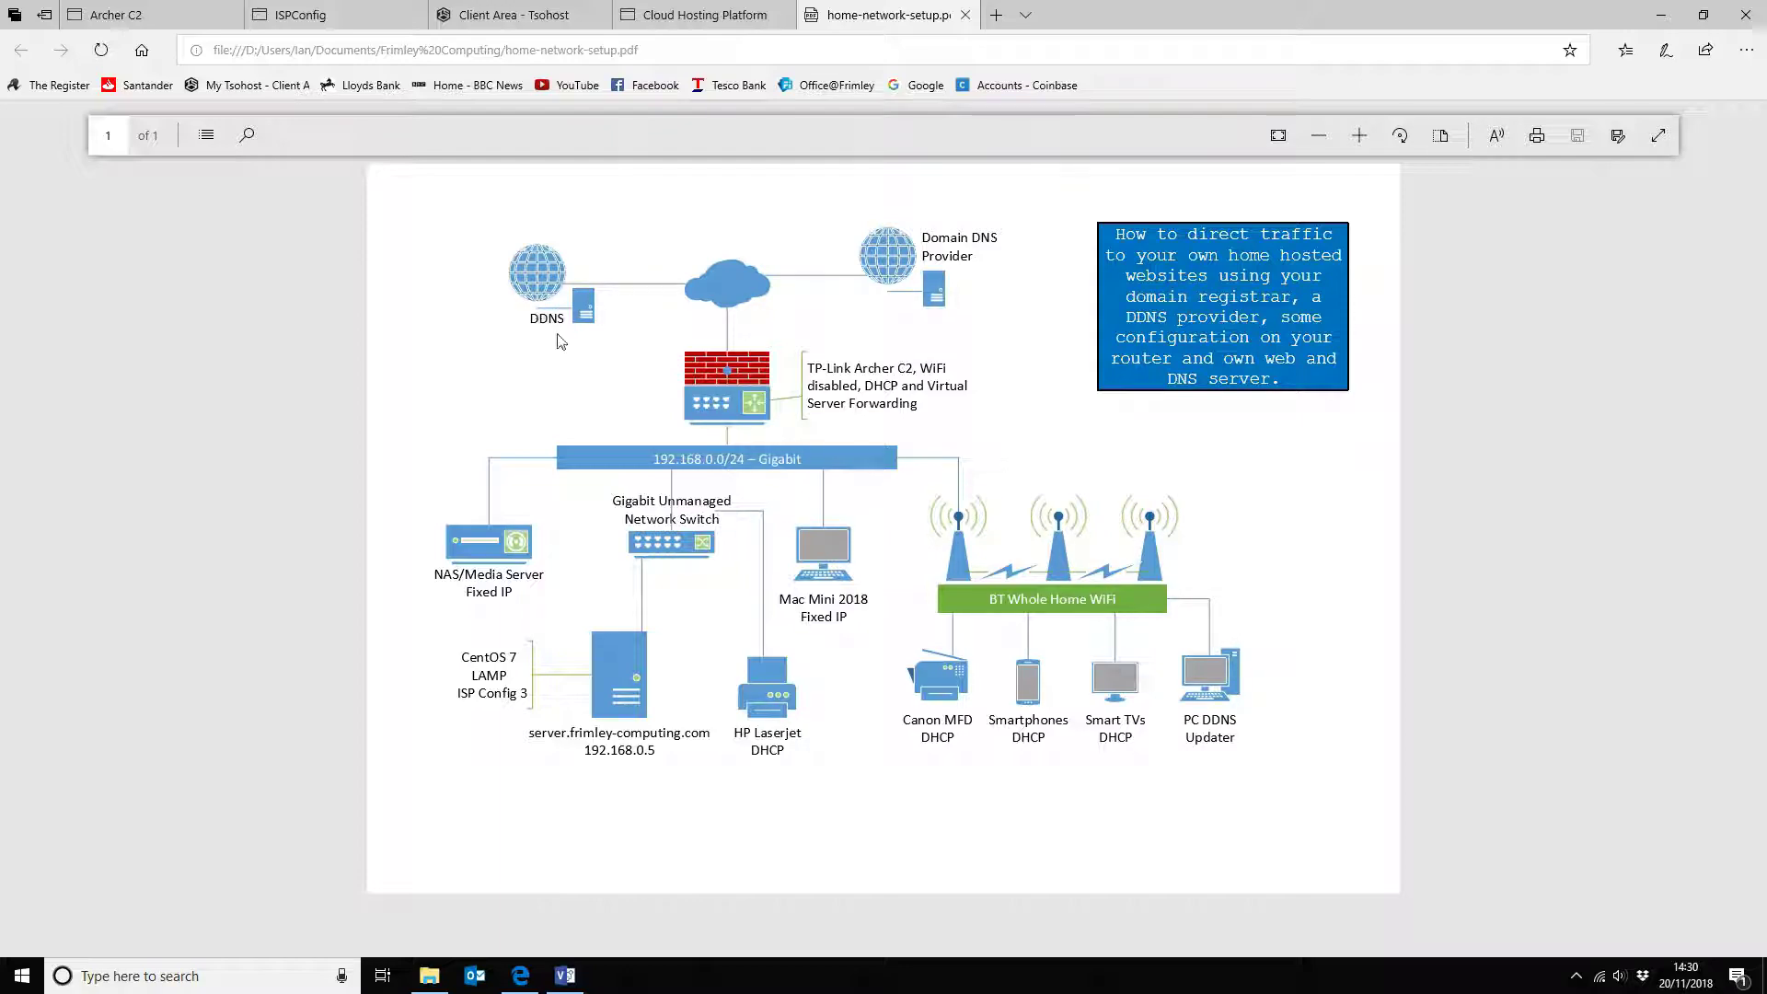
{"action": "mouse_move", "coordinate": [524, 267]}
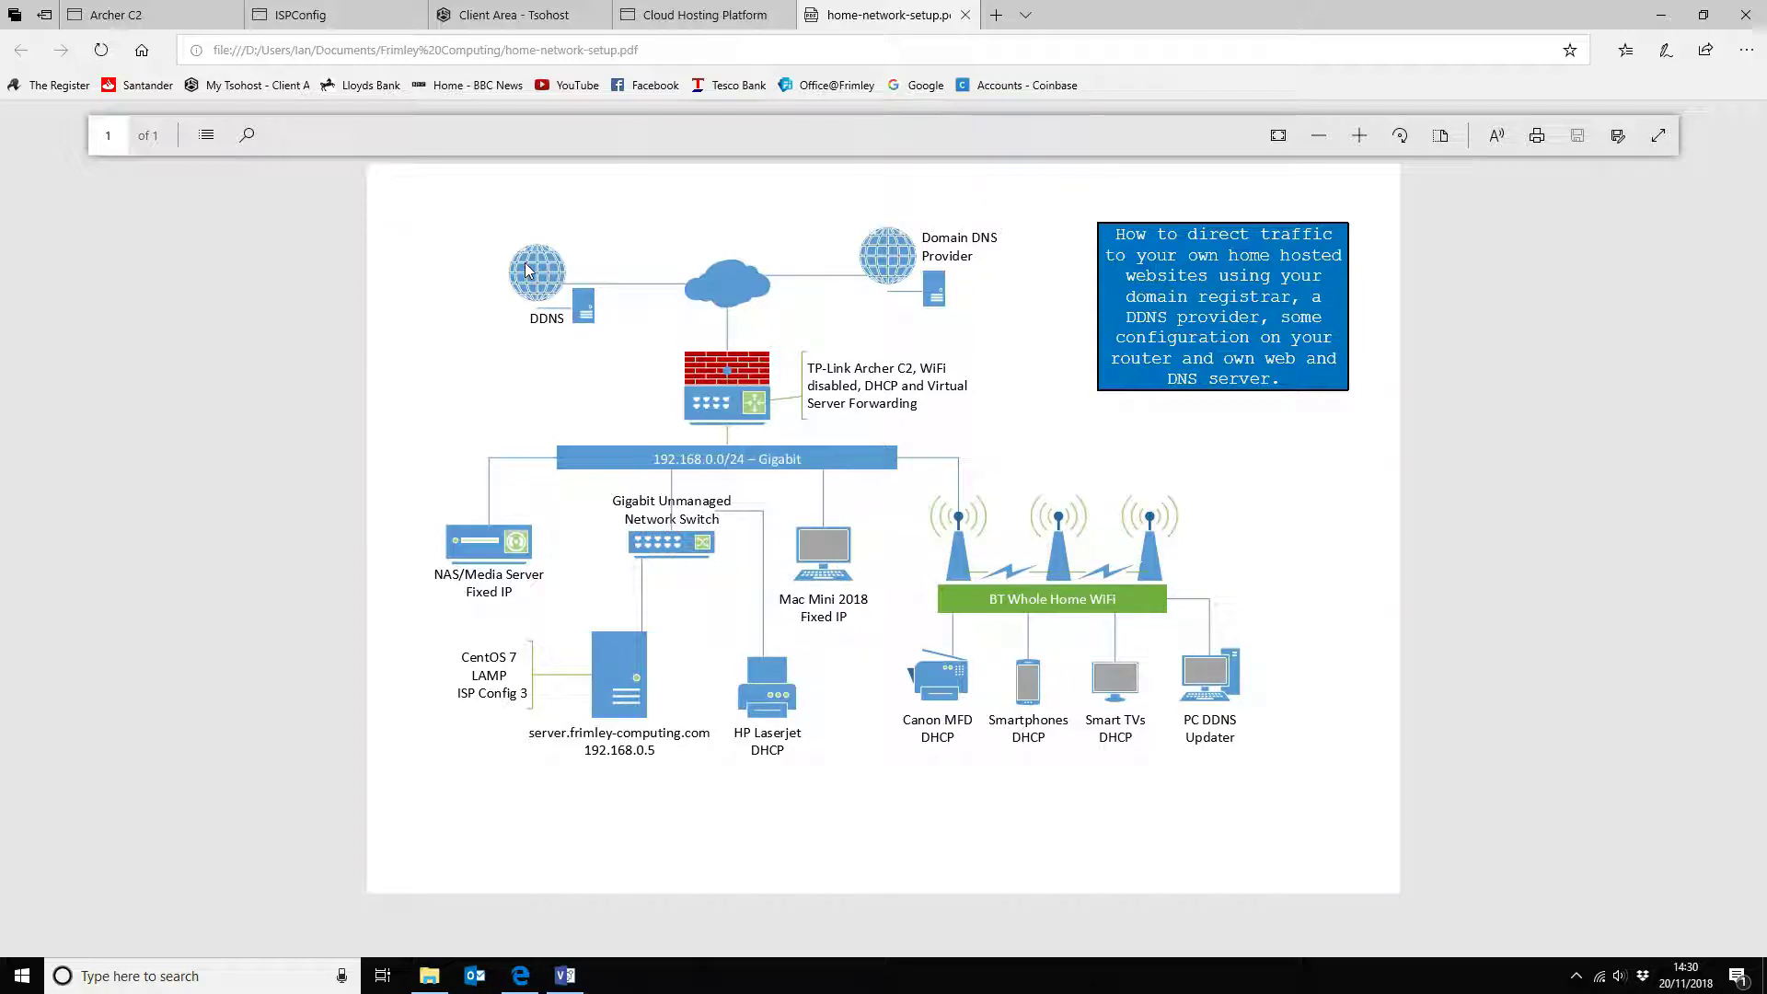
{"action": "mouse_move", "coordinate": [775, 382]}
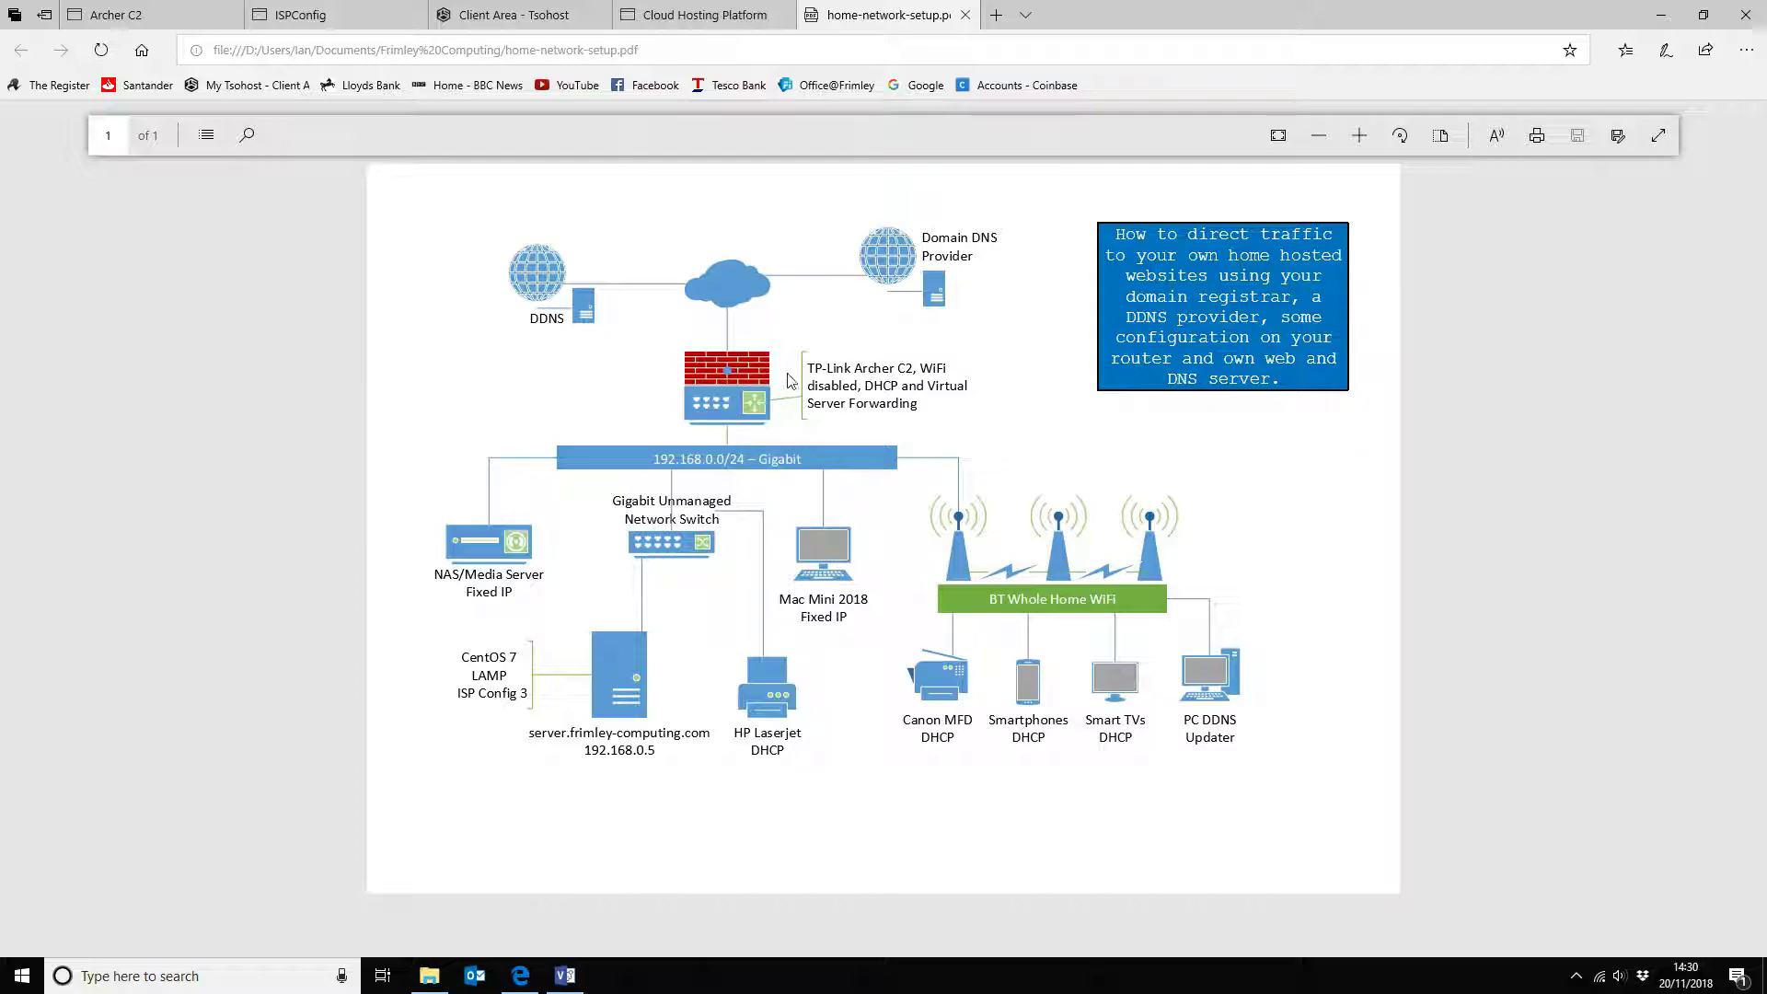
{"action": "mouse_move", "coordinate": [541, 268]}
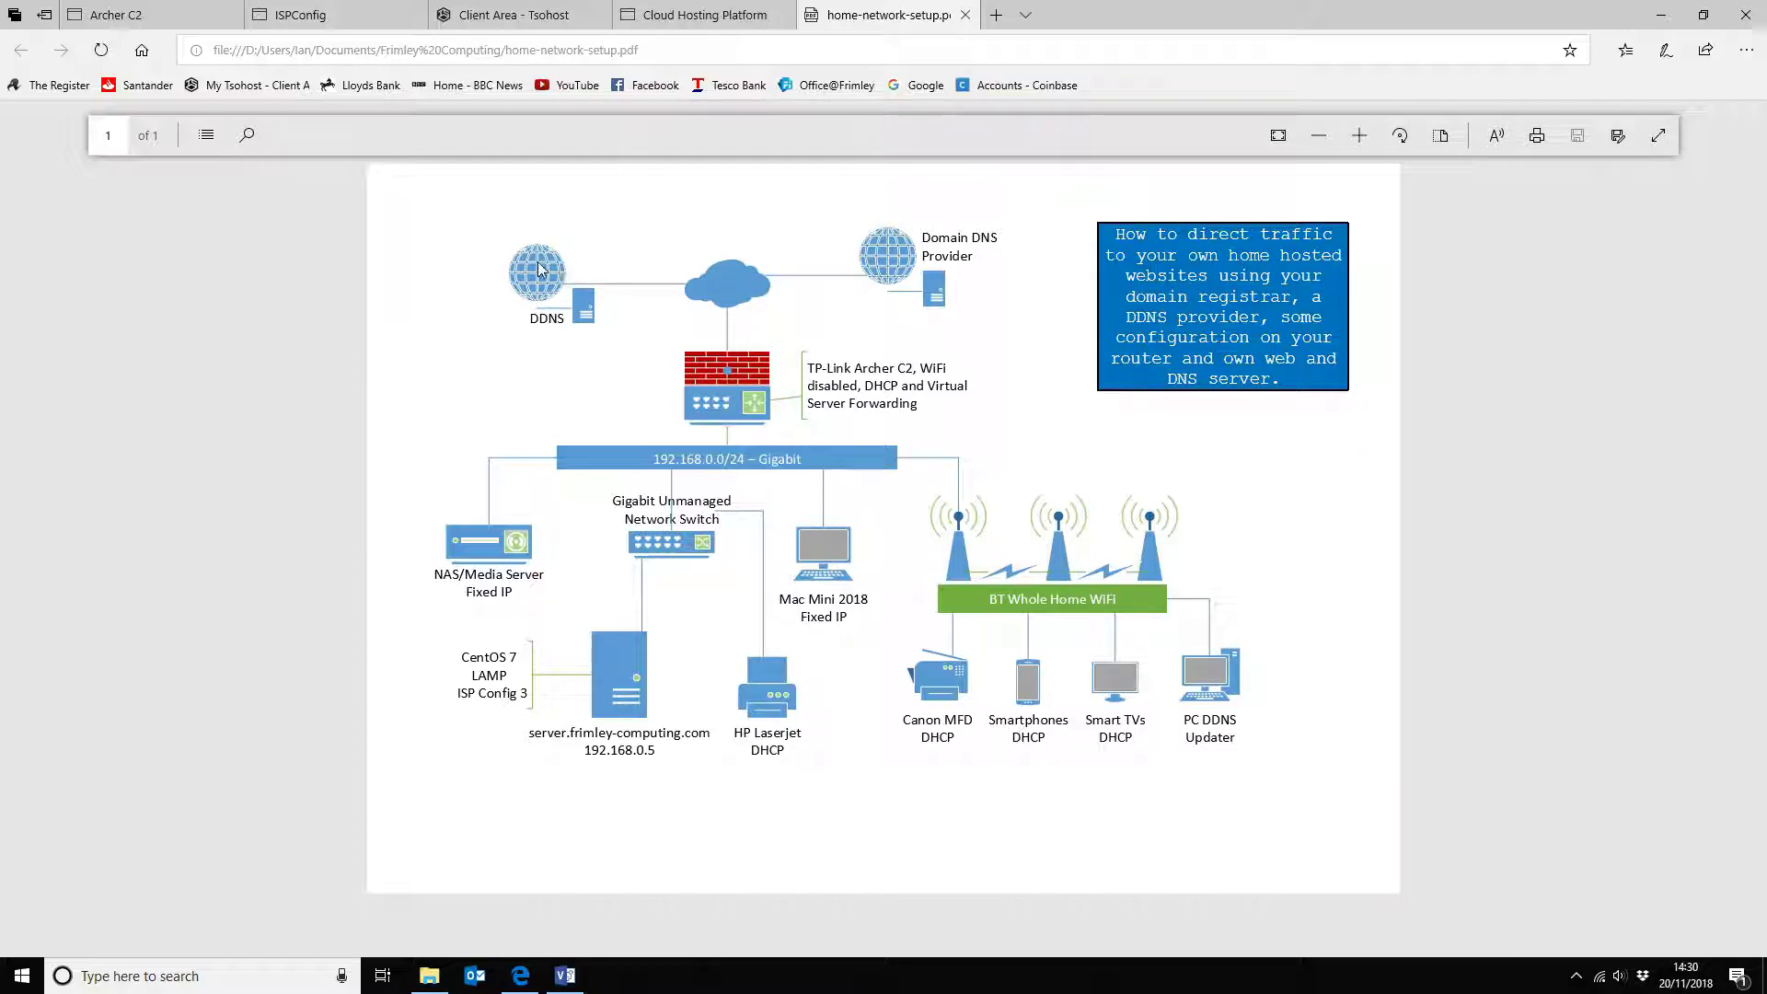
{"action": "mouse_move", "coordinate": [1199, 746]}
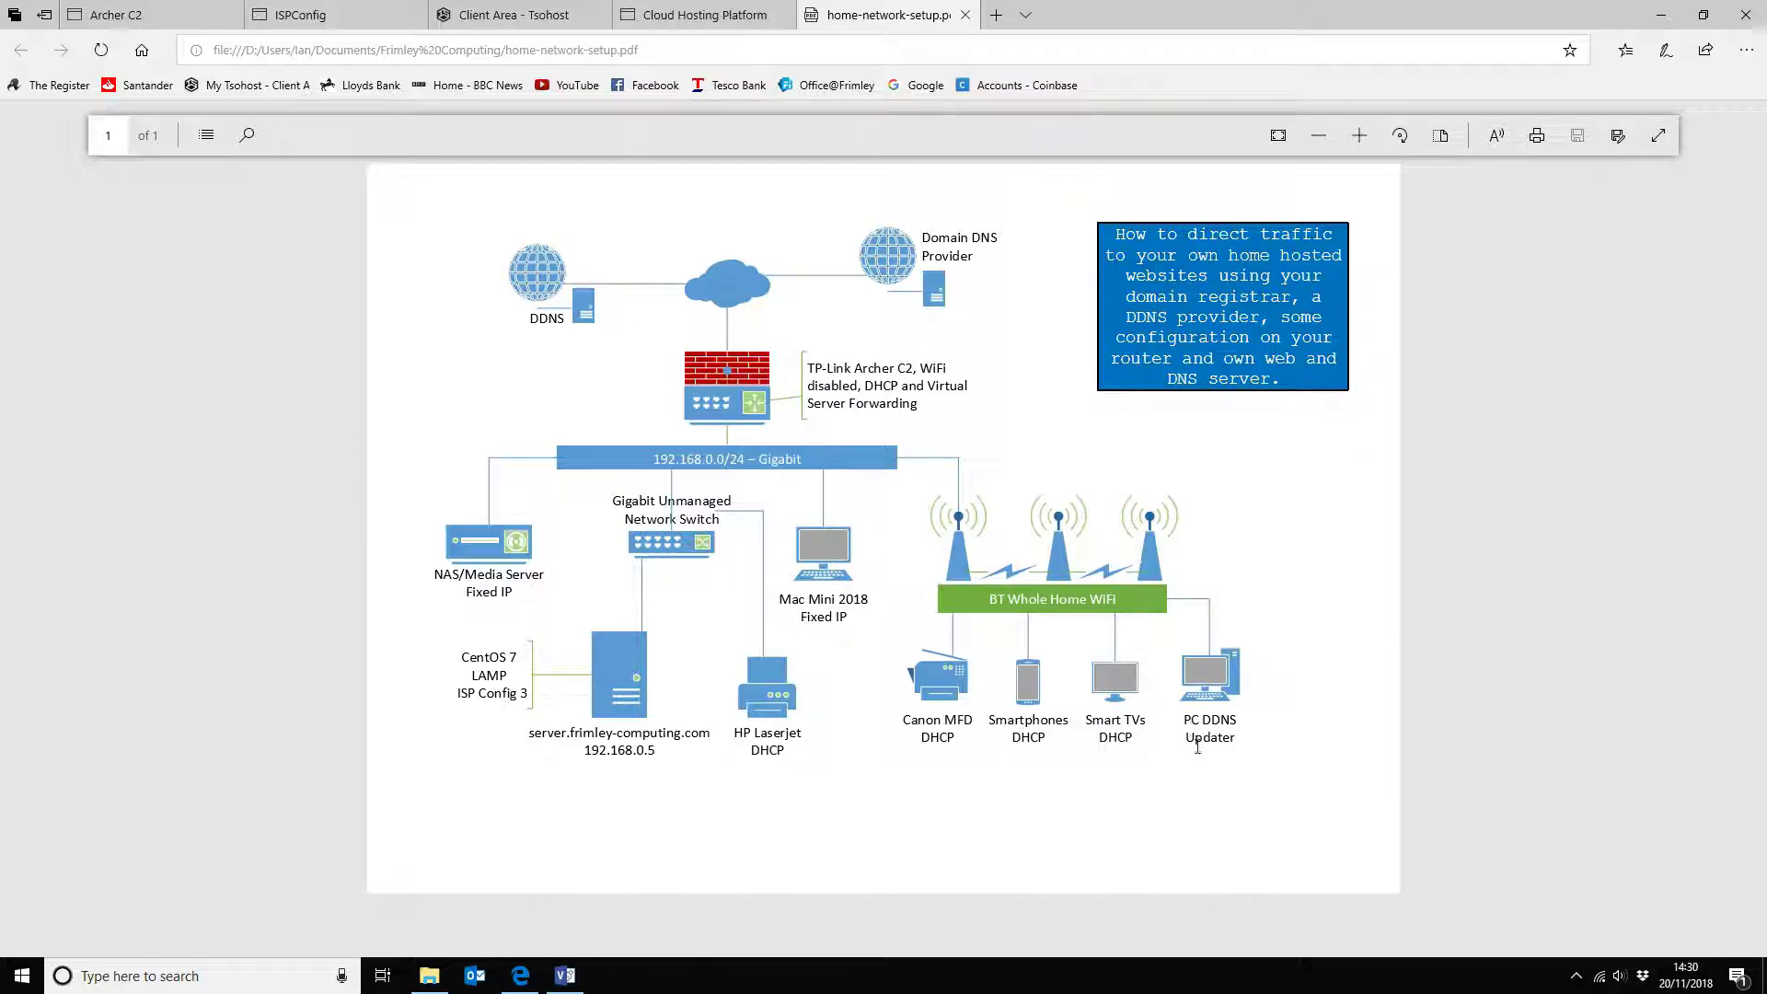
{"action": "mouse_move", "coordinate": [1341, 826]}
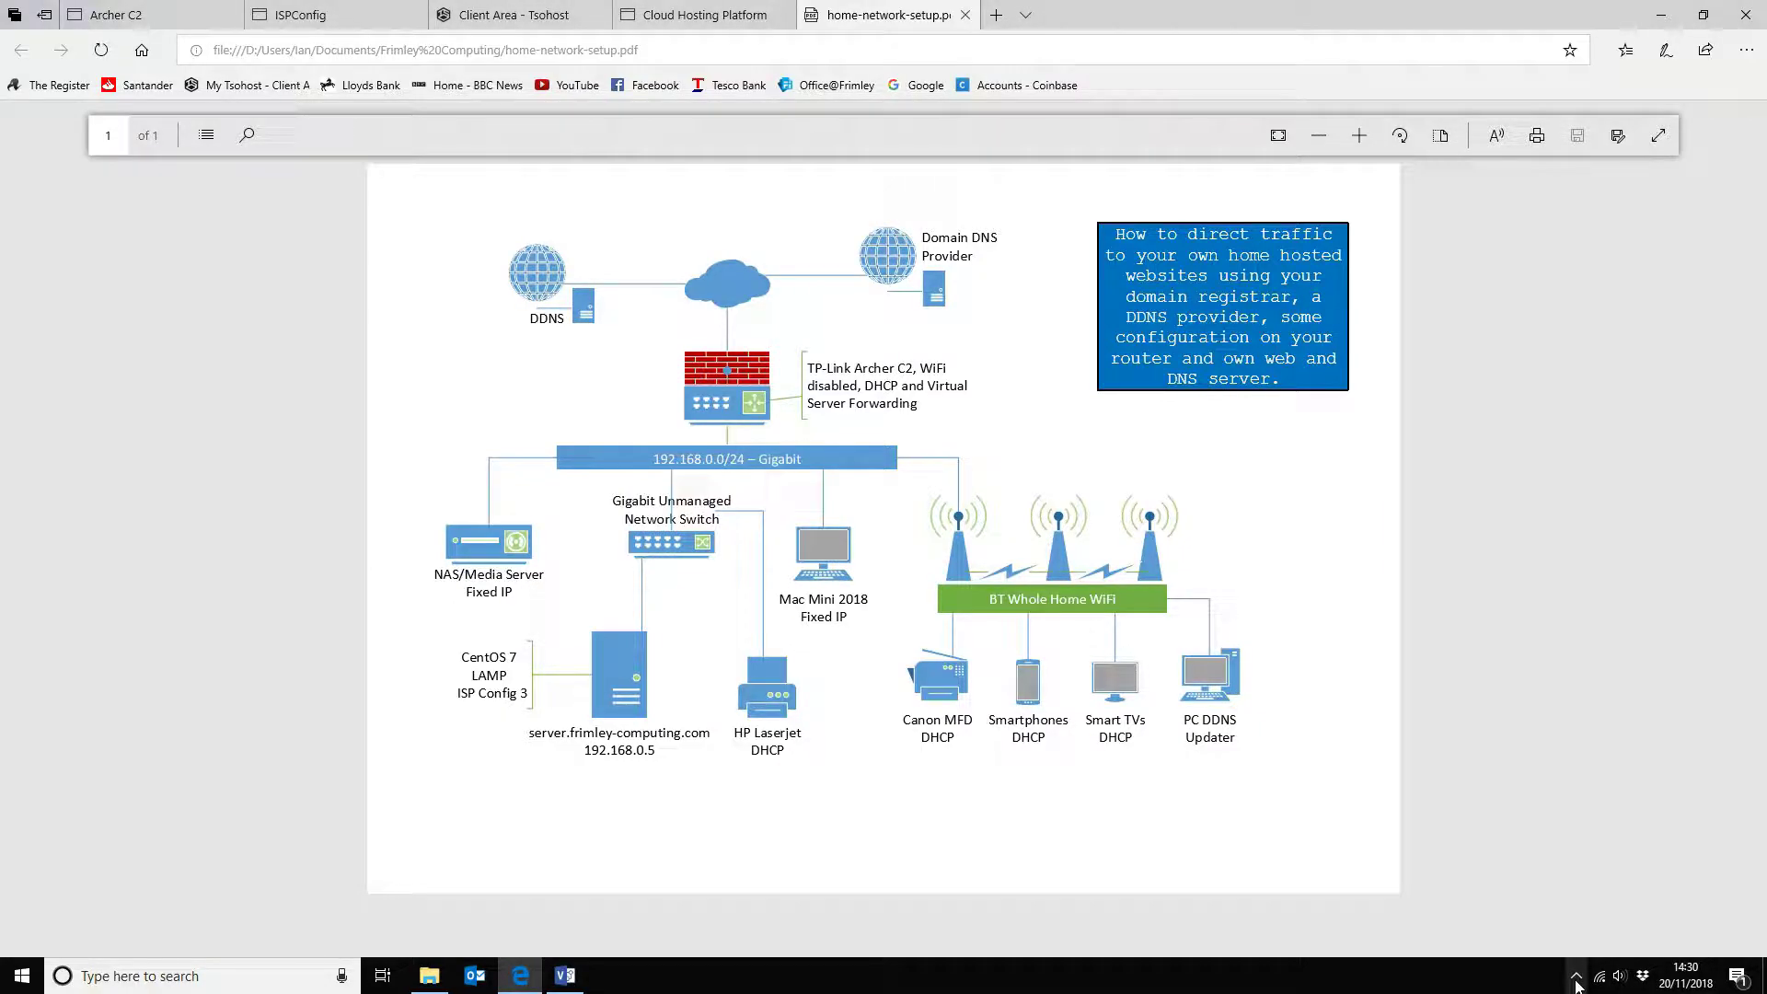
Check the dynamic DNS update client from the tray, then show the gridhost Custom DNS table with the dev CNAME
{"action": "left_click", "coordinate": [1575, 975]}
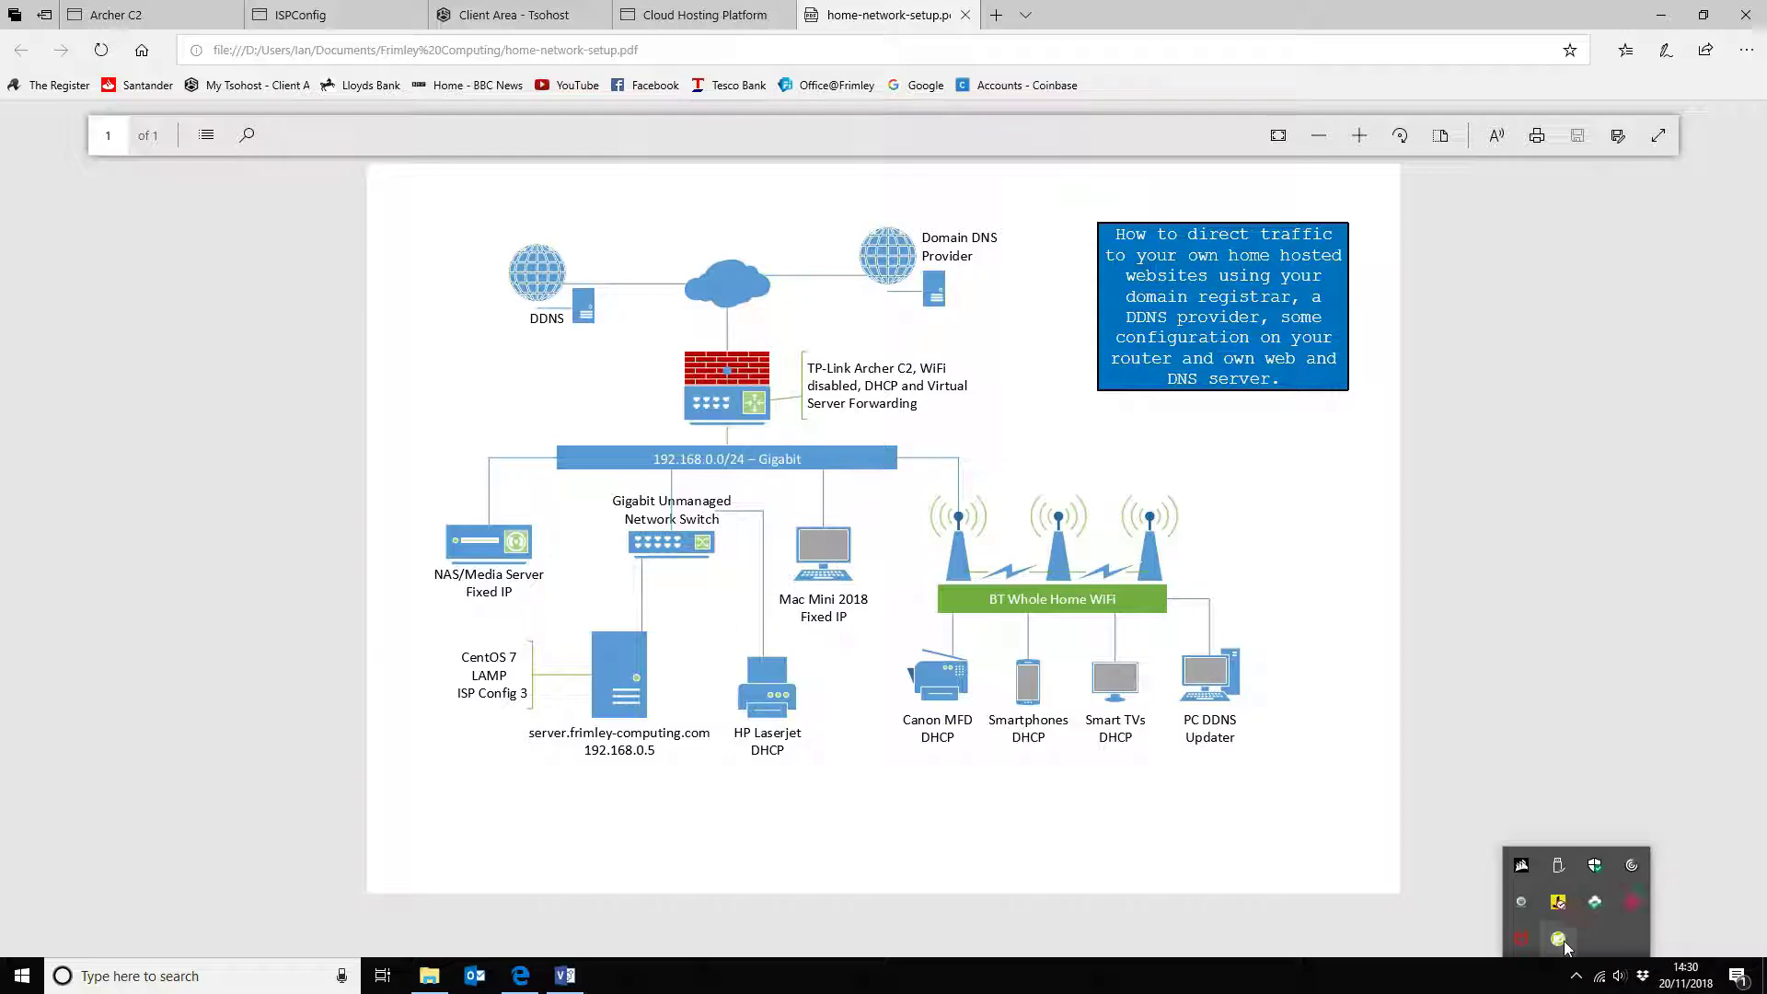
{"action": "left_click", "coordinate": [1560, 938]}
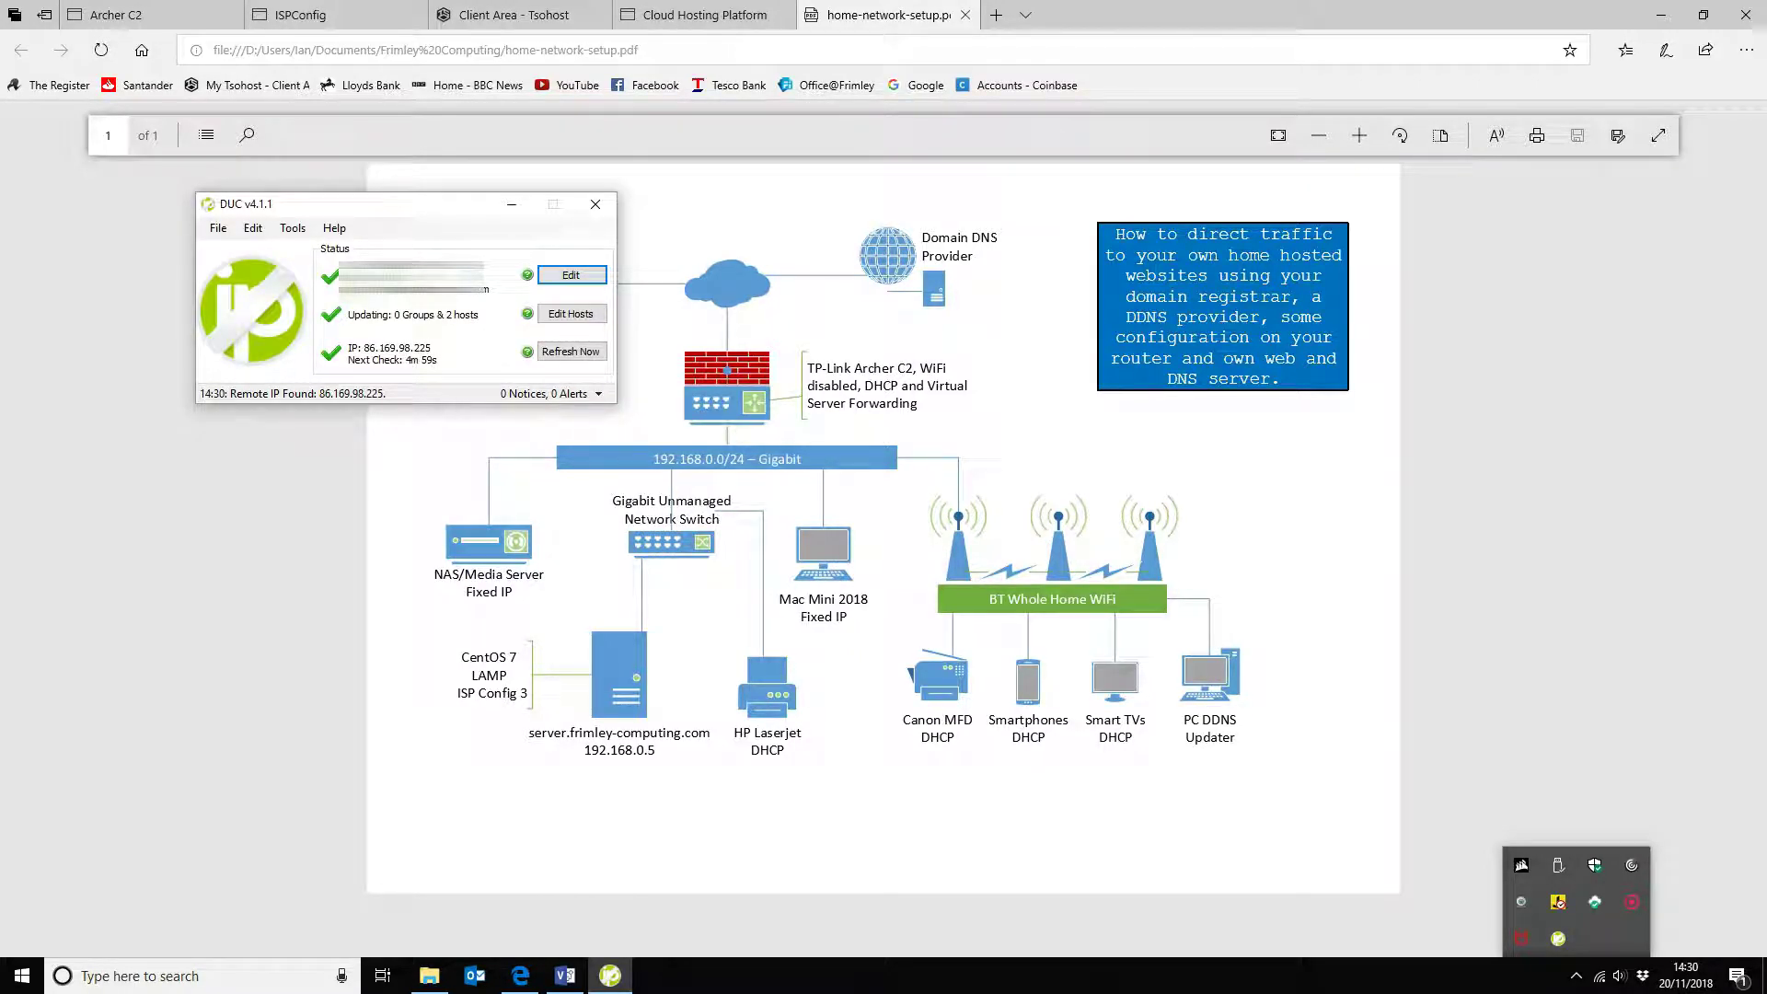
{"action": "left_click", "coordinate": [596, 204]}
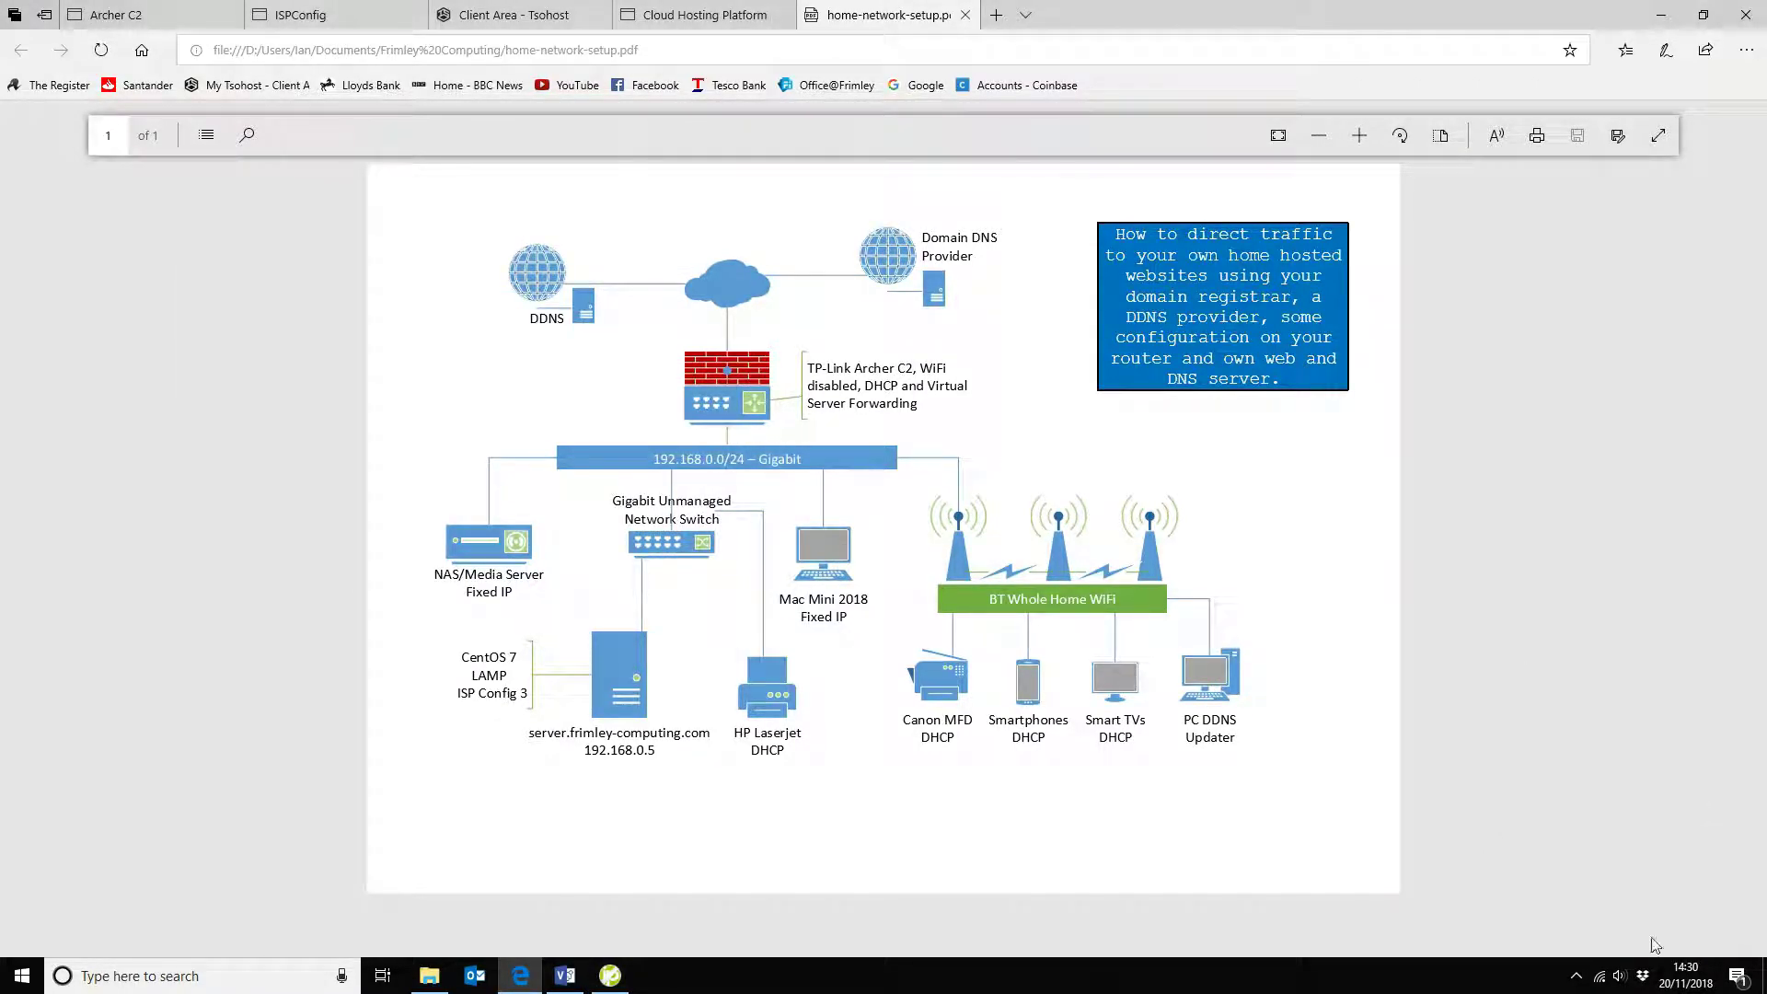
{"action": "mouse_move", "coordinate": [1576, 983]}
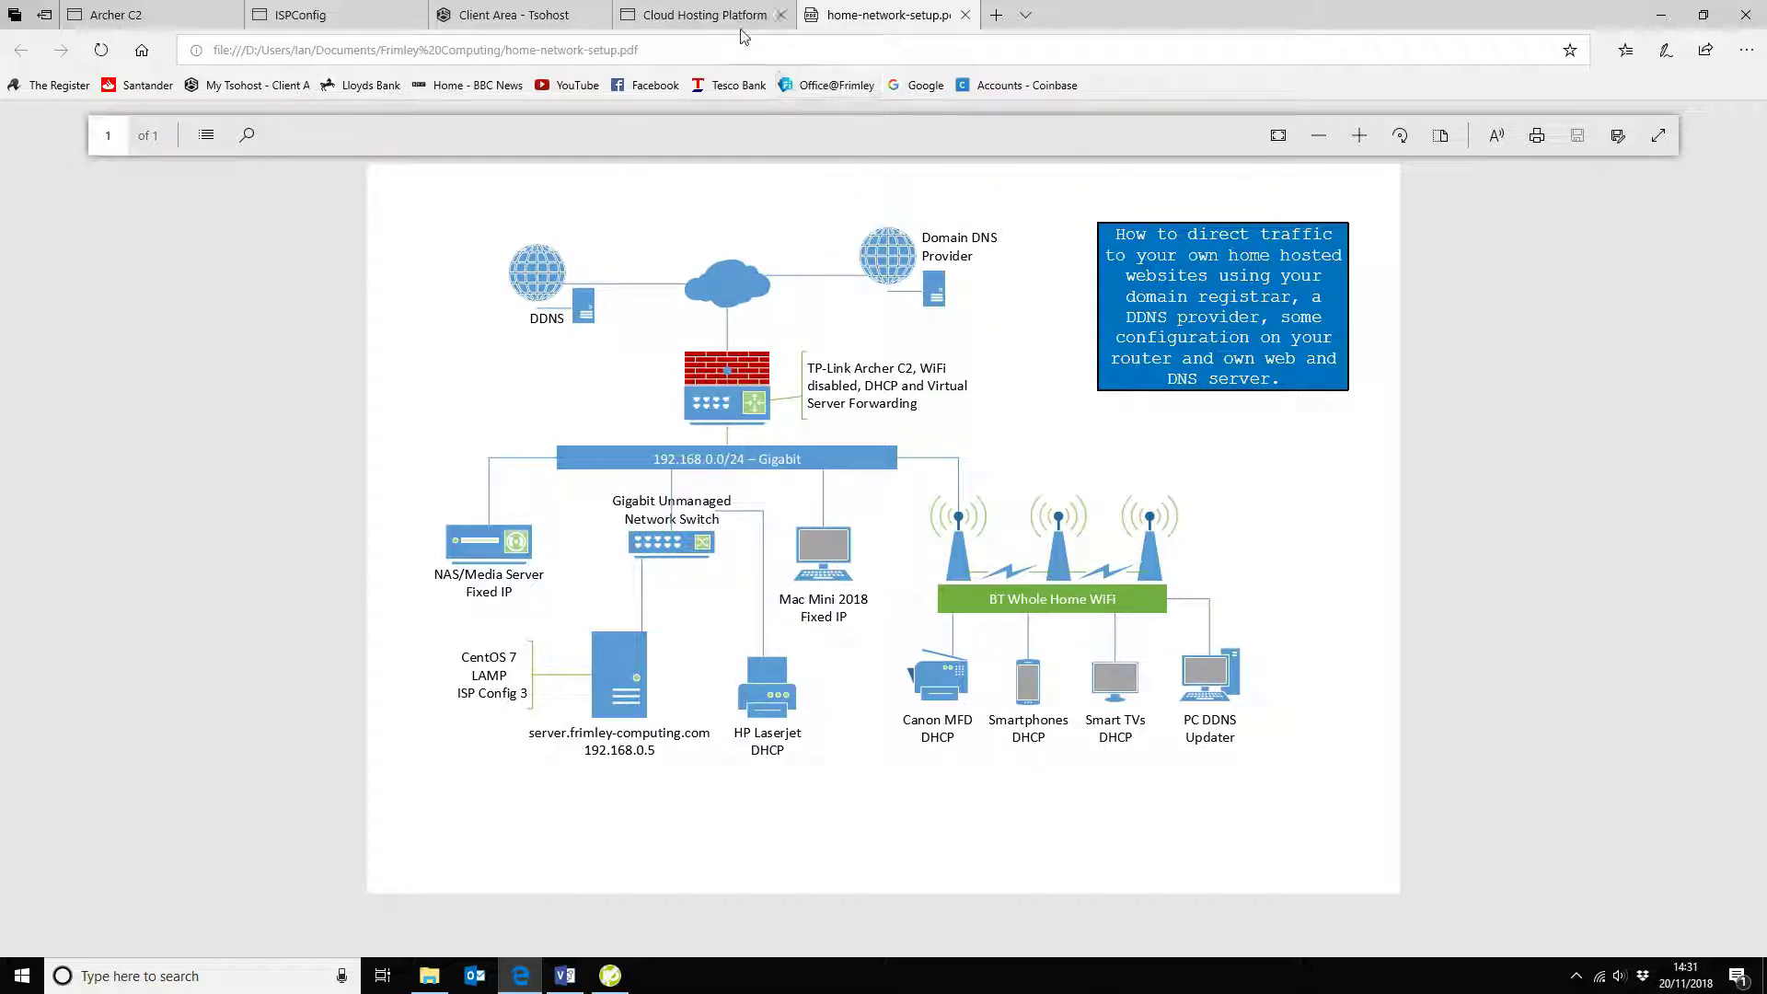
{"action": "mouse_move", "coordinate": [698, 14]}
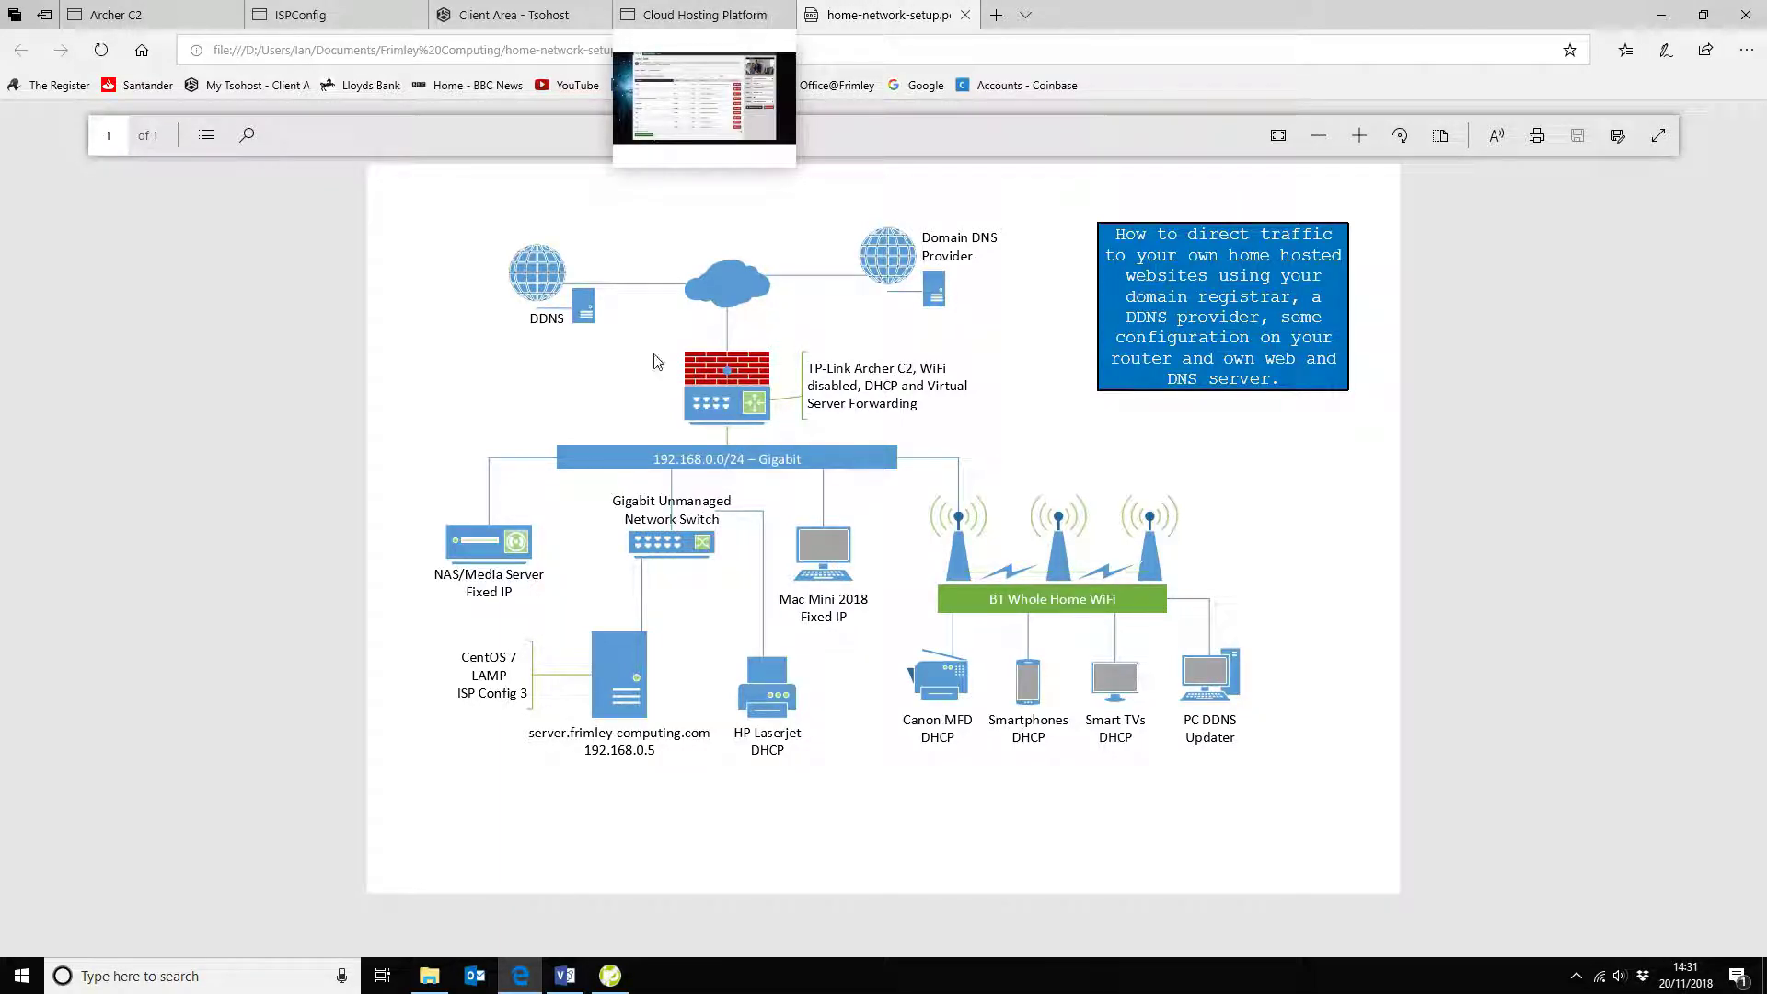
{"action": "left_click", "coordinate": [698, 15]}
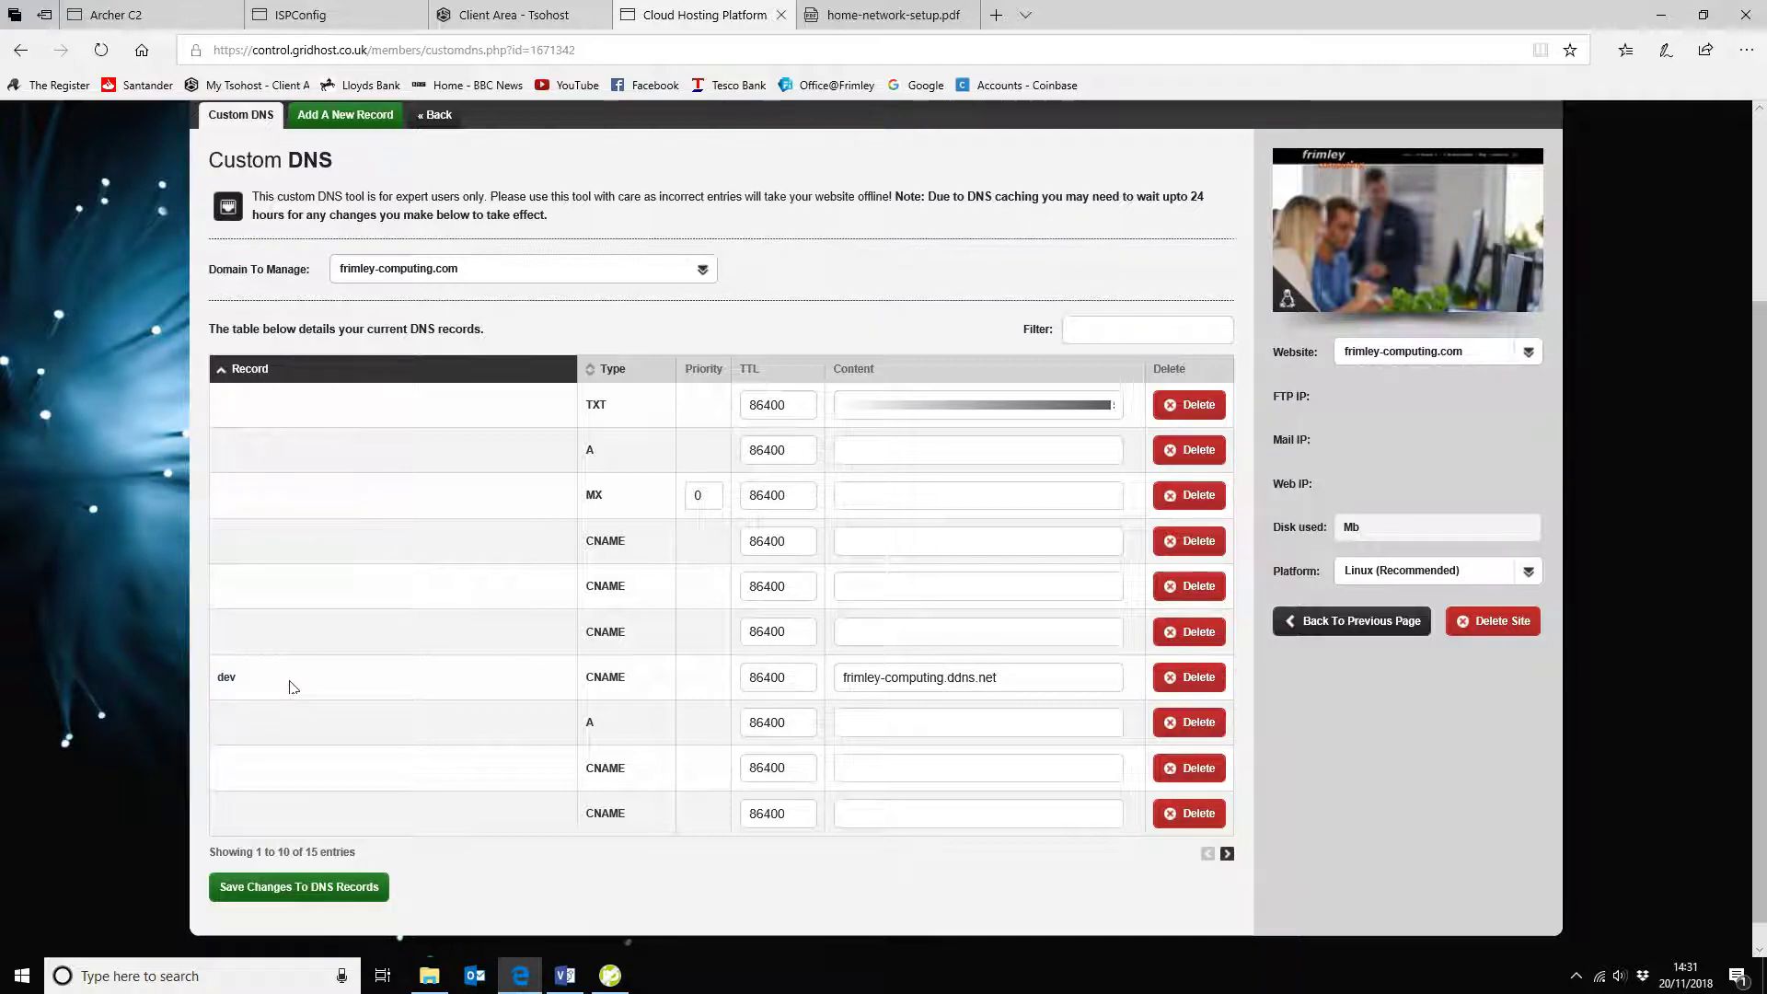
{"action": "mouse_move", "coordinate": [246, 686]}
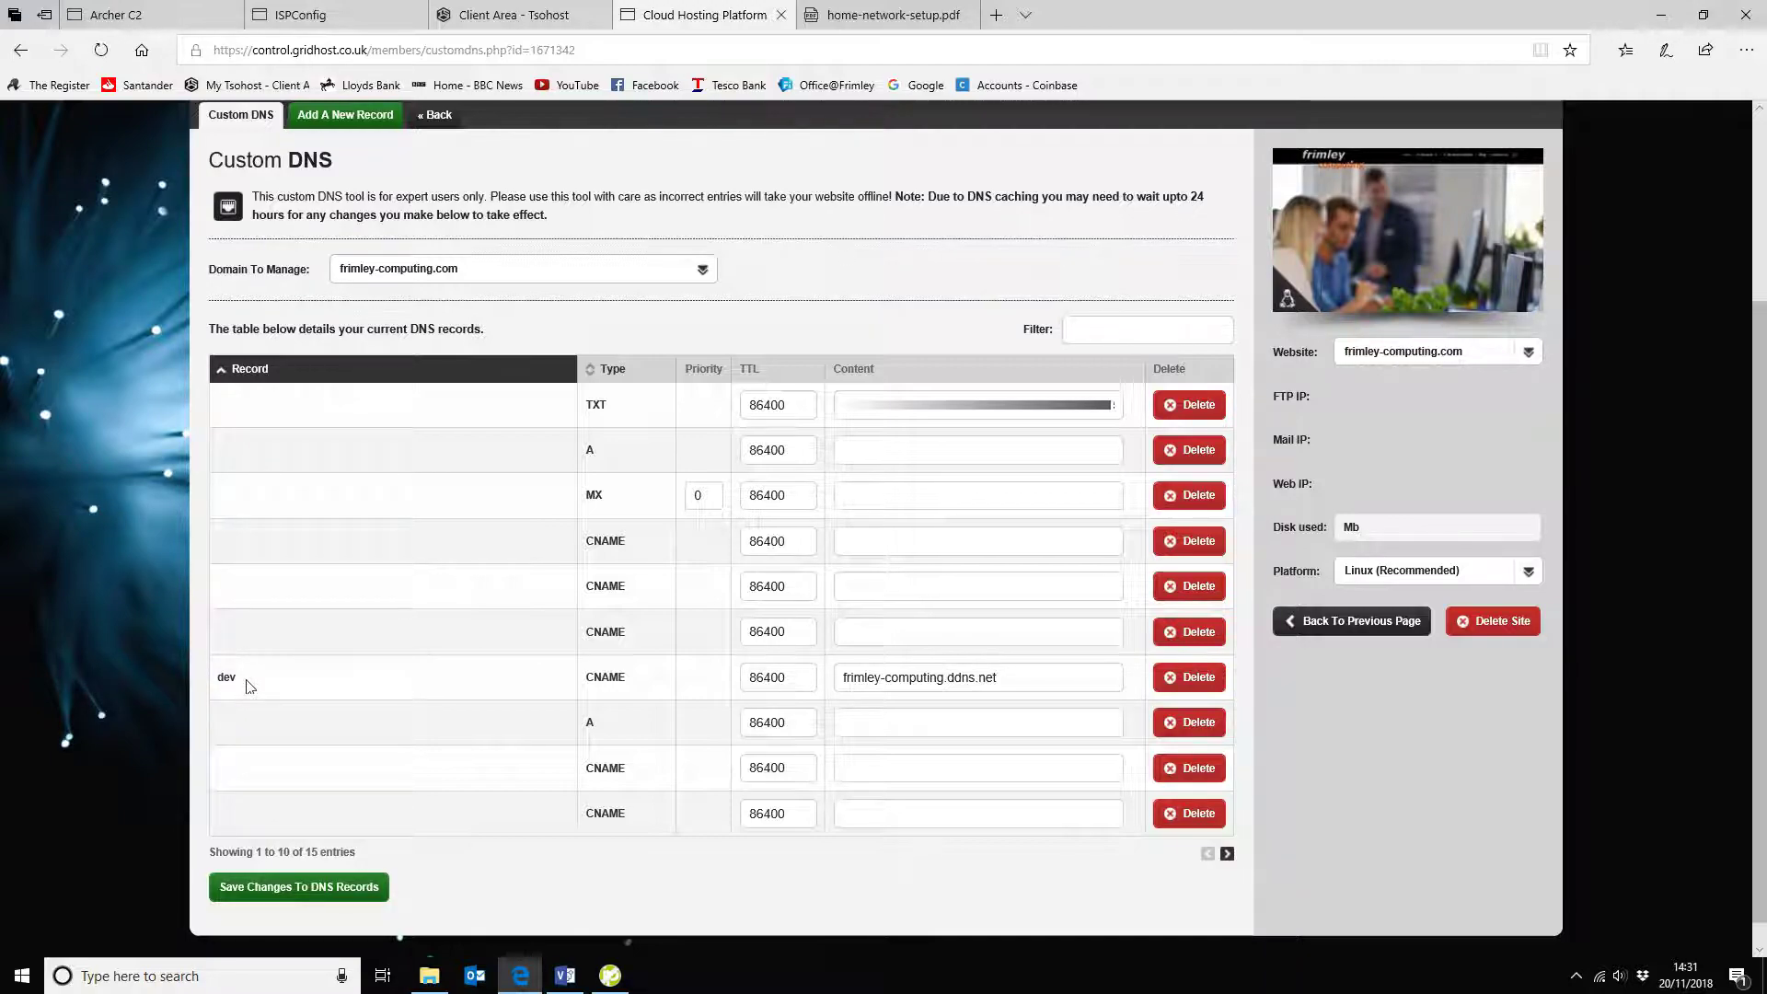
{"action": "mouse_move", "coordinate": [467, 263]}
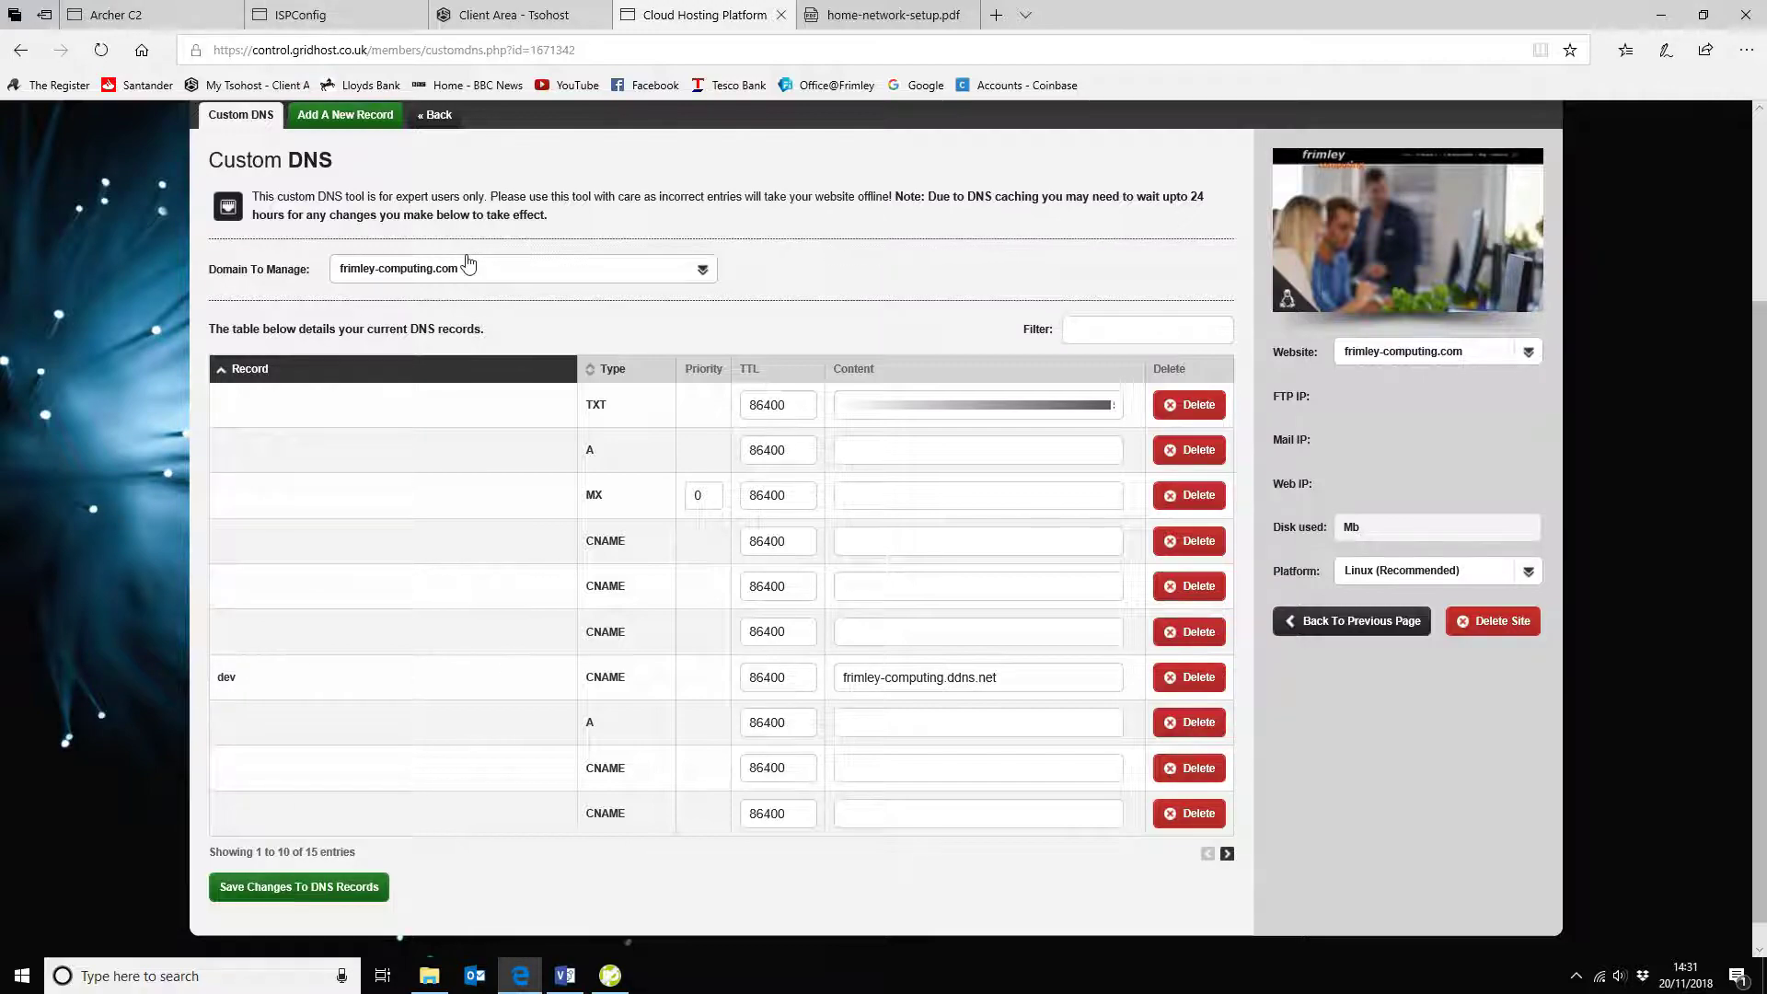
{"action": "mouse_move", "coordinate": [457, 690]}
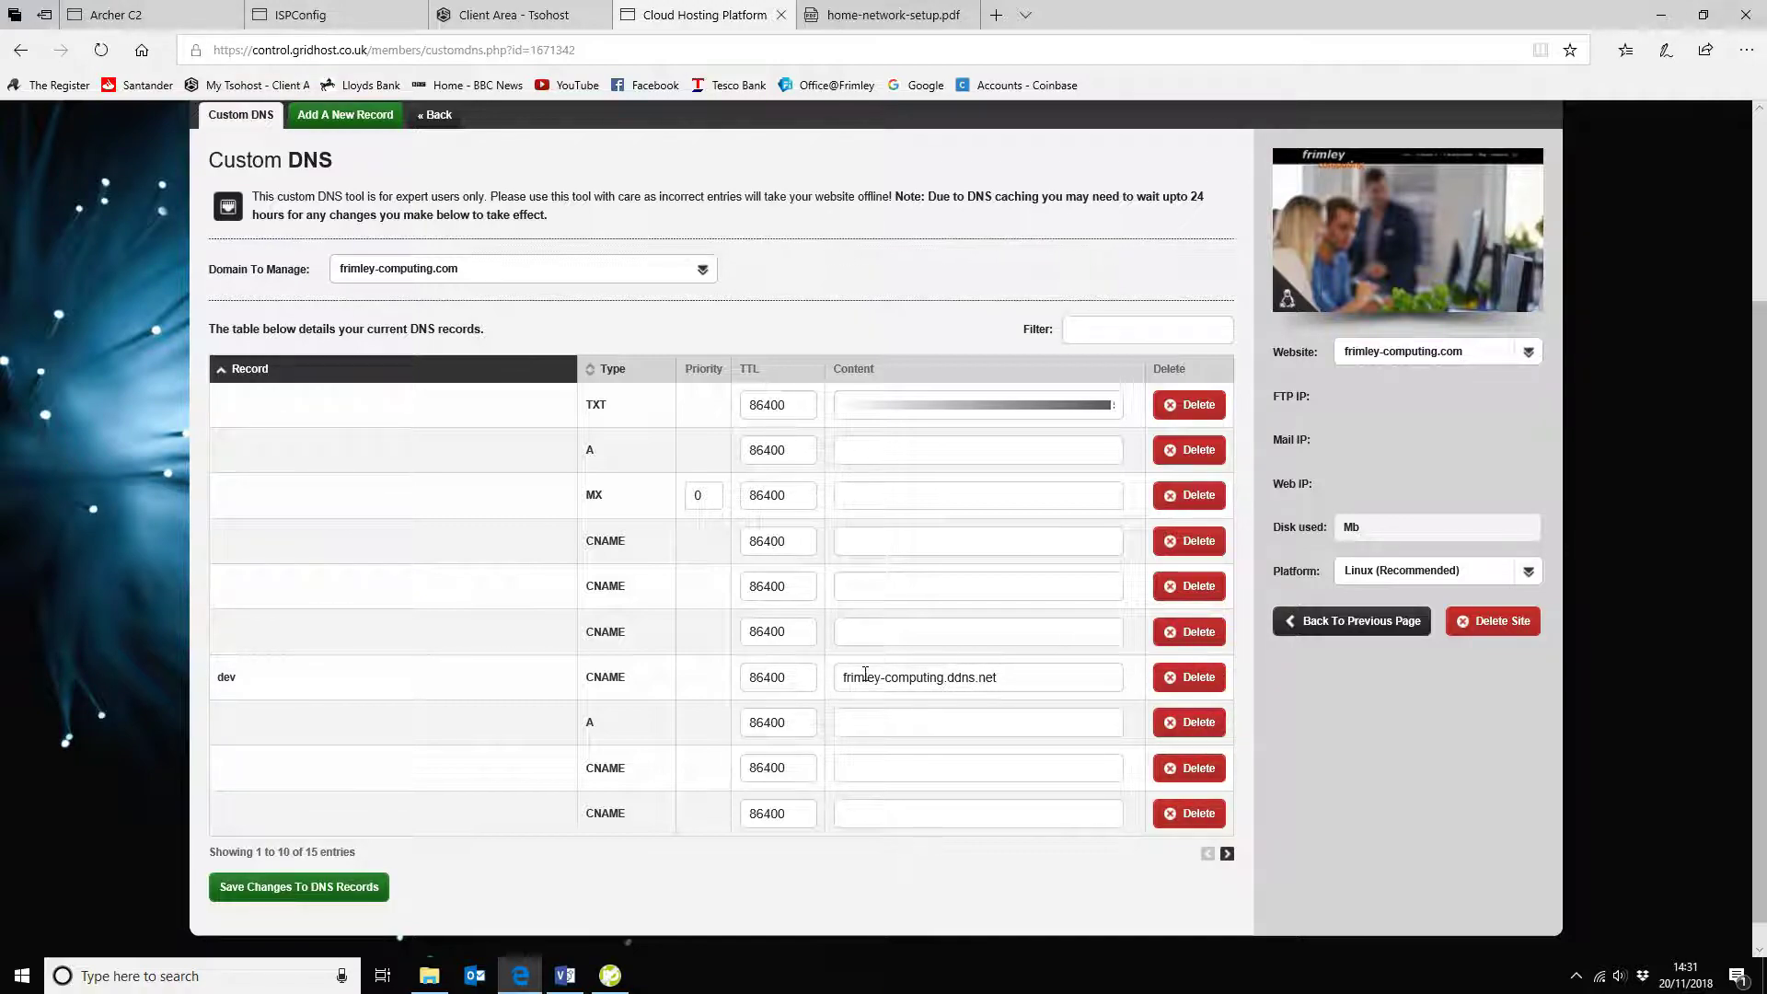
{"action": "mouse_move", "coordinate": [830, 682]}
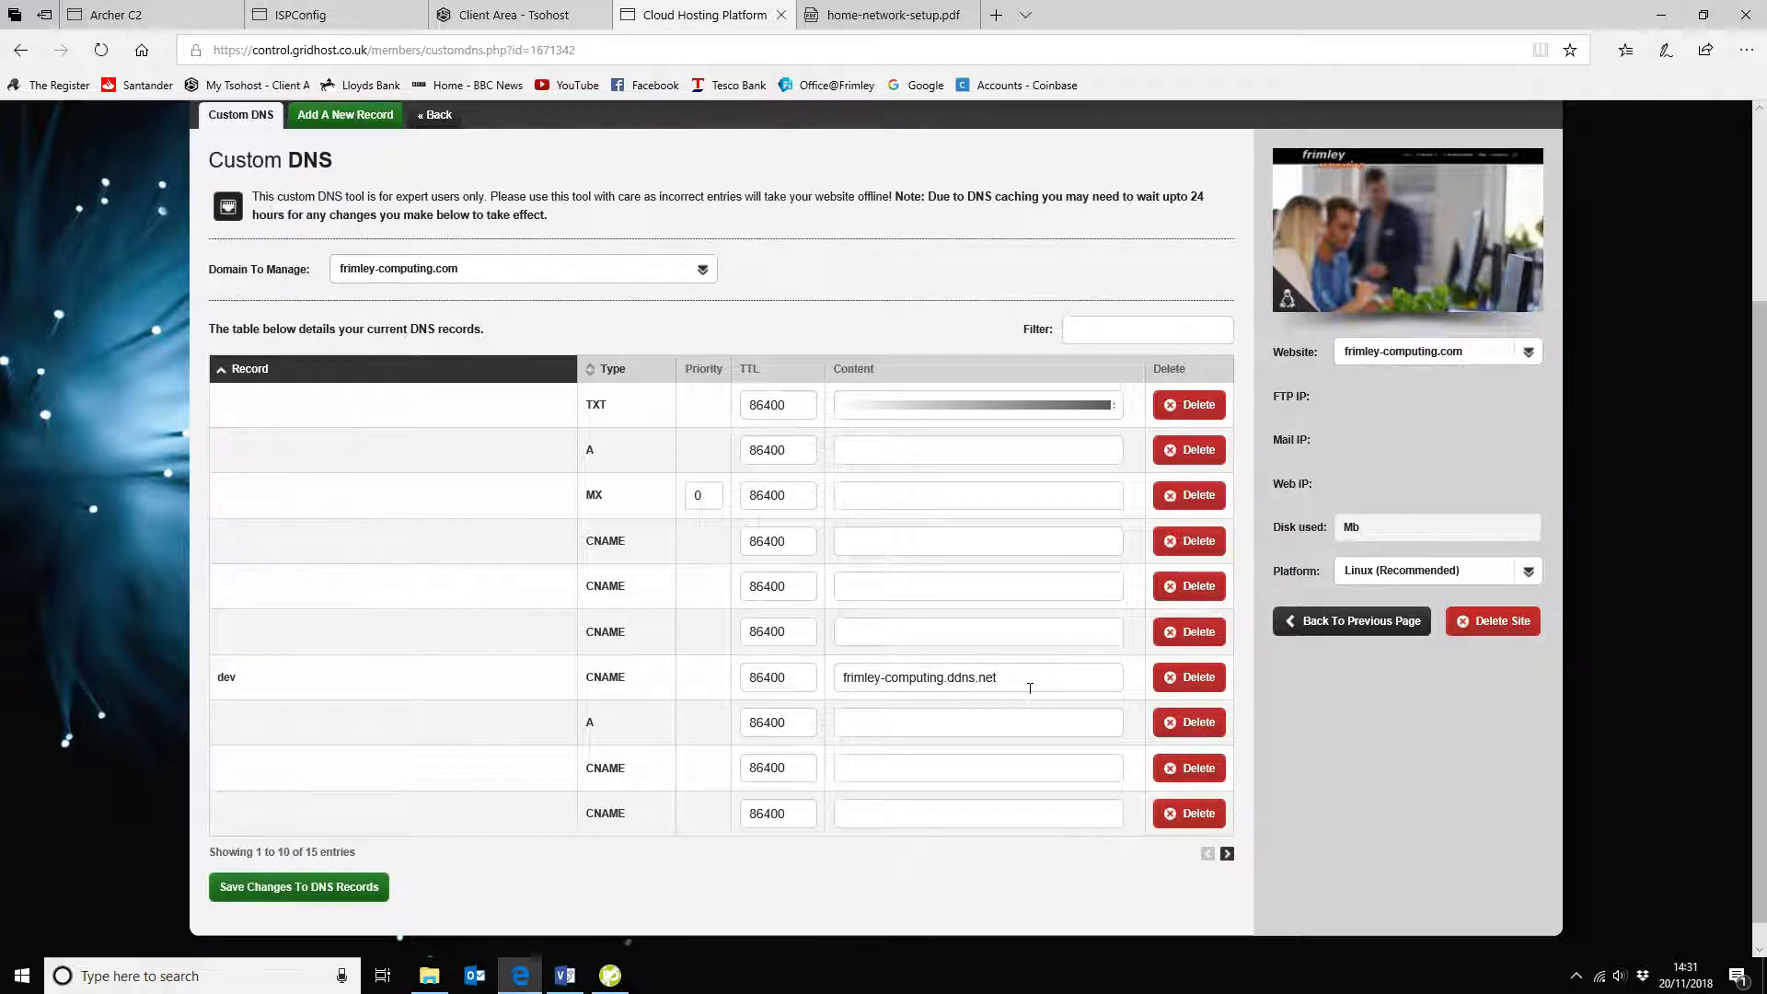
{"action": "mouse_move", "coordinate": [617, 671]}
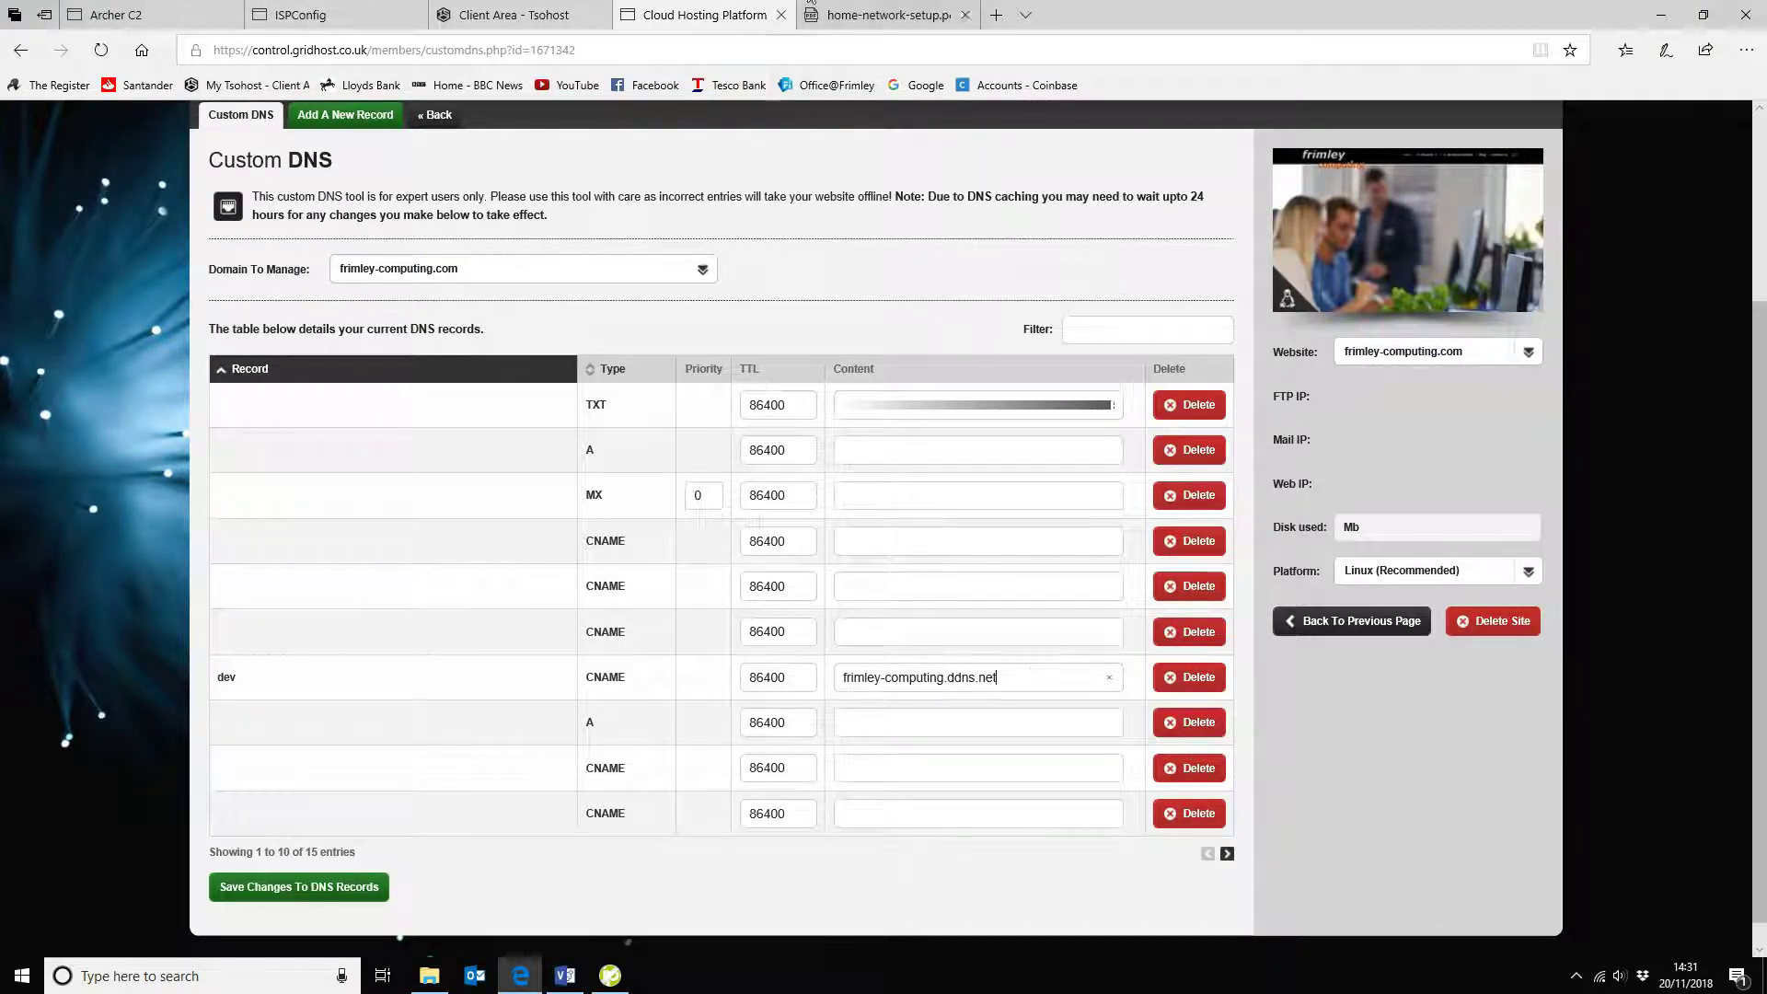
{"action": "mouse_move", "coordinate": [887, 14]}
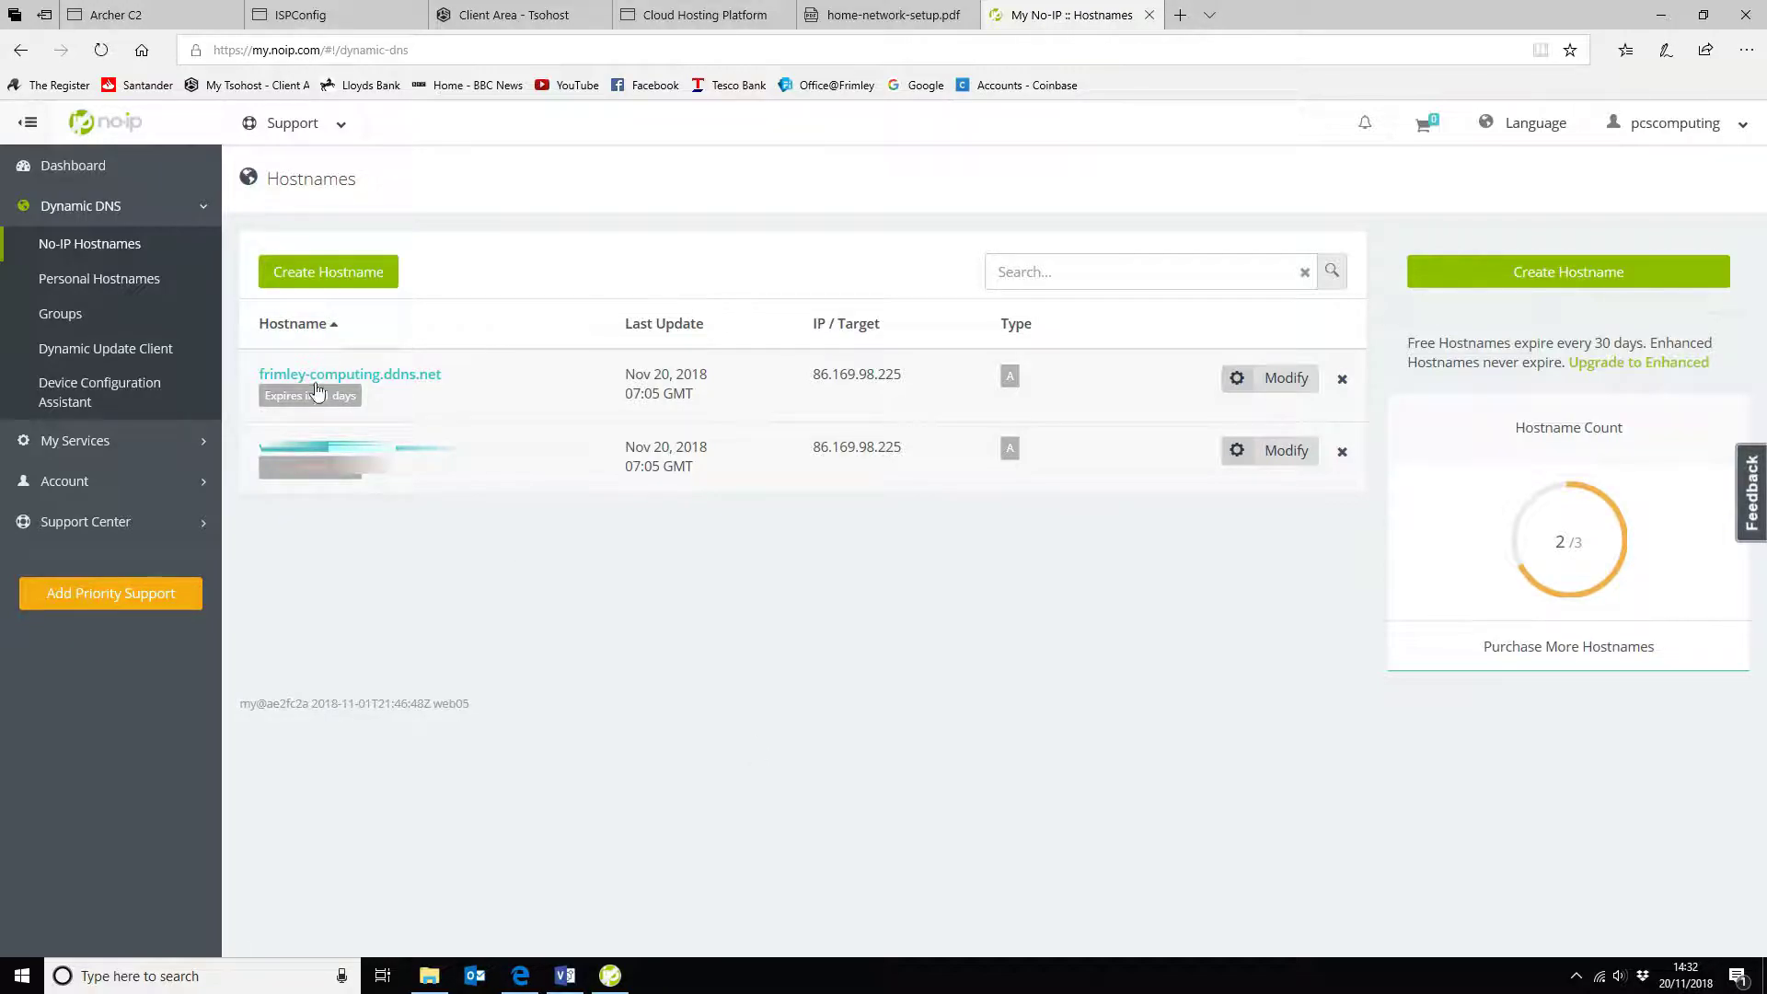
{"action": "mouse_move", "coordinate": [328, 272]}
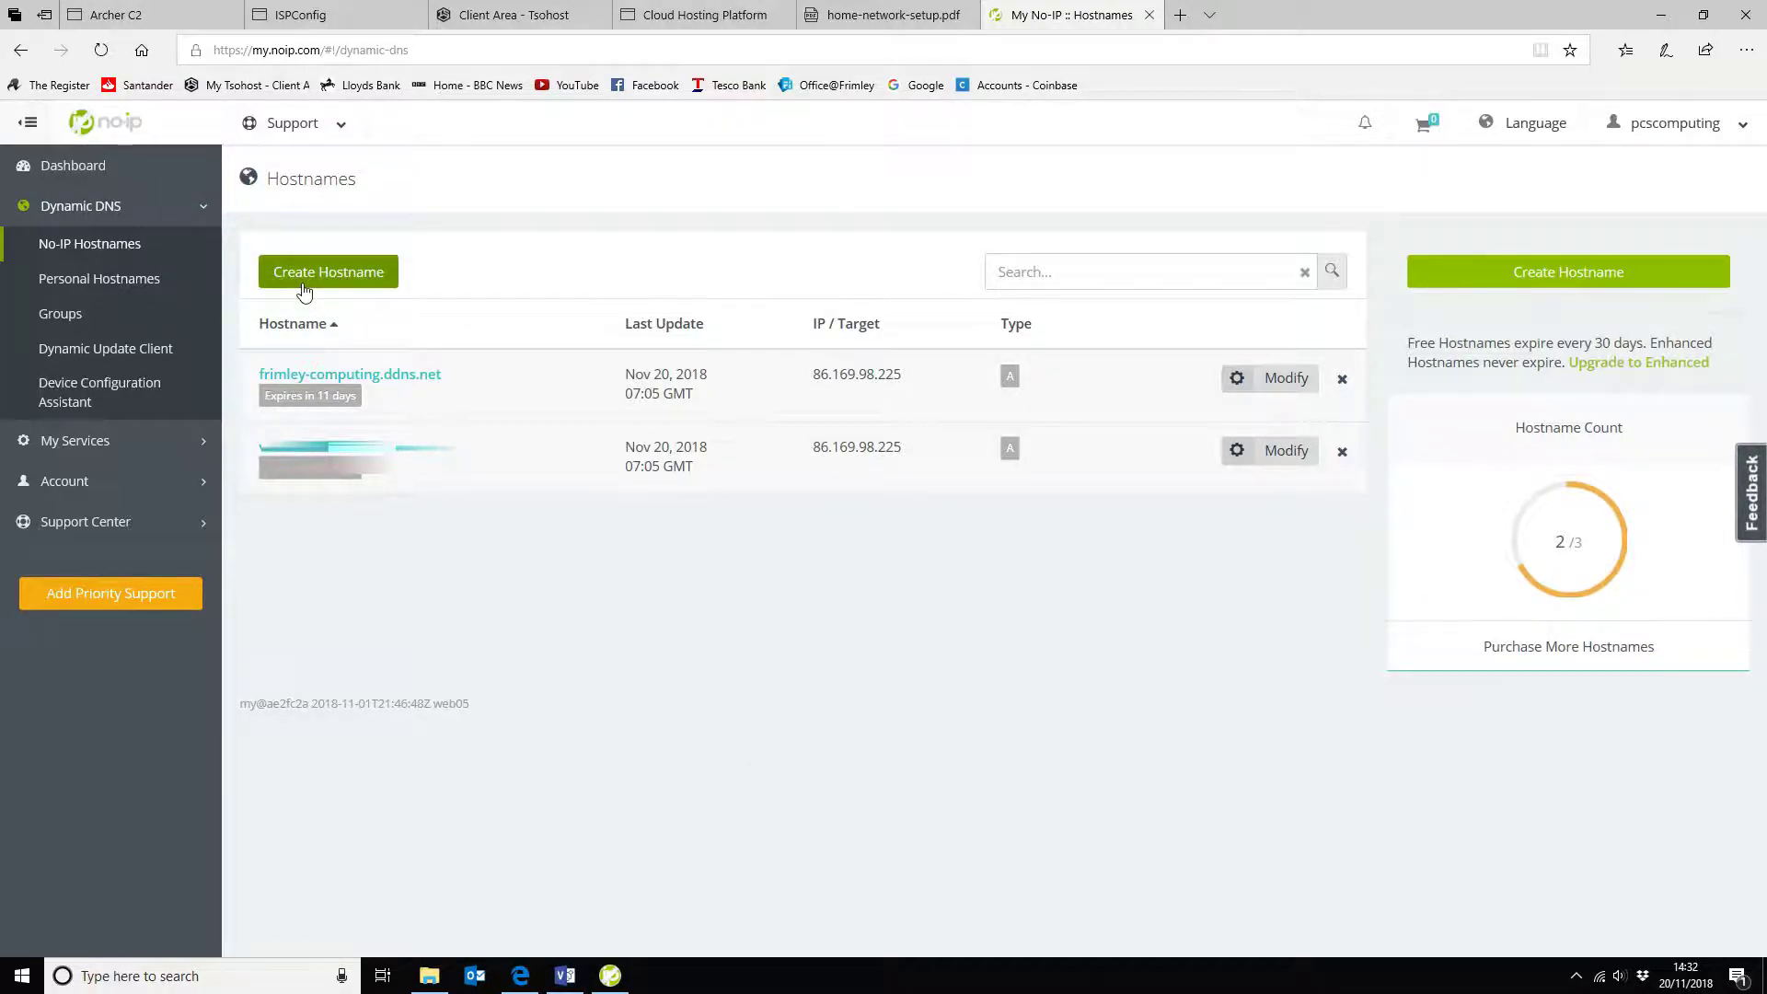
{"action": "mouse_move", "coordinate": [250, 385]}
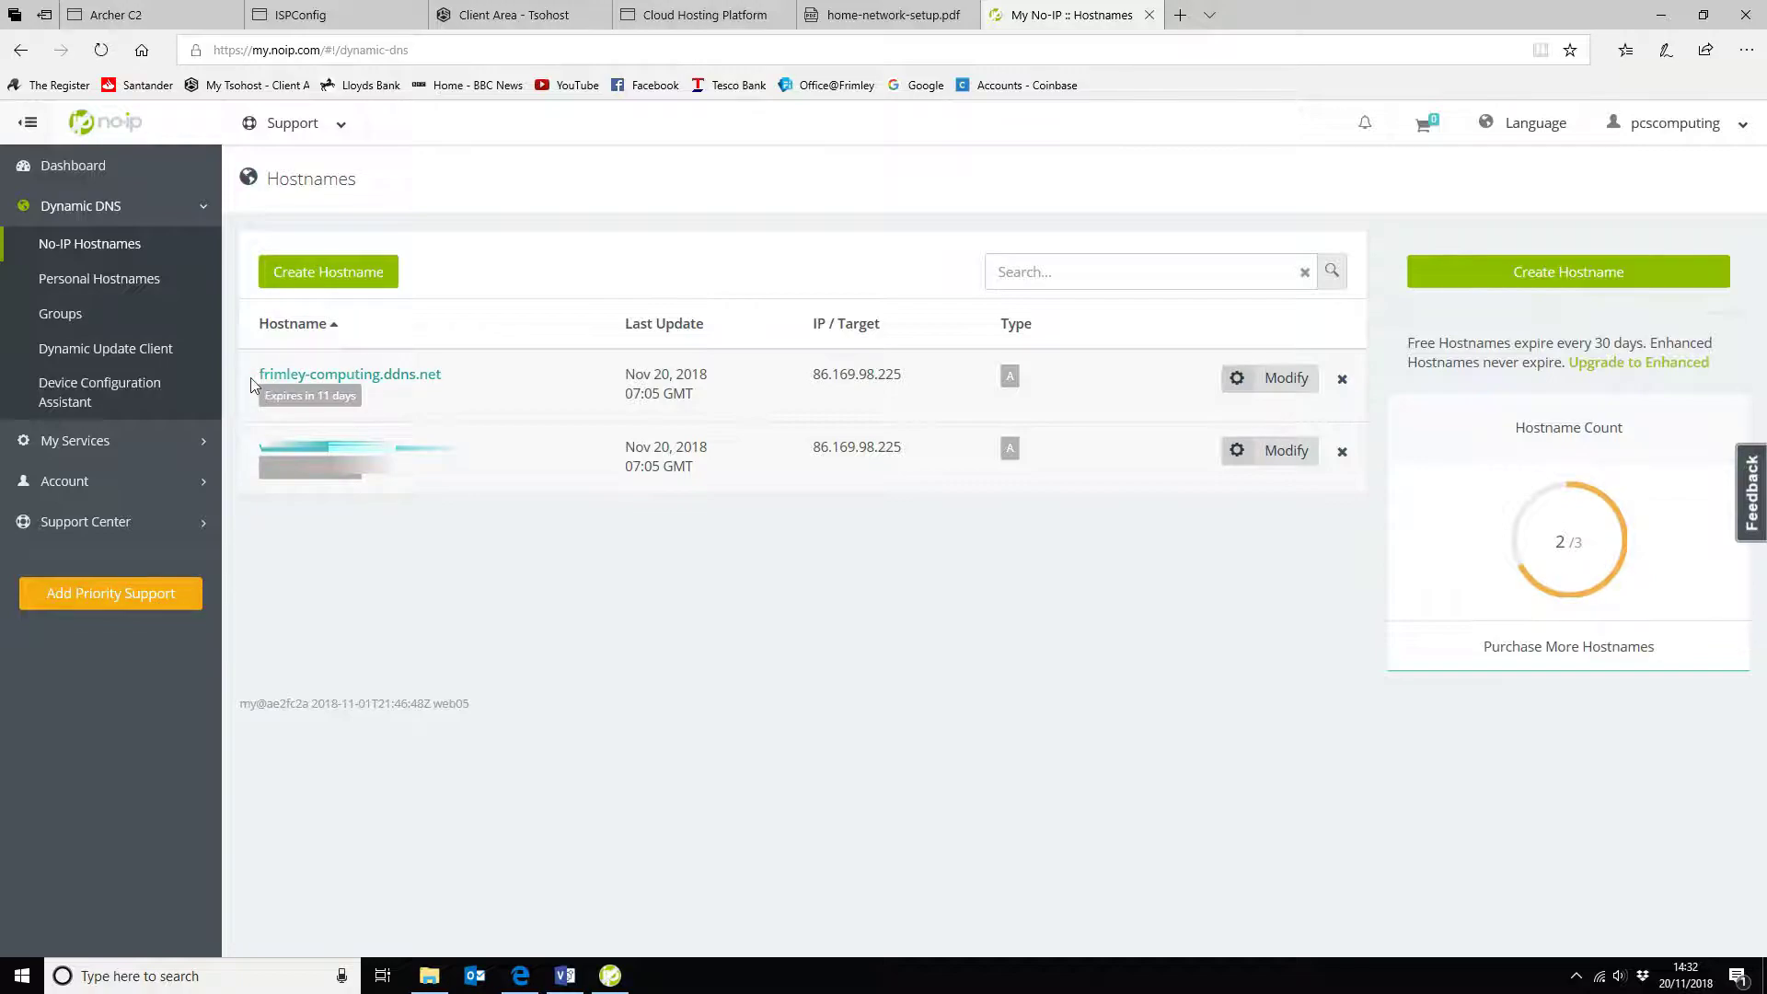
{"action": "double_click", "coordinate": [349, 373]}
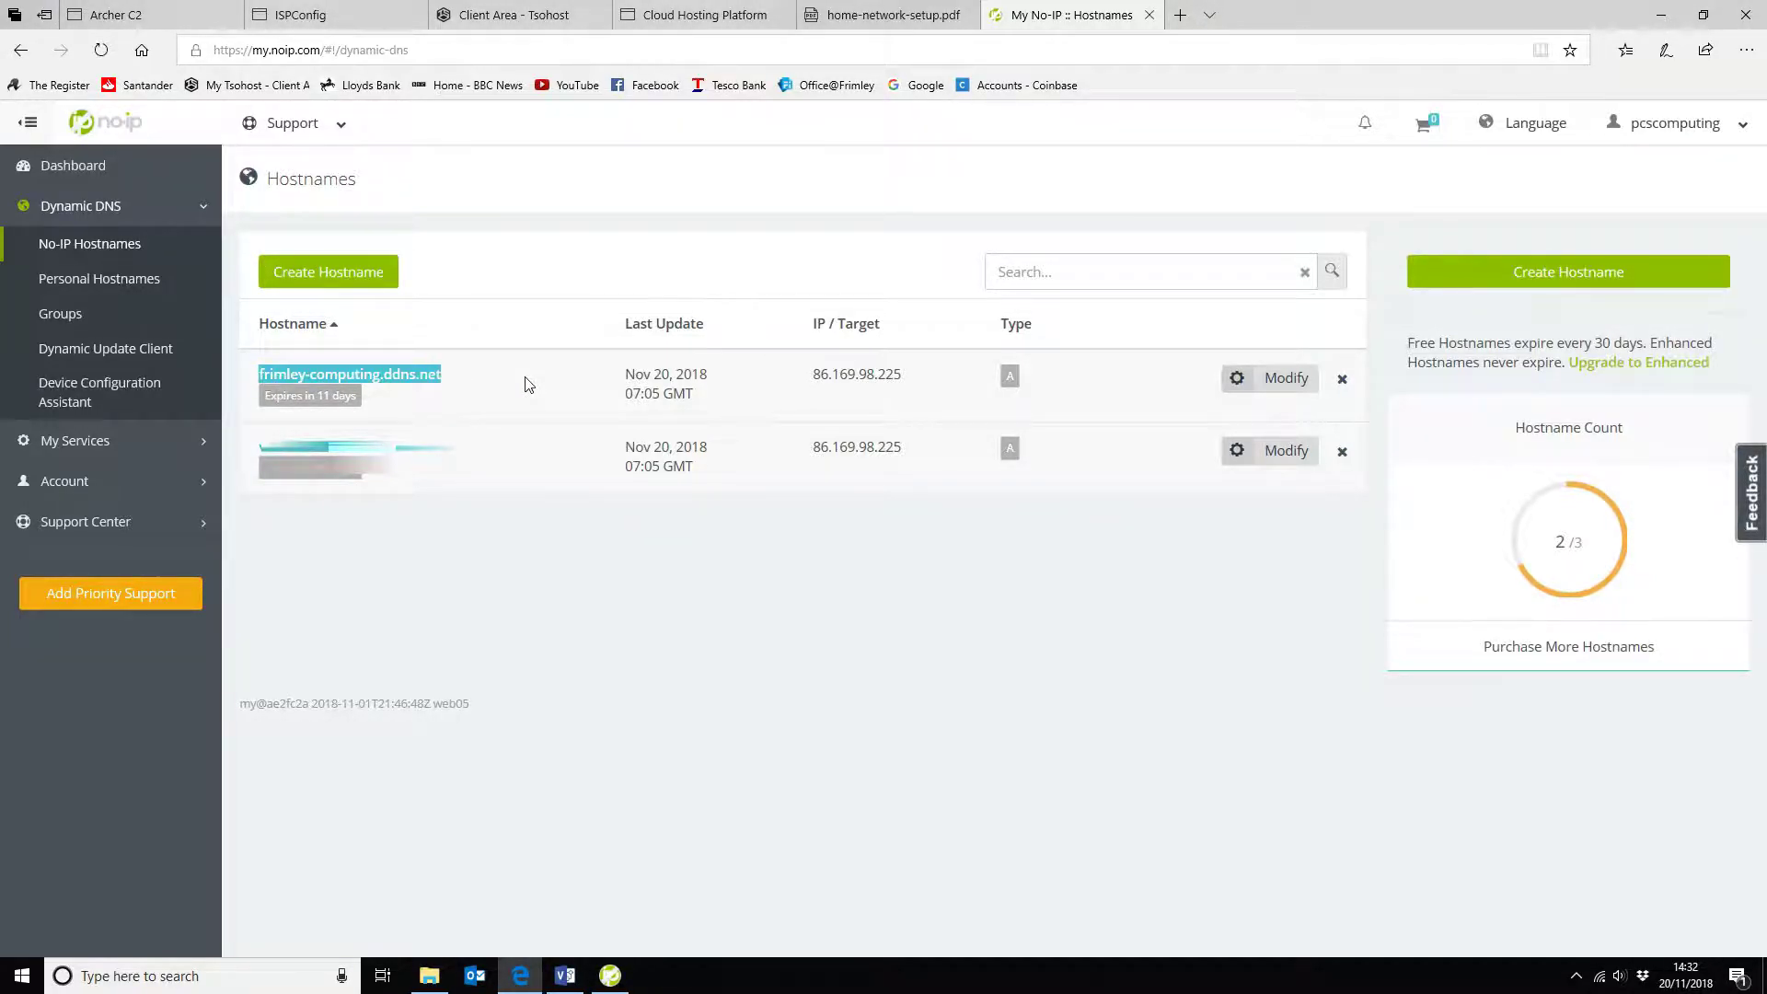
{"action": "double_click", "coordinate": [865, 373]}
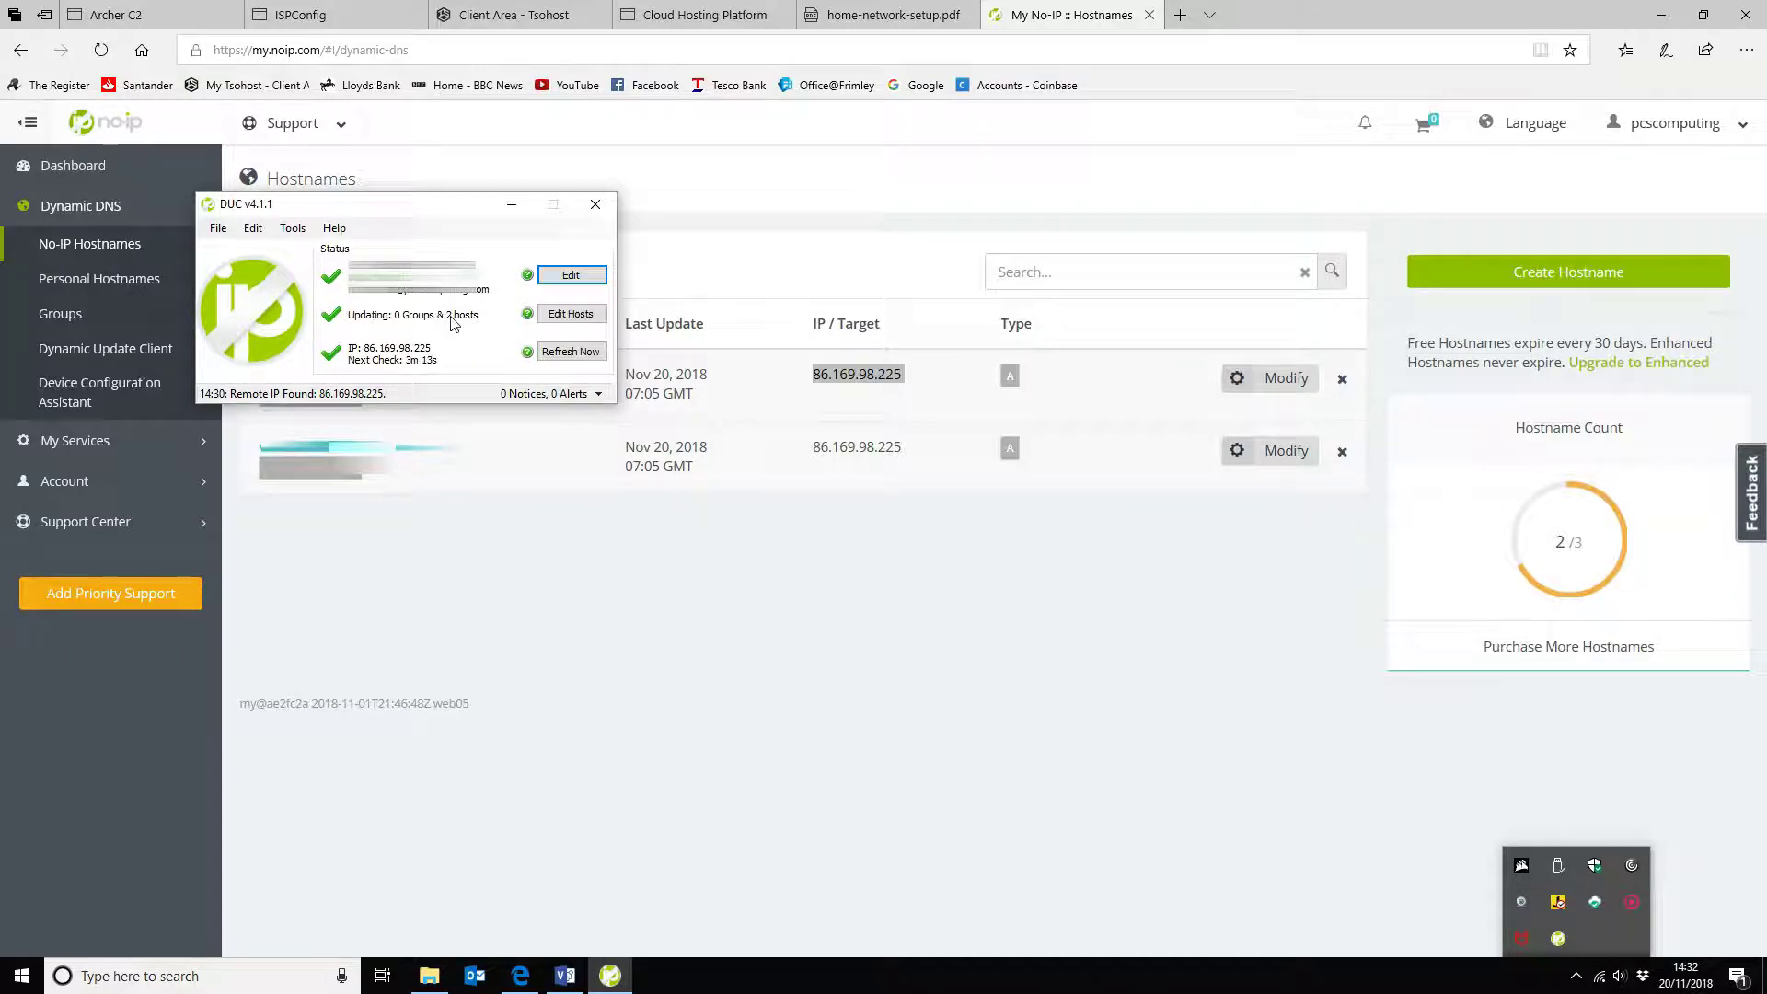
{"action": "mouse_move", "coordinate": [482, 323]}
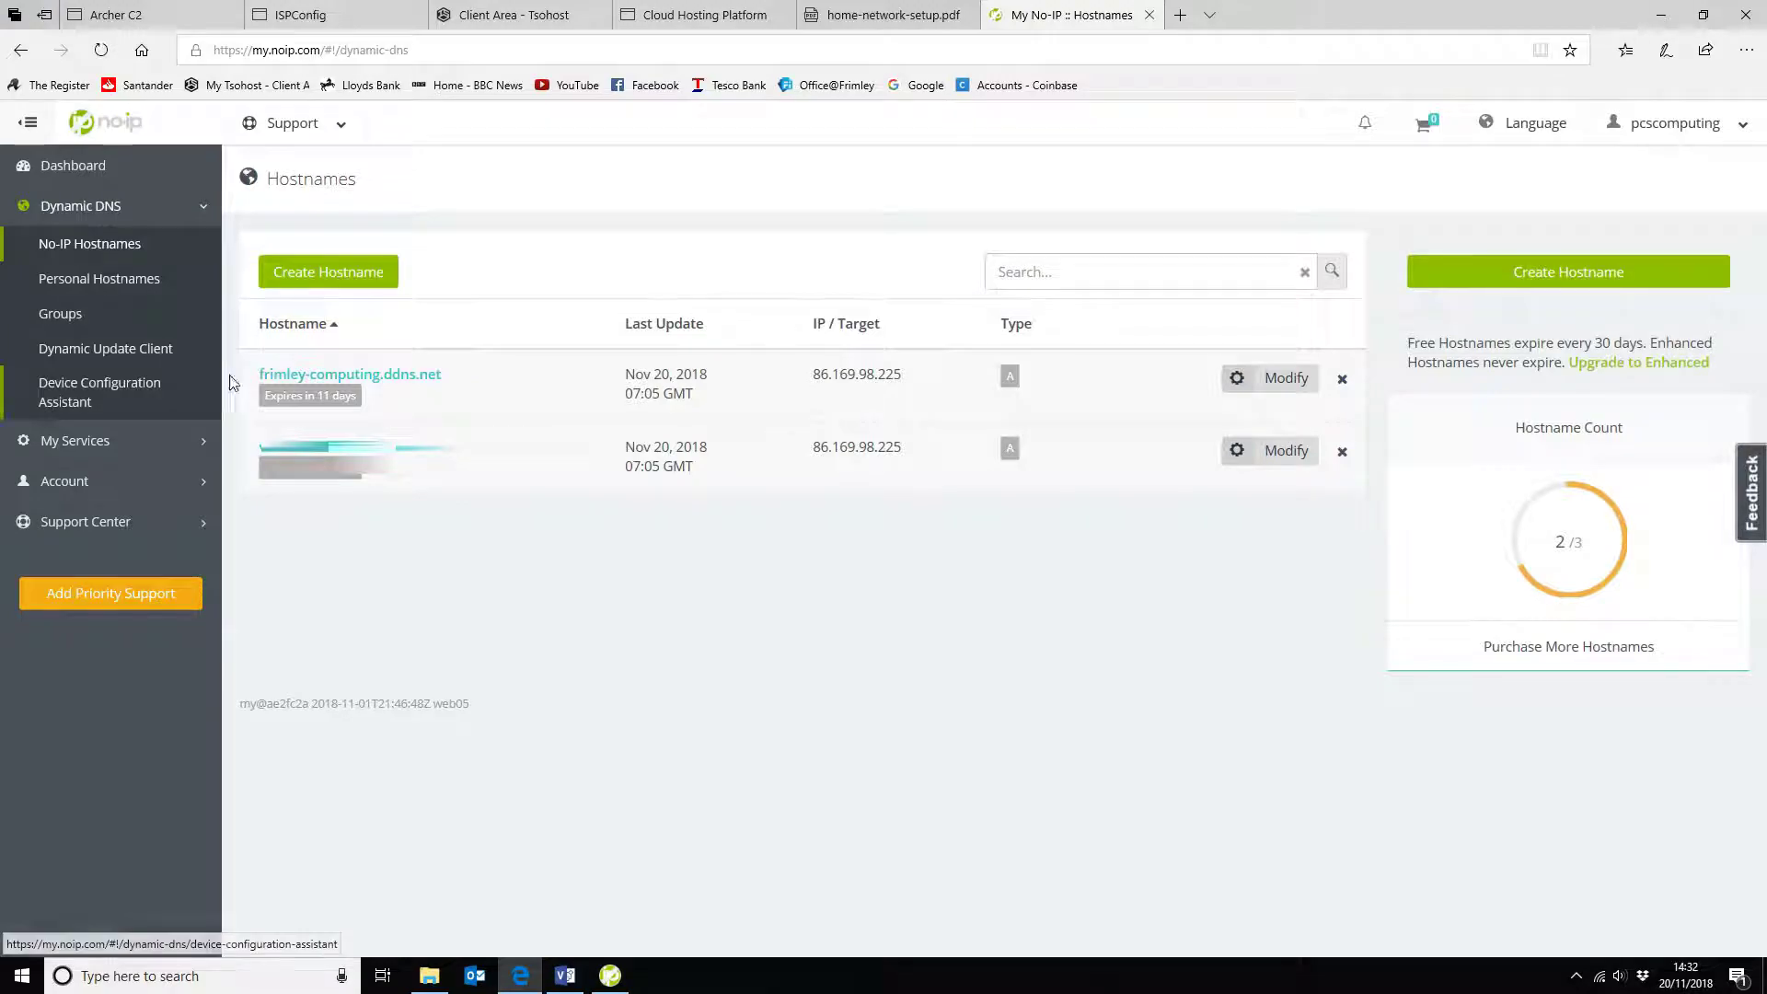
{"action": "mouse_move", "coordinate": [427, 381]}
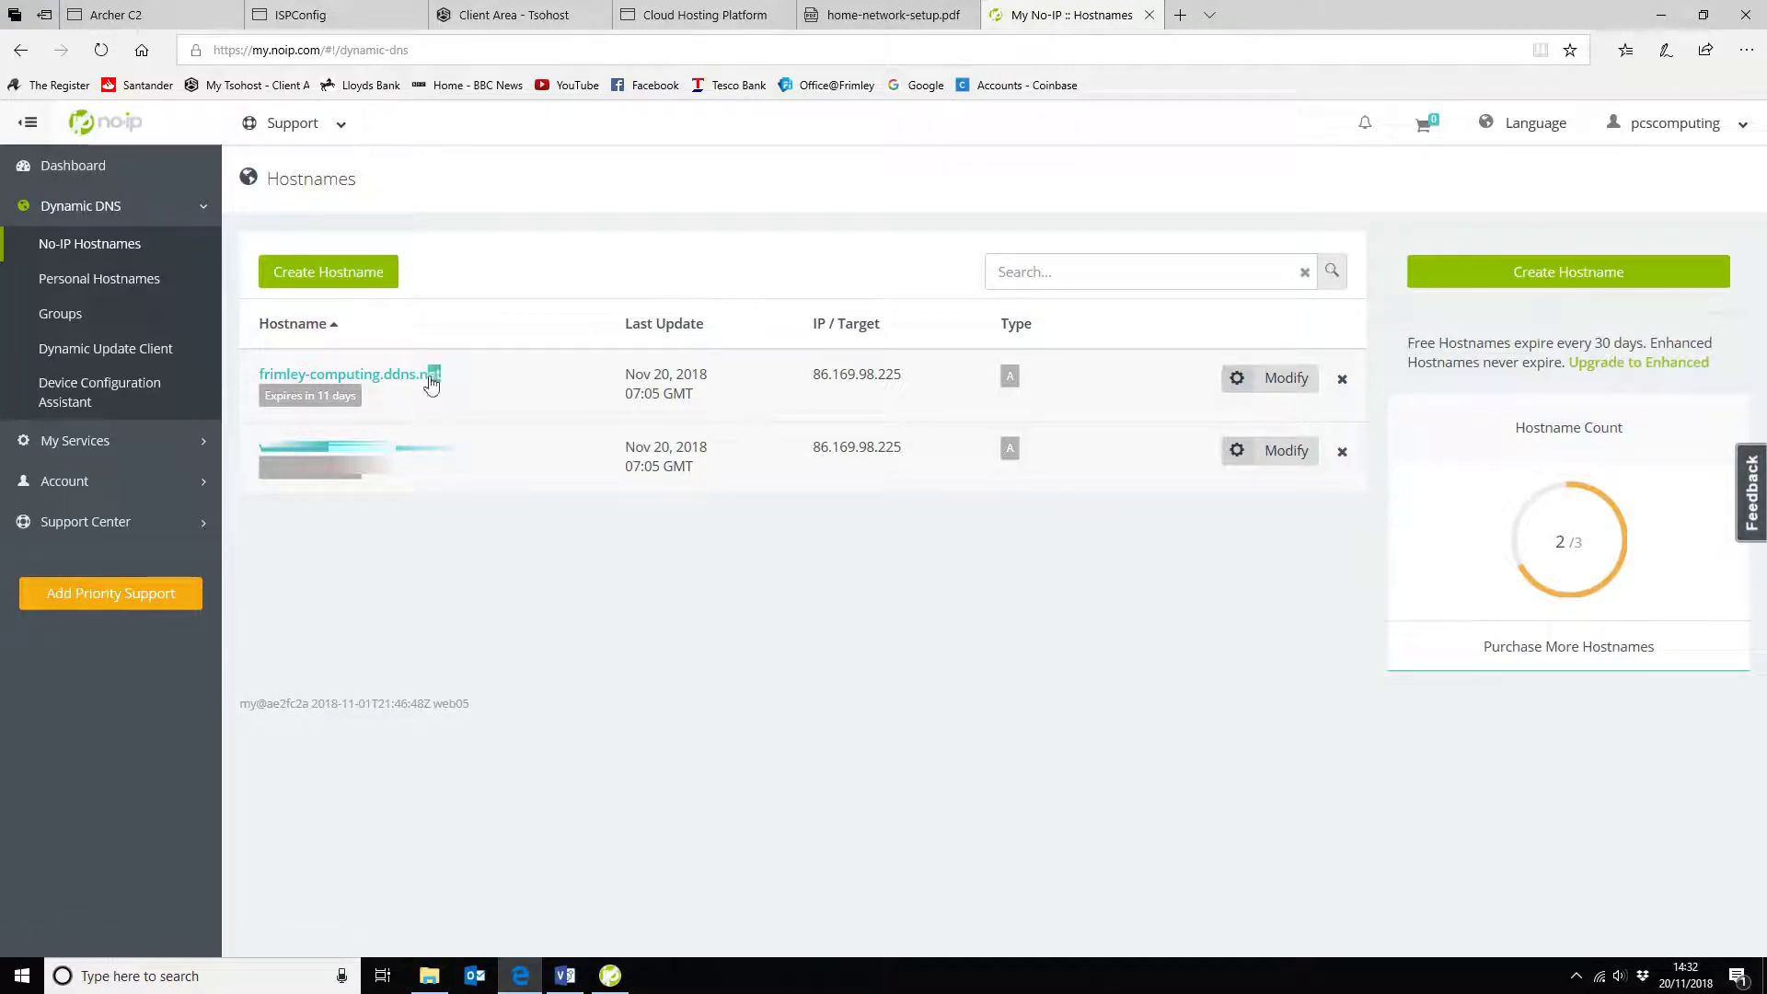
Highlight the dev CNAME target frimley-computing.ddns.net, then return to the No-IP hostnames list
{"action": "double_click", "coordinate": [350, 372]}
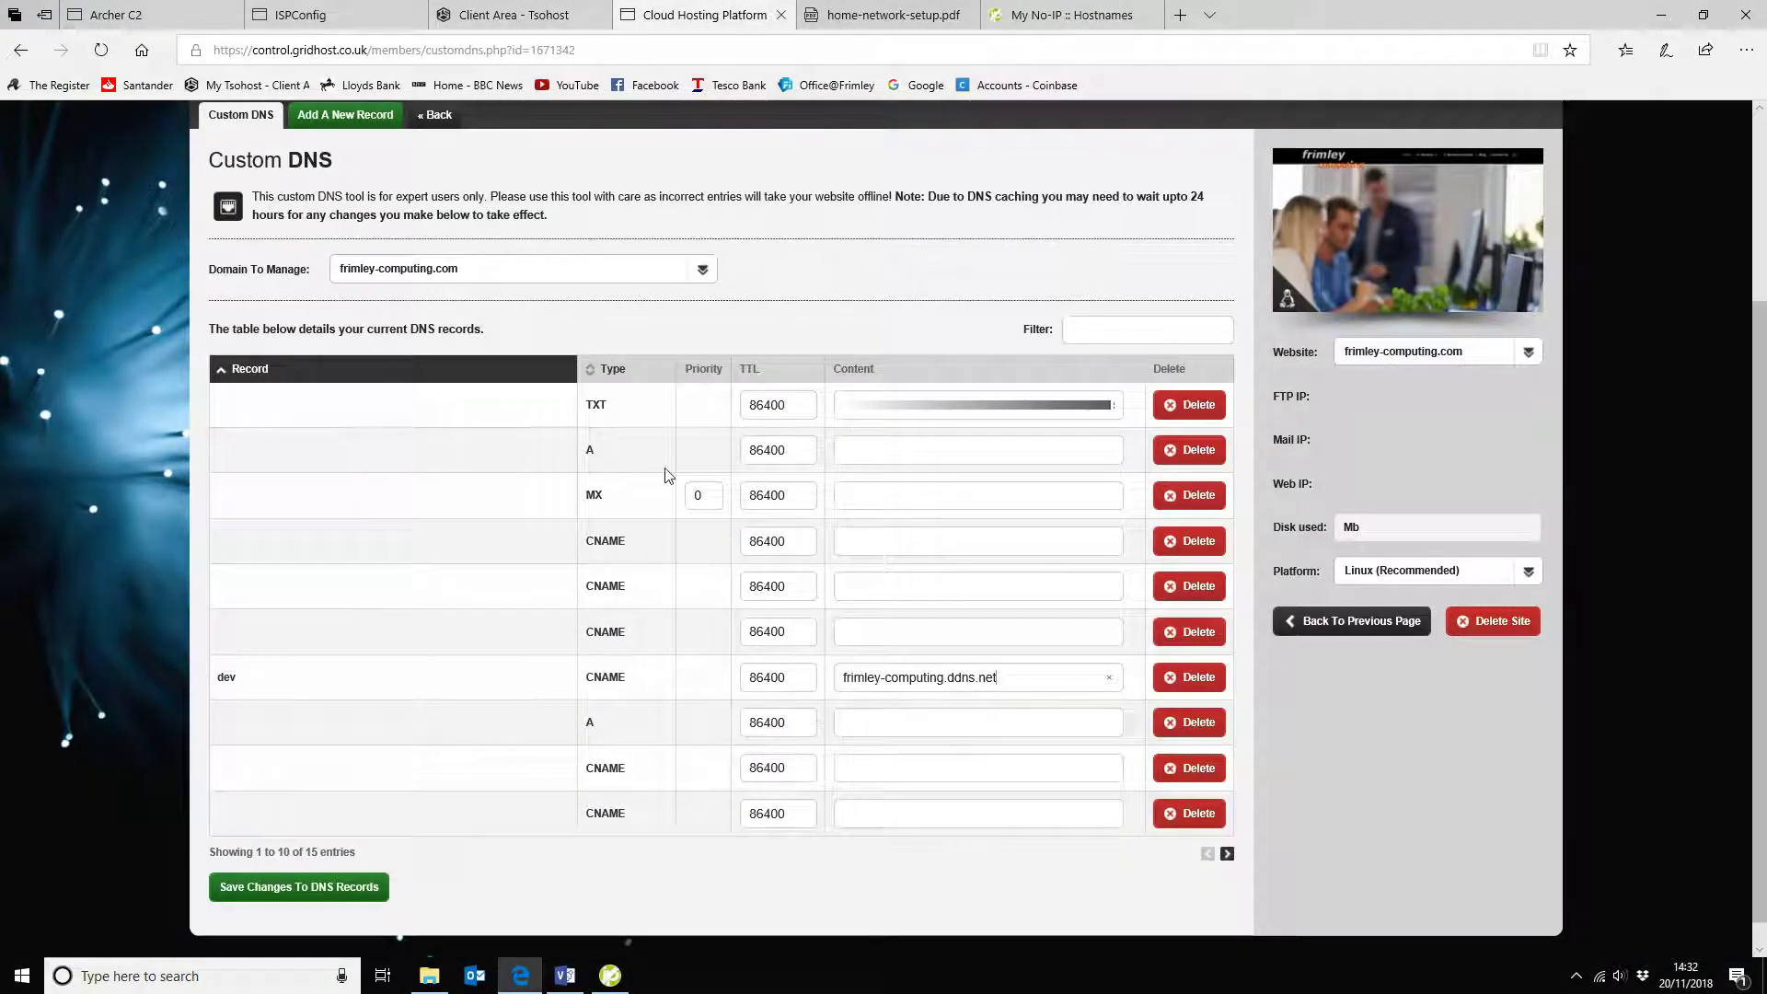
{"action": "double_click", "coordinate": [226, 676]}
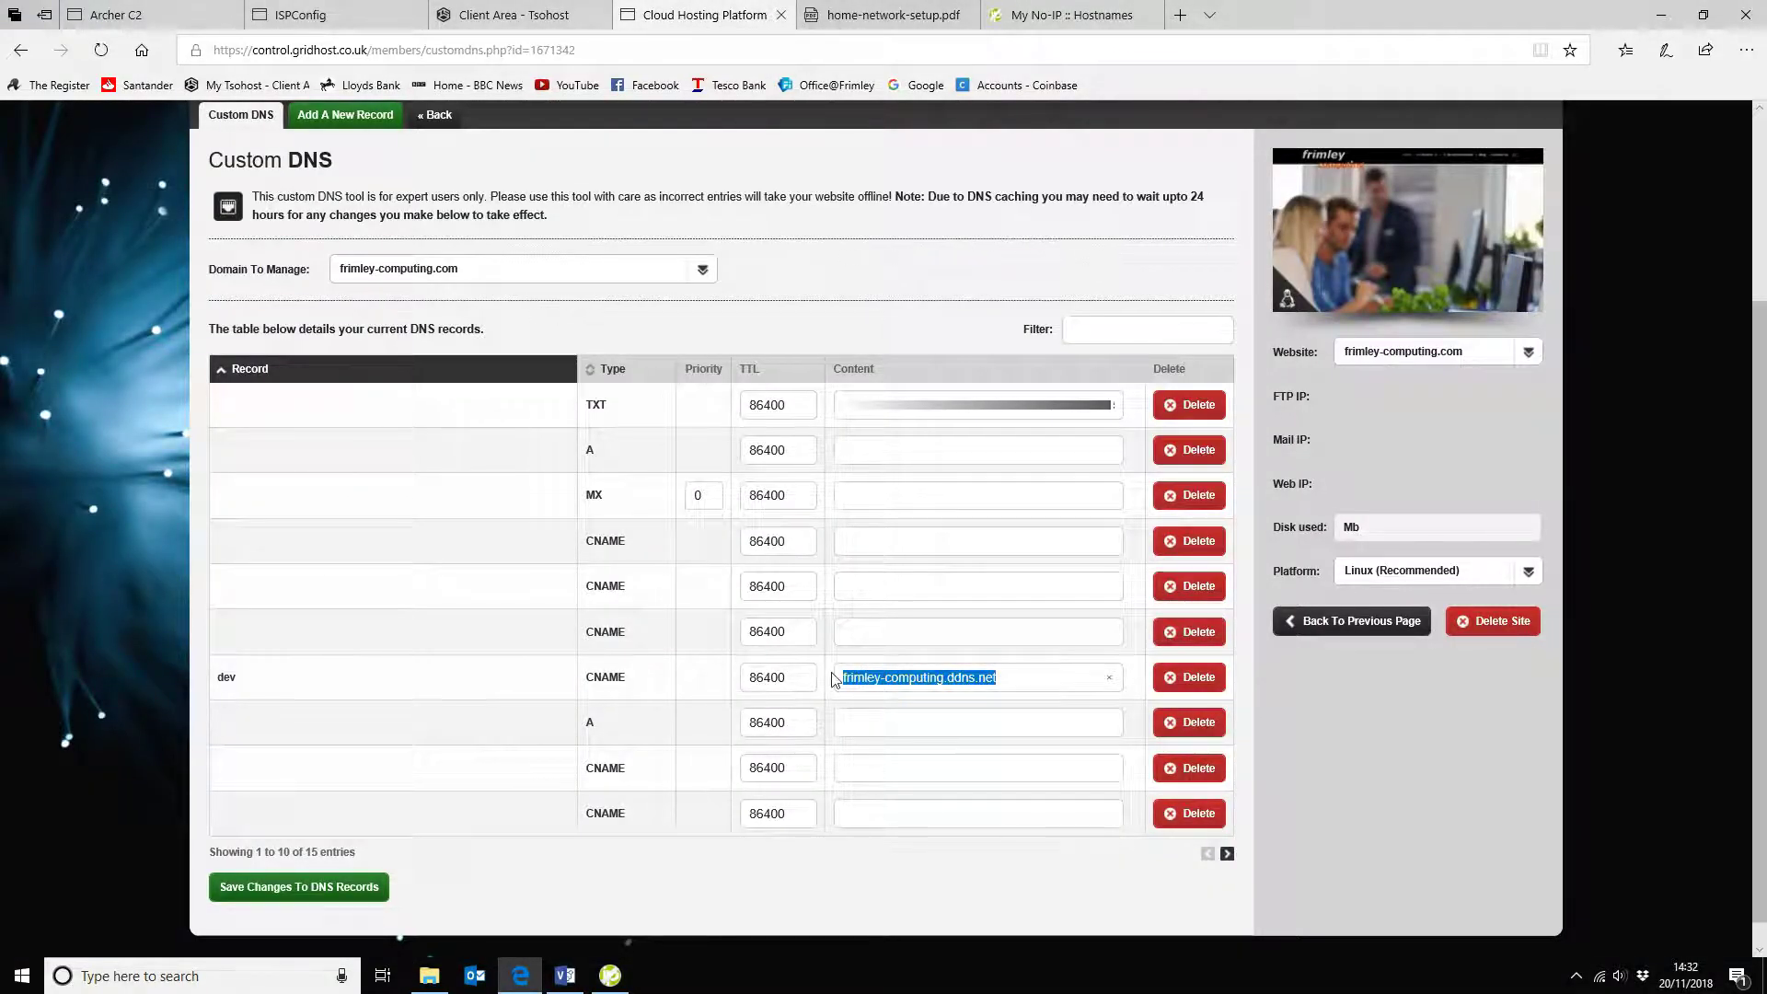
{"action": "mouse_move", "coordinate": [677, 704]}
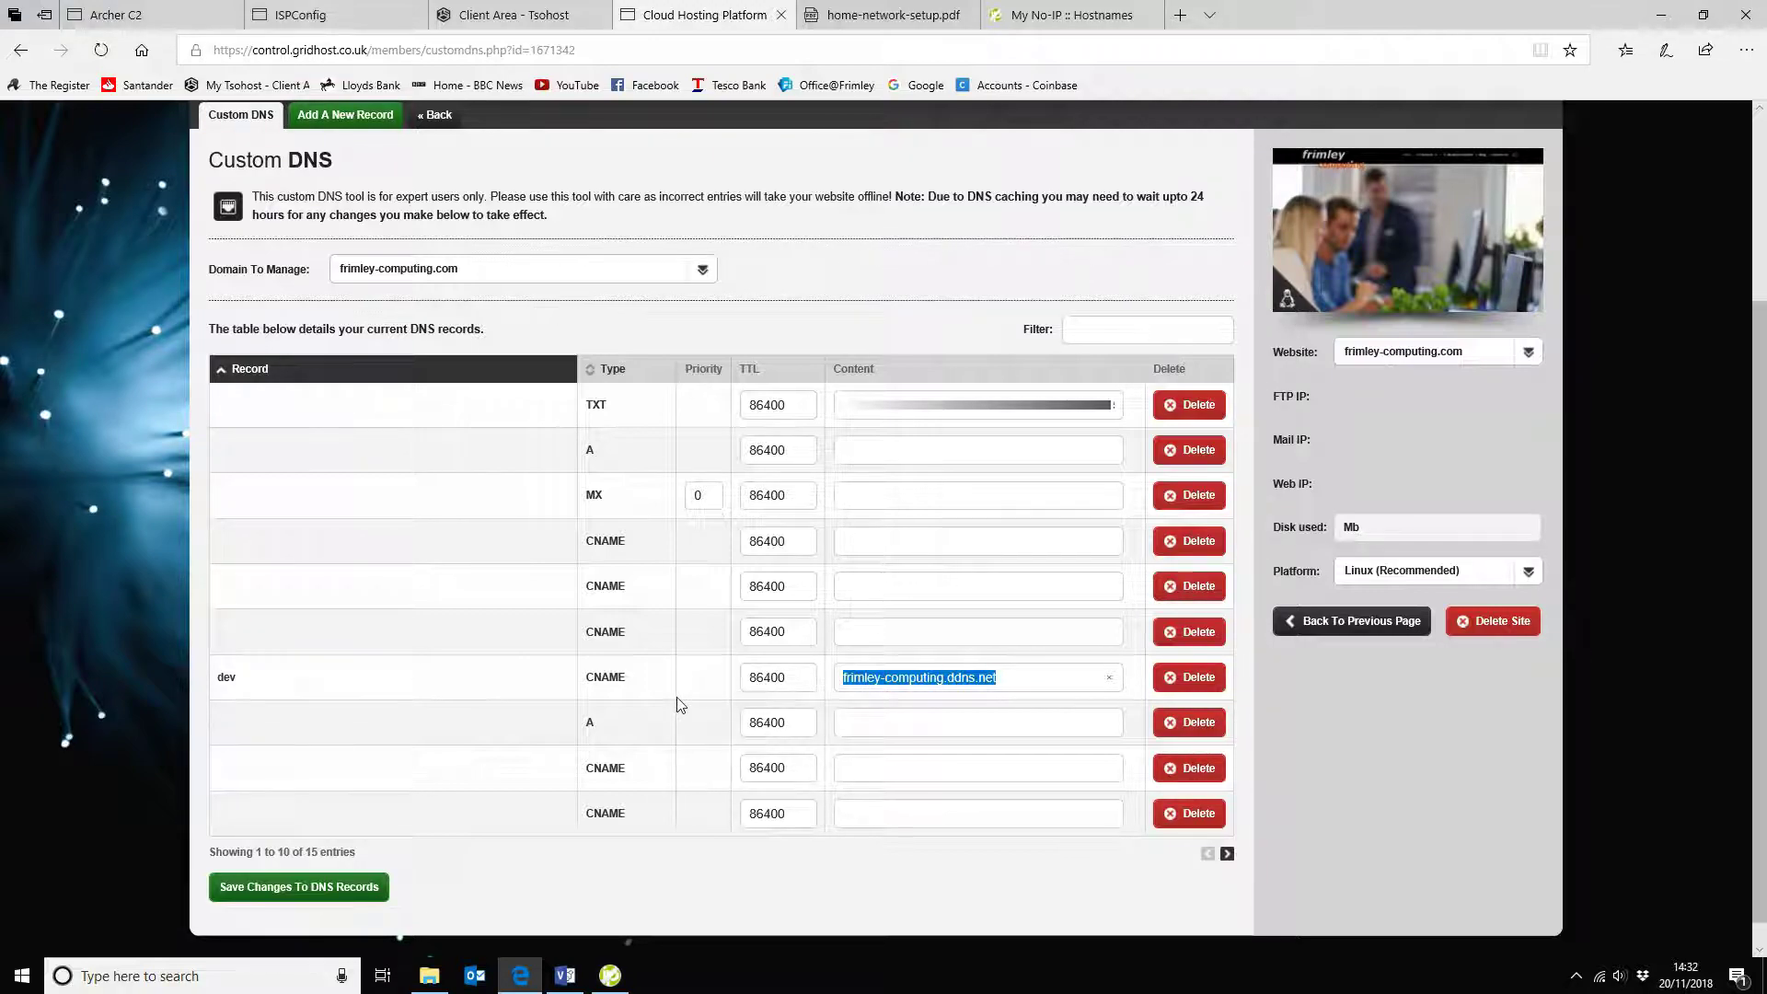
{"action": "left_click", "coordinate": [1065, 14]}
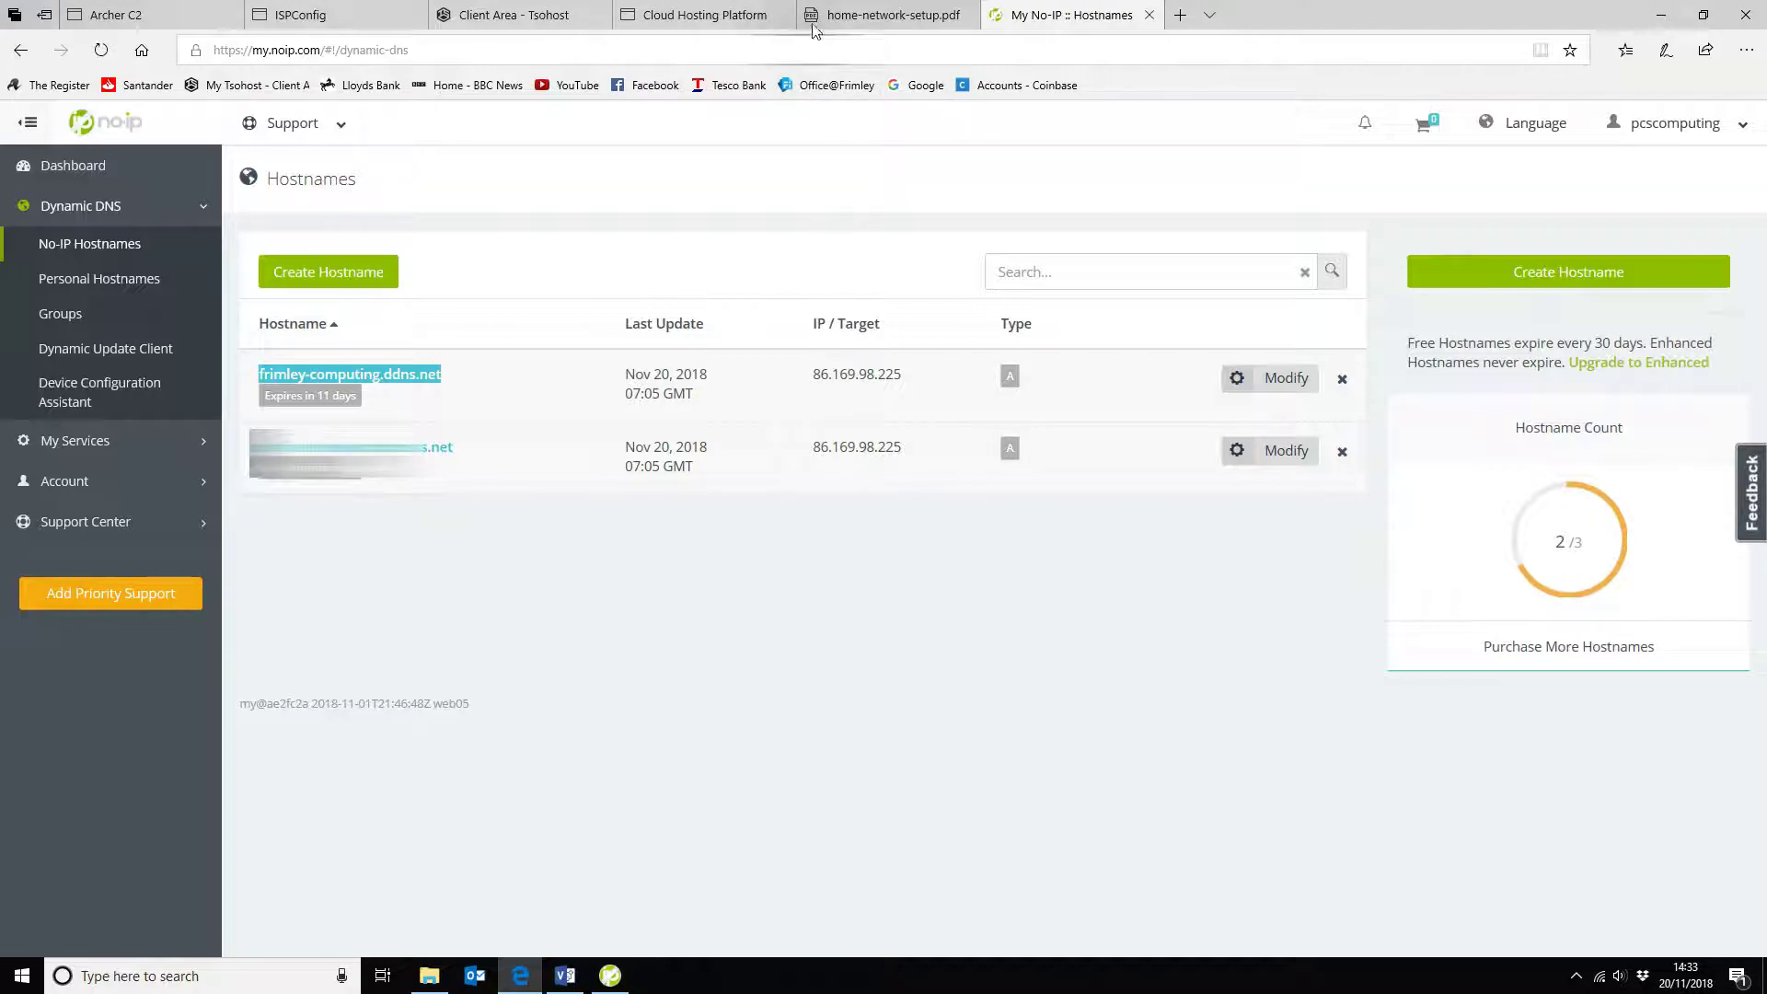
Show the home-network-setup.pdf diagram of the router, DDNS and ISPConfig server
{"action": "left_click", "coordinate": [888, 15]}
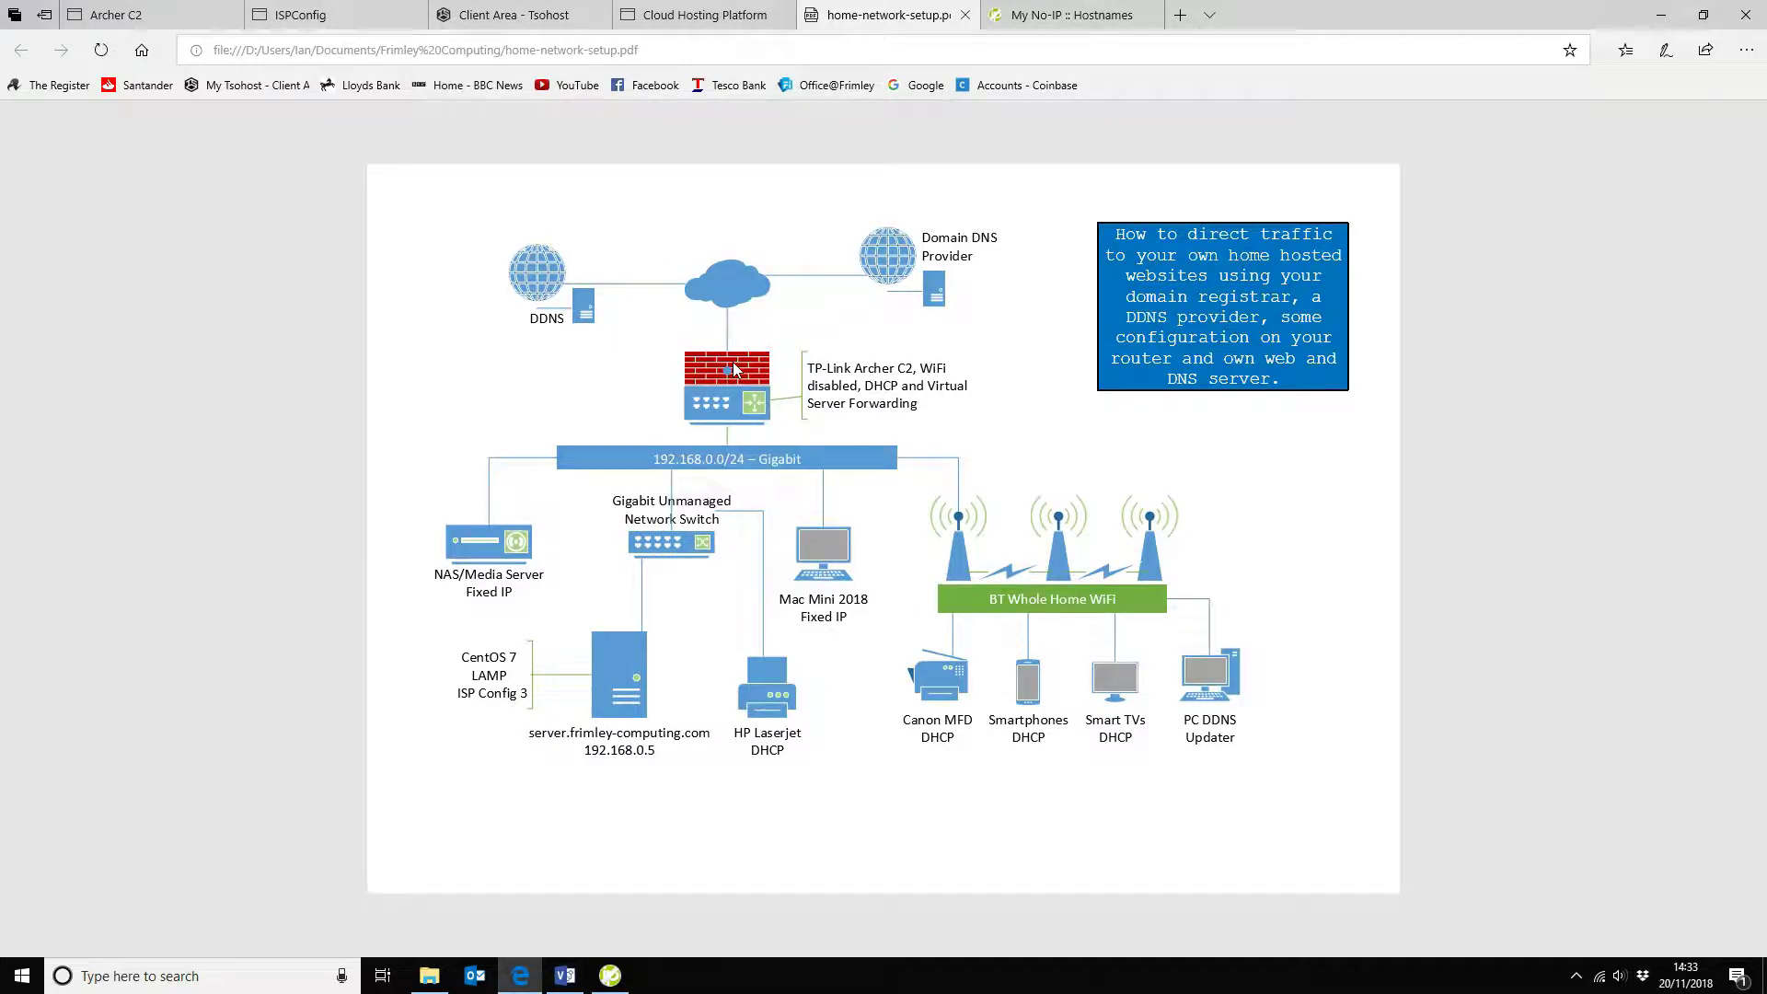
{"action": "mouse_move", "coordinate": [684, 478]}
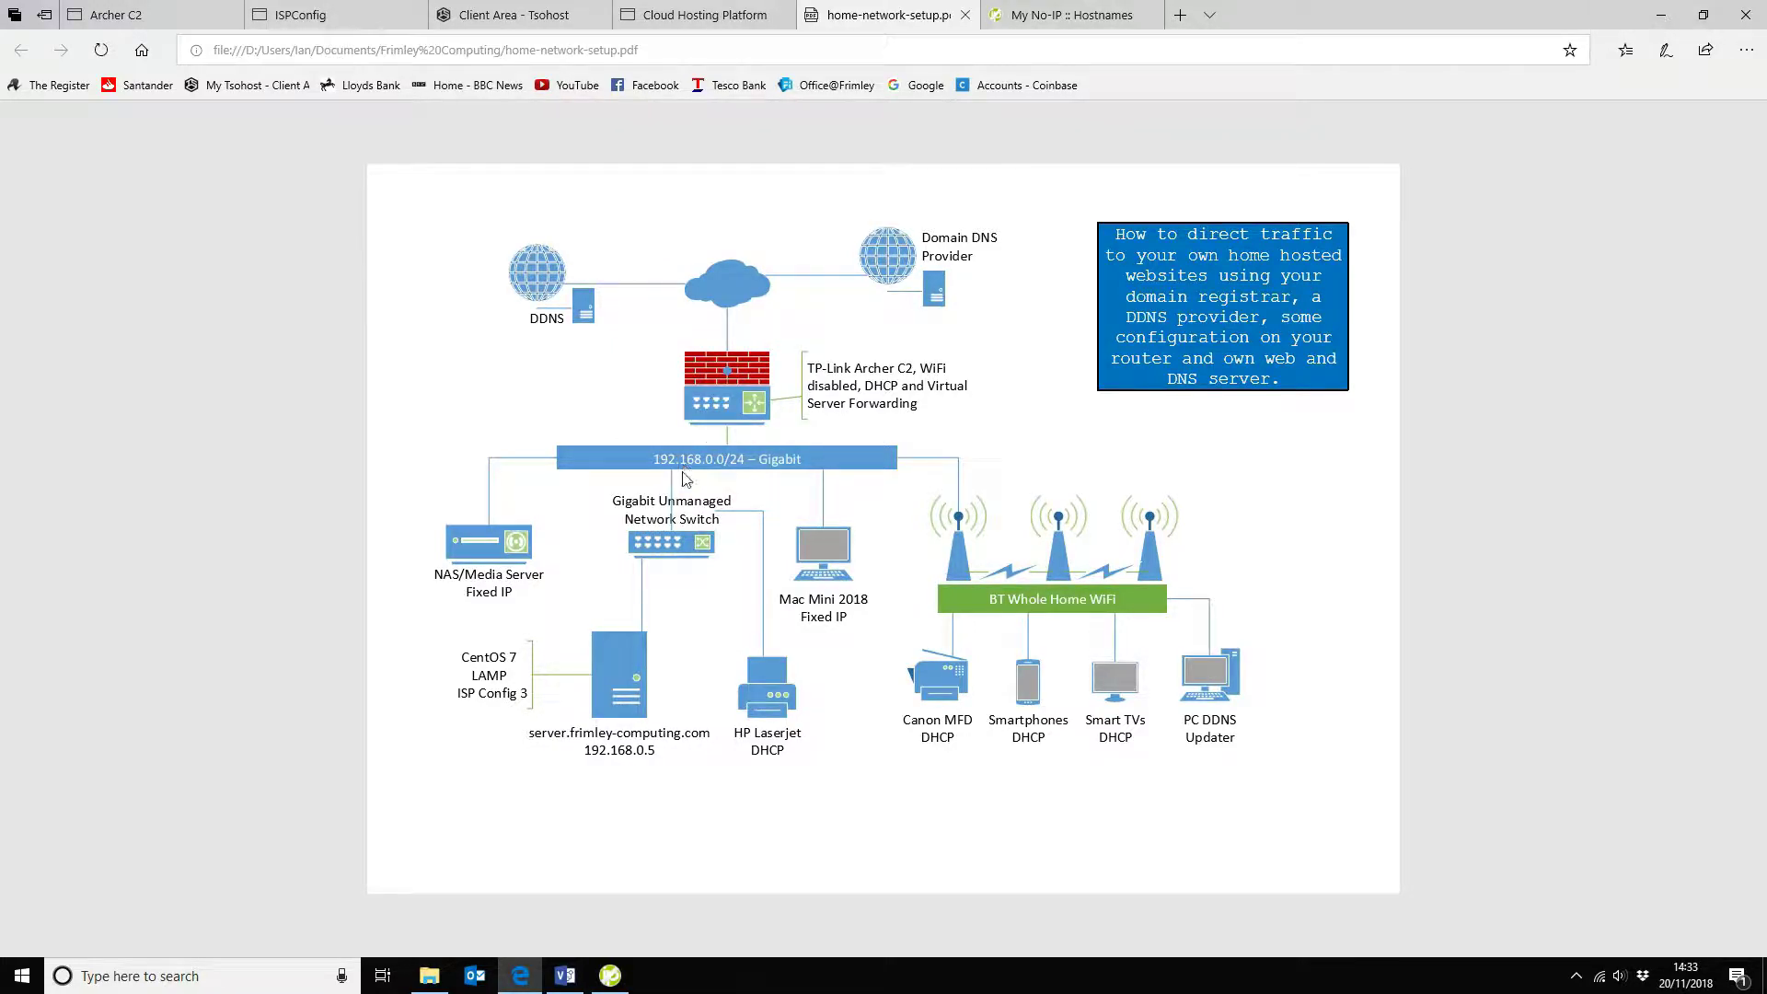
{"action": "mouse_move", "coordinate": [488, 659]}
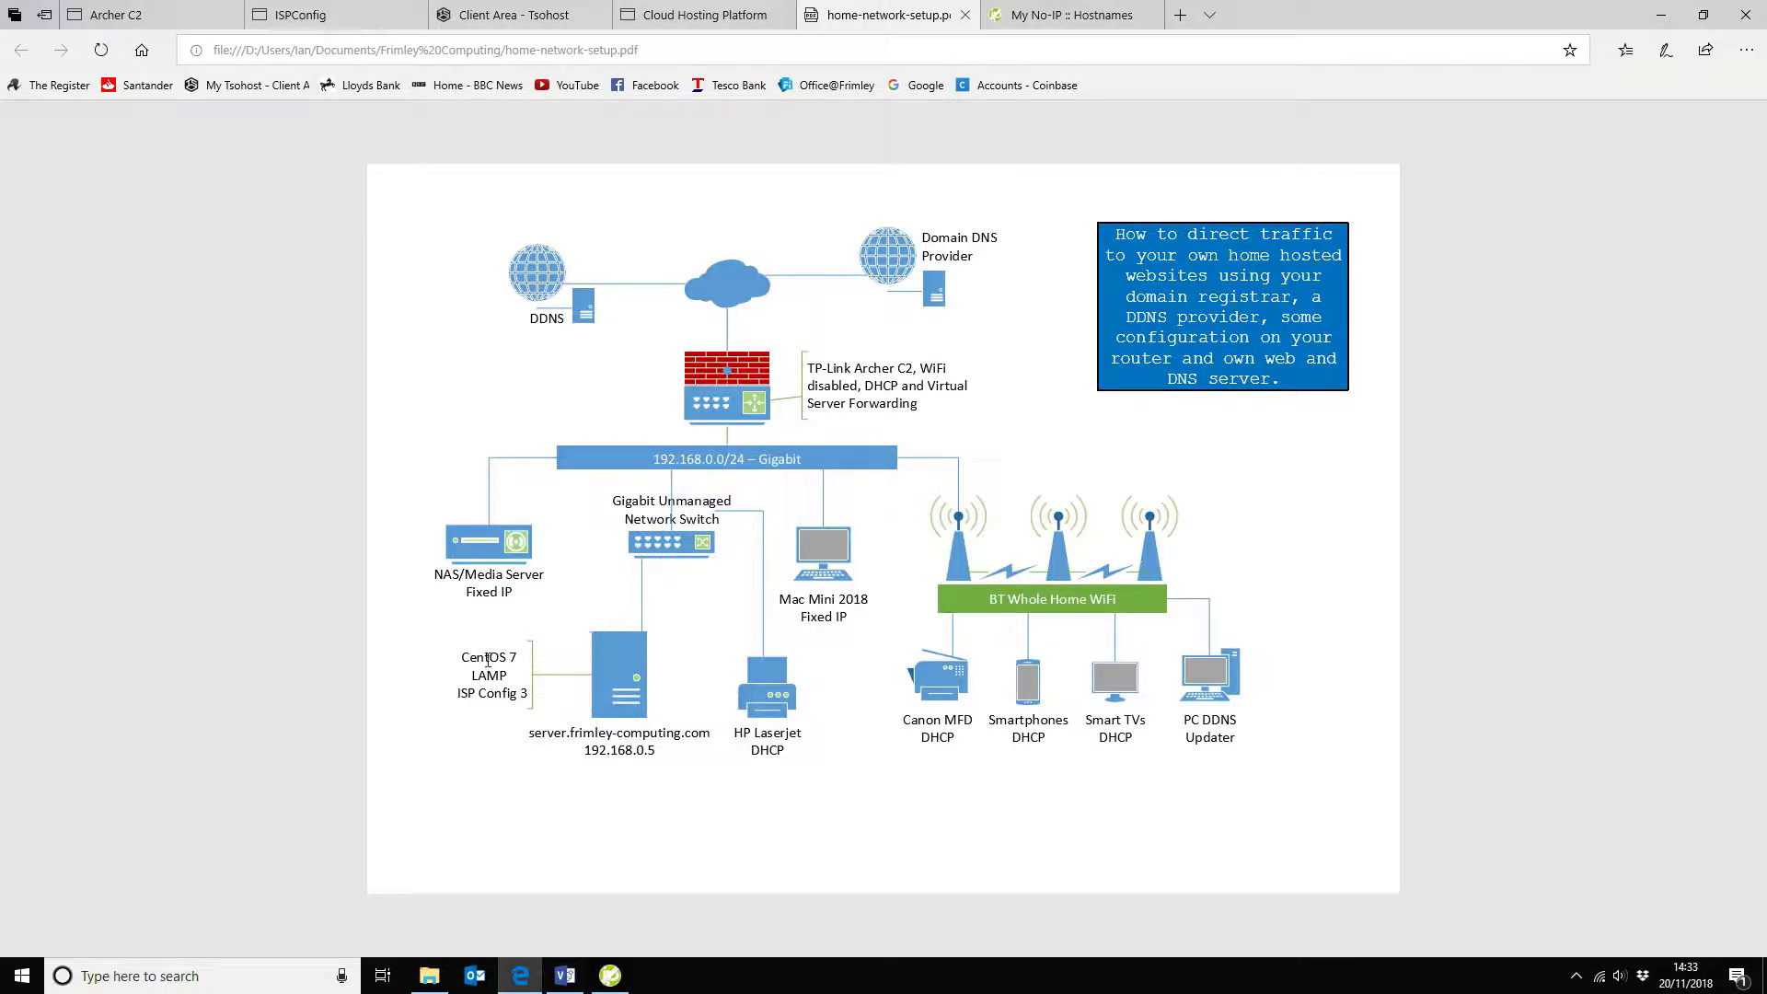
{"action": "mouse_move", "coordinate": [623, 653]}
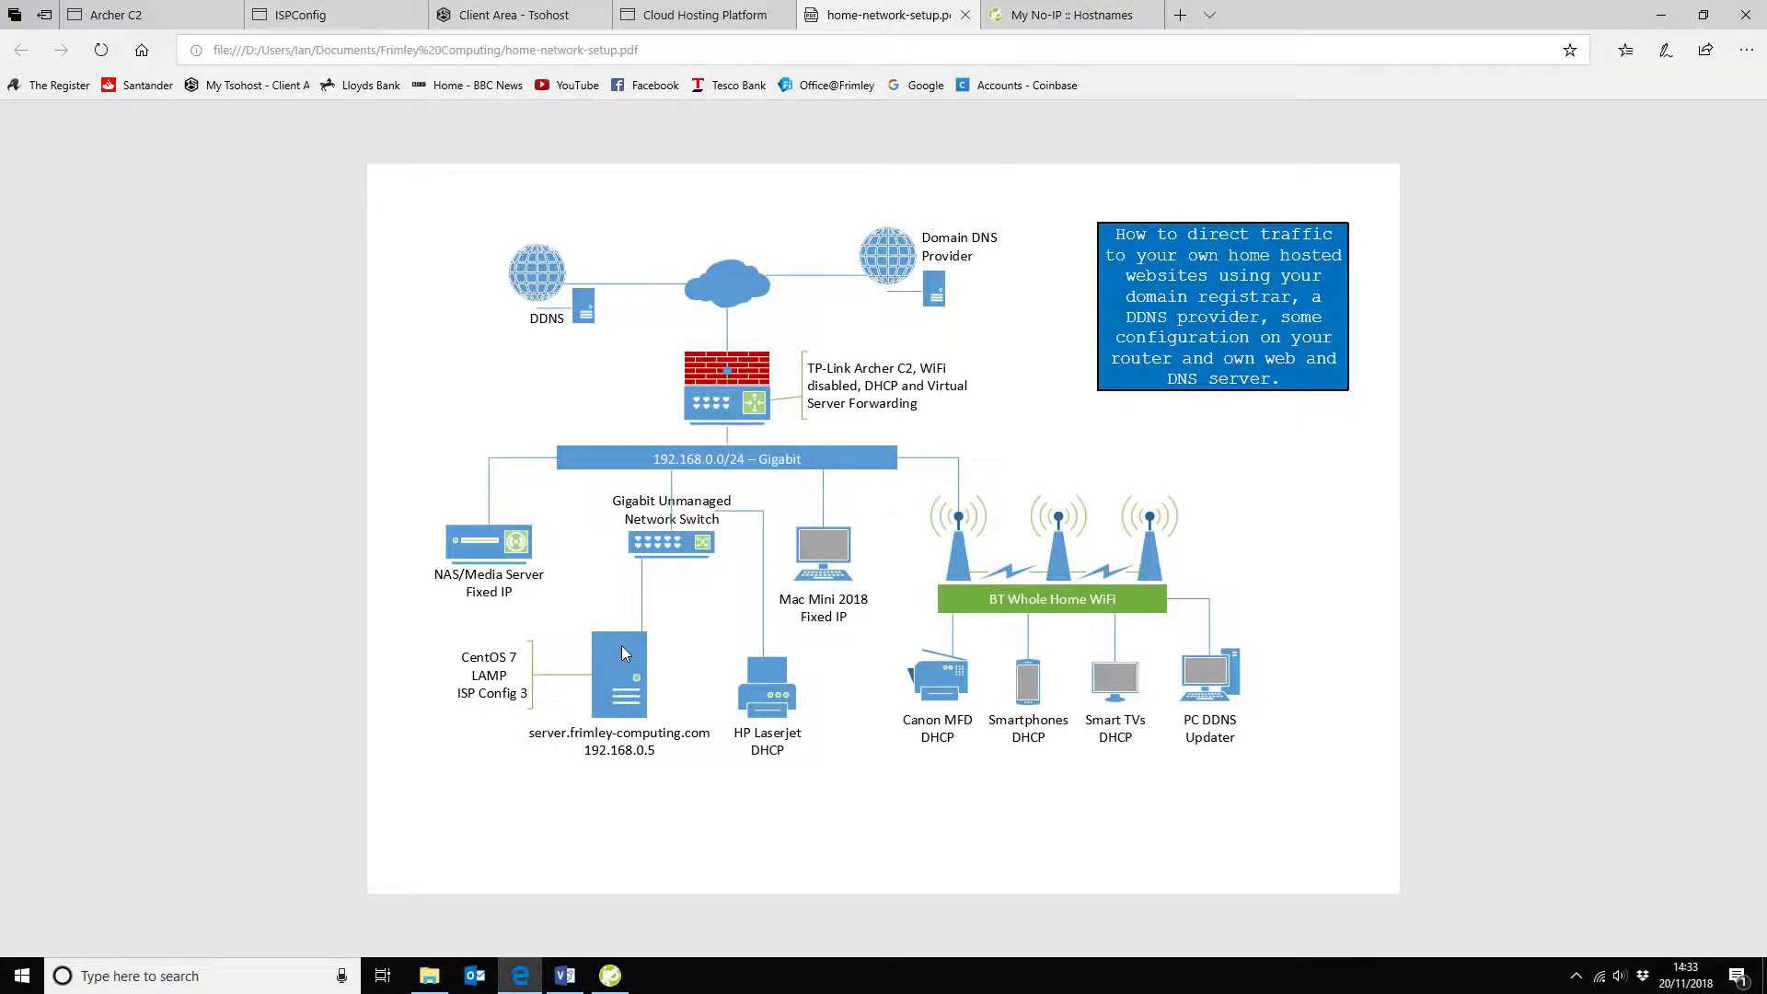
{"action": "mouse_move", "coordinate": [286, 57]}
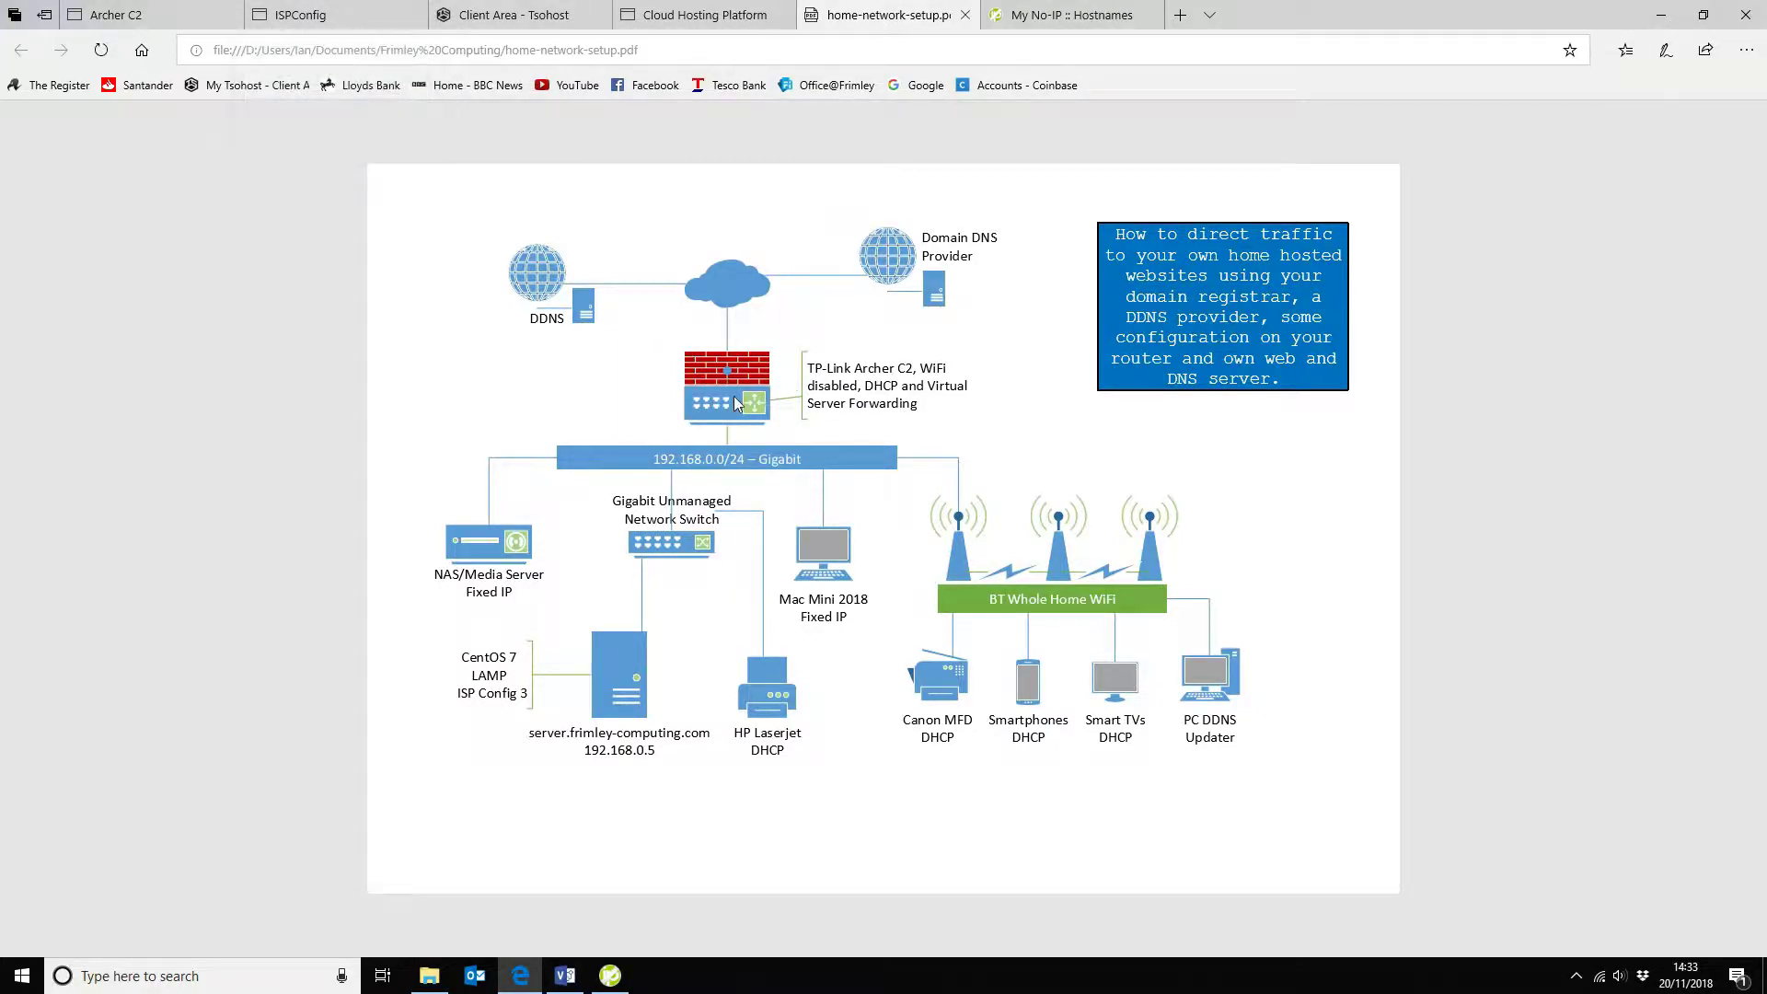
{"action": "mouse_move", "coordinate": [169, 14]}
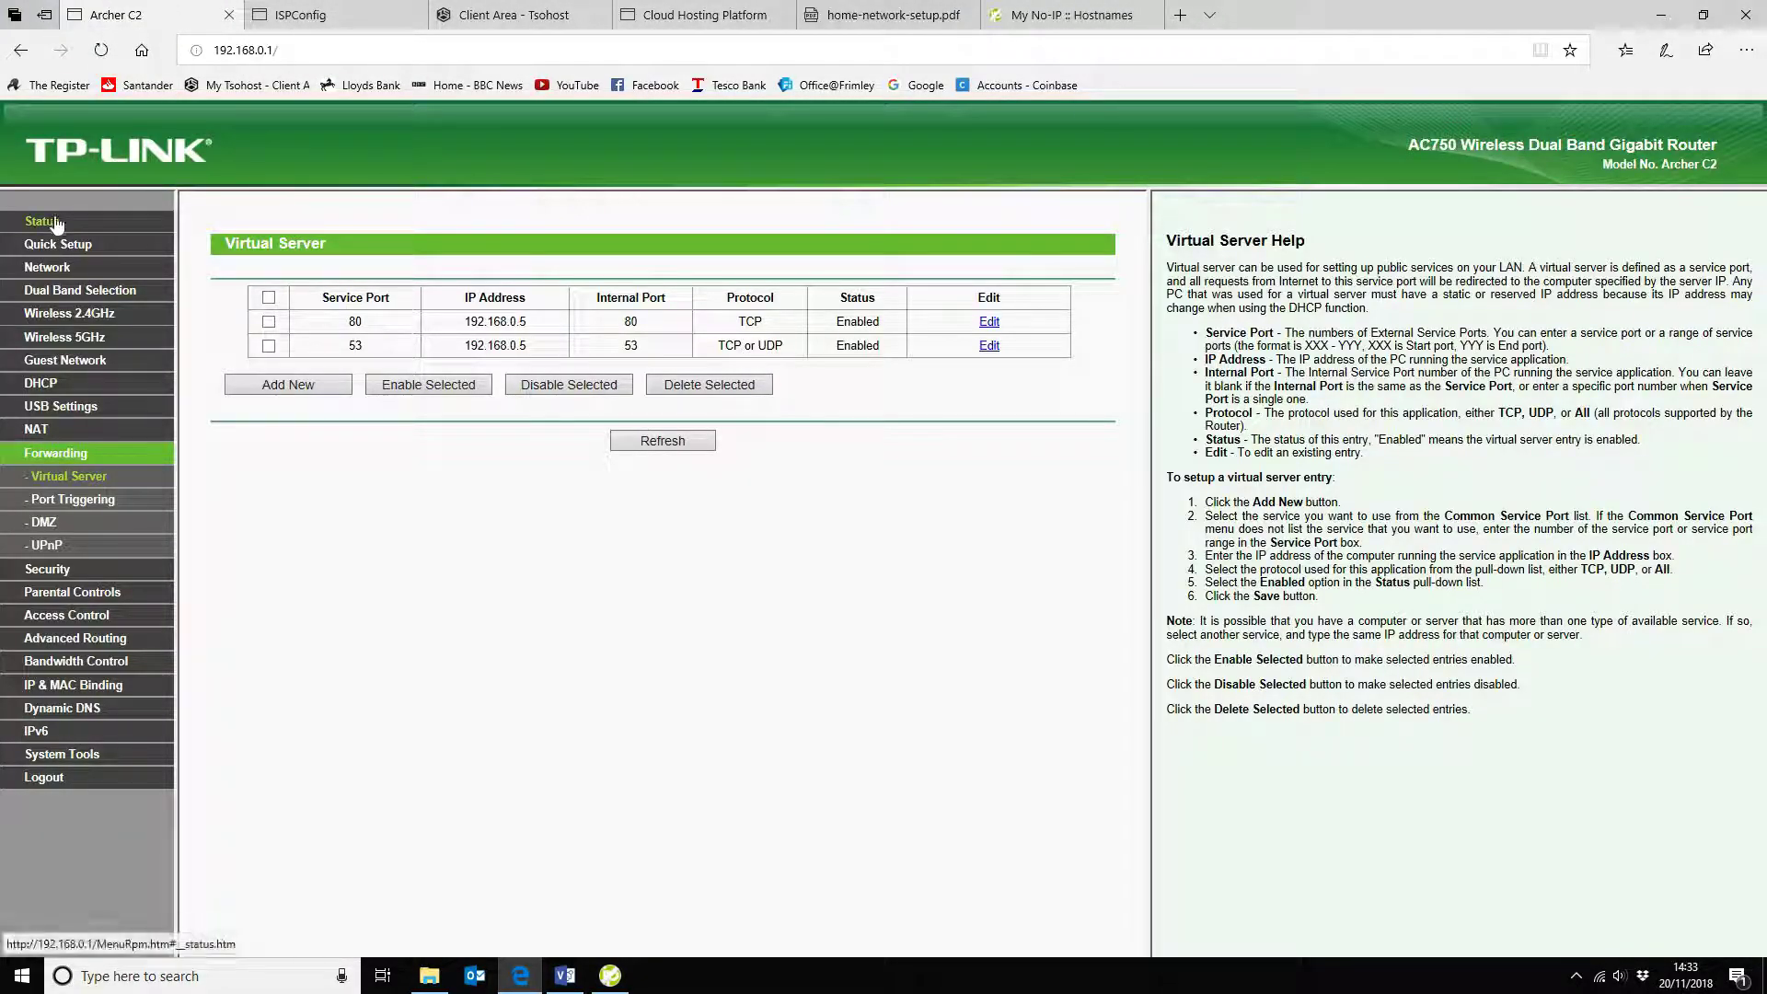
{"action": "mouse_move", "coordinate": [67, 476]}
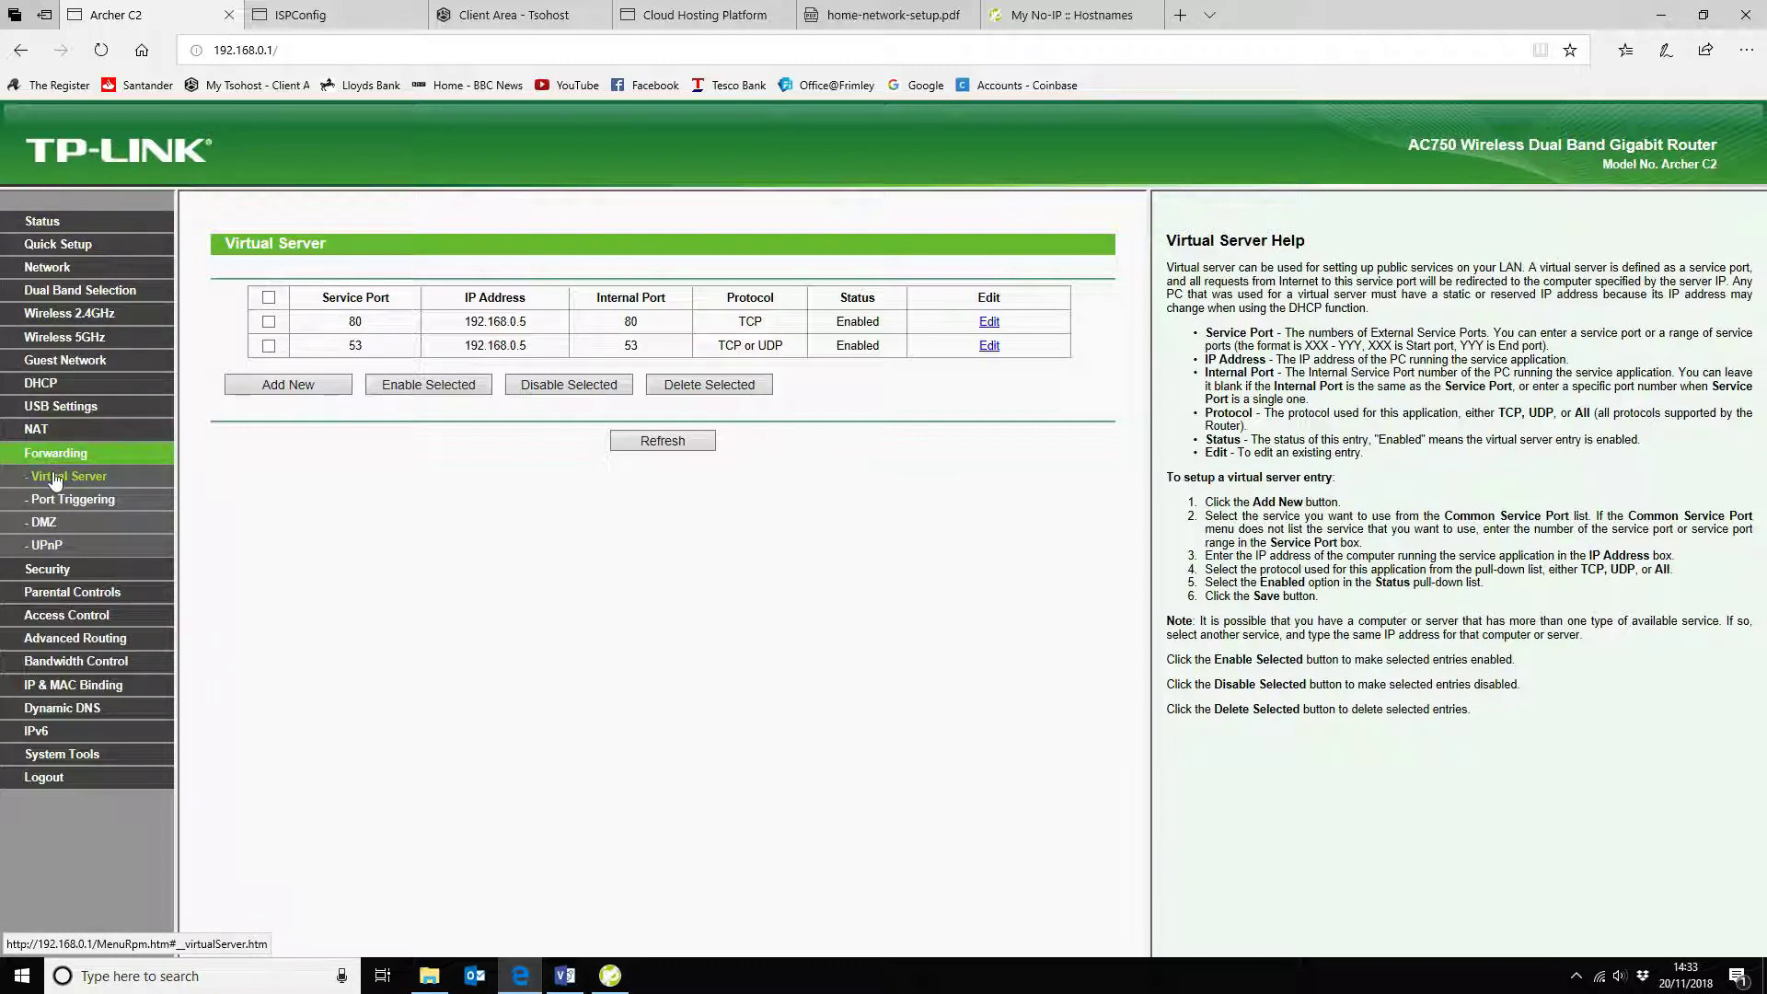
{"action": "mouse_move", "coordinate": [46, 546]}
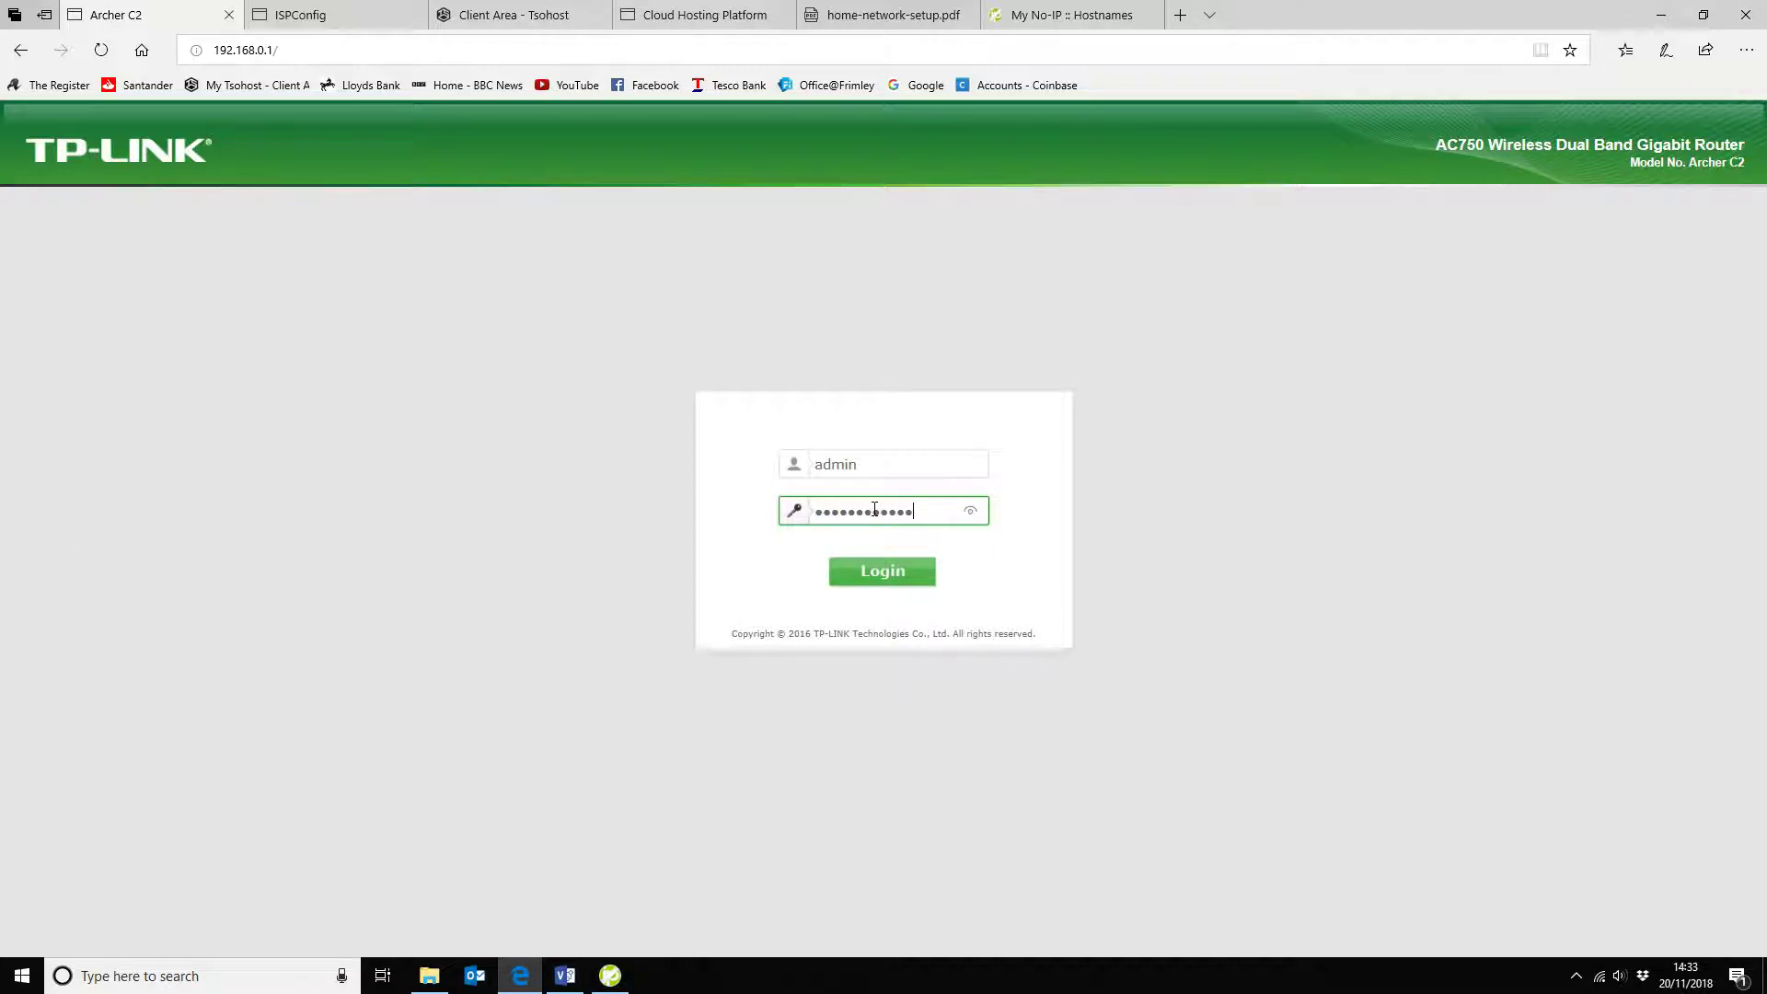
{"action": "left_click", "coordinate": [882, 572]}
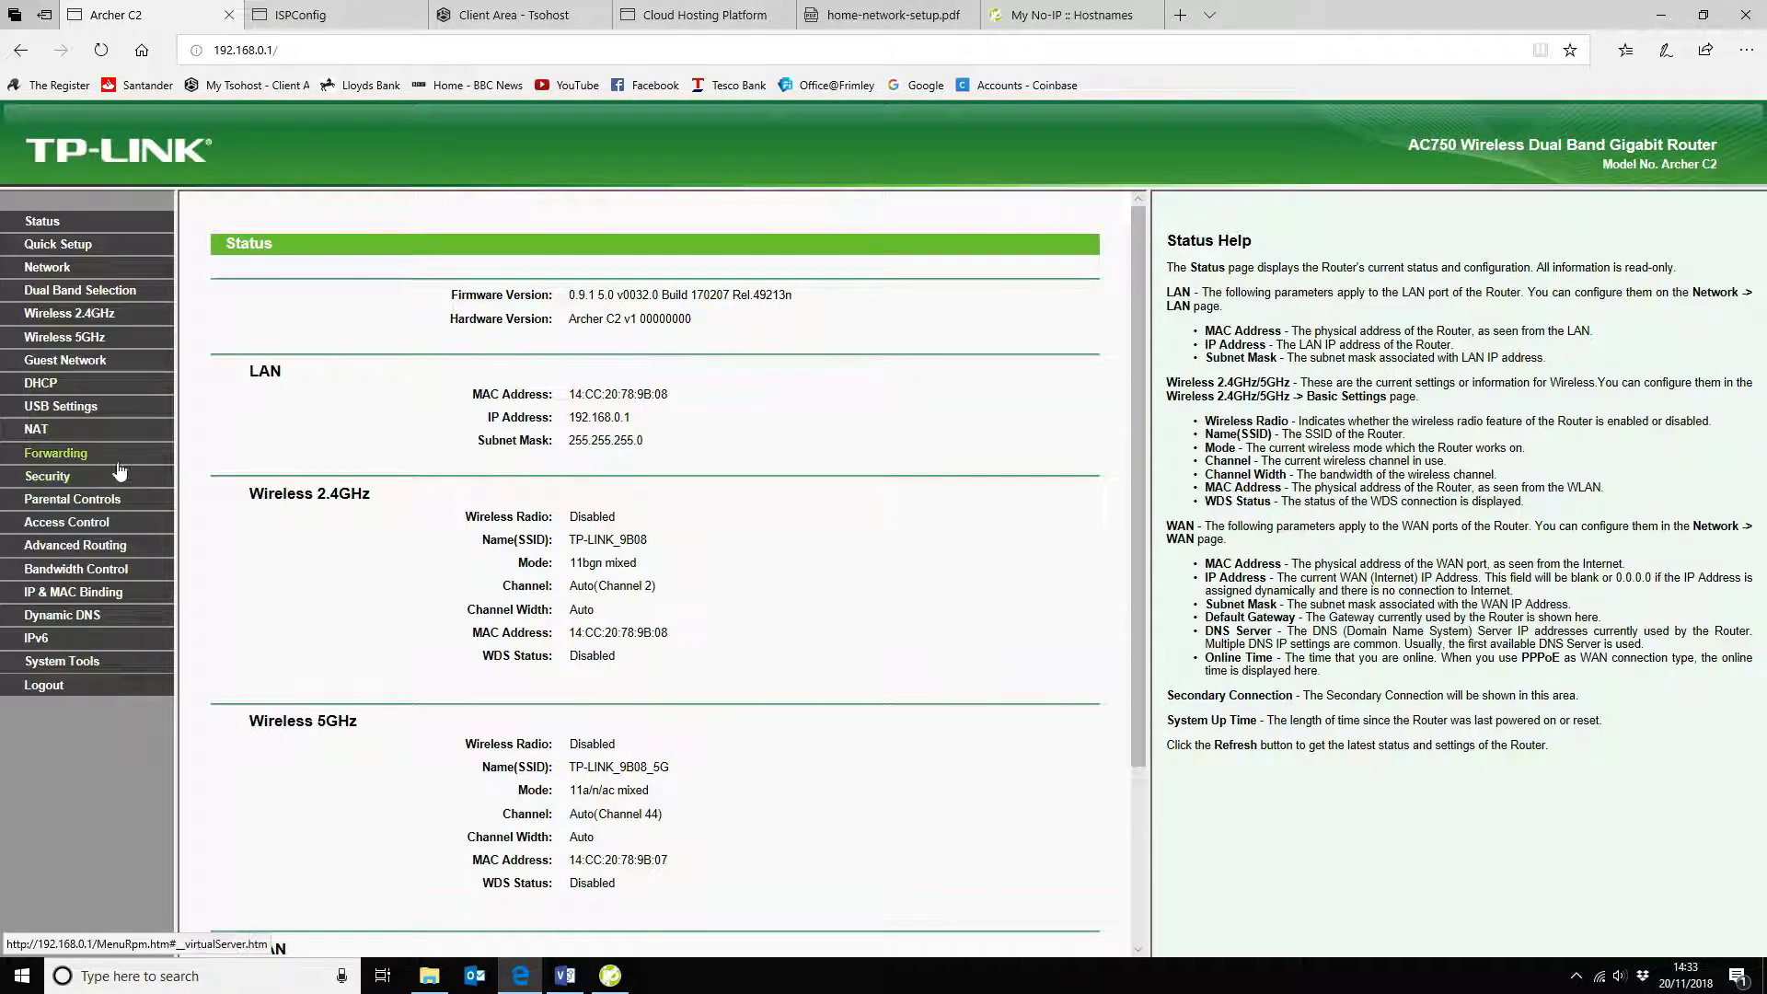
{"action": "left_click", "coordinate": [55, 452]}
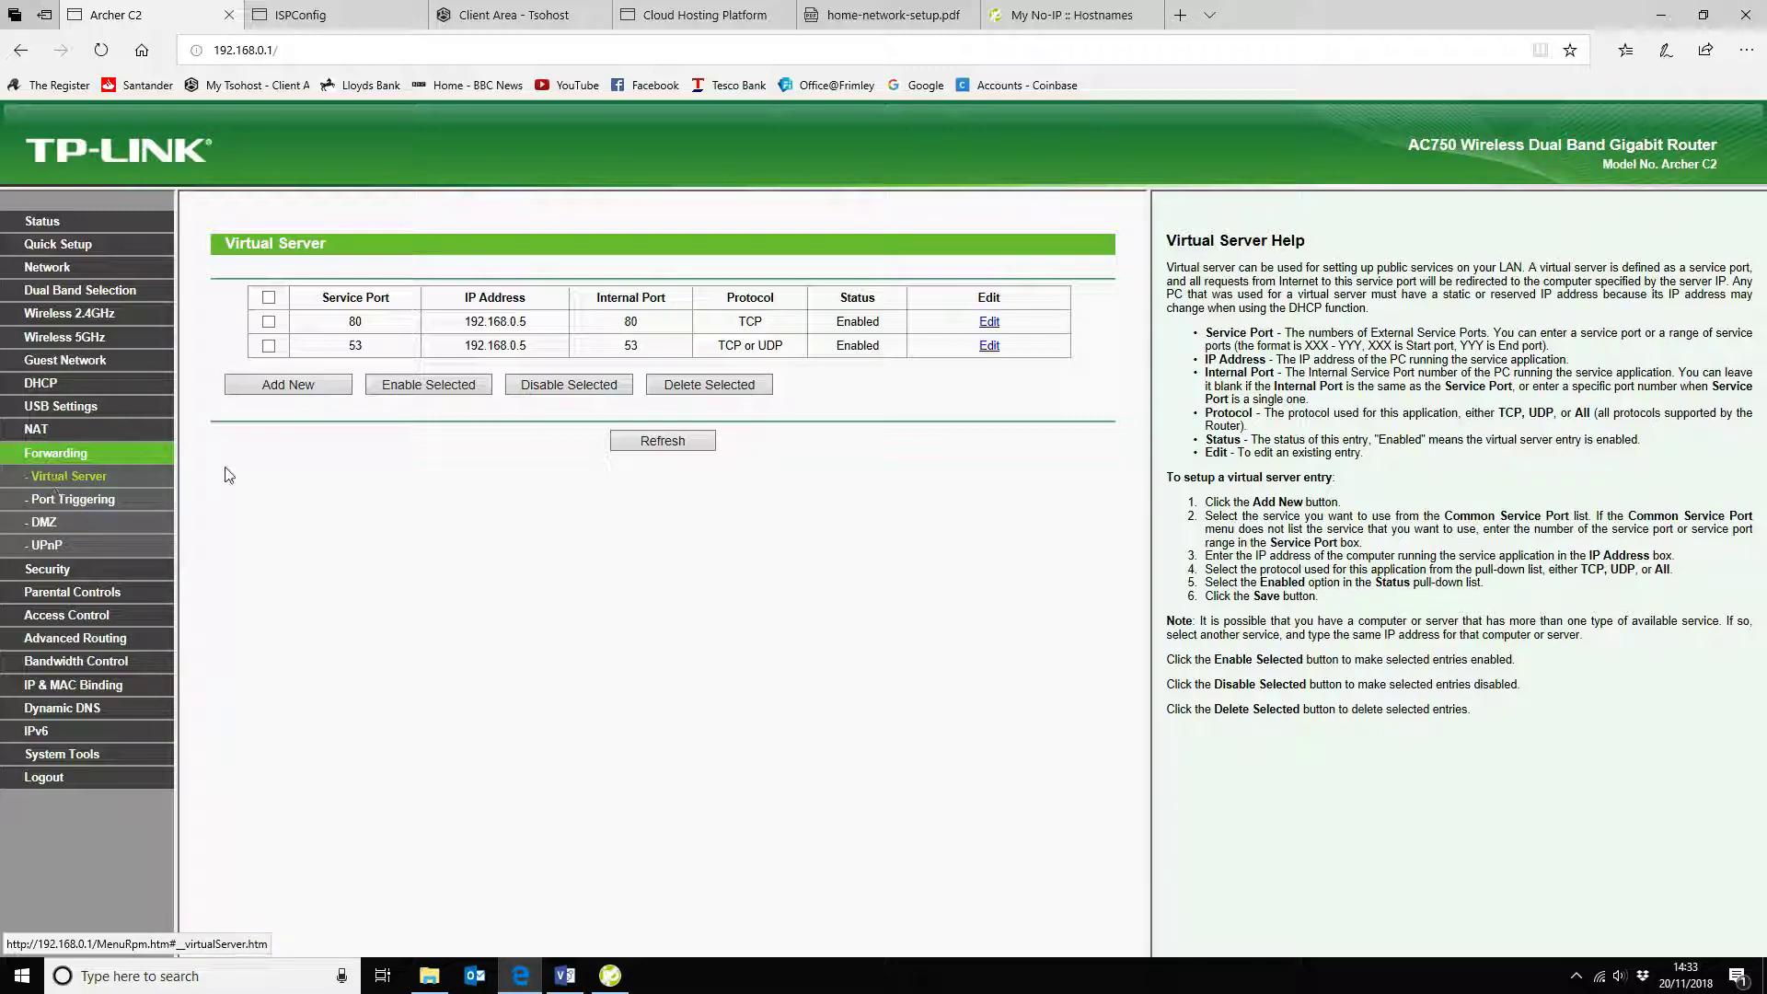
{"action": "mouse_move", "coordinate": [341, 335]}
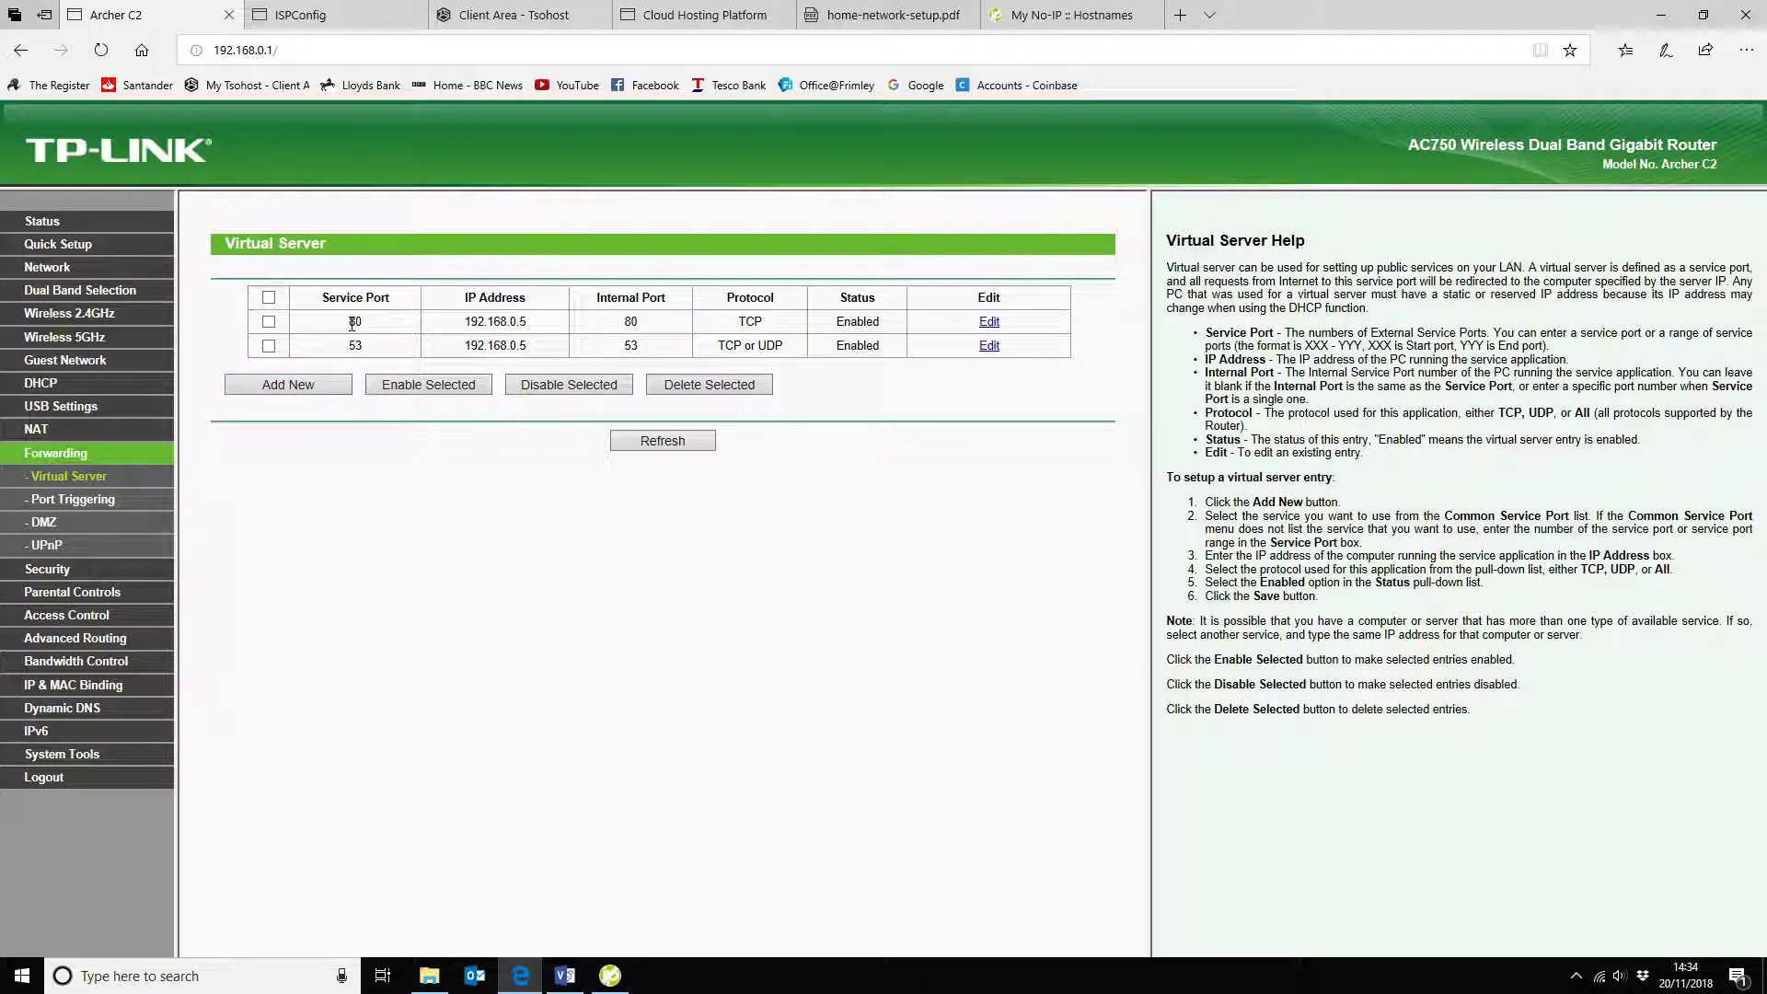
{"action": "double_click", "coordinate": [356, 321]}
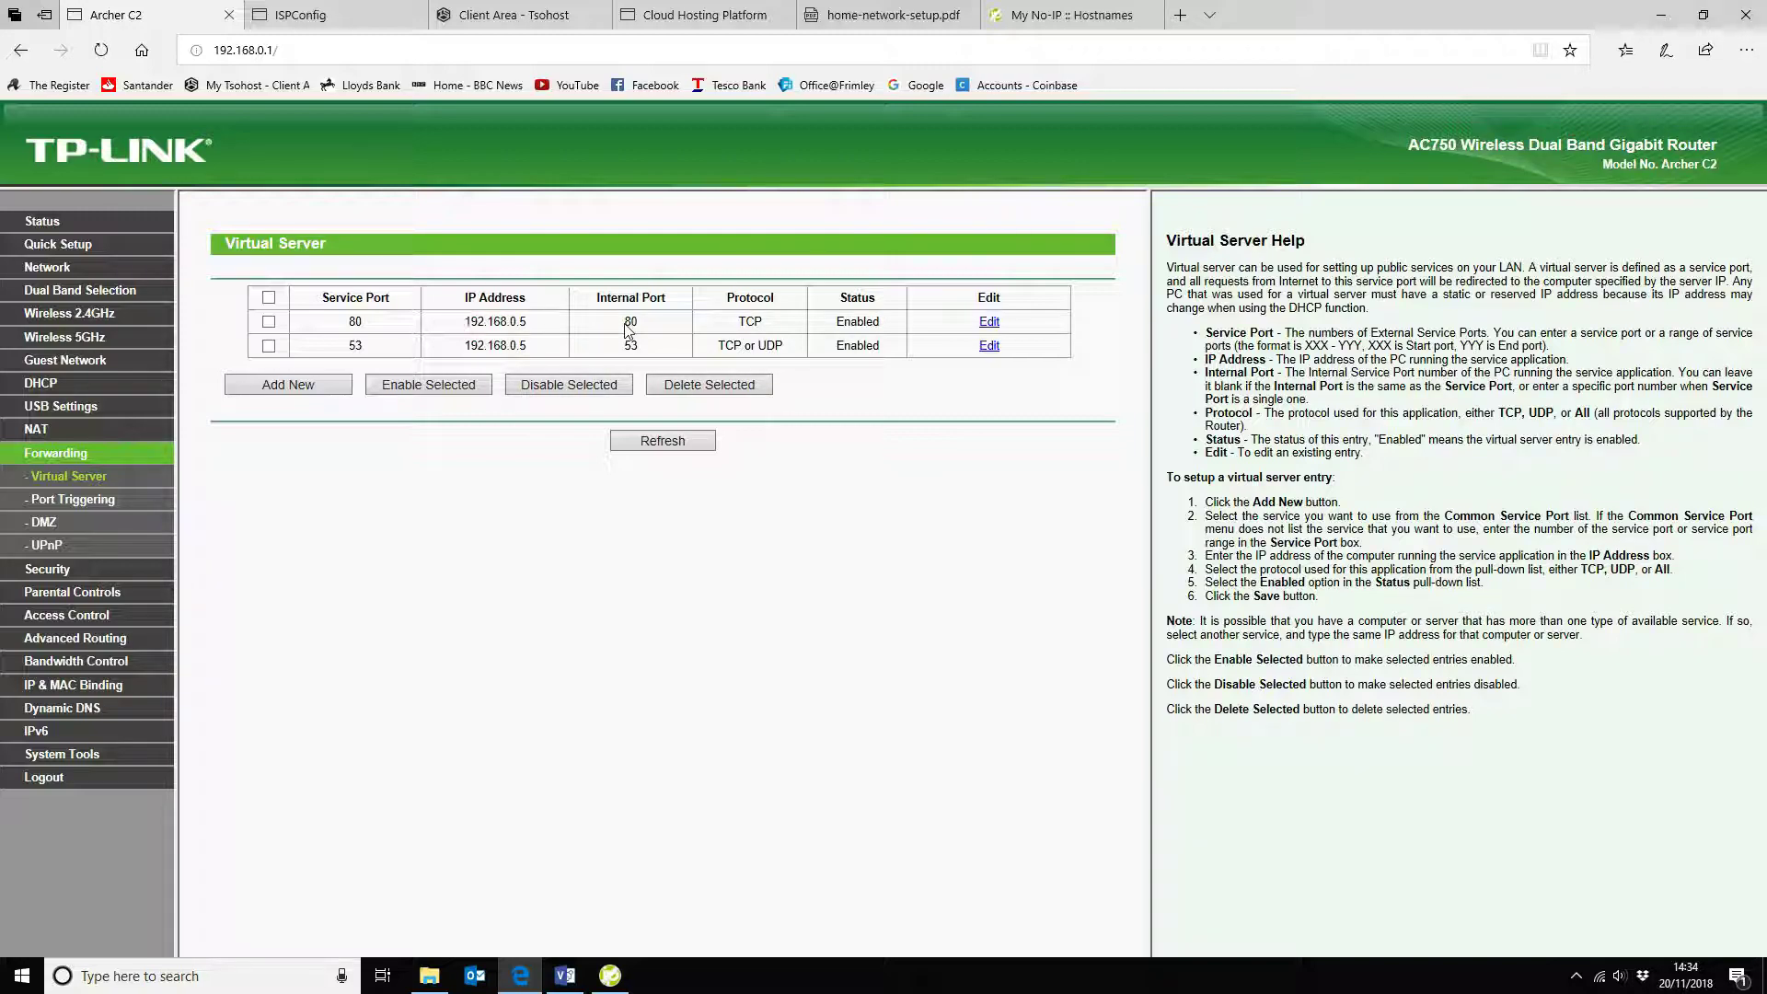
{"action": "double_click", "coordinate": [631, 321]}
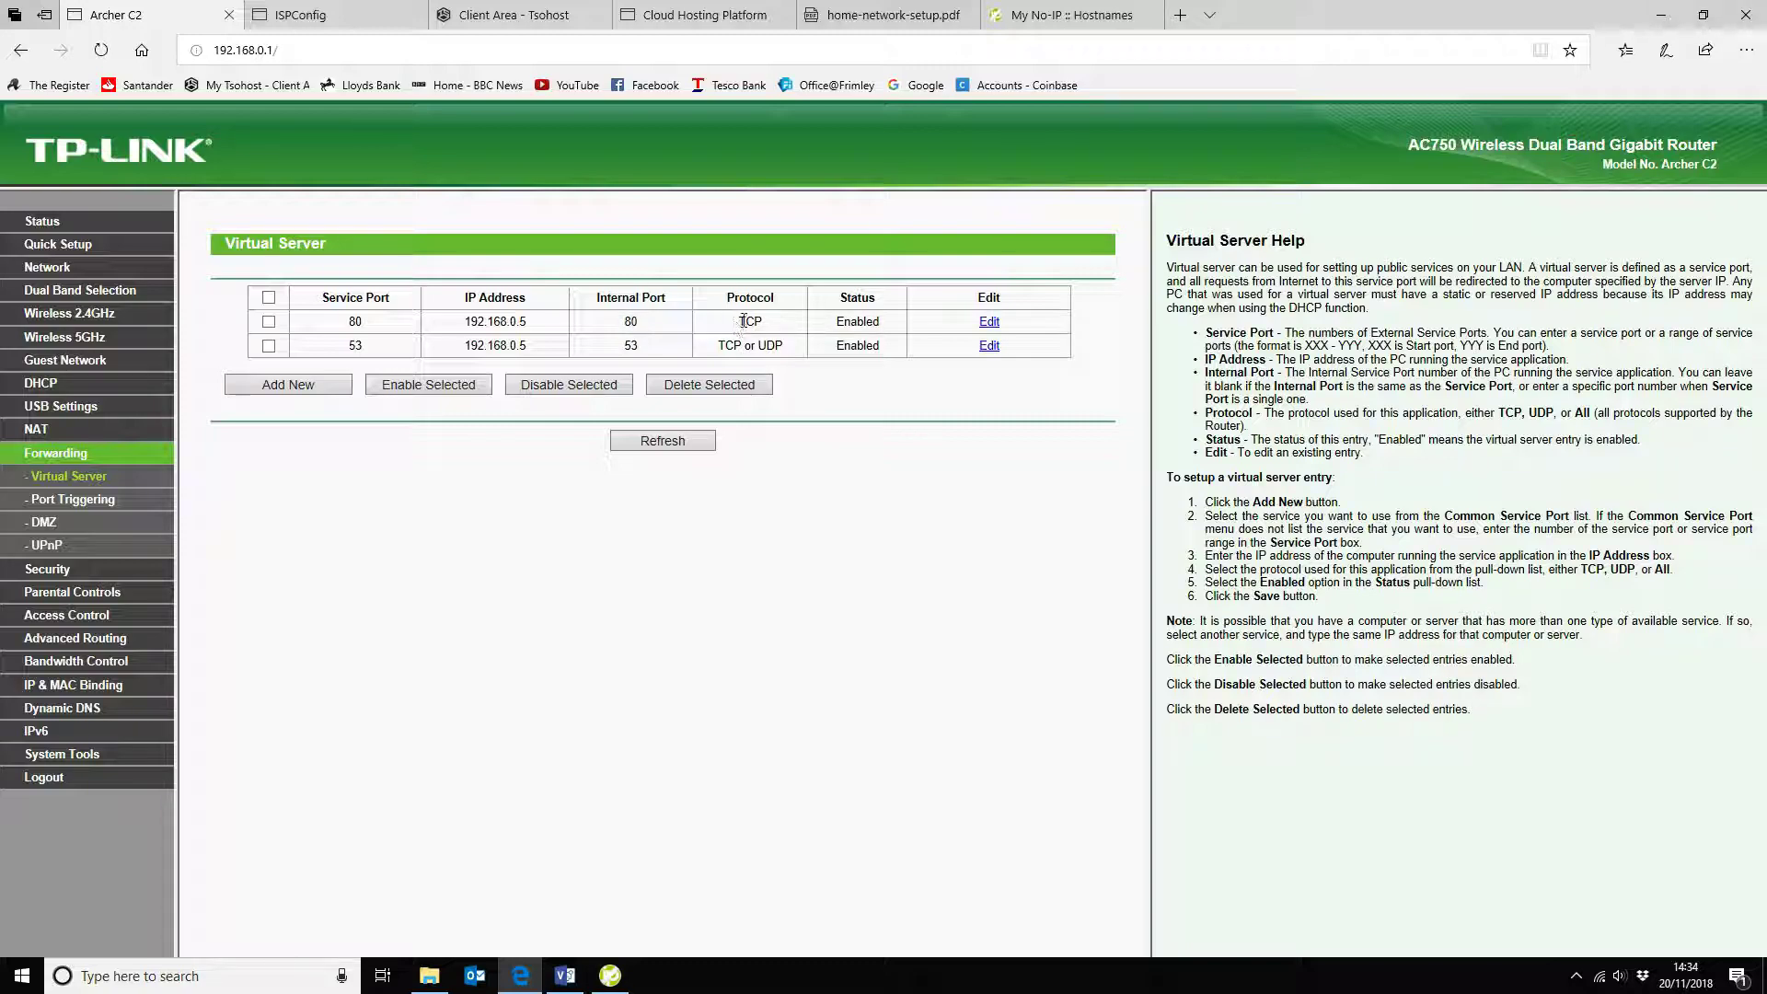
{"action": "double_click", "coordinate": [749, 322]}
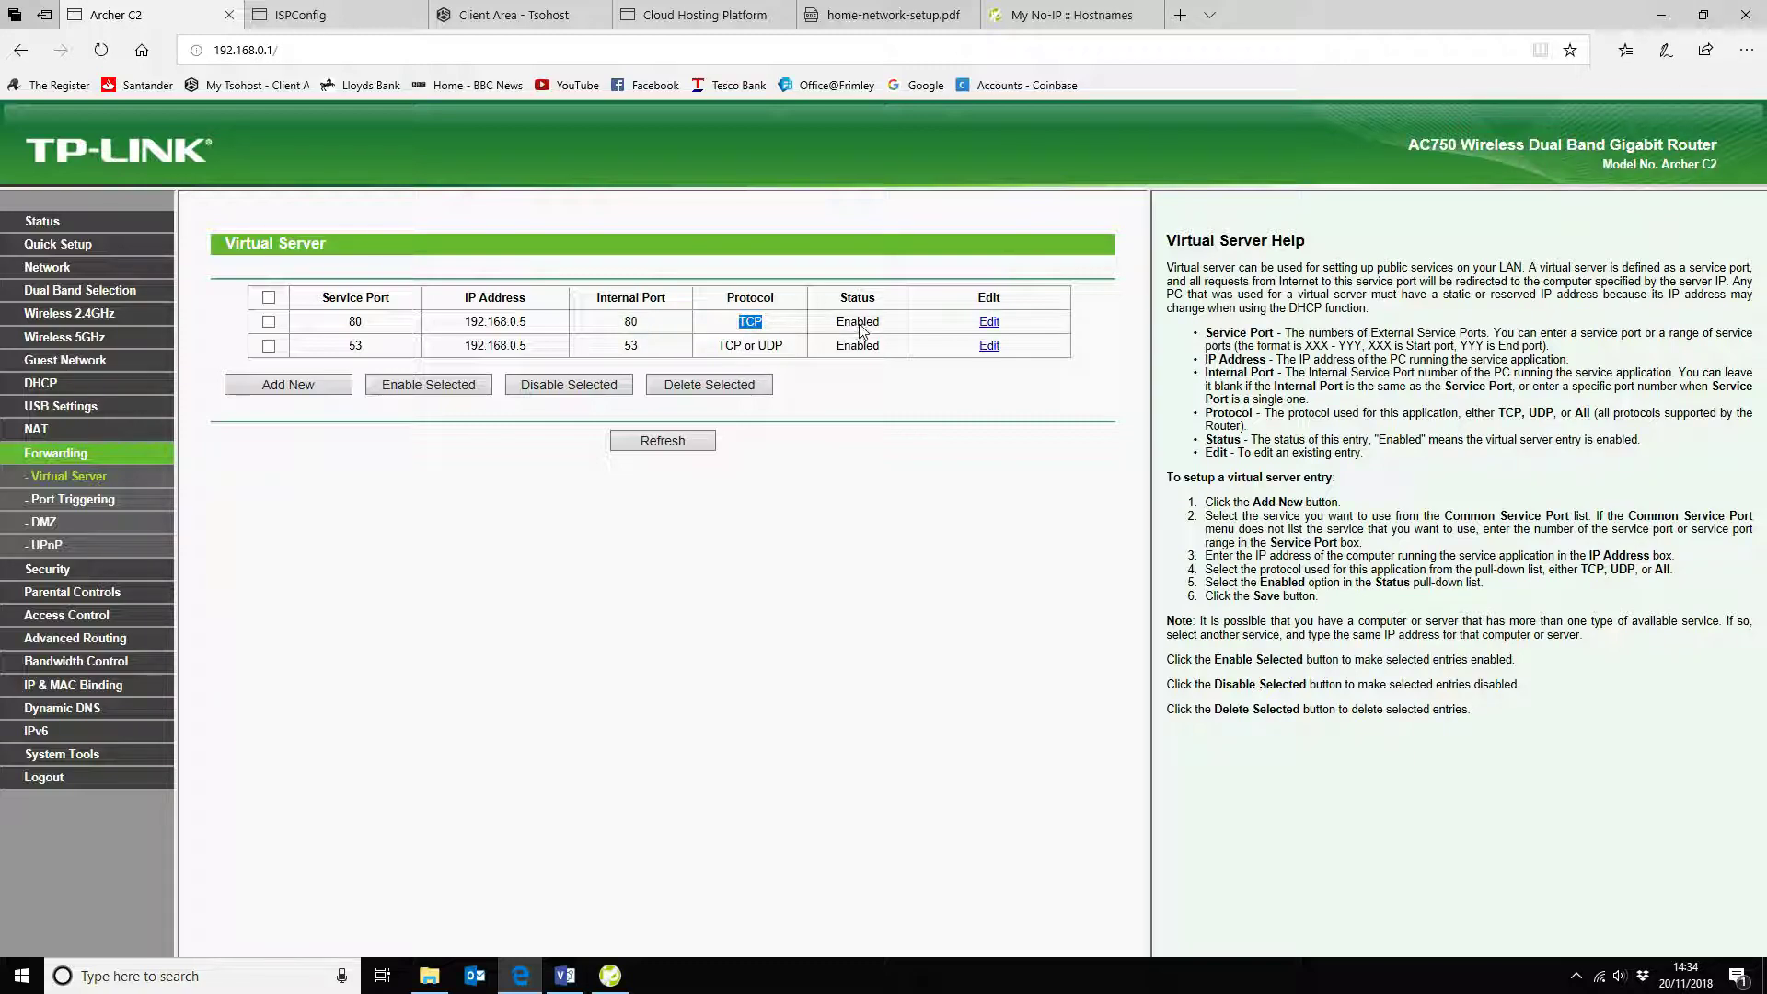
{"action": "mouse_move", "coordinate": [352, 346]}
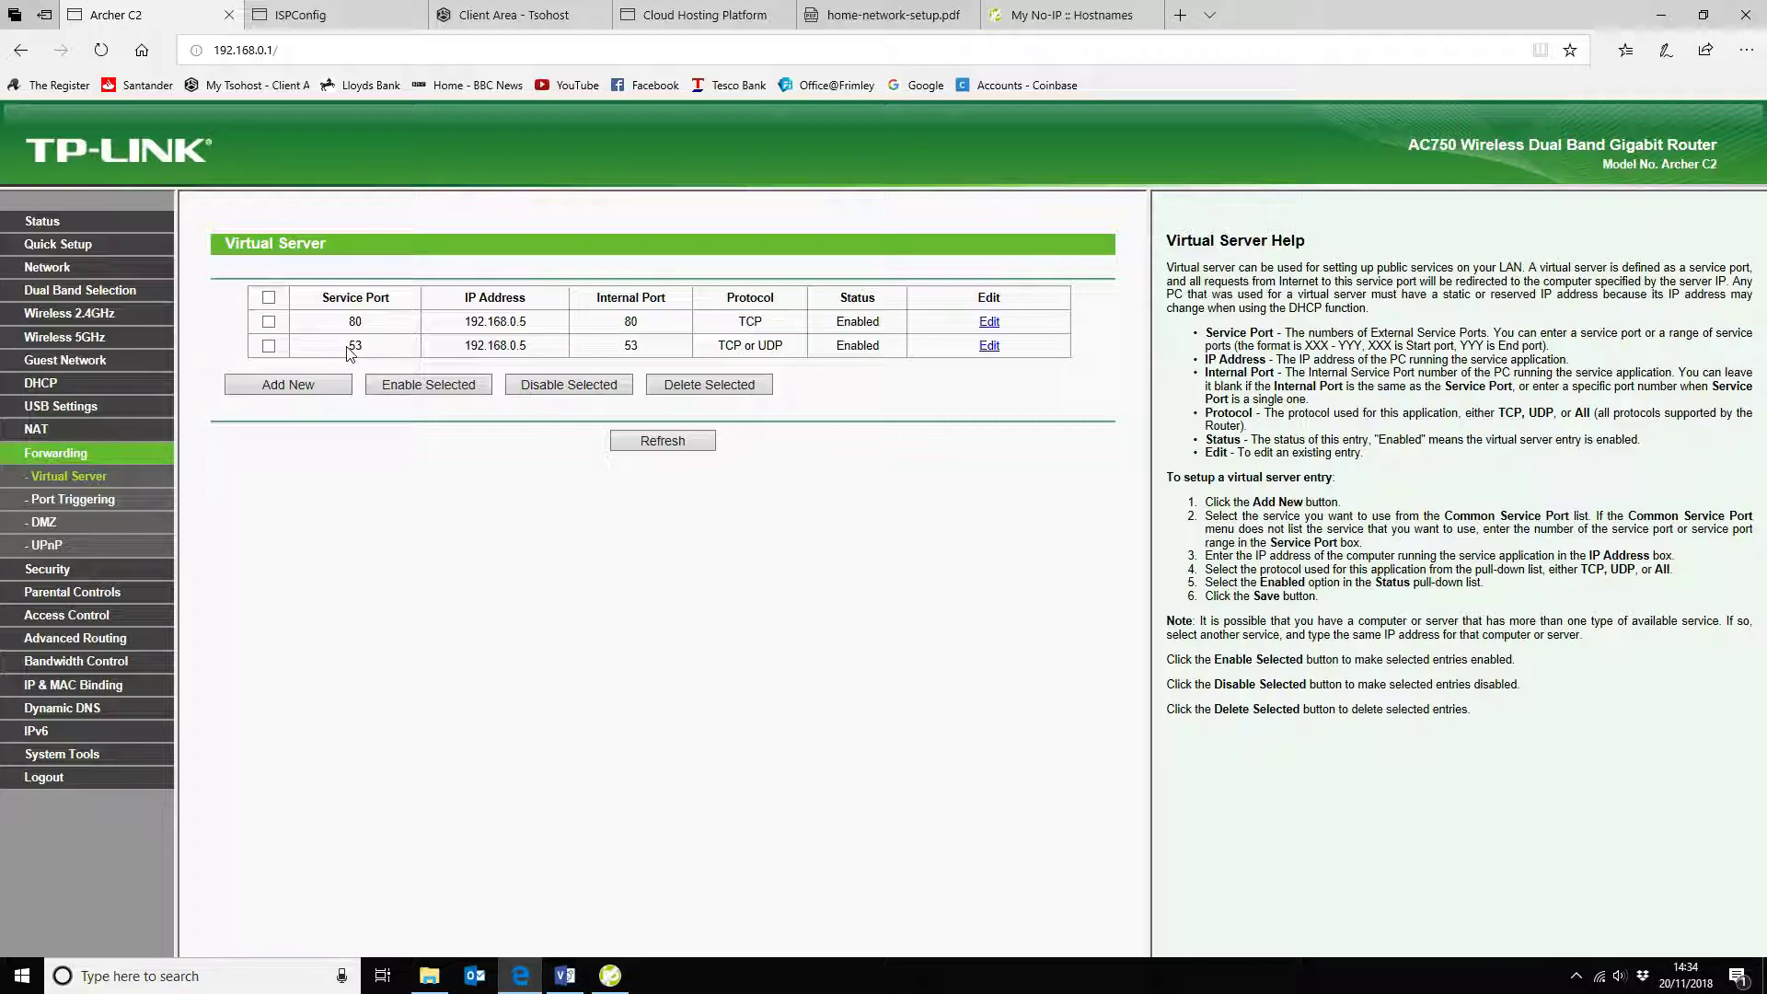
{"action": "double_click", "coordinate": [355, 345]}
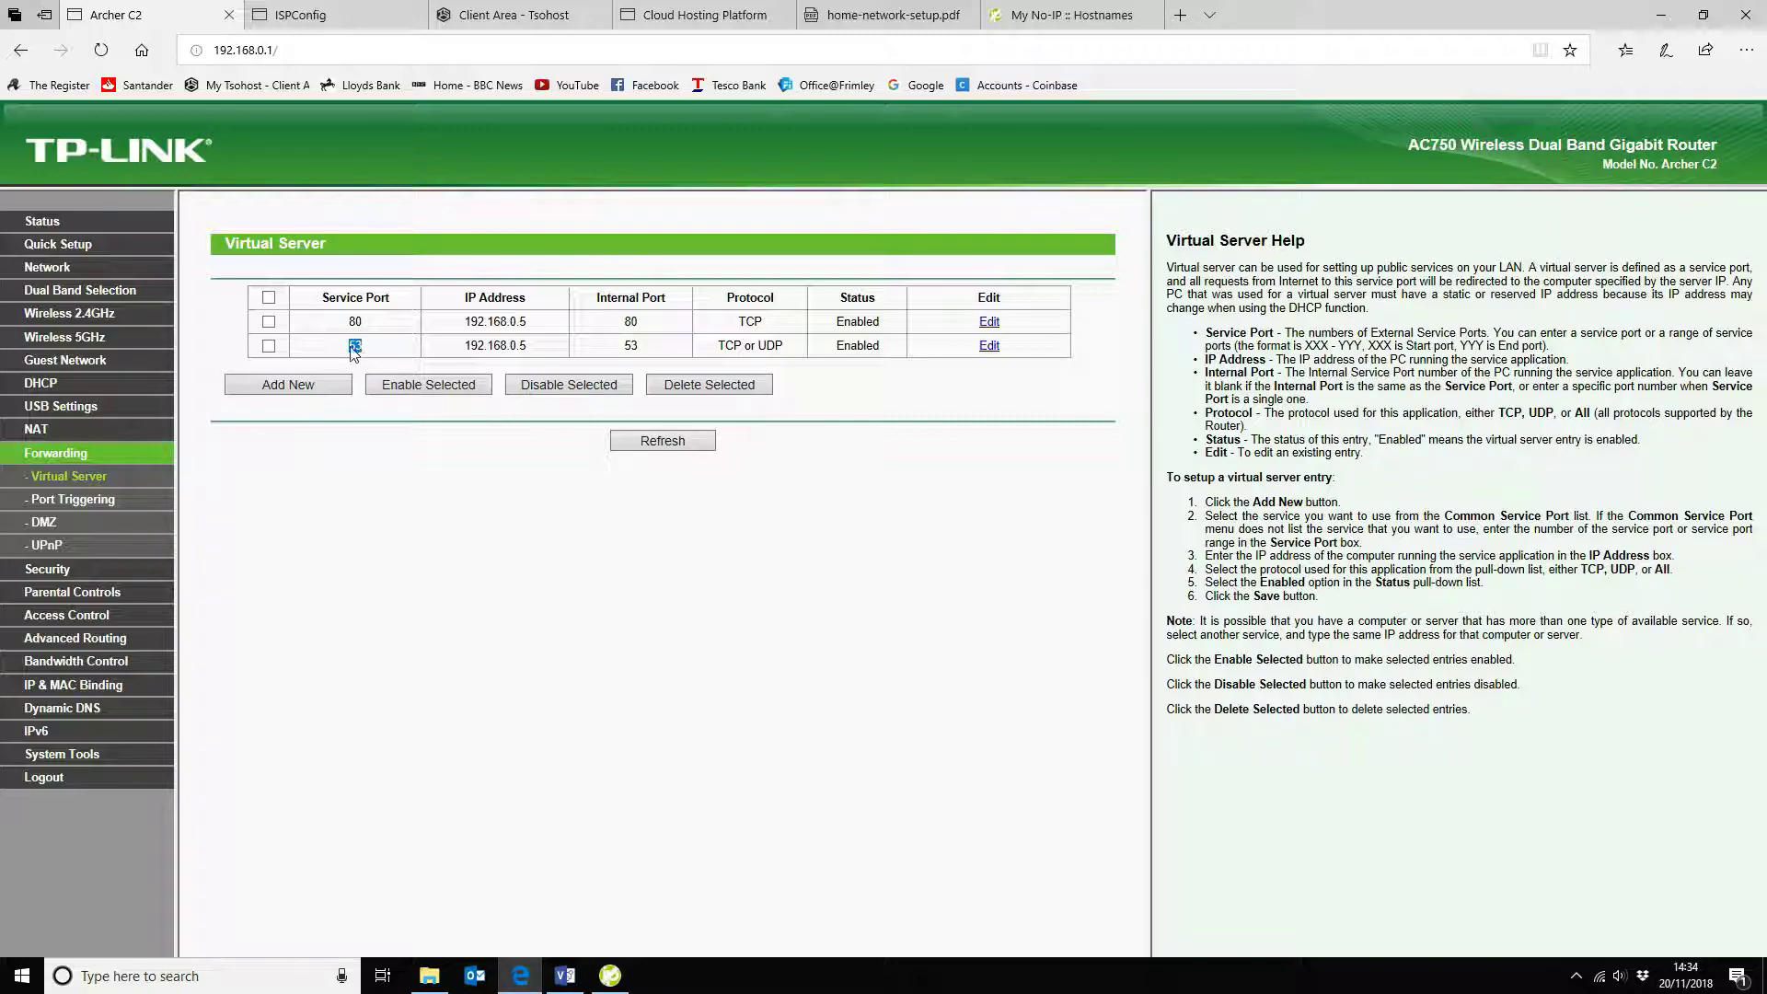
{"action": "mouse_move", "coordinate": [427, 385]}
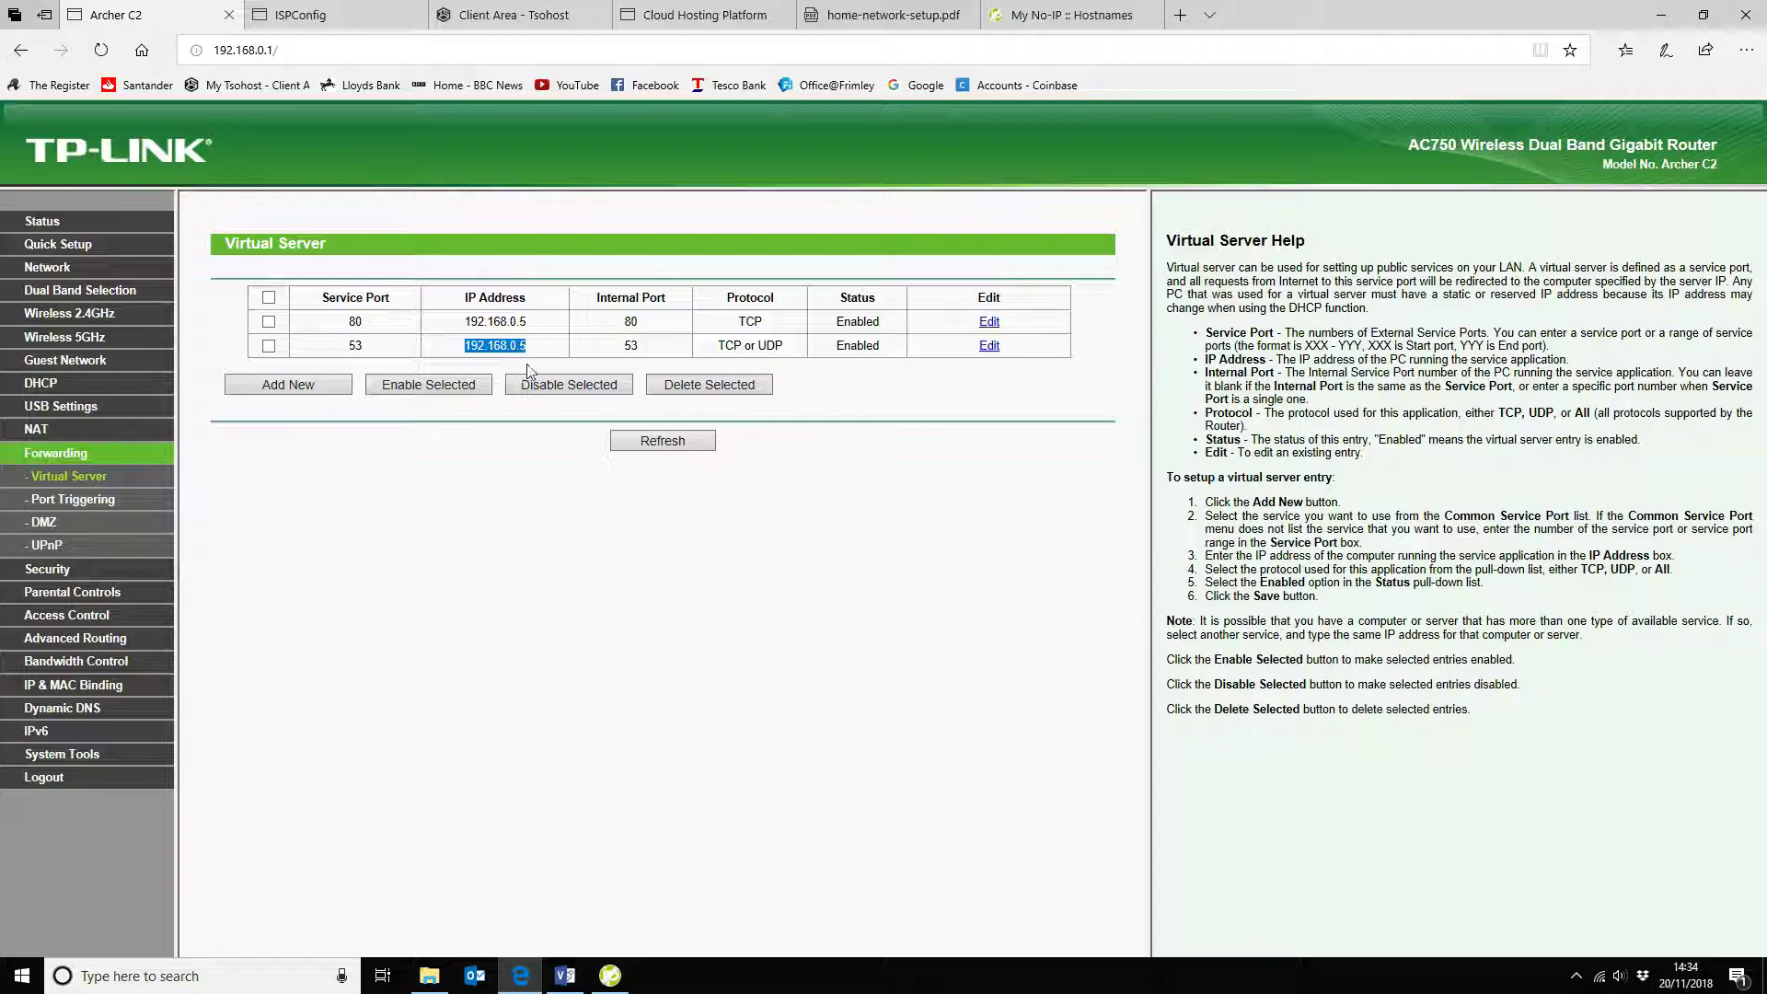
{"action": "left_click", "coordinate": [629, 345]}
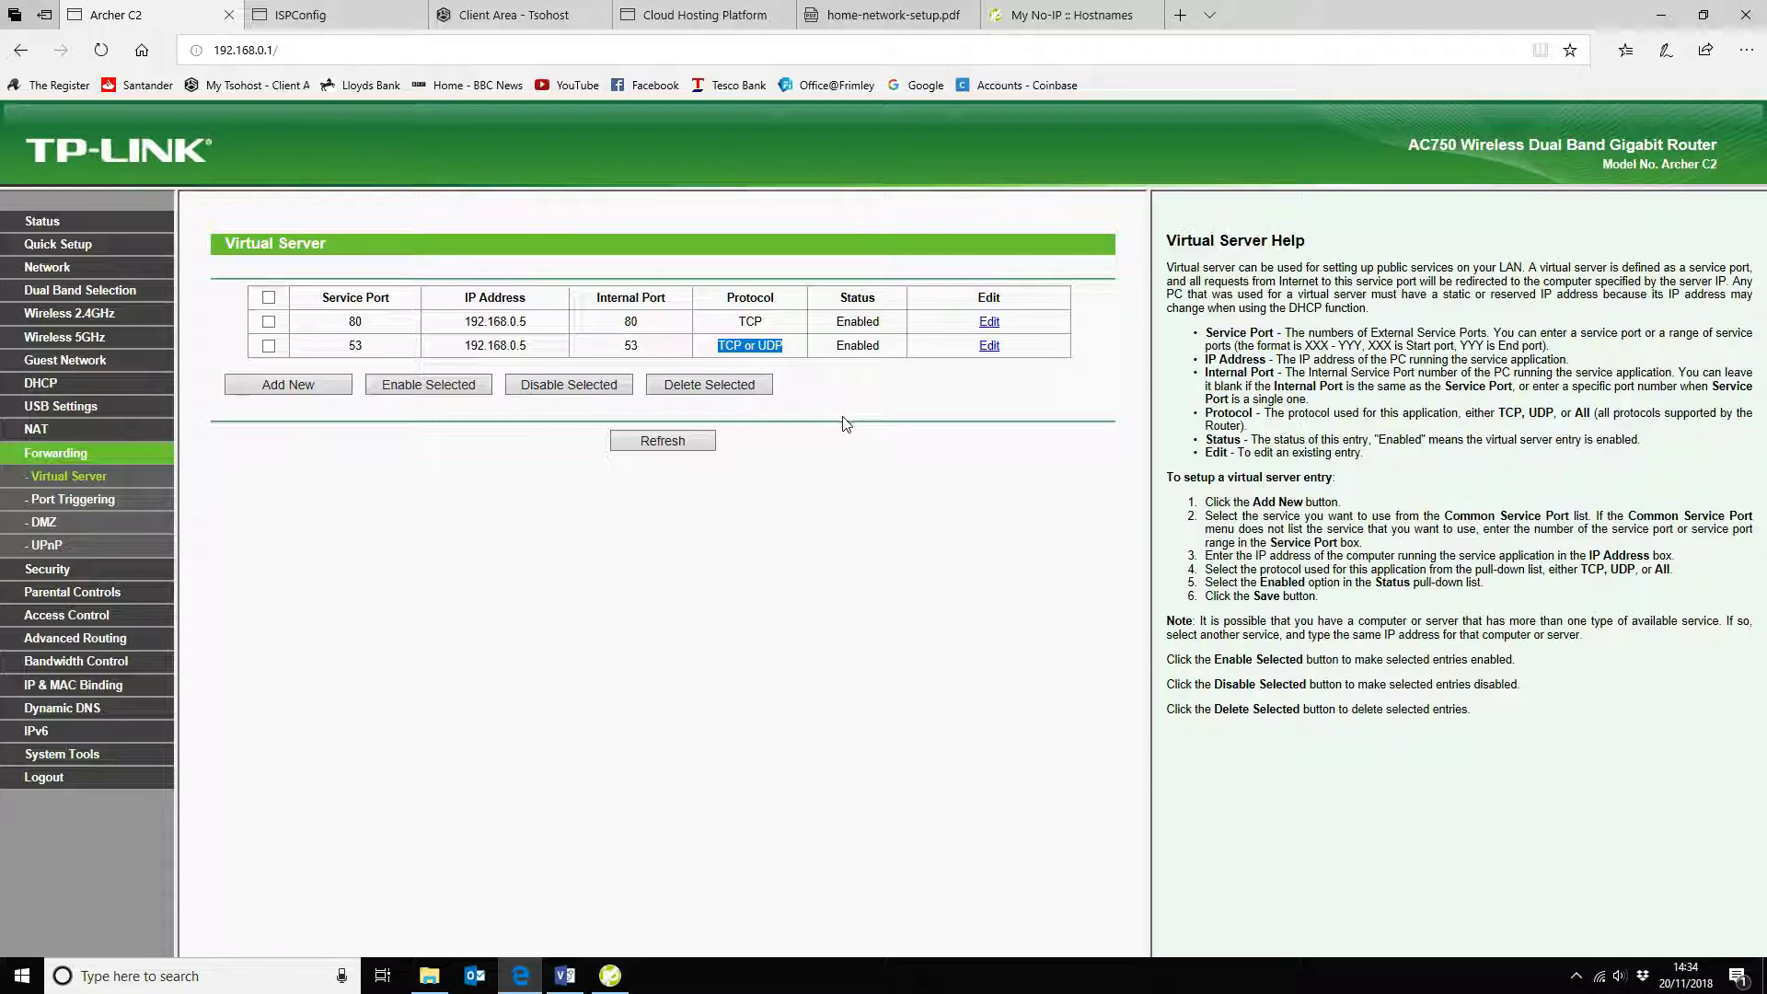
{"action": "mouse_move", "coordinate": [947, 328]}
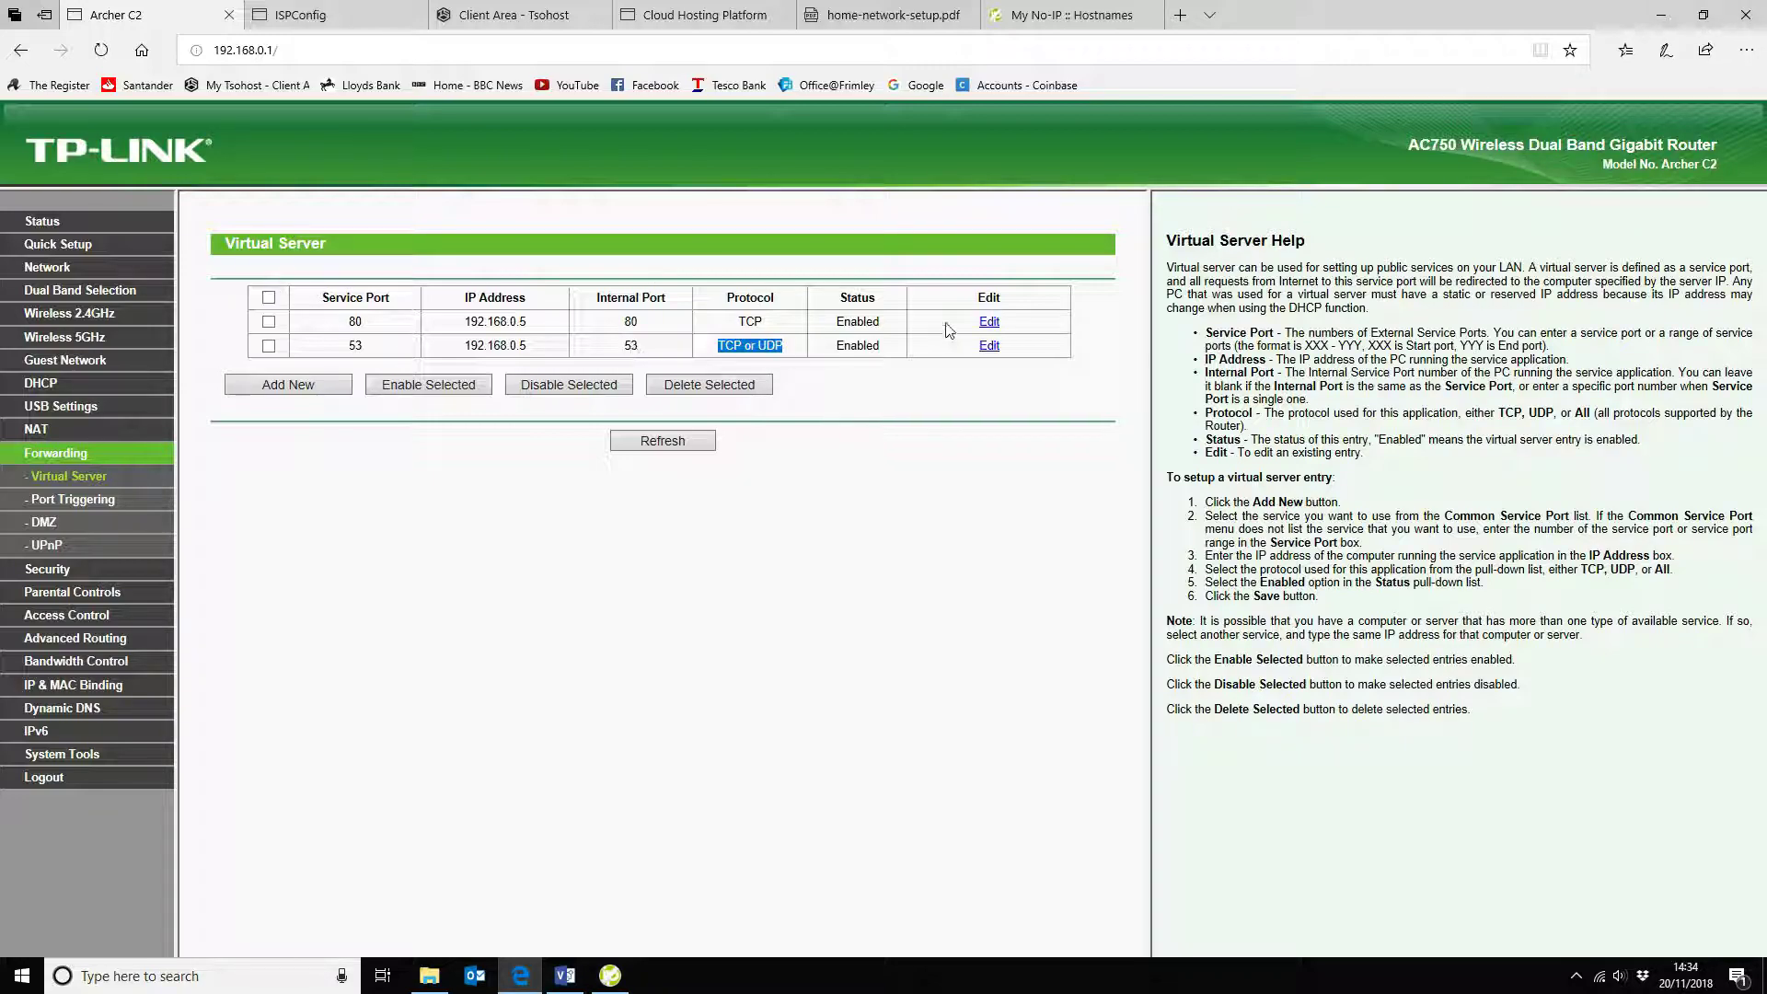
{"action": "mouse_move", "coordinate": [890, 262]}
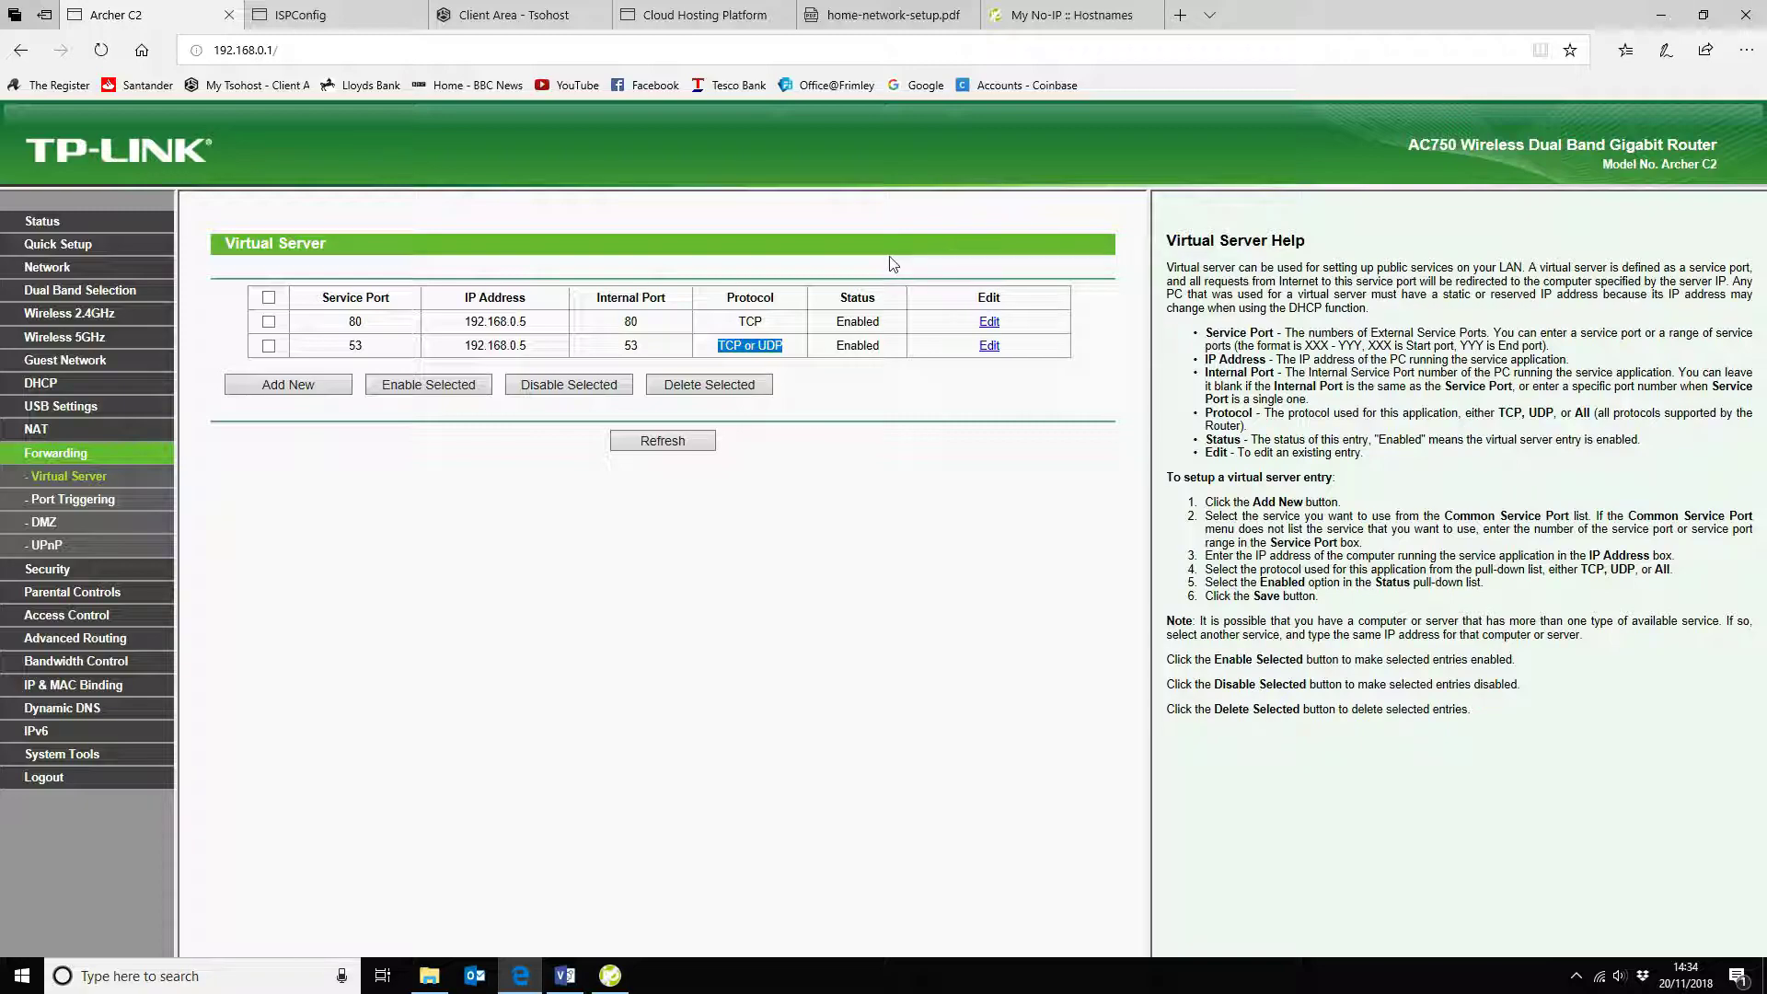
{"action": "mouse_move", "coordinate": [761, 287]}
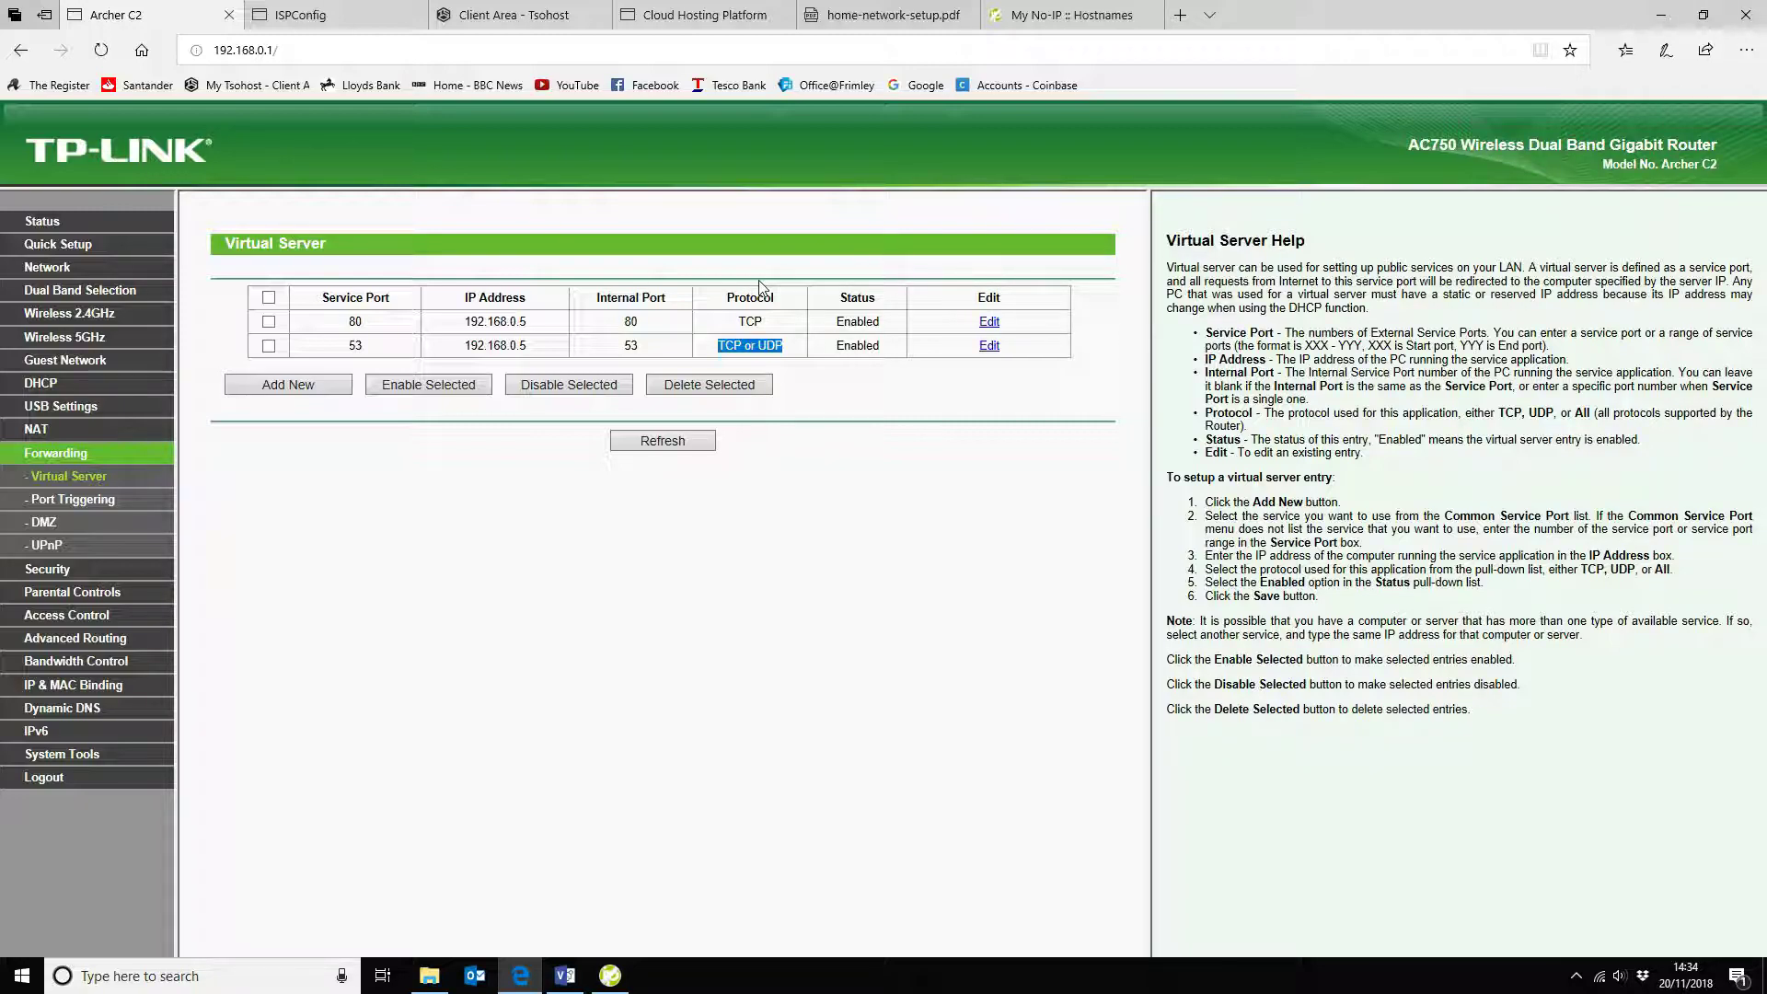
{"action": "mouse_move", "coordinate": [299, 15]}
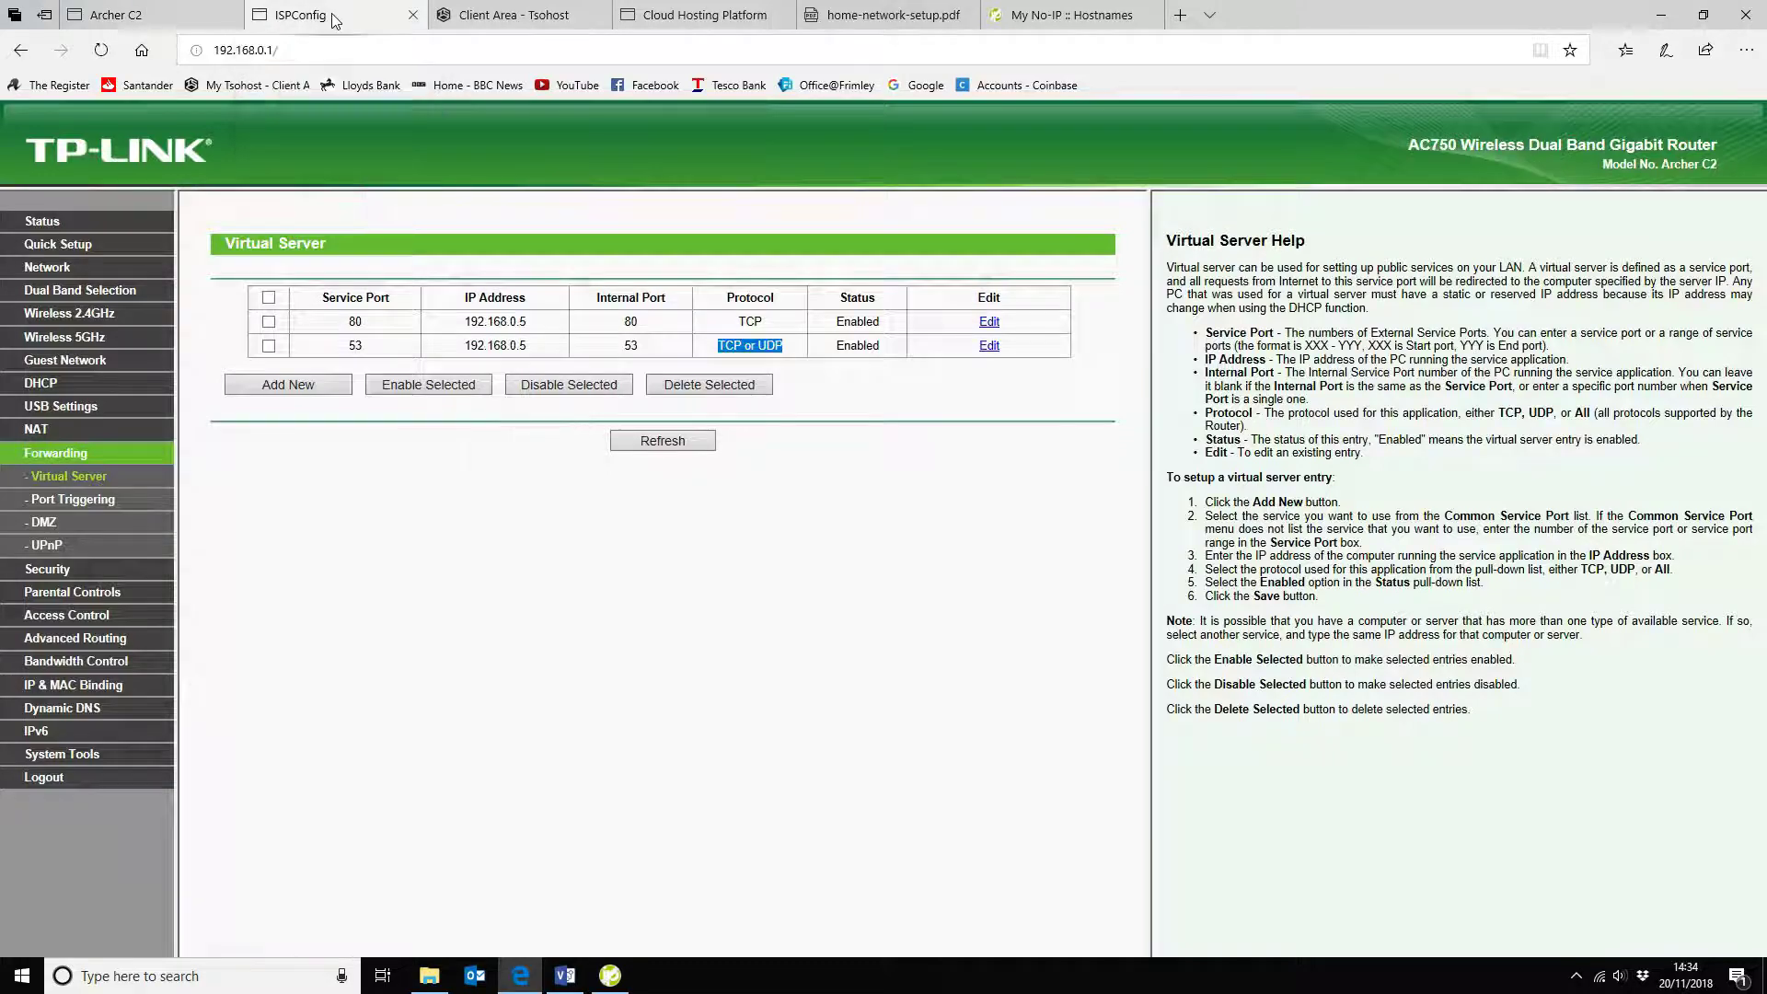
Show the ISPConfig DNS Zones list containing the dev.frimley-computing.com. zone
{"action": "left_click", "coordinate": [304, 15]}
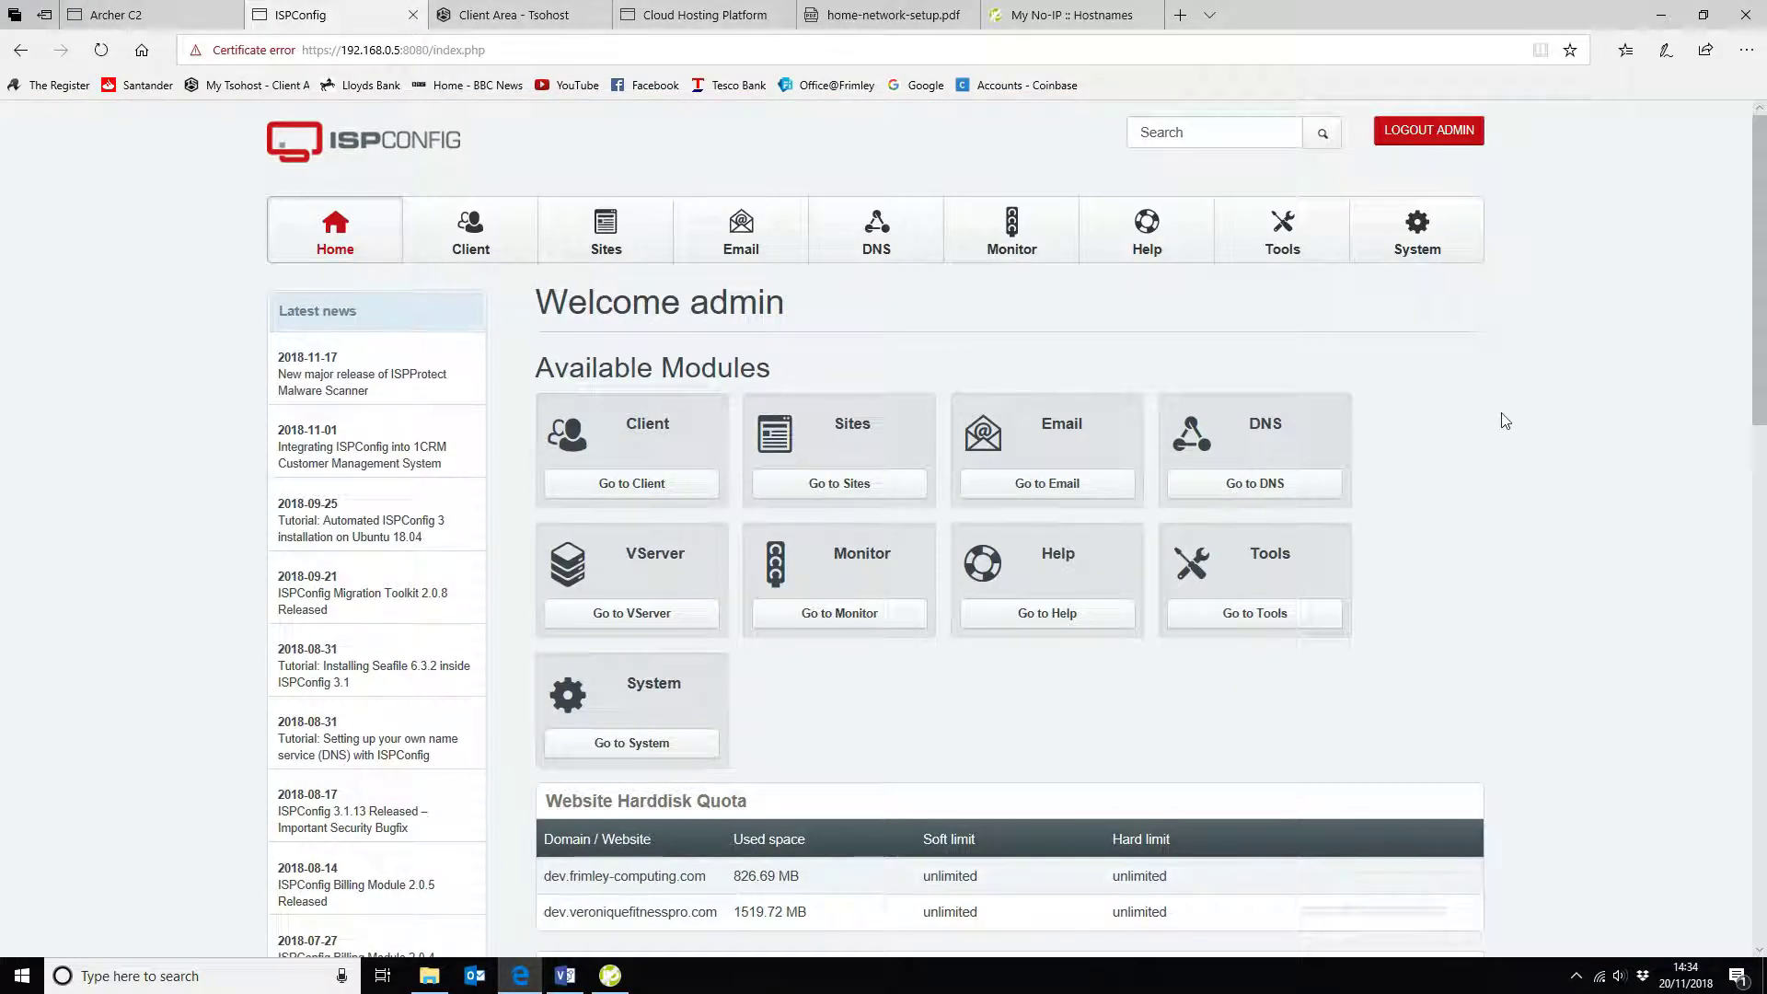
{"action": "mouse_move", "coordinate": [1487, 427]}
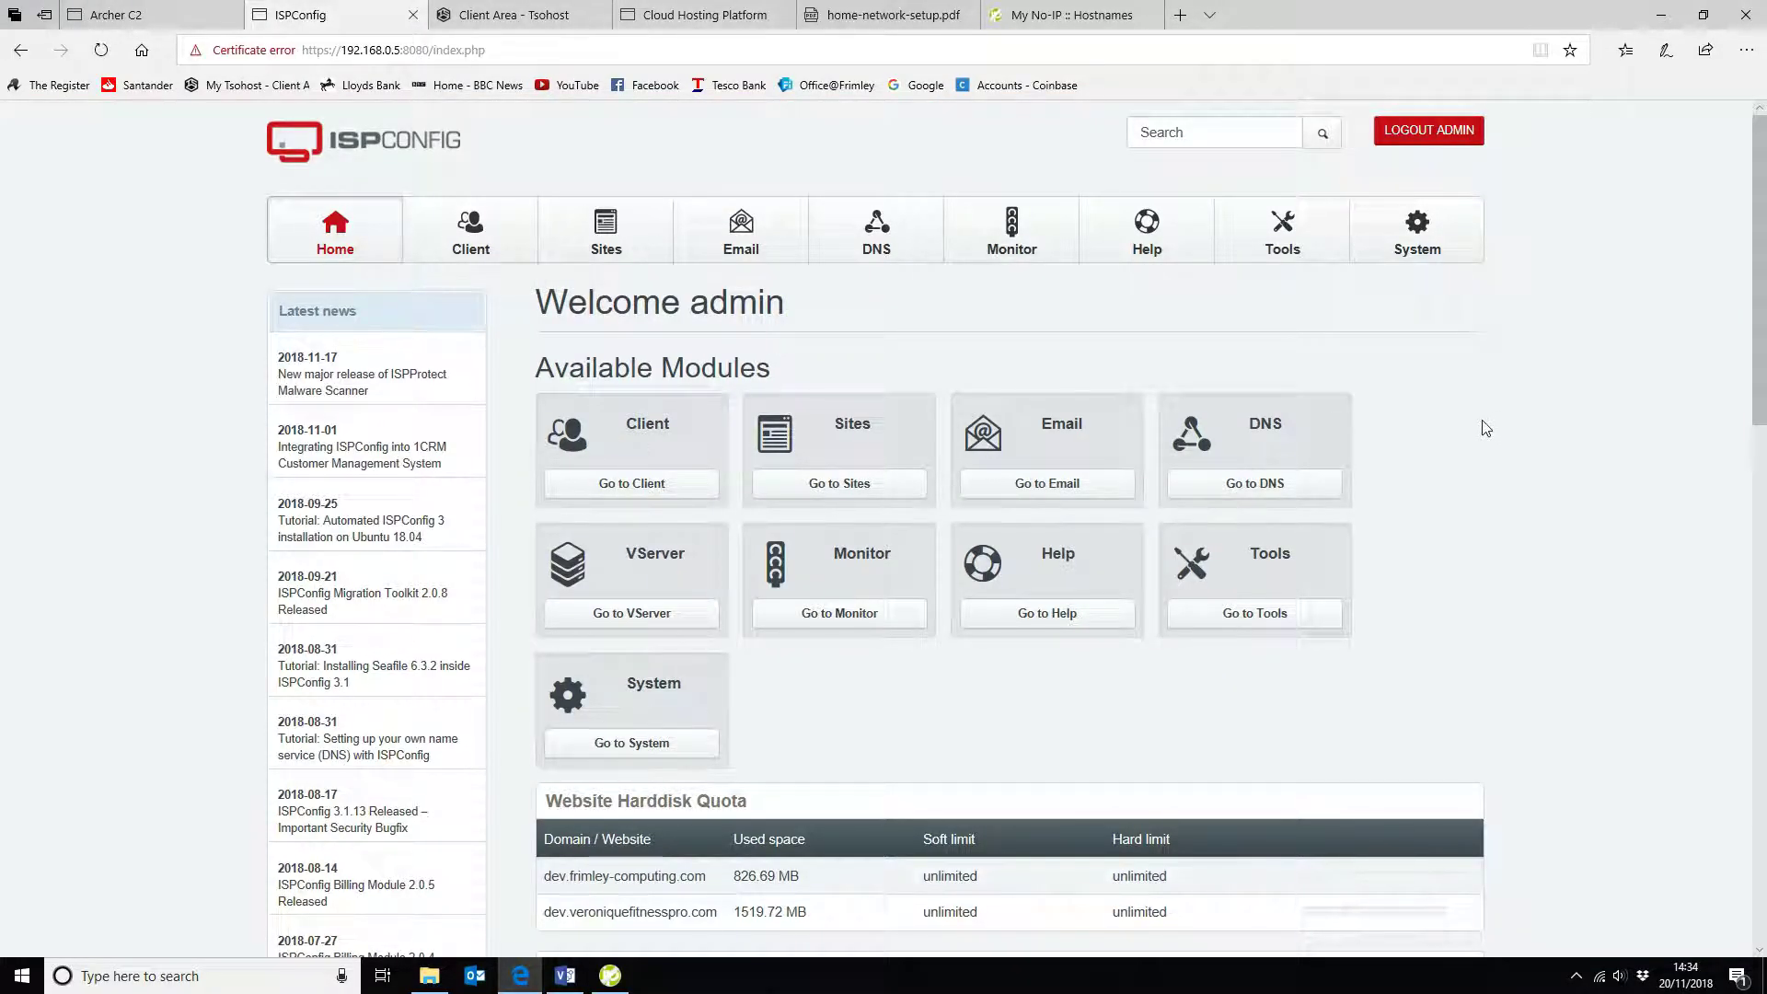
{"action": "mouse_move", "coordinate": [1471, 431]}
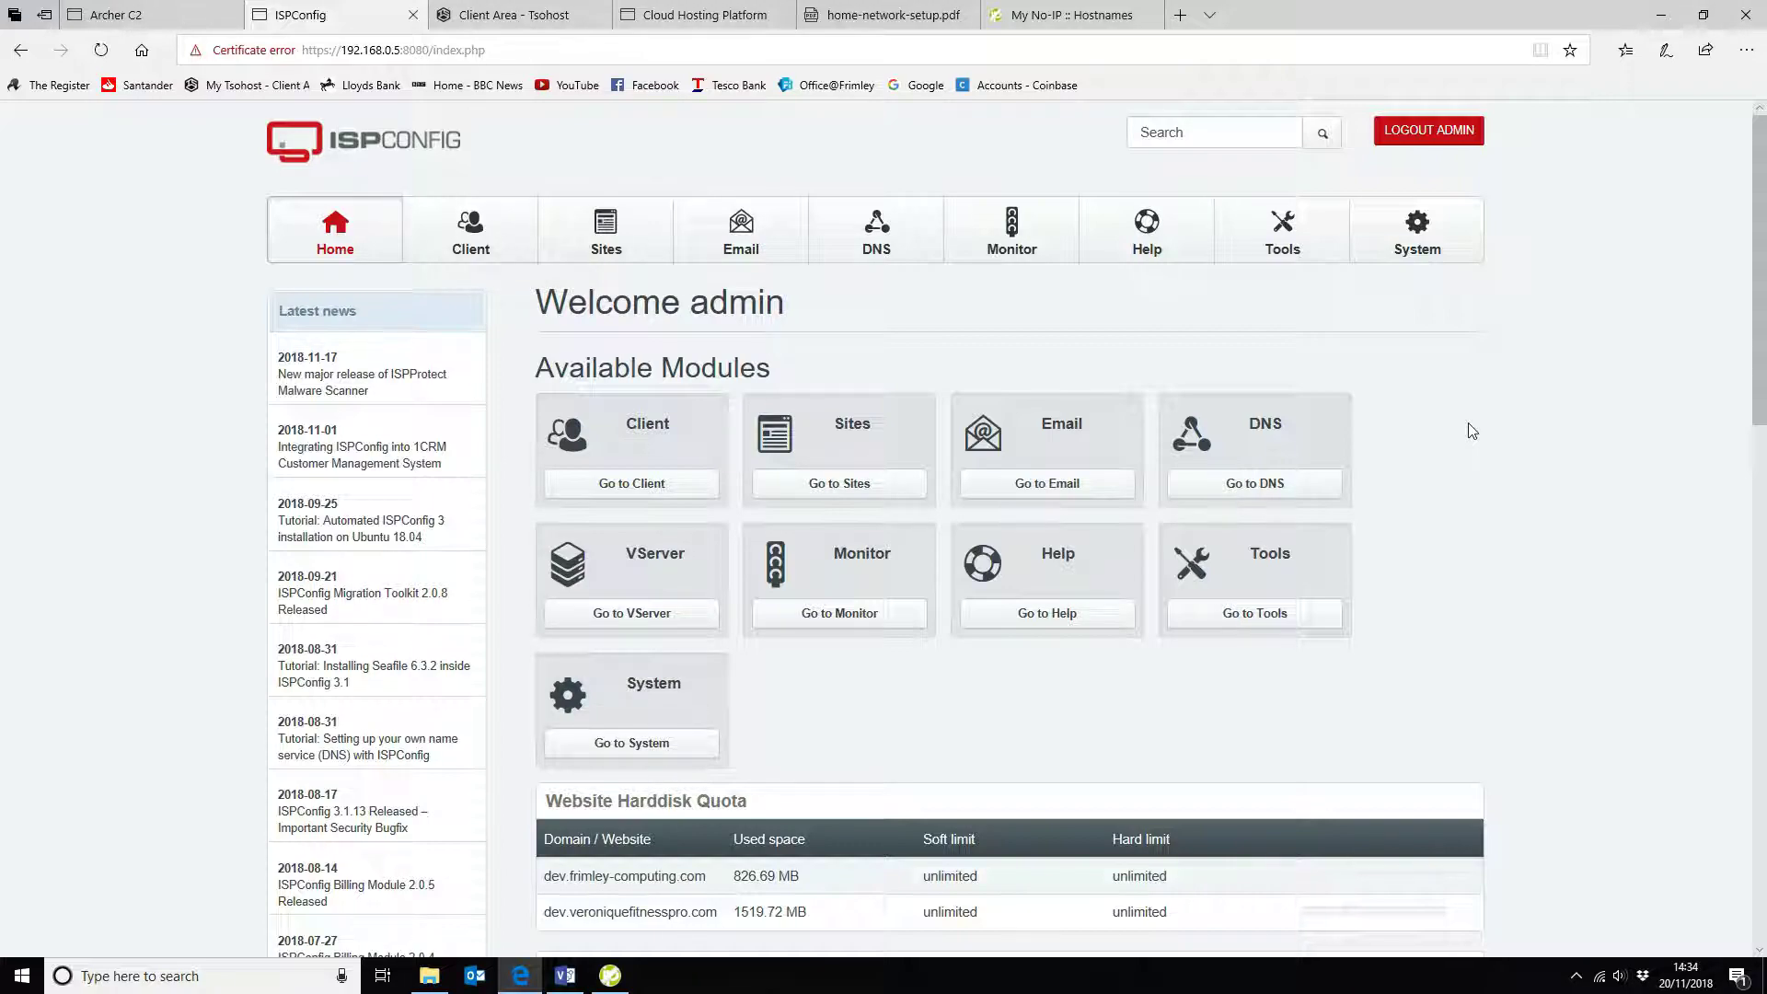
{"action": "mouse_move", "coordinate": [1271, 460]}
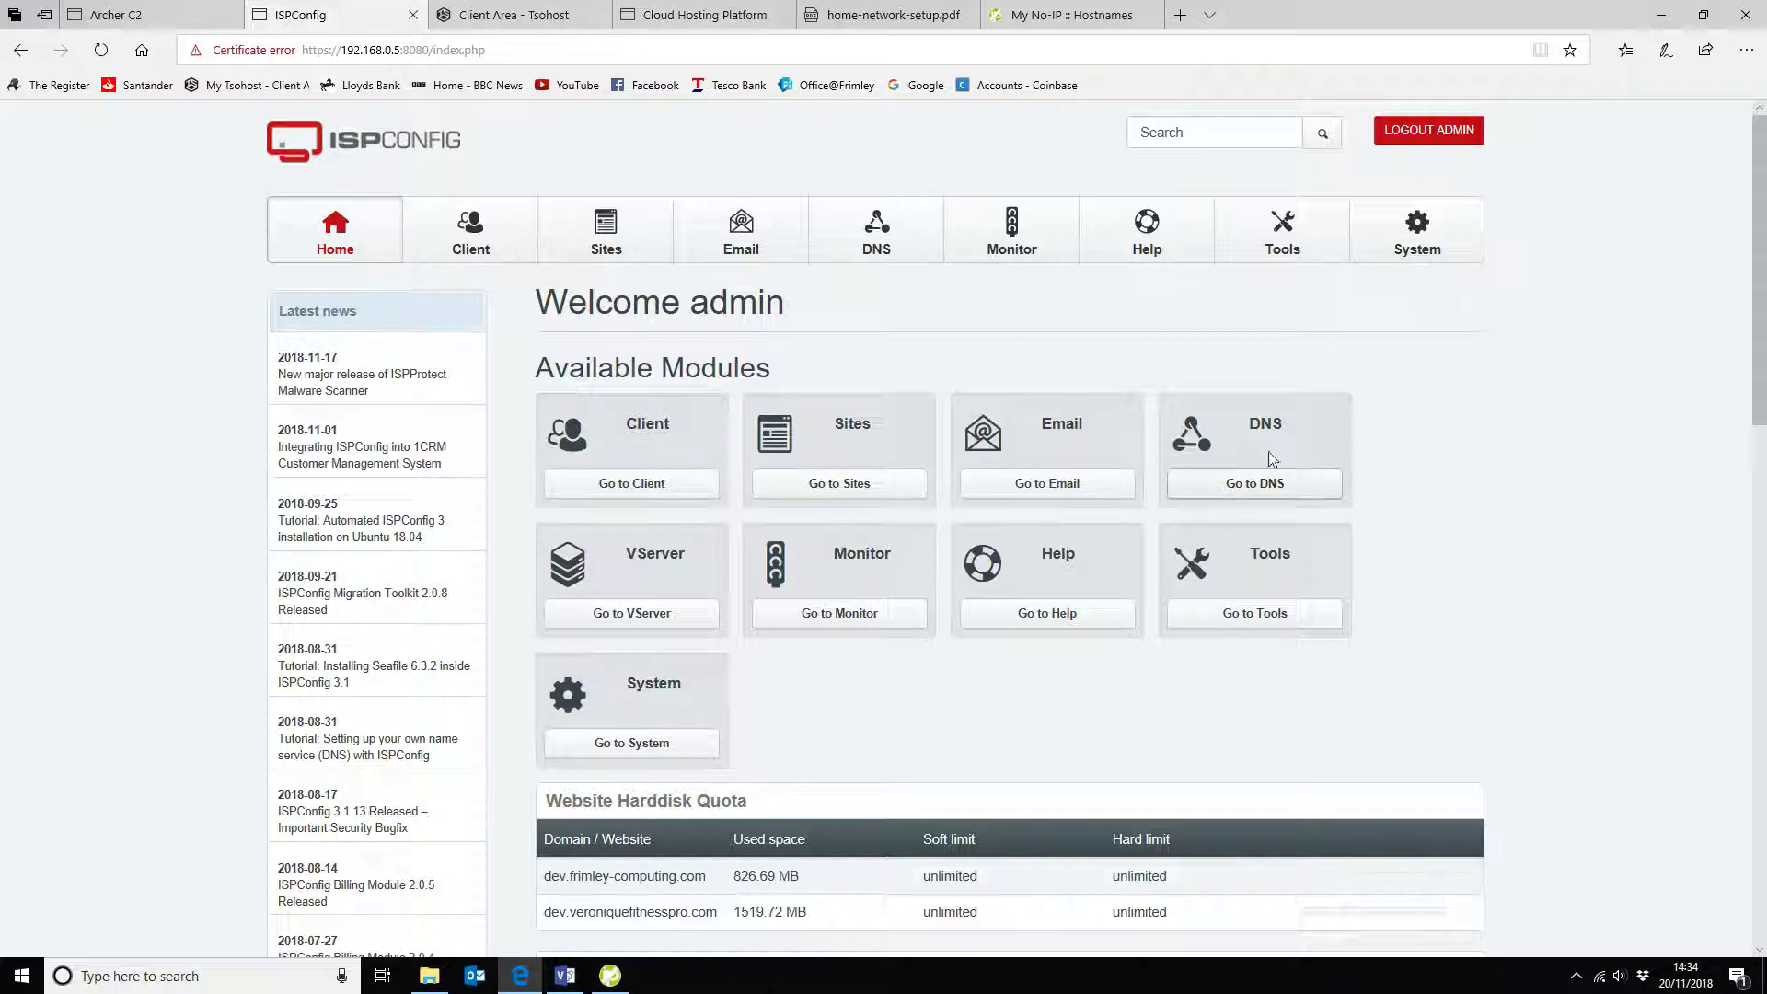
{"action": "left_click", "coordinate": [875, 229]}
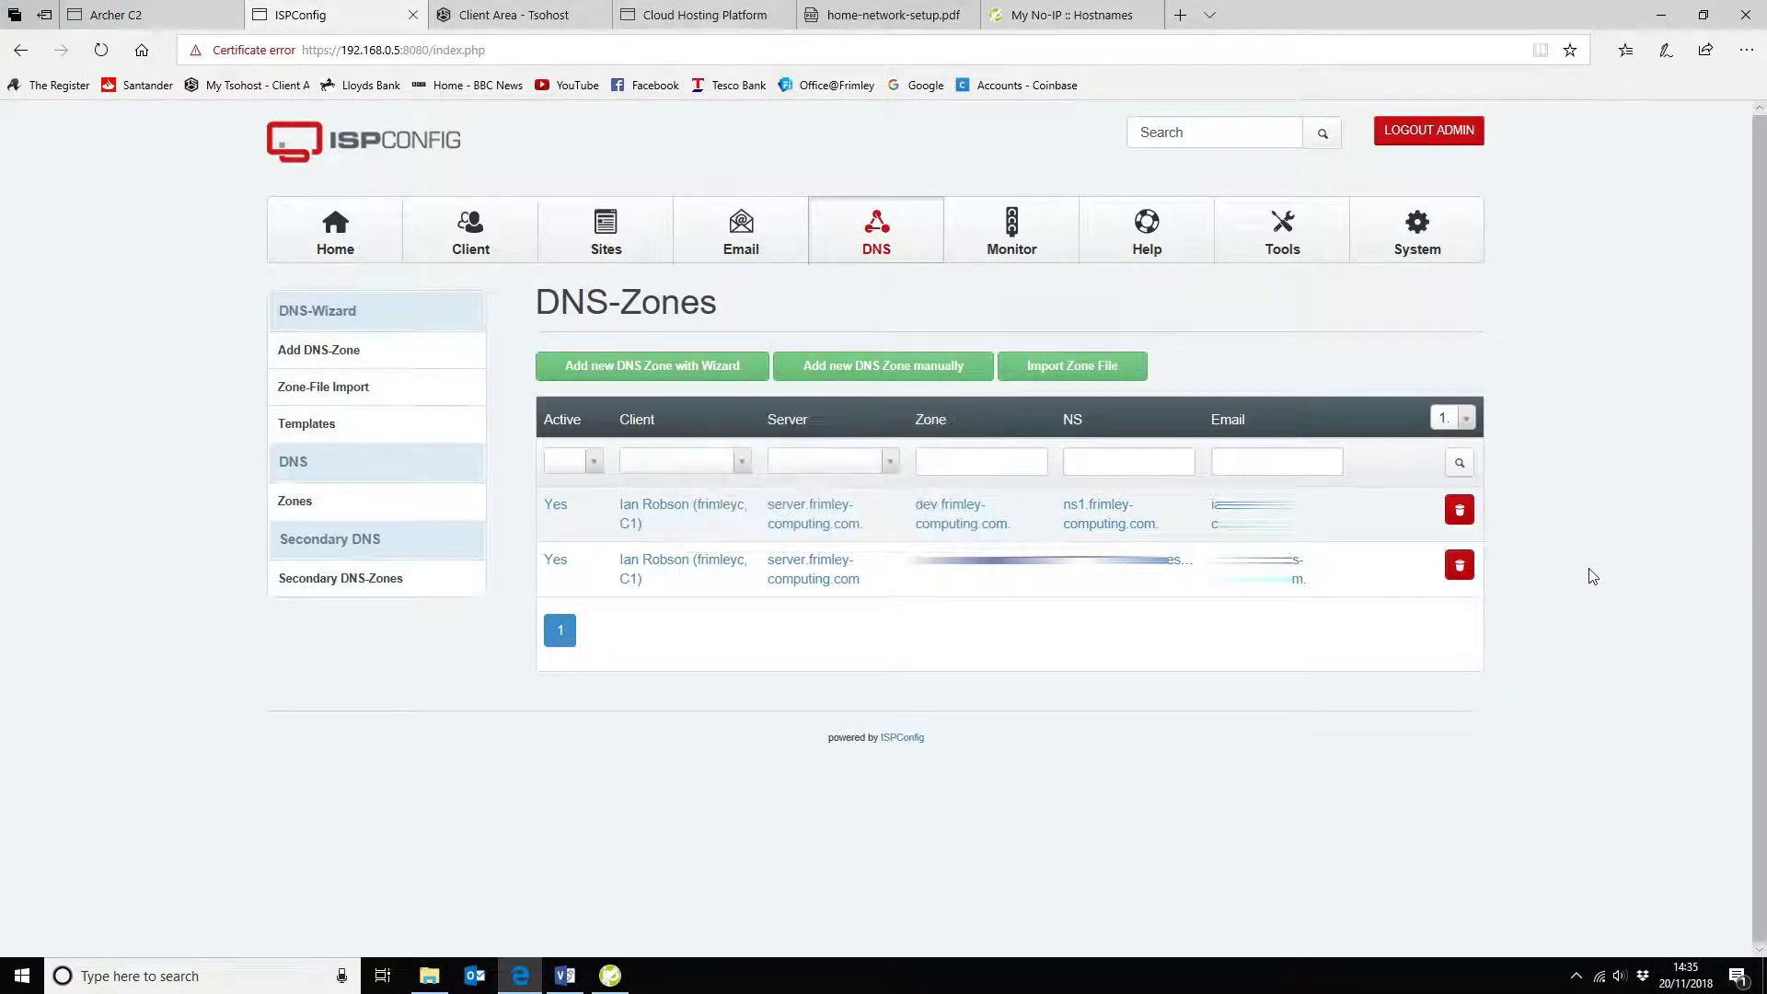
{"action": "mouse_move", "coordinate": [672, 517]}
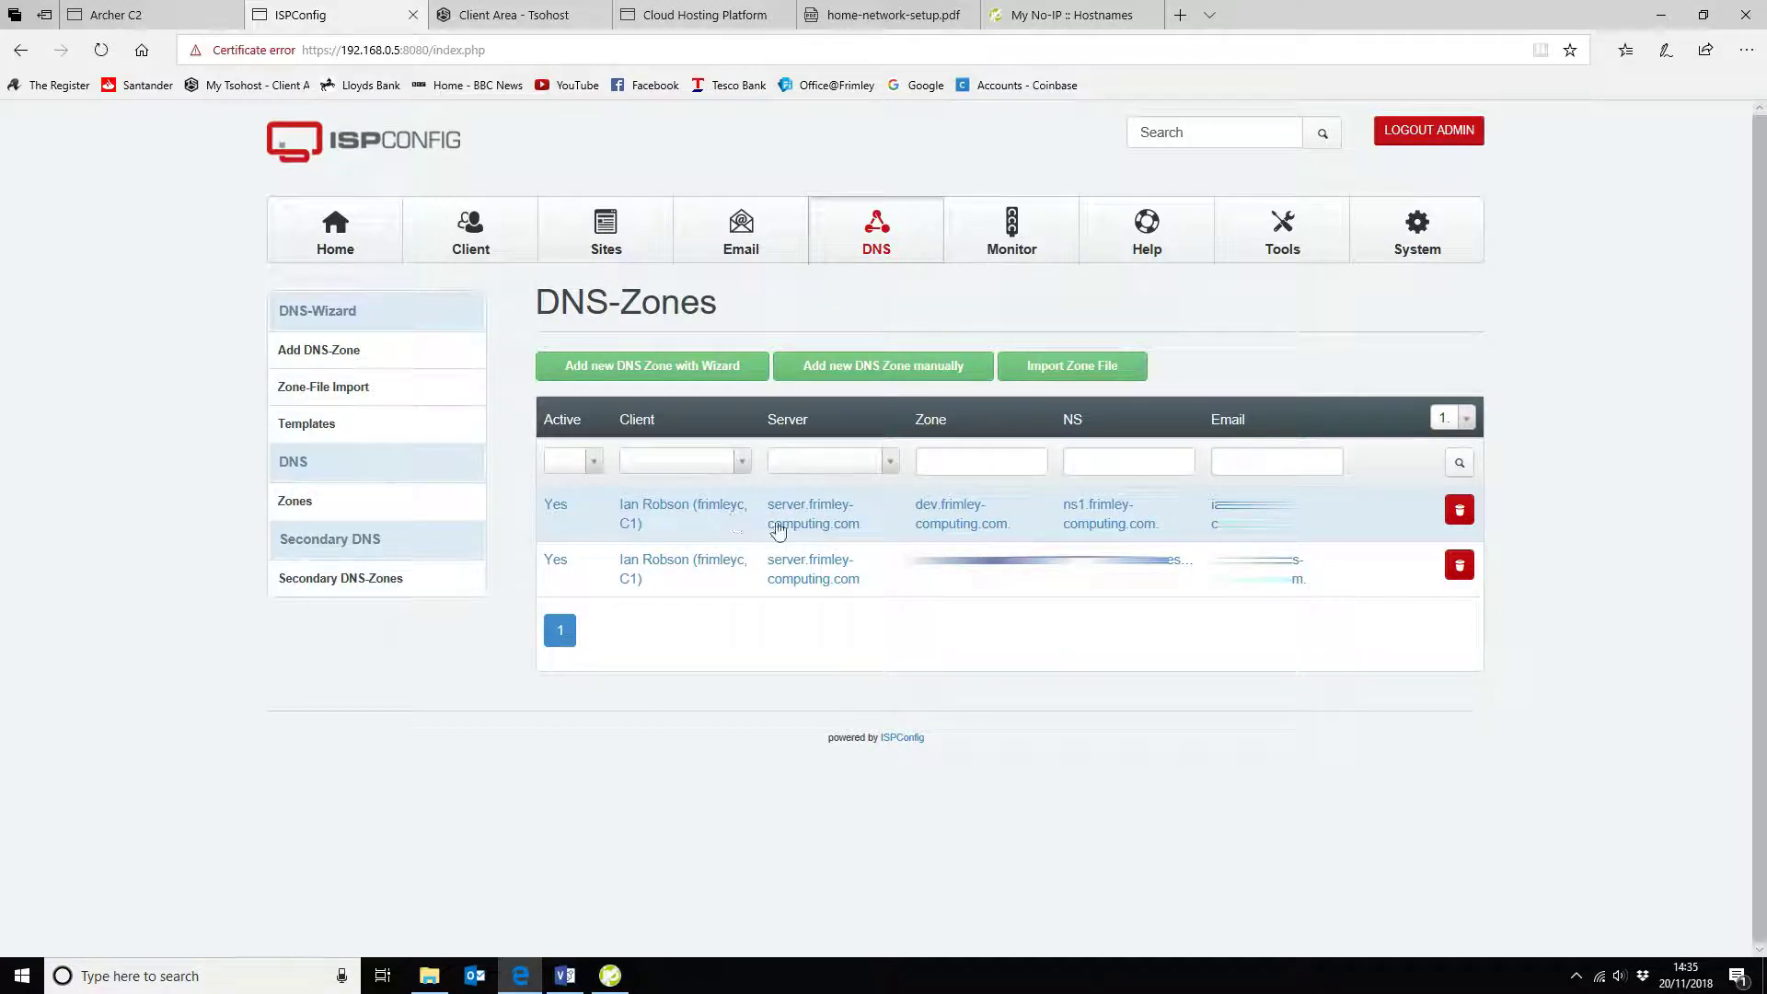
{"action": "mouse_move", "coordinate": [813, 513]}
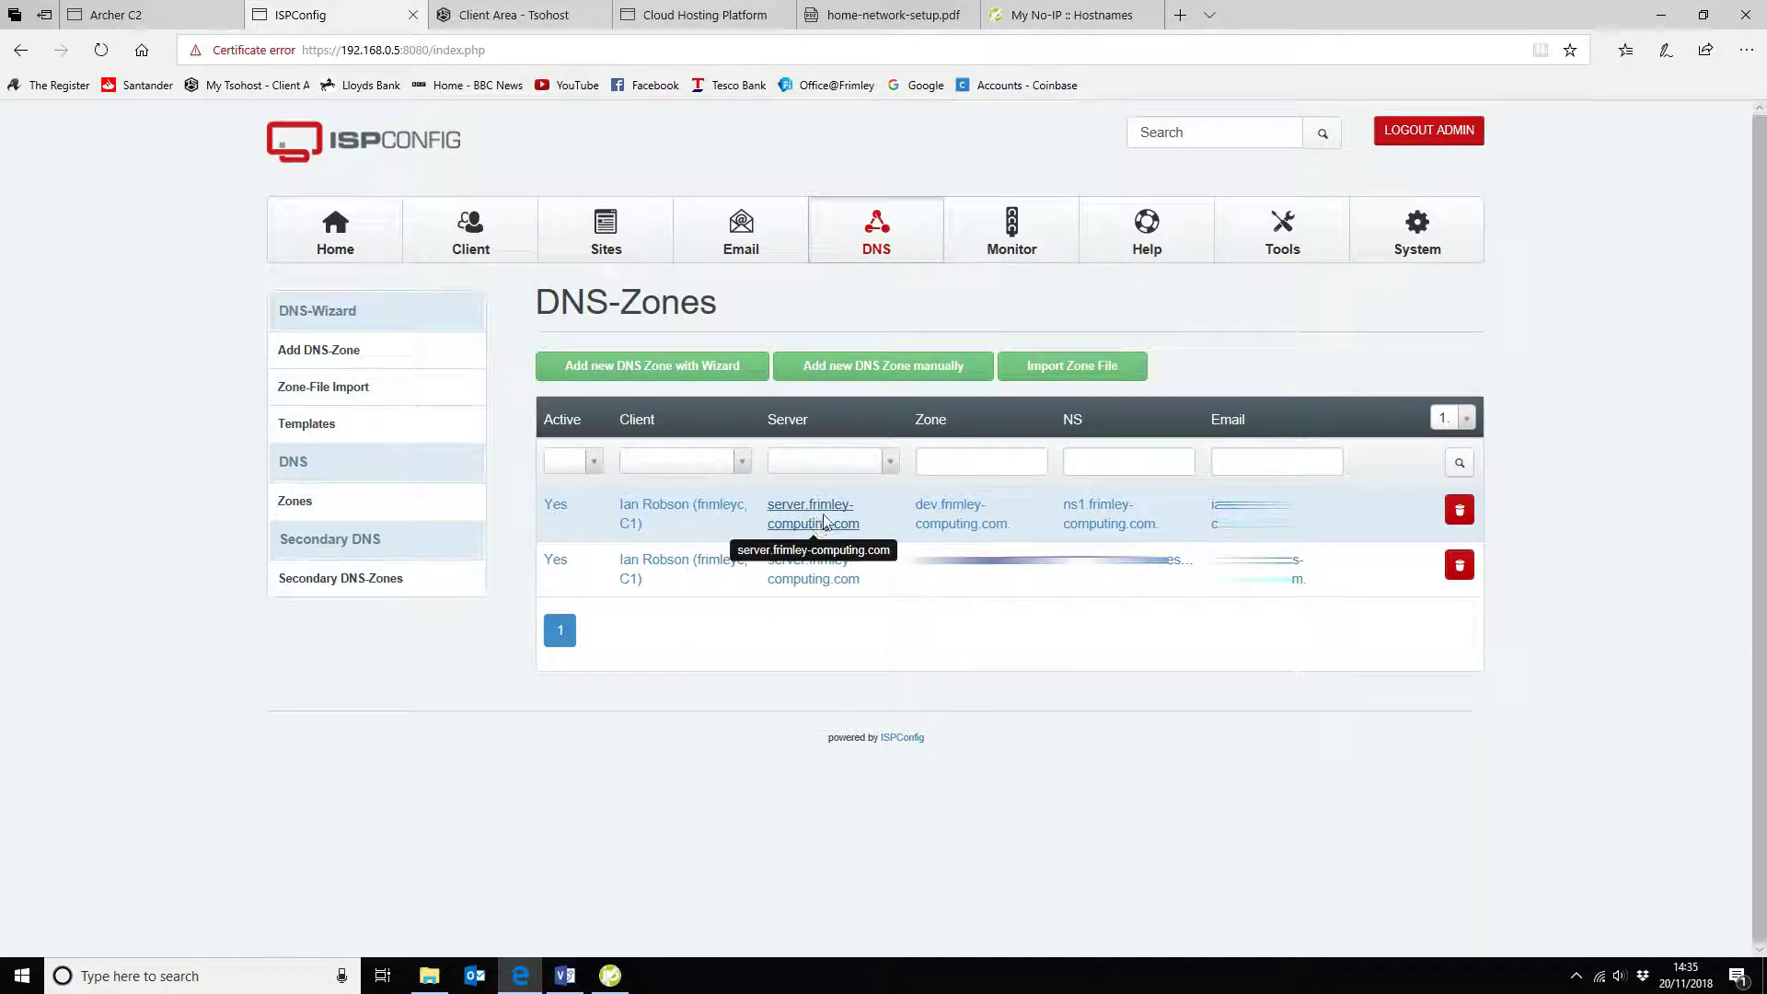
{"action": "mouse_move", "coordinate": [820, 504]}
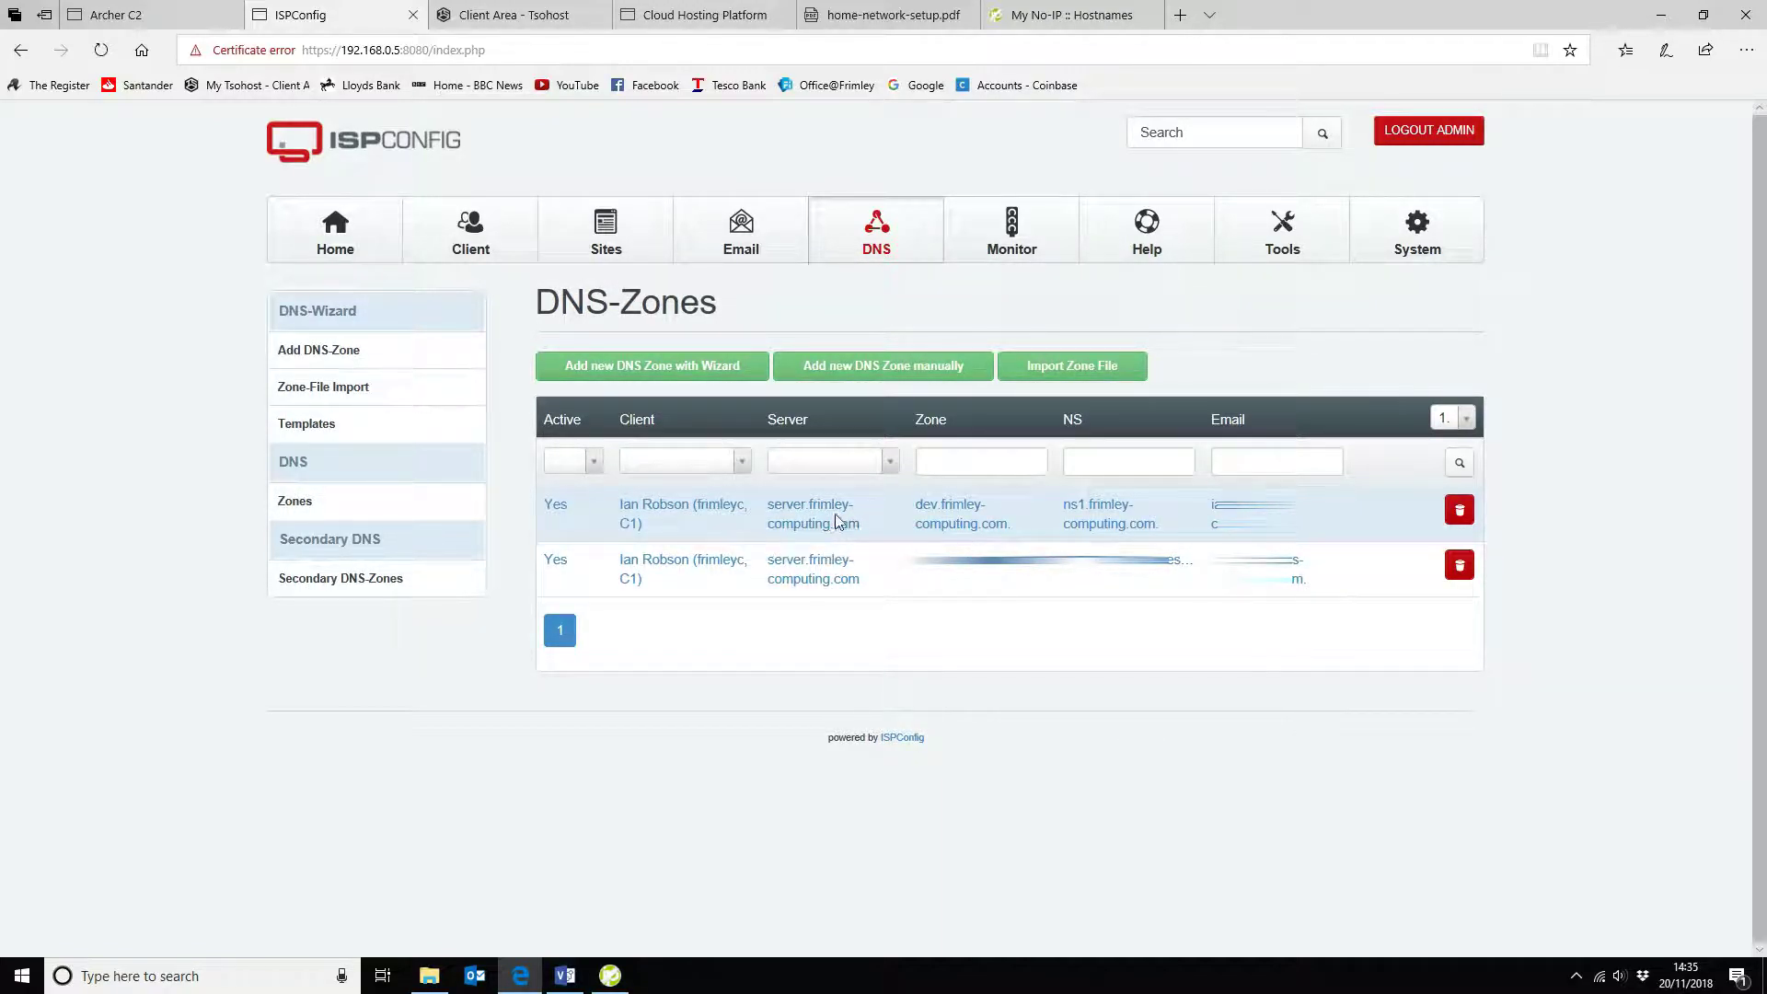
Review the dev.frimley-computing.com. zone form with NS ns1.frimley-computing.com. and SOA values
{"action": "left_click", "coordinate": [960, 512]}
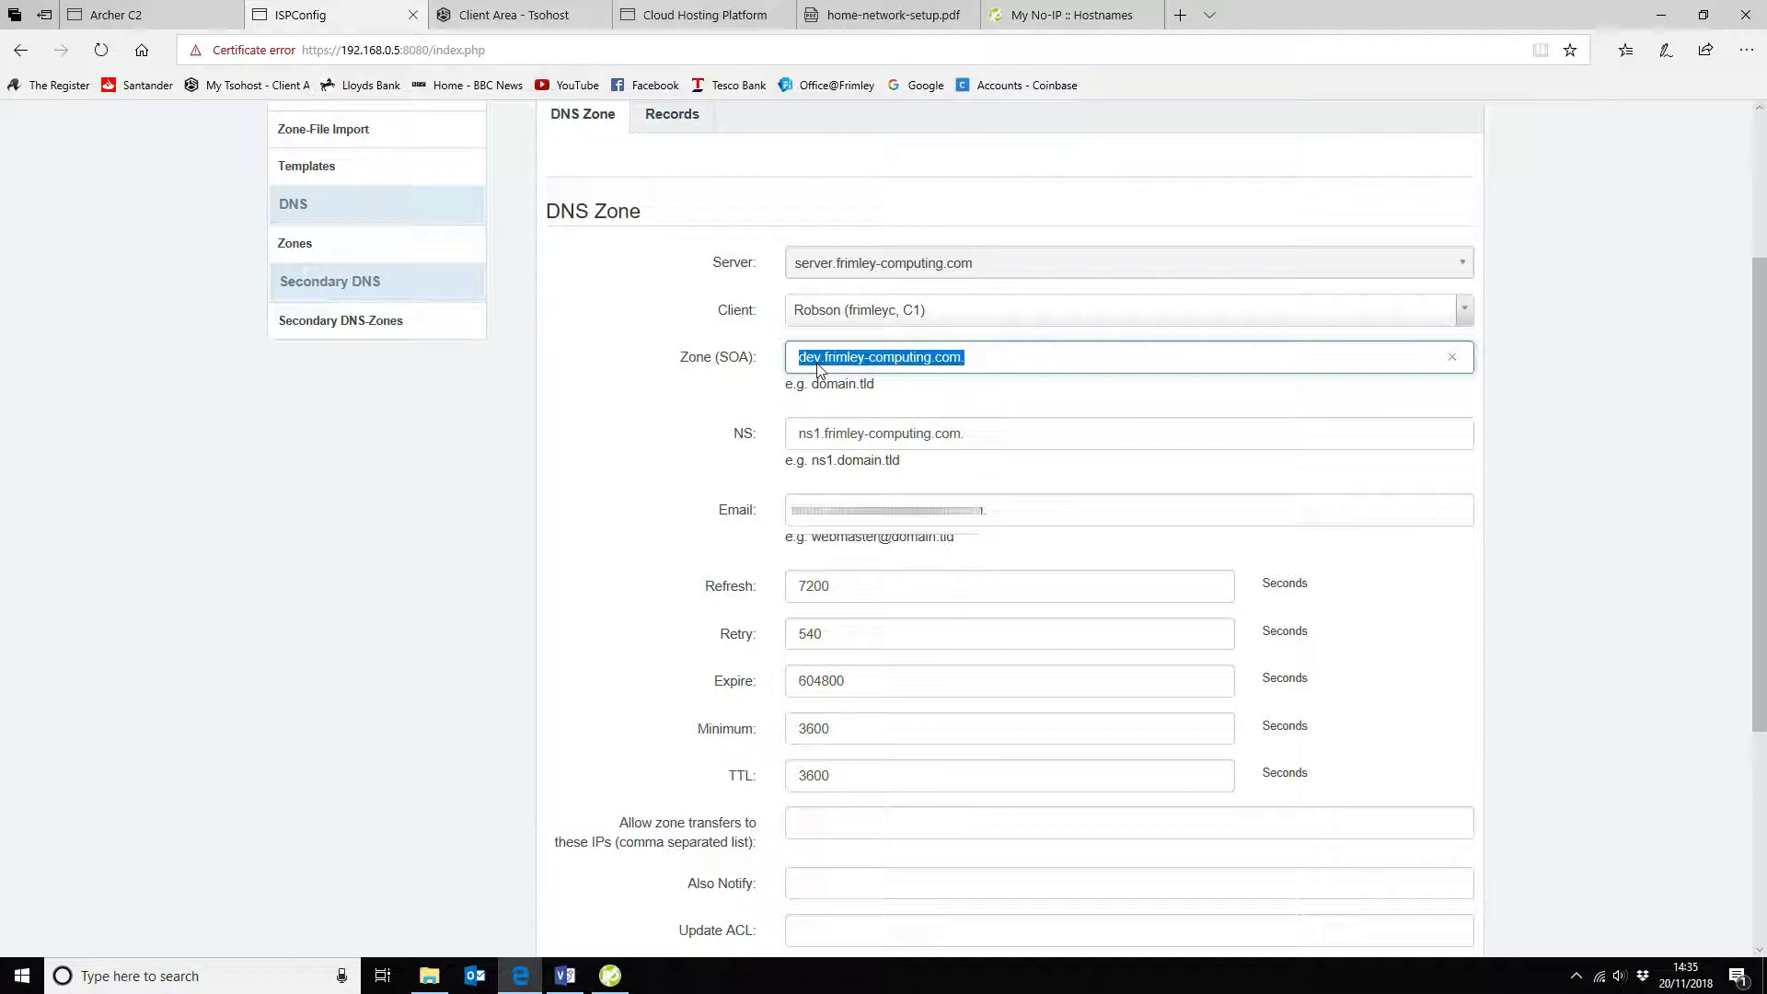
{"action": "mouse_move", "coordinate": [980, 378]}
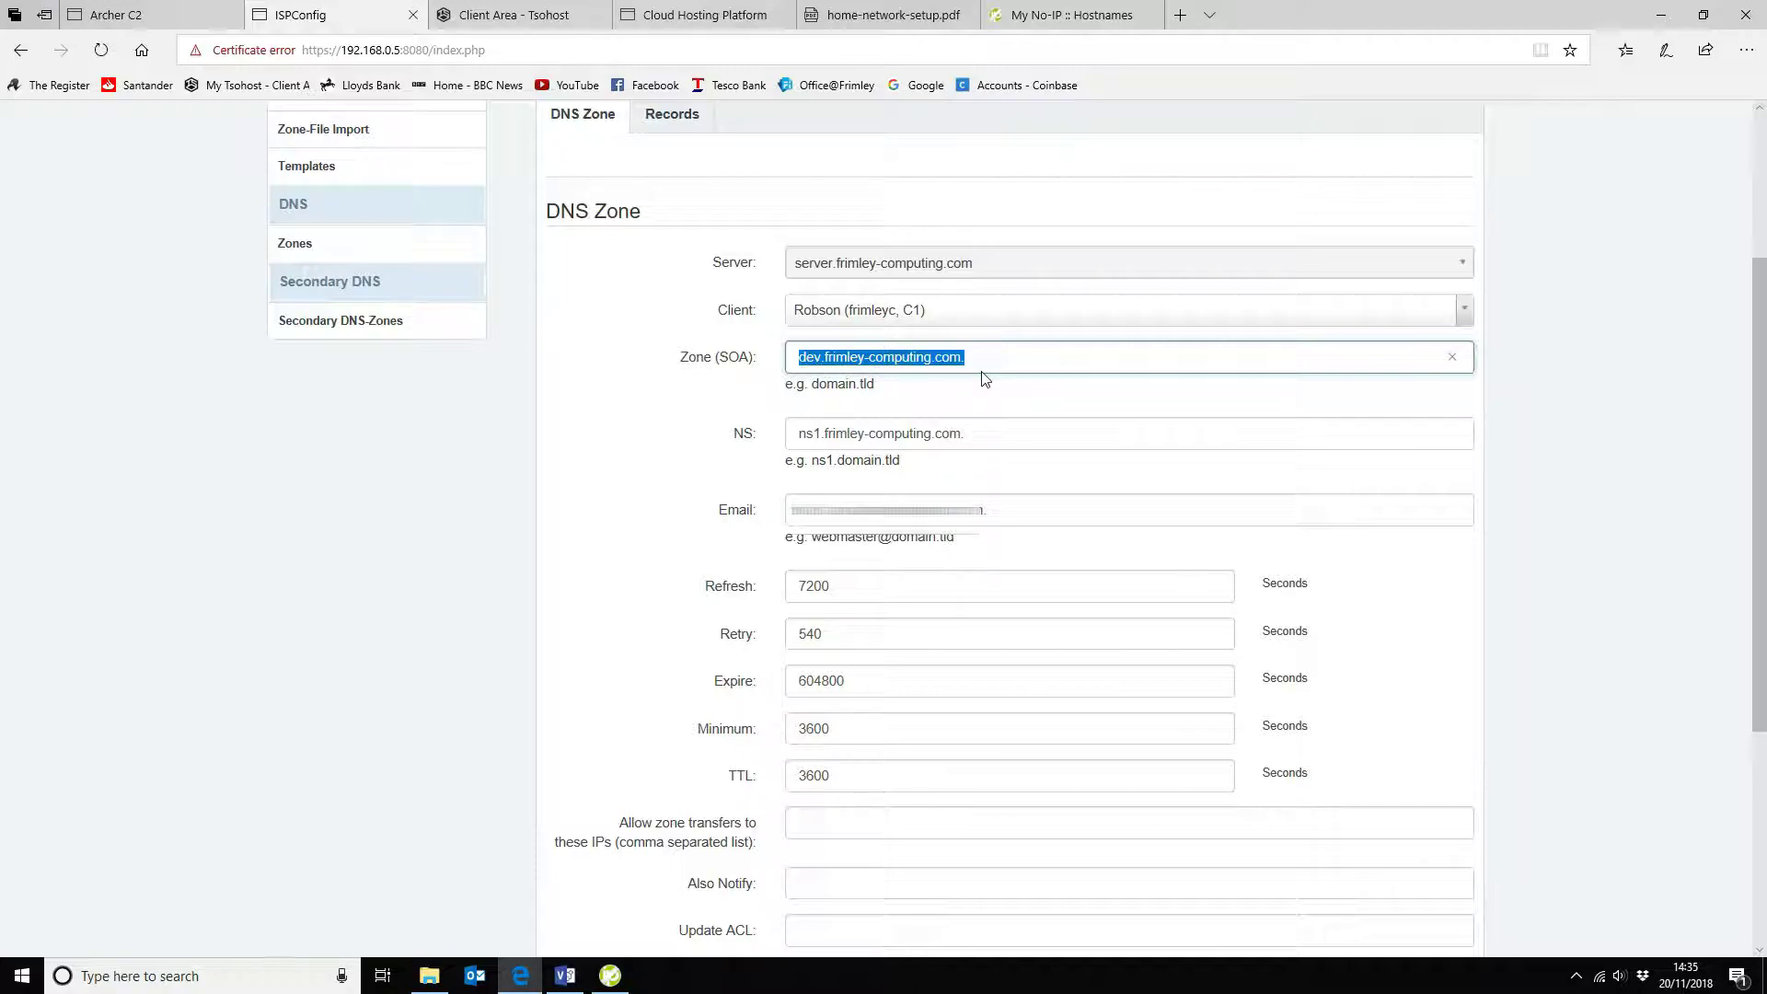
{"action": "mouse_move", "coordinate": [937, 545]}
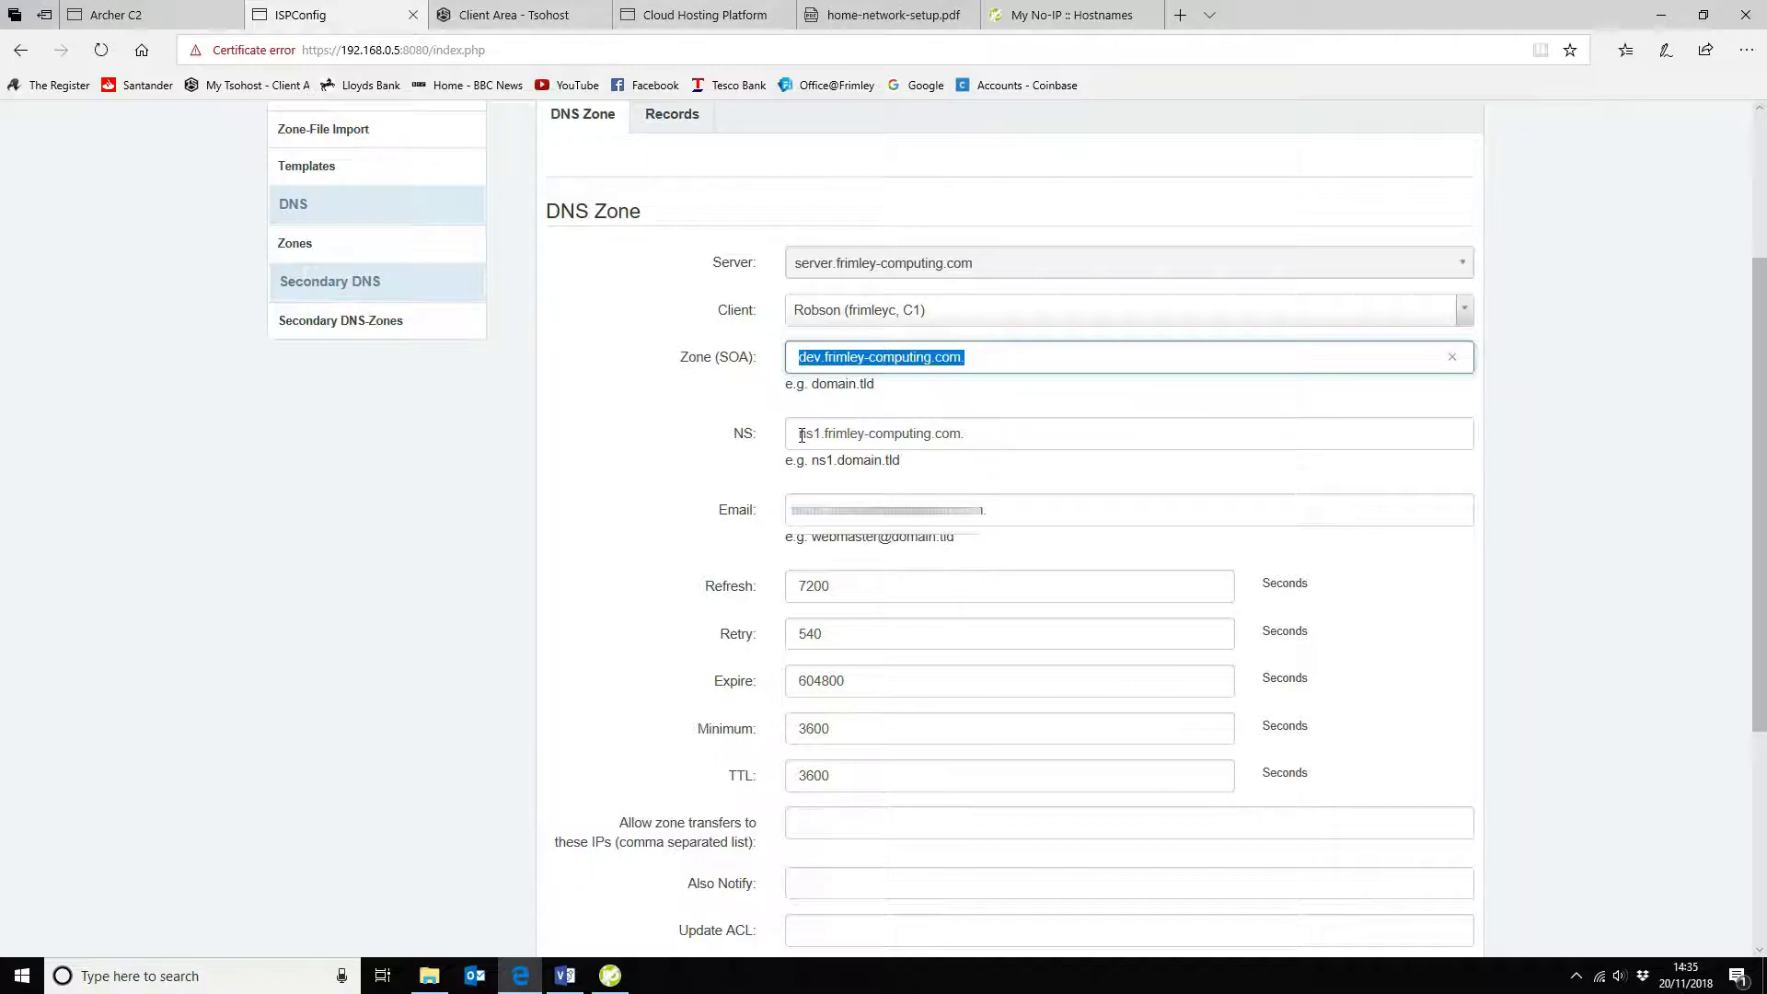
{"action": "scroll", "scroll_direction": "down", "scroll_amount": 3}
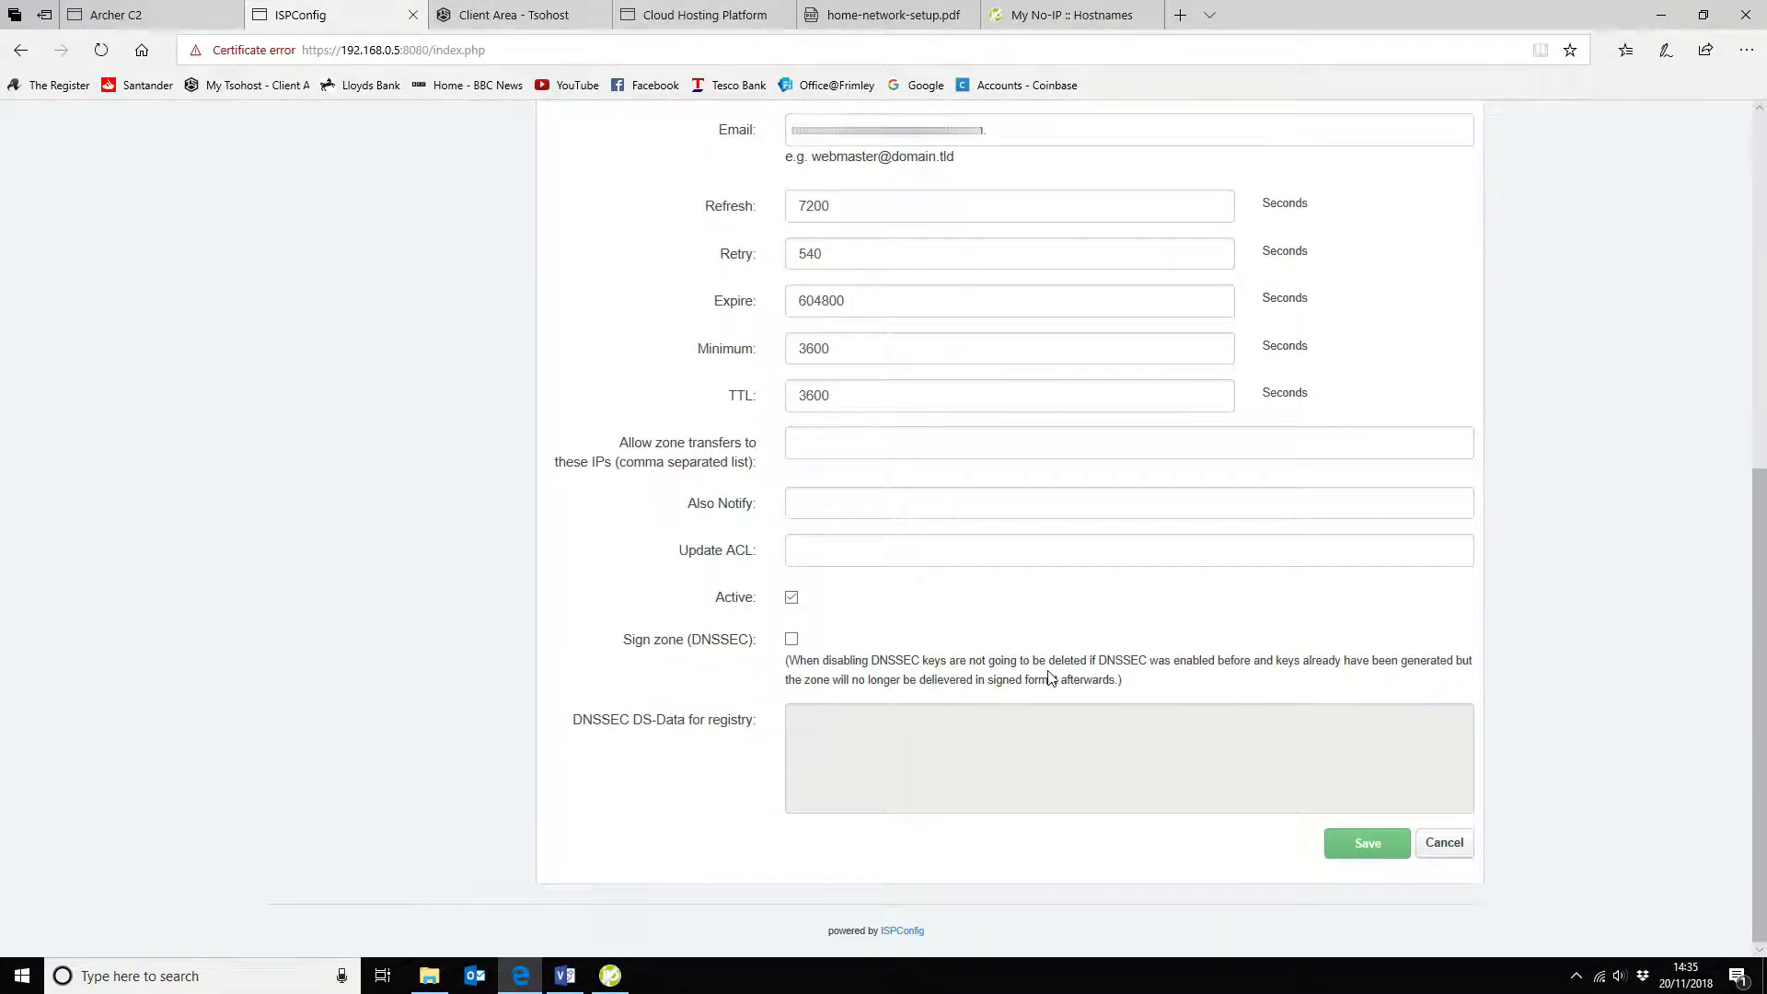
{"action": "scroll", "scroll_direction": "up", "scroll_amount": 3}
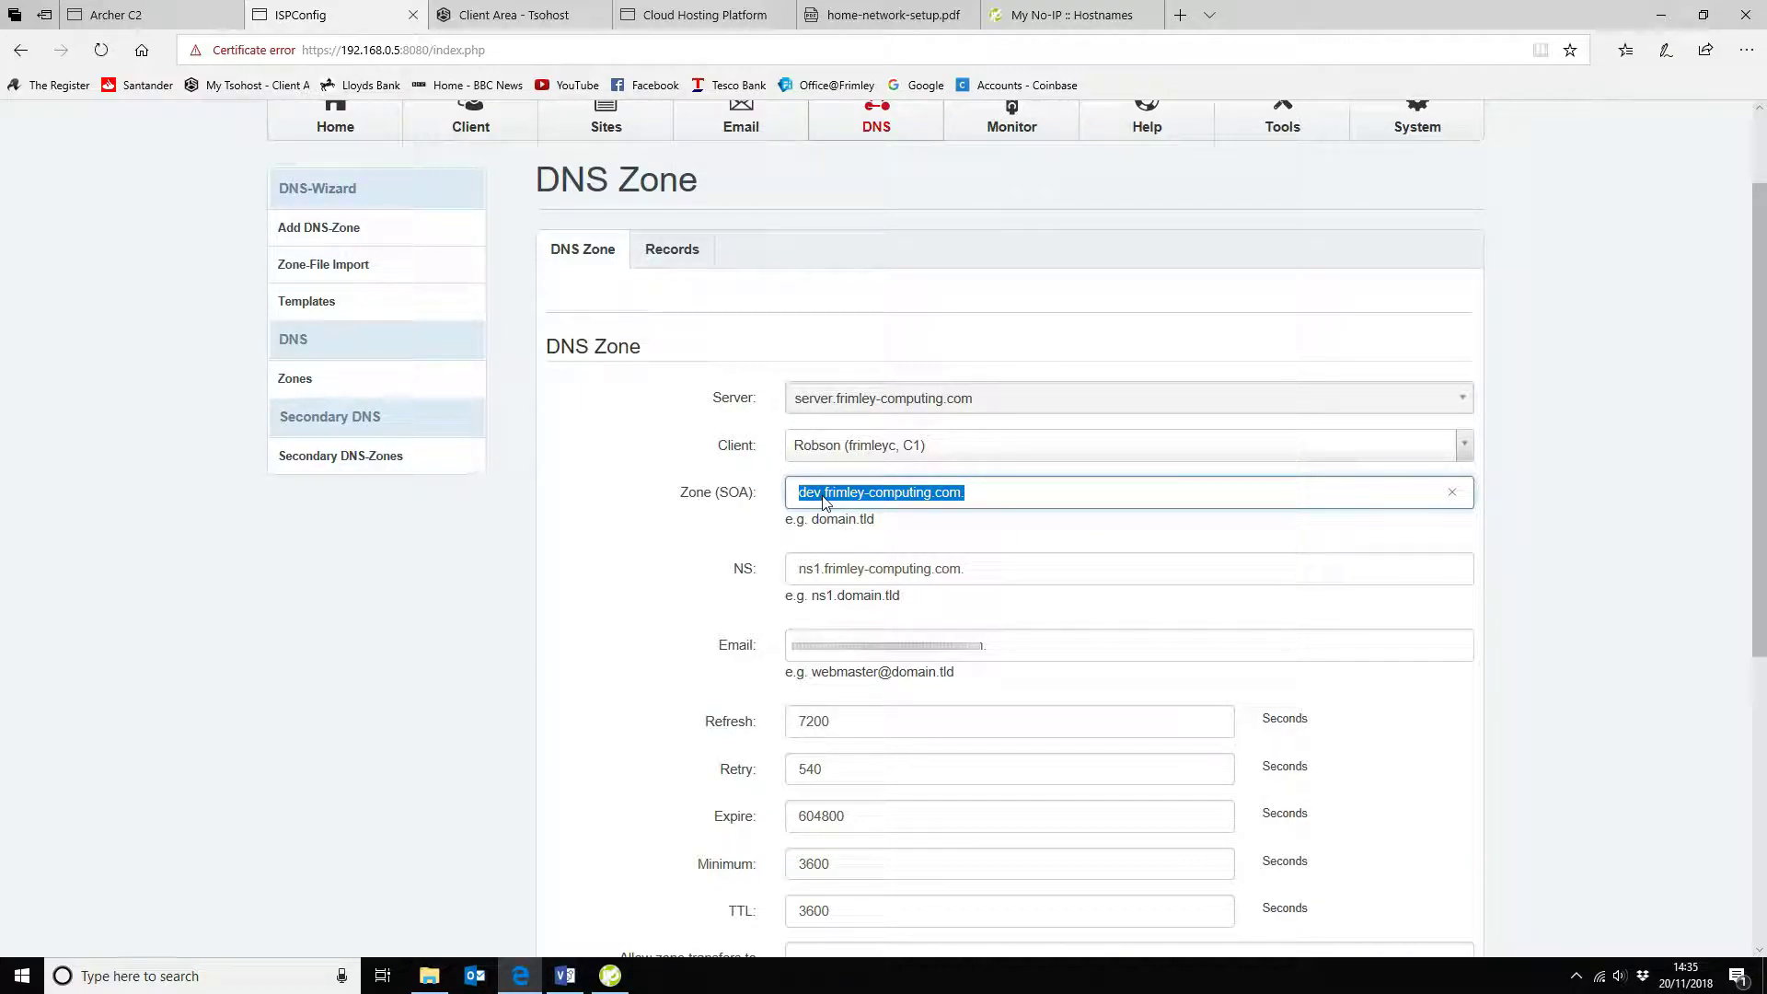
{"action": "left_click", "coordinate": [672, 250]}
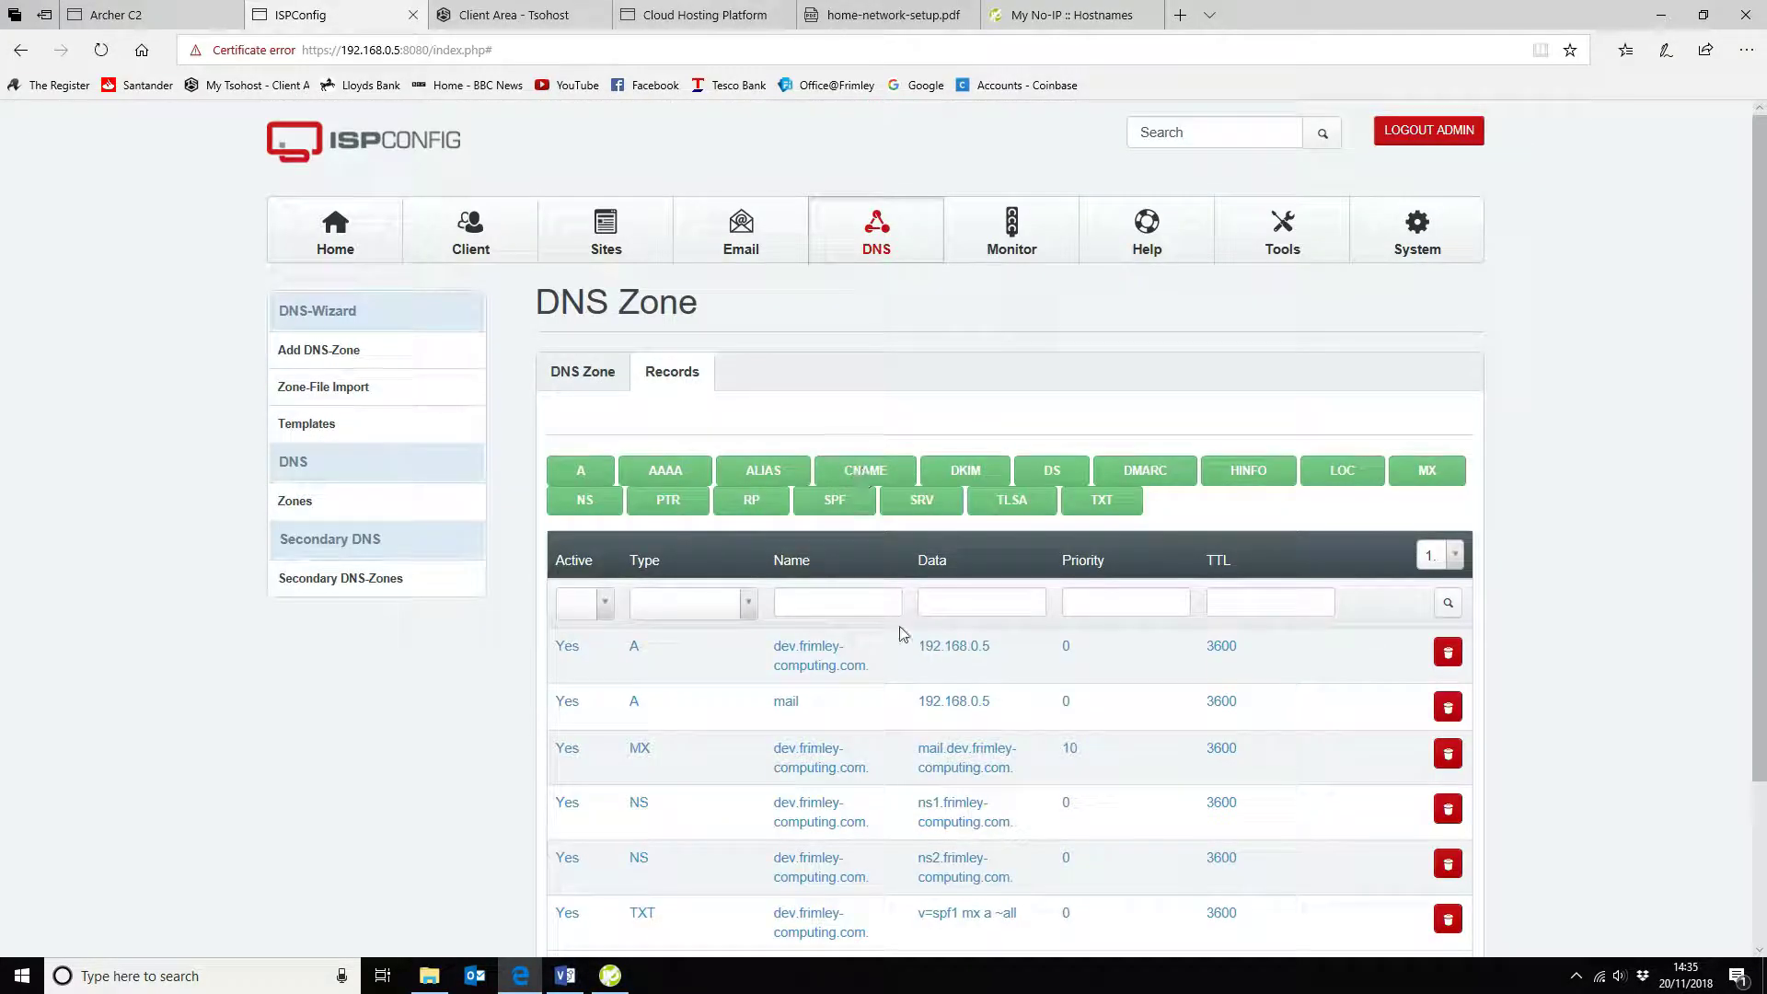
{"action": "scroll", "scroll_direction": "down", "scroll_amount": 3}
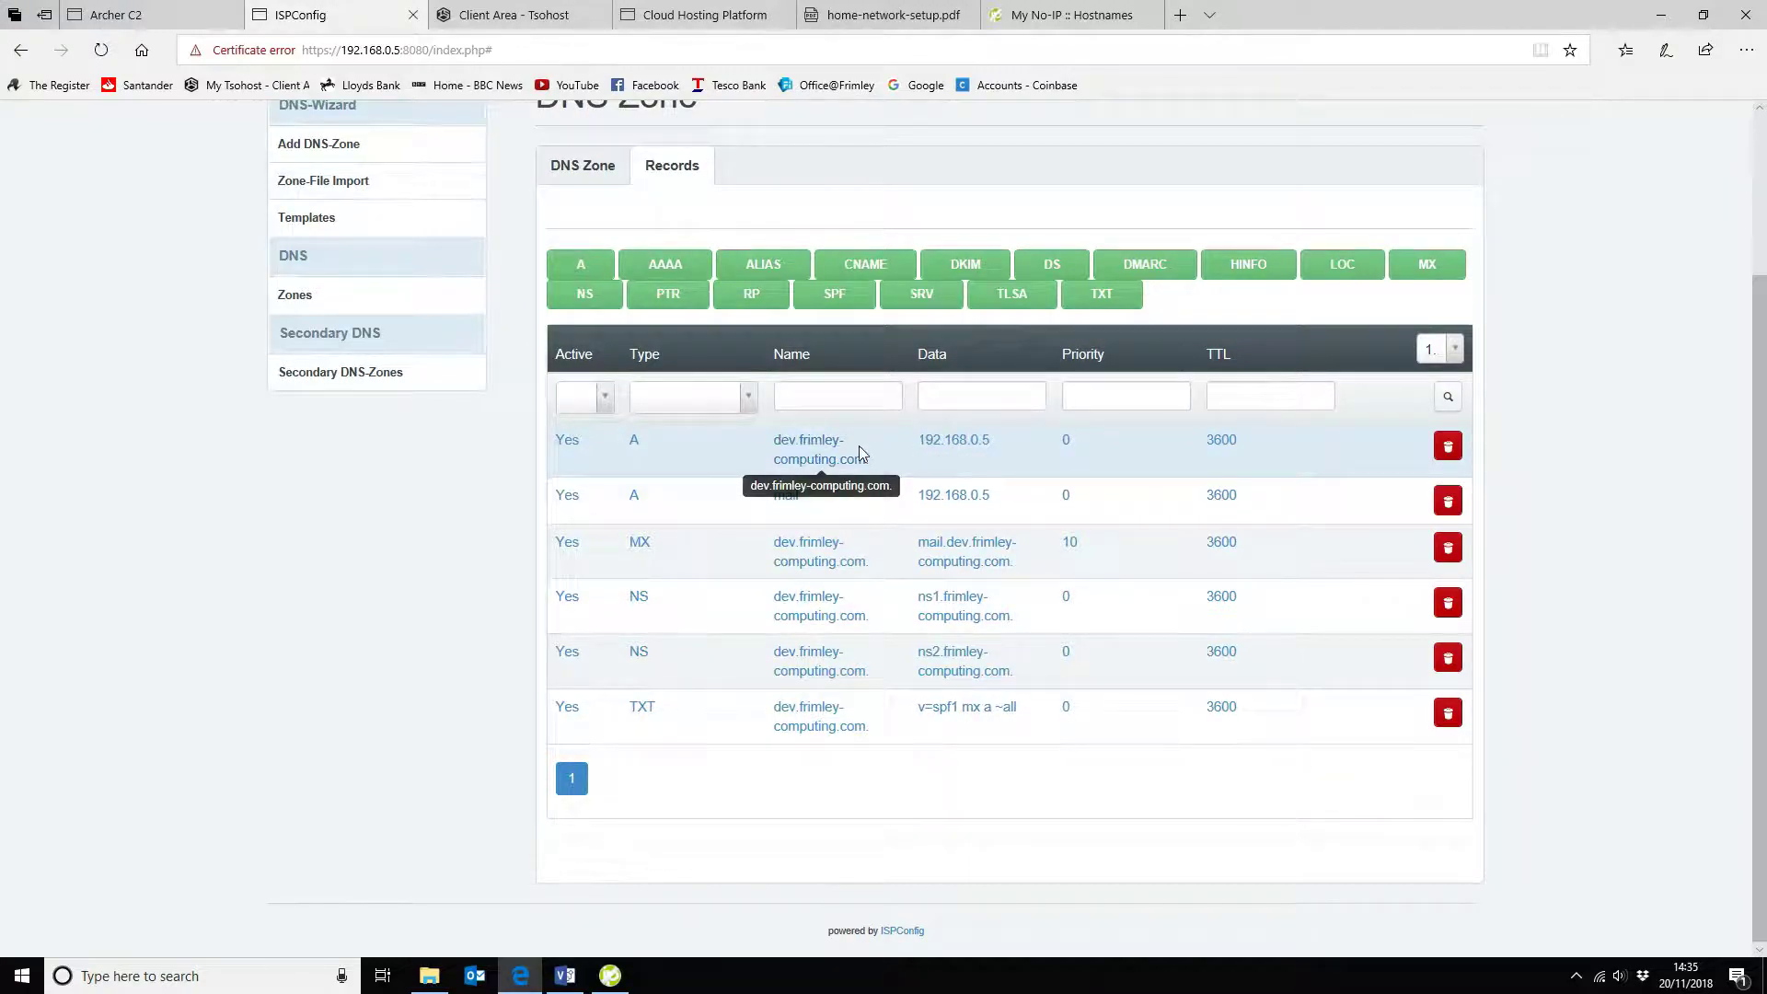
{"action": "mouse_move", "coordinate": [834, 475]}
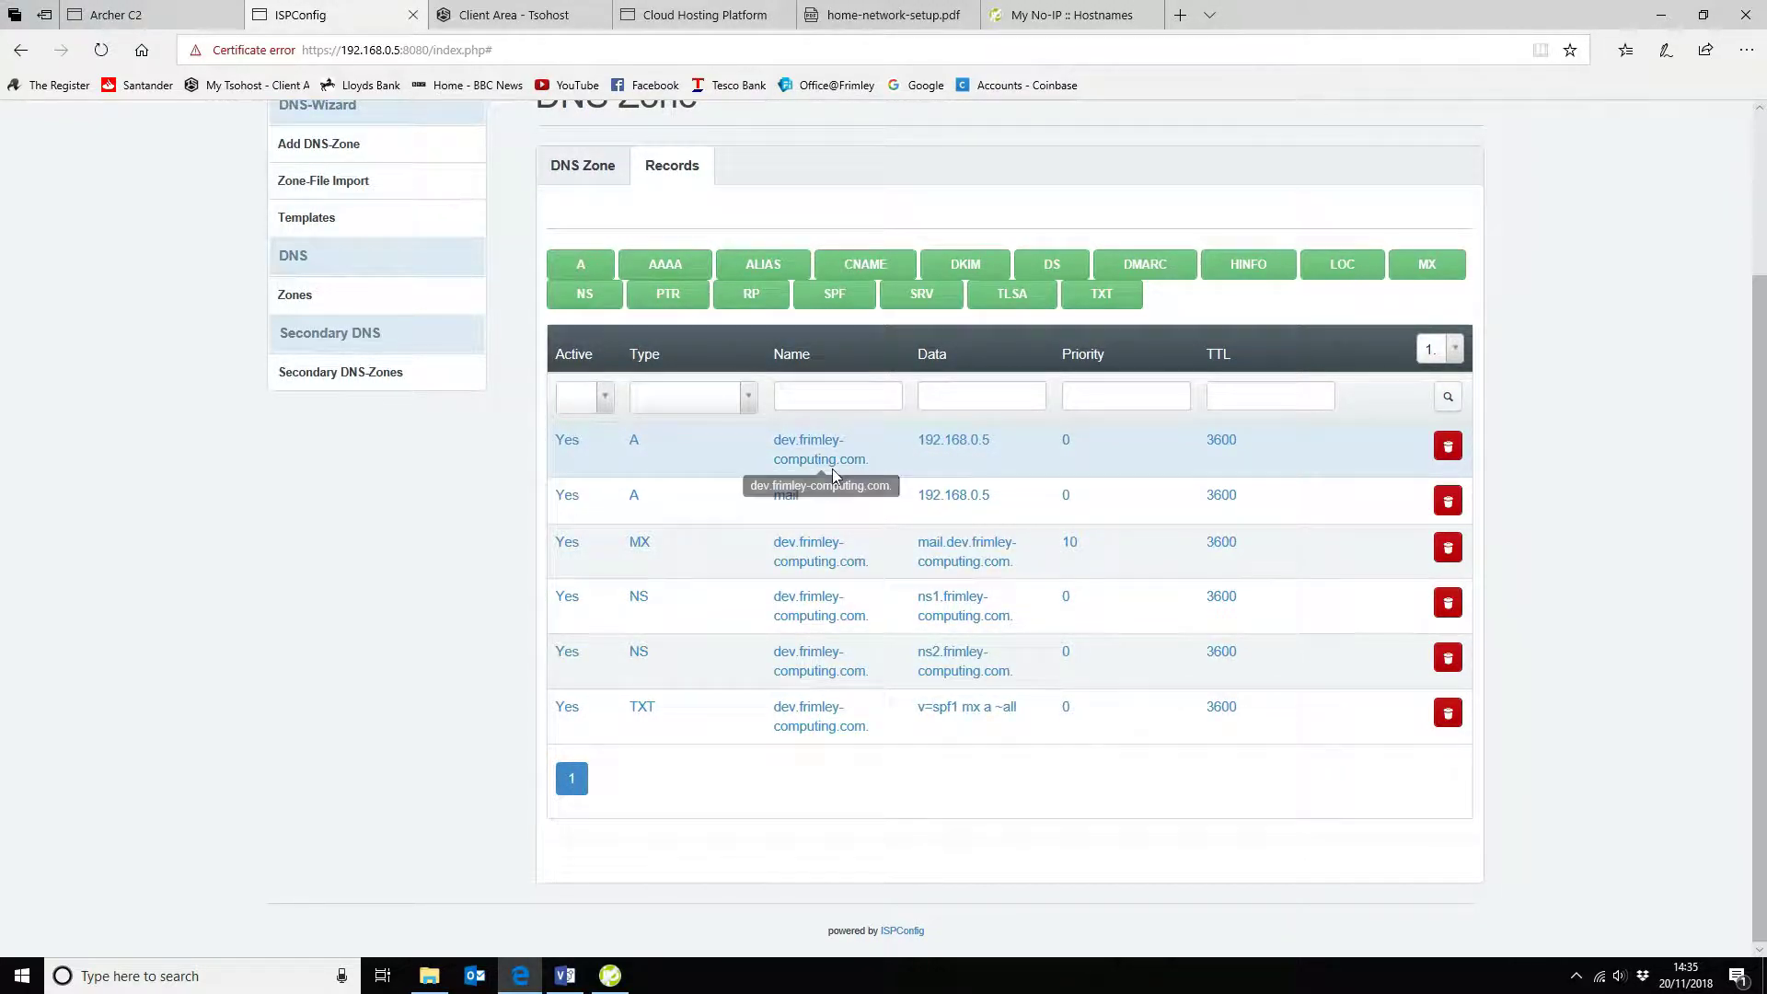
{"action": "mouse_move", "coordinate": [1020, 451]}
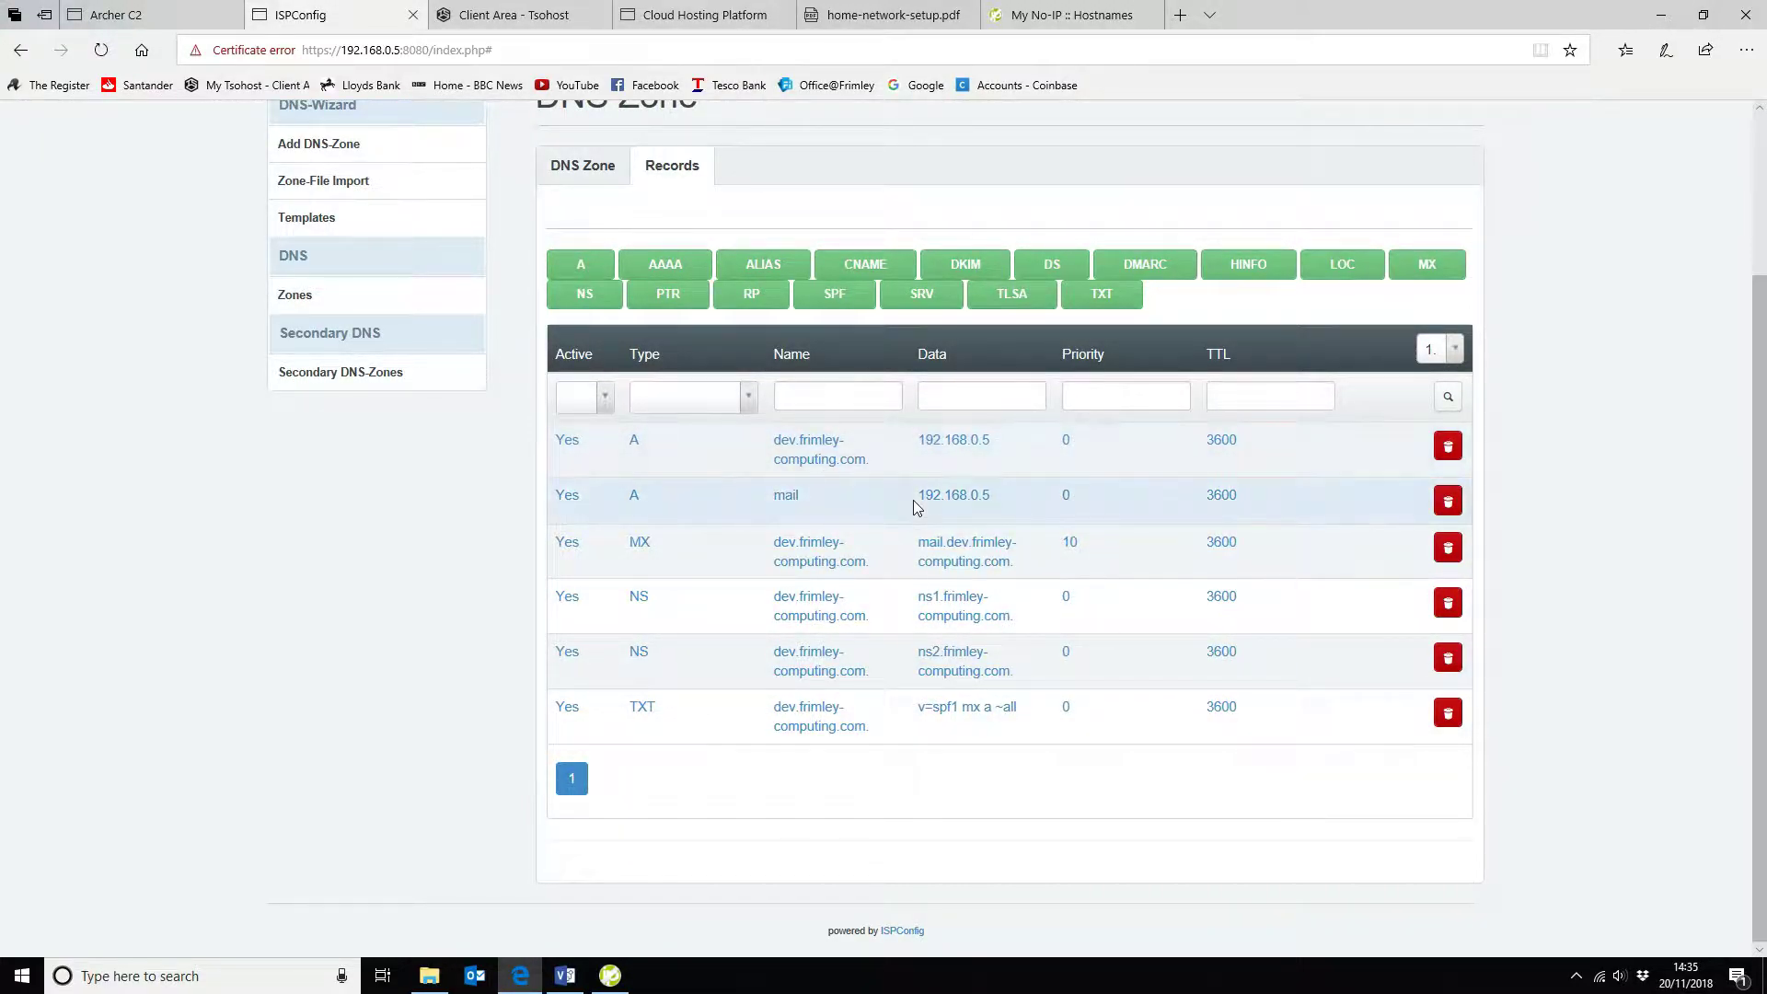
{"action": "mouse_move", "coordinate": [709, 486]}
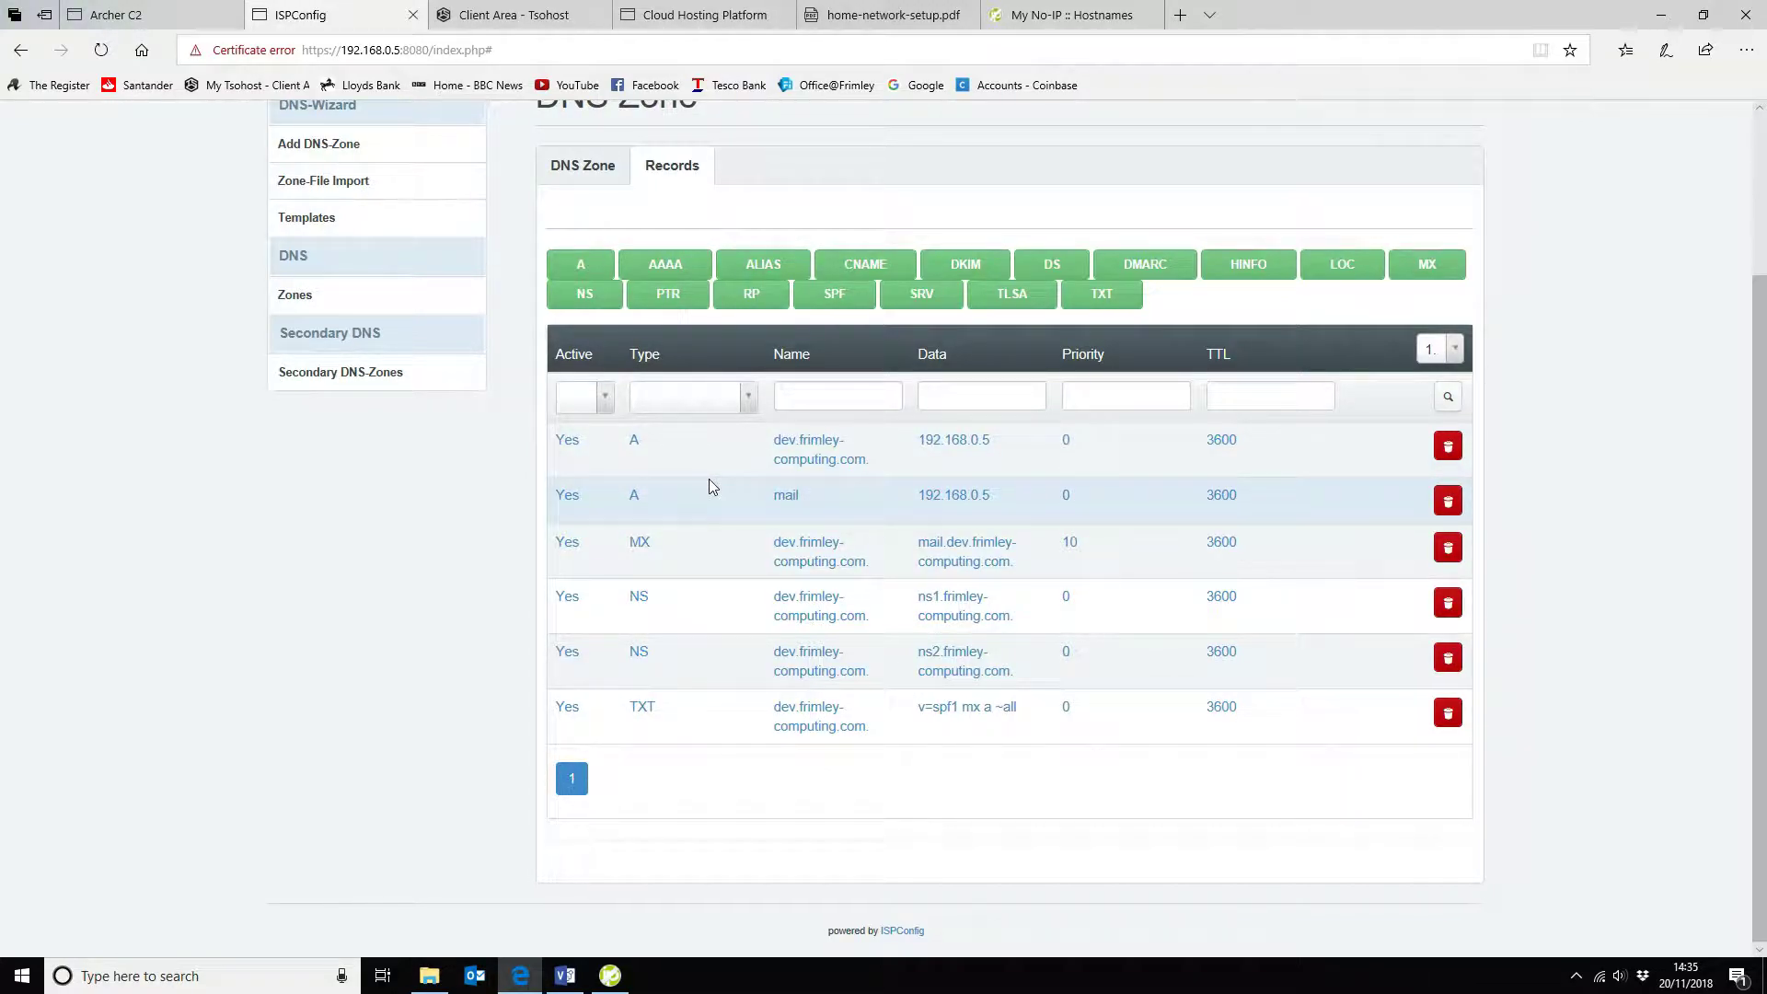
{"action": "mouse_move", "coordinate": [820, 551]}
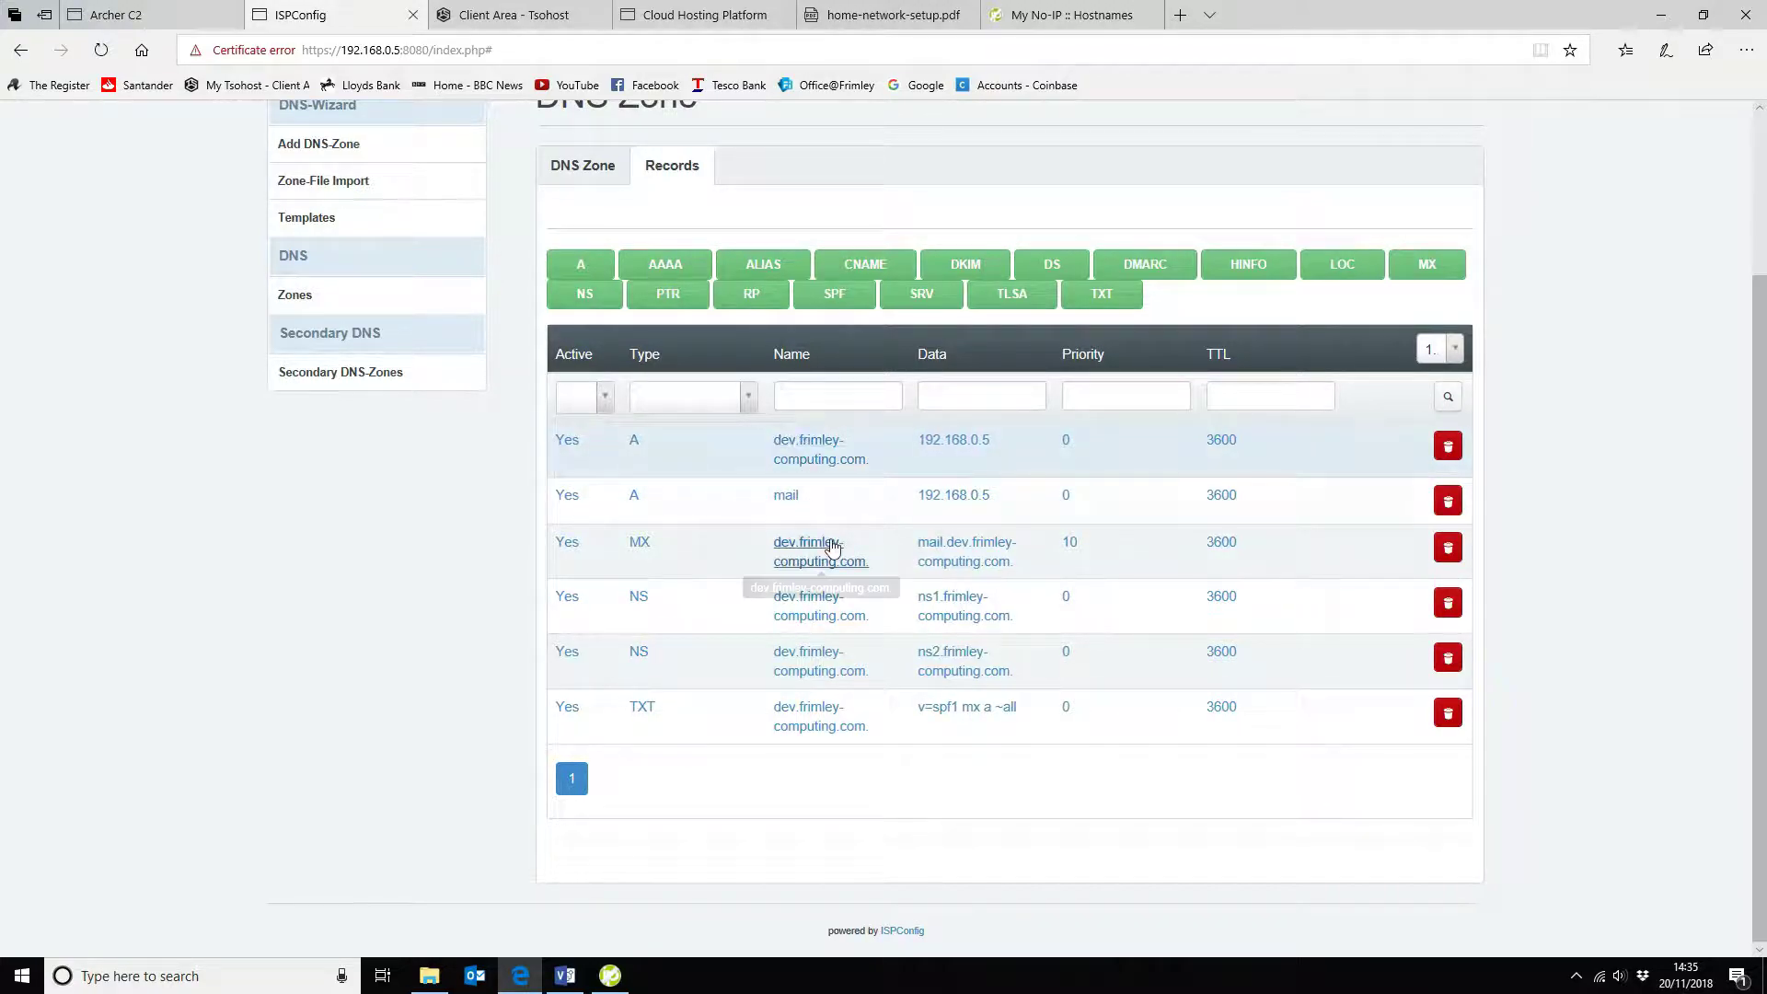
{"action": "mouse_move", "coordinate": [636, 659]}
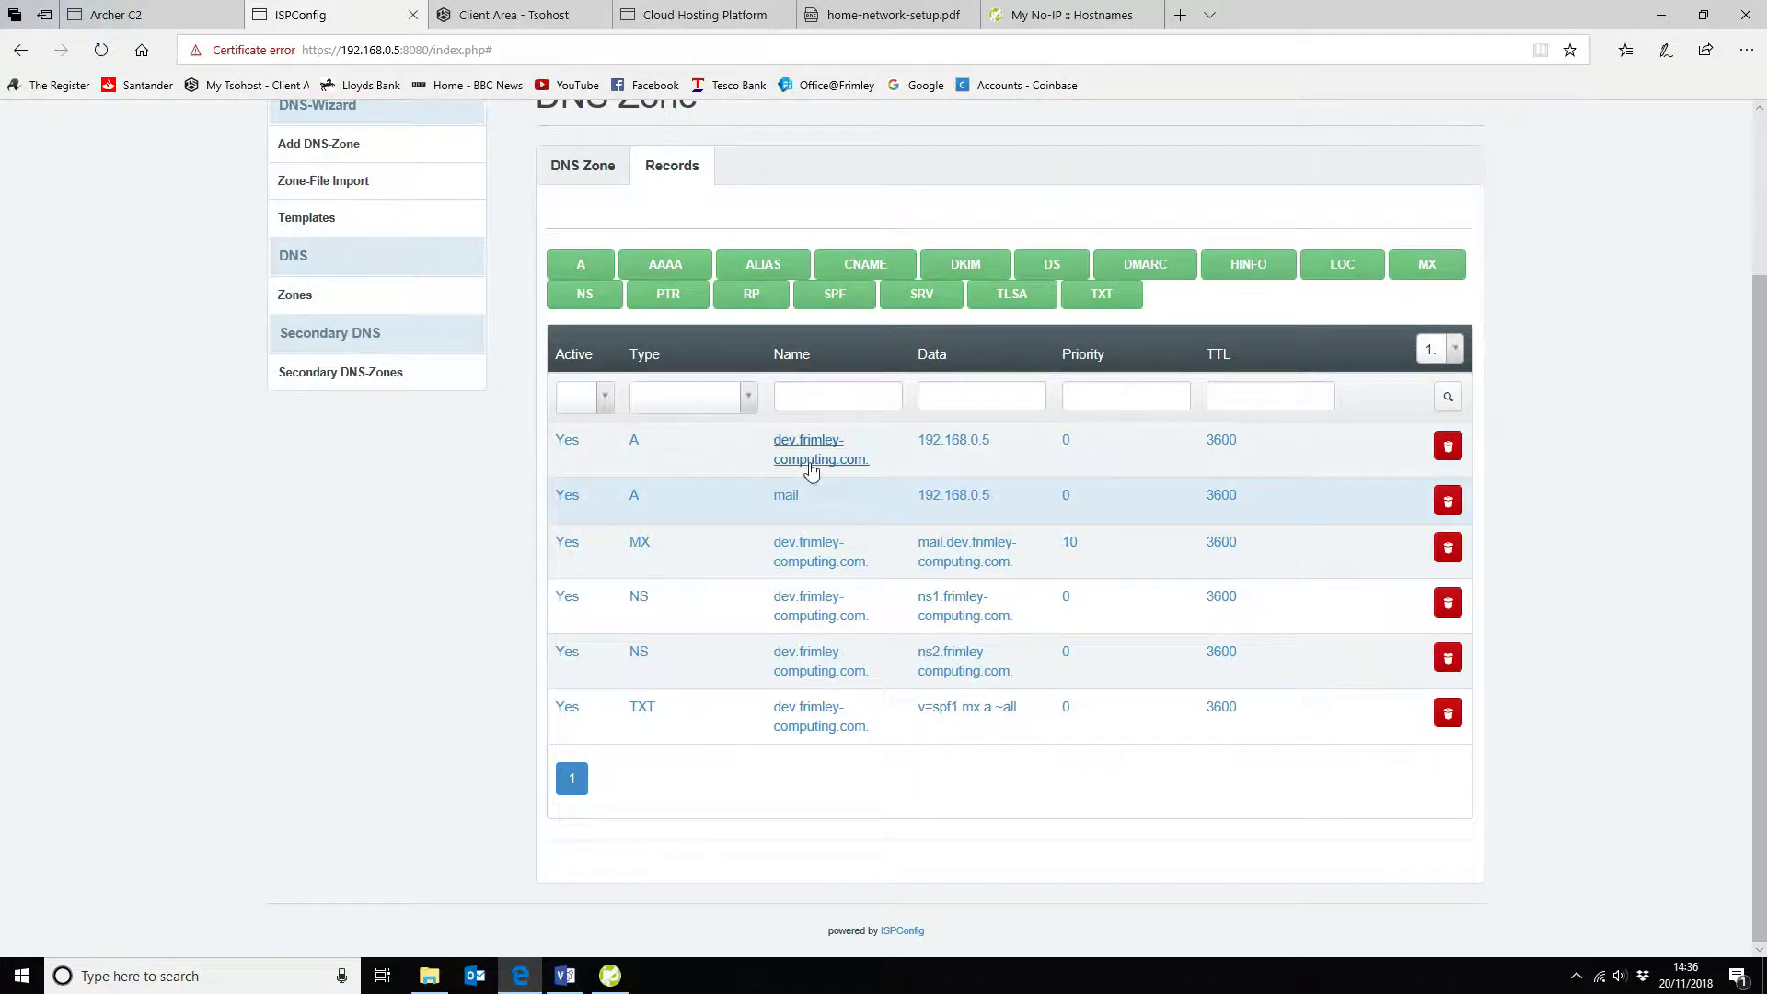
{"action": "mouse_move", "coordinate": [868, 473]}
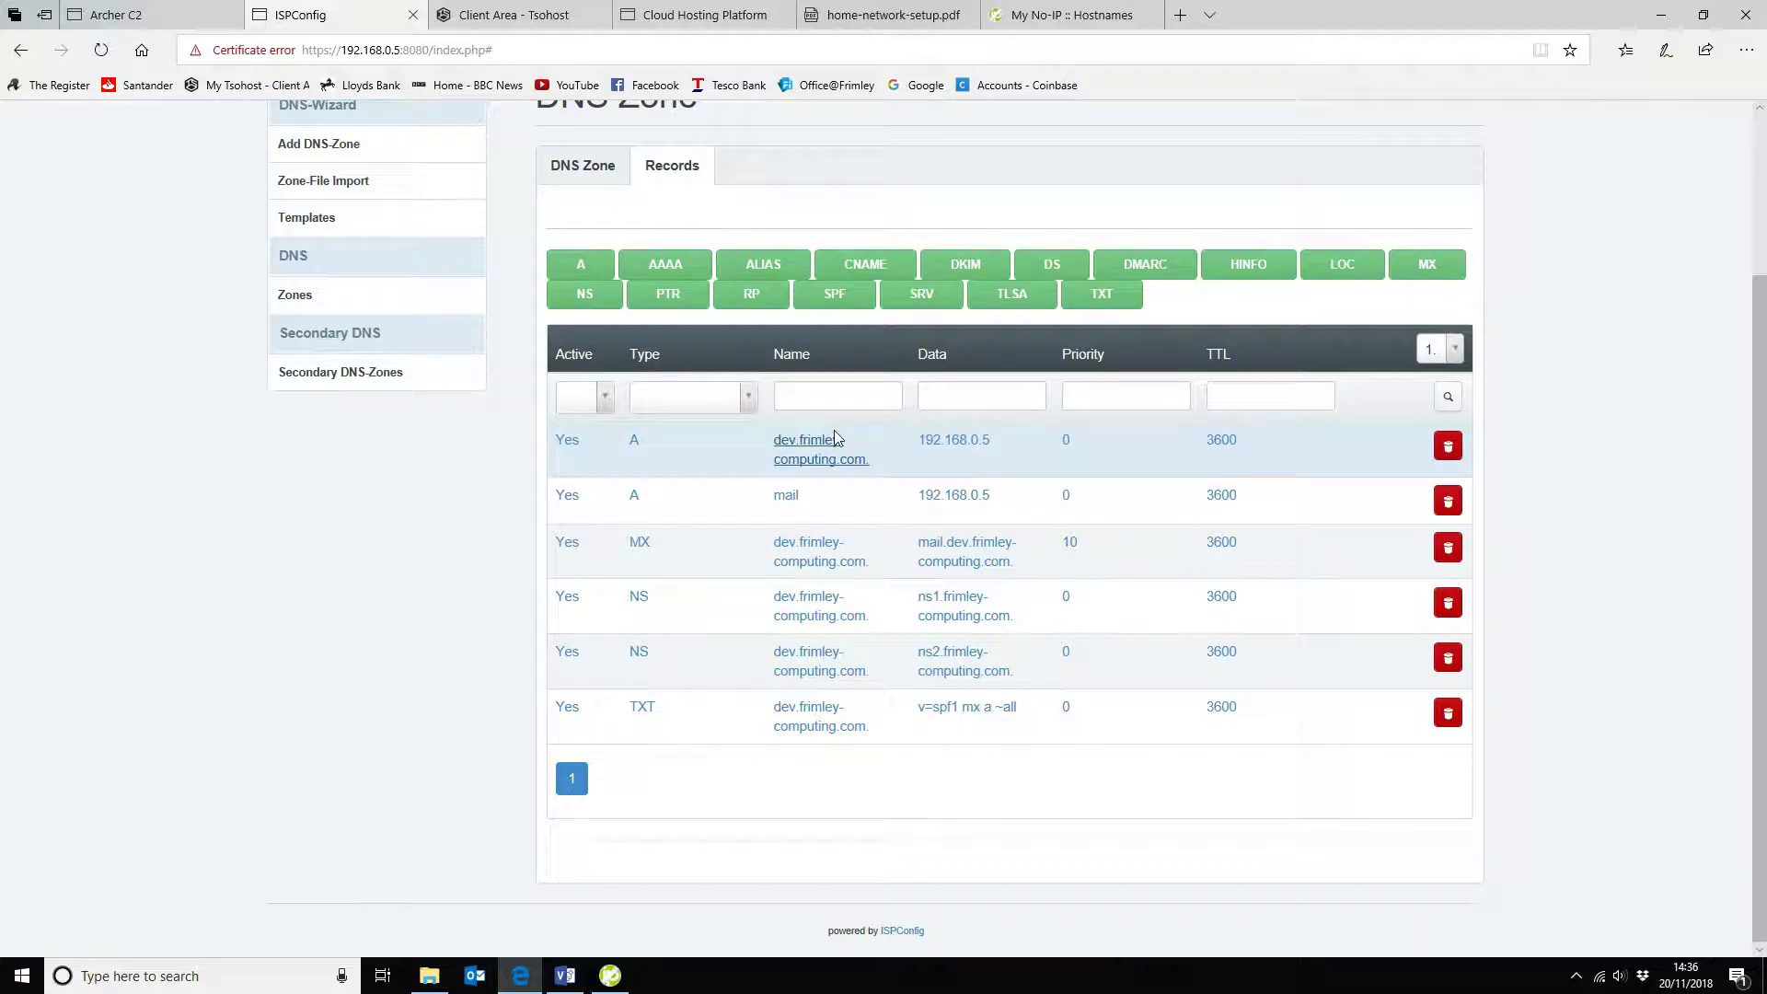
{"action": "mouse_move", "coordinate": [818, 526]}
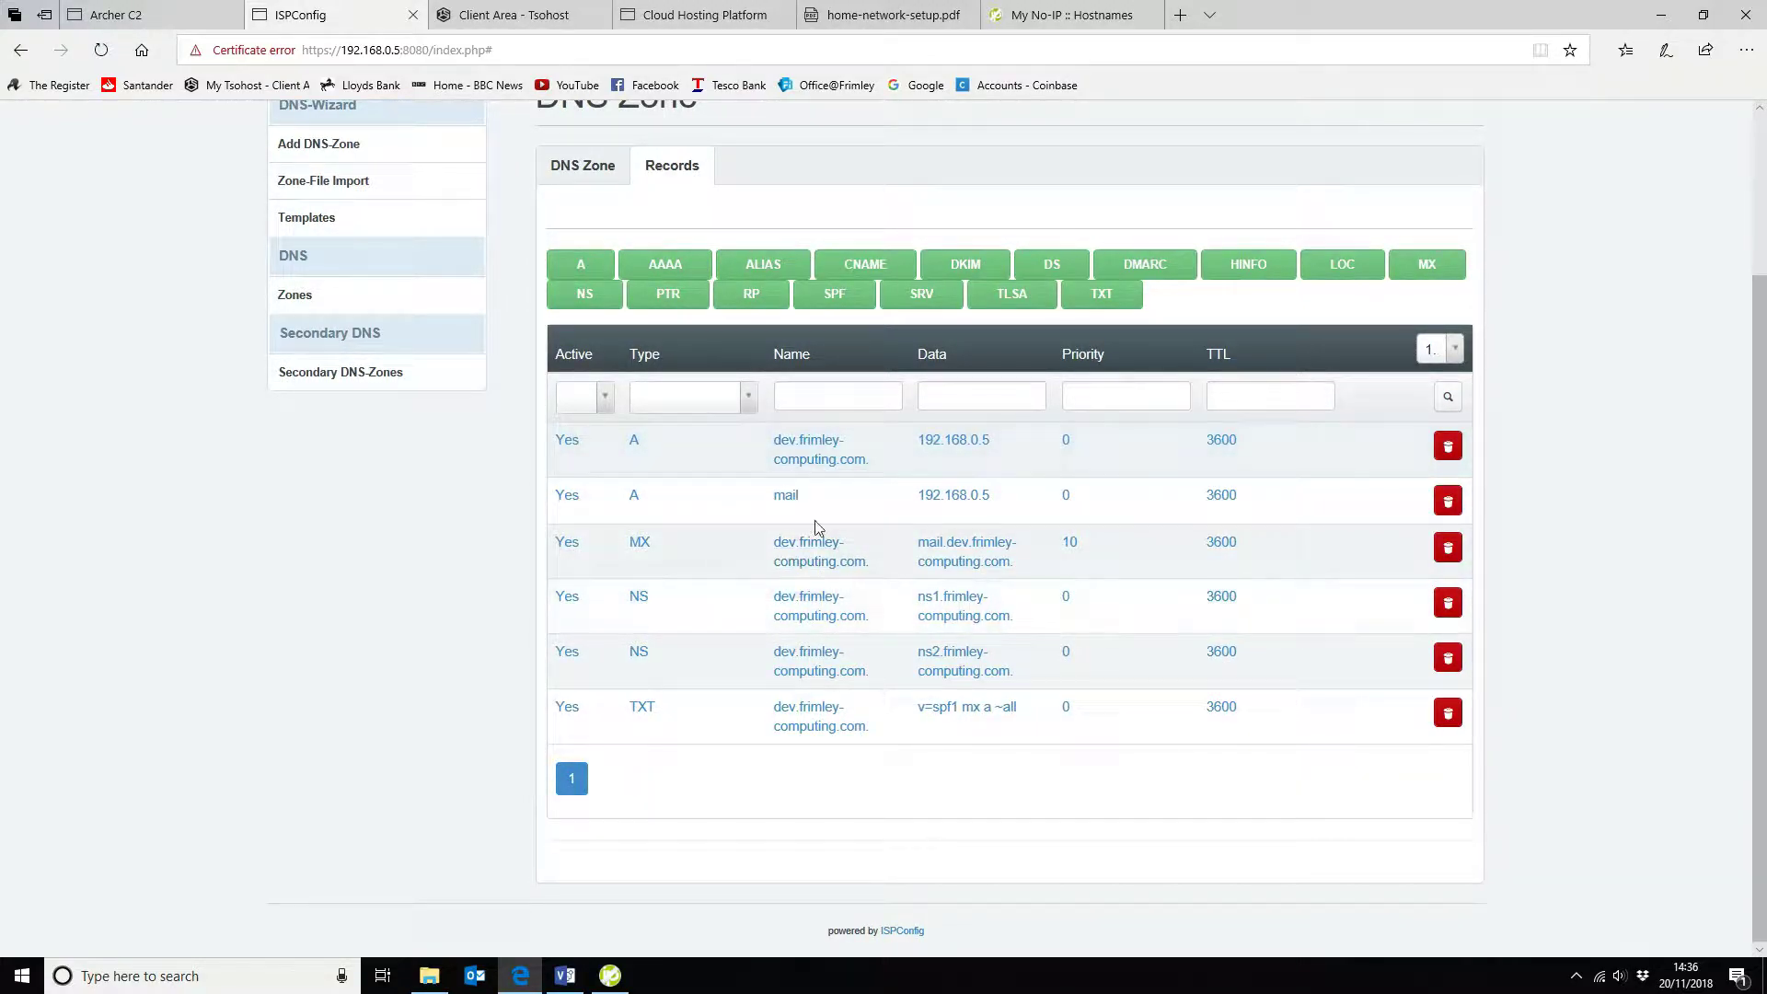
{"action": "mouse_move", "coordinate": [924, 468]}
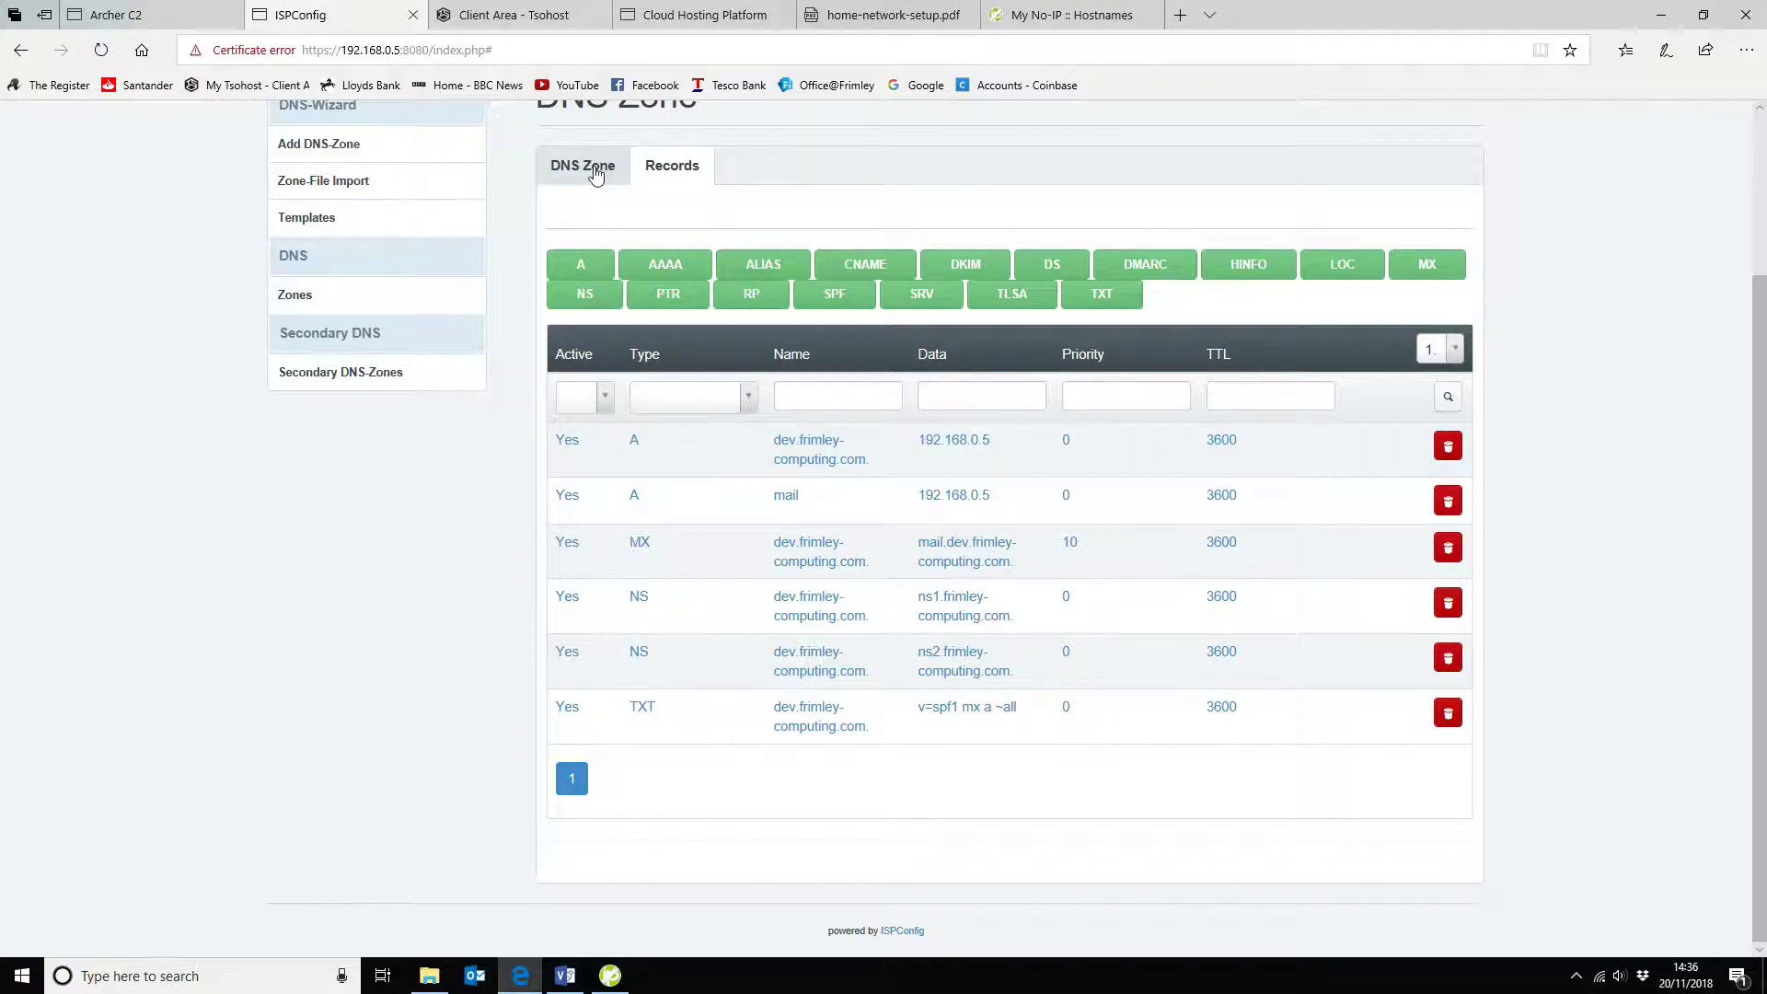
{"action": "left_click", "coordinate": [582, 166]}
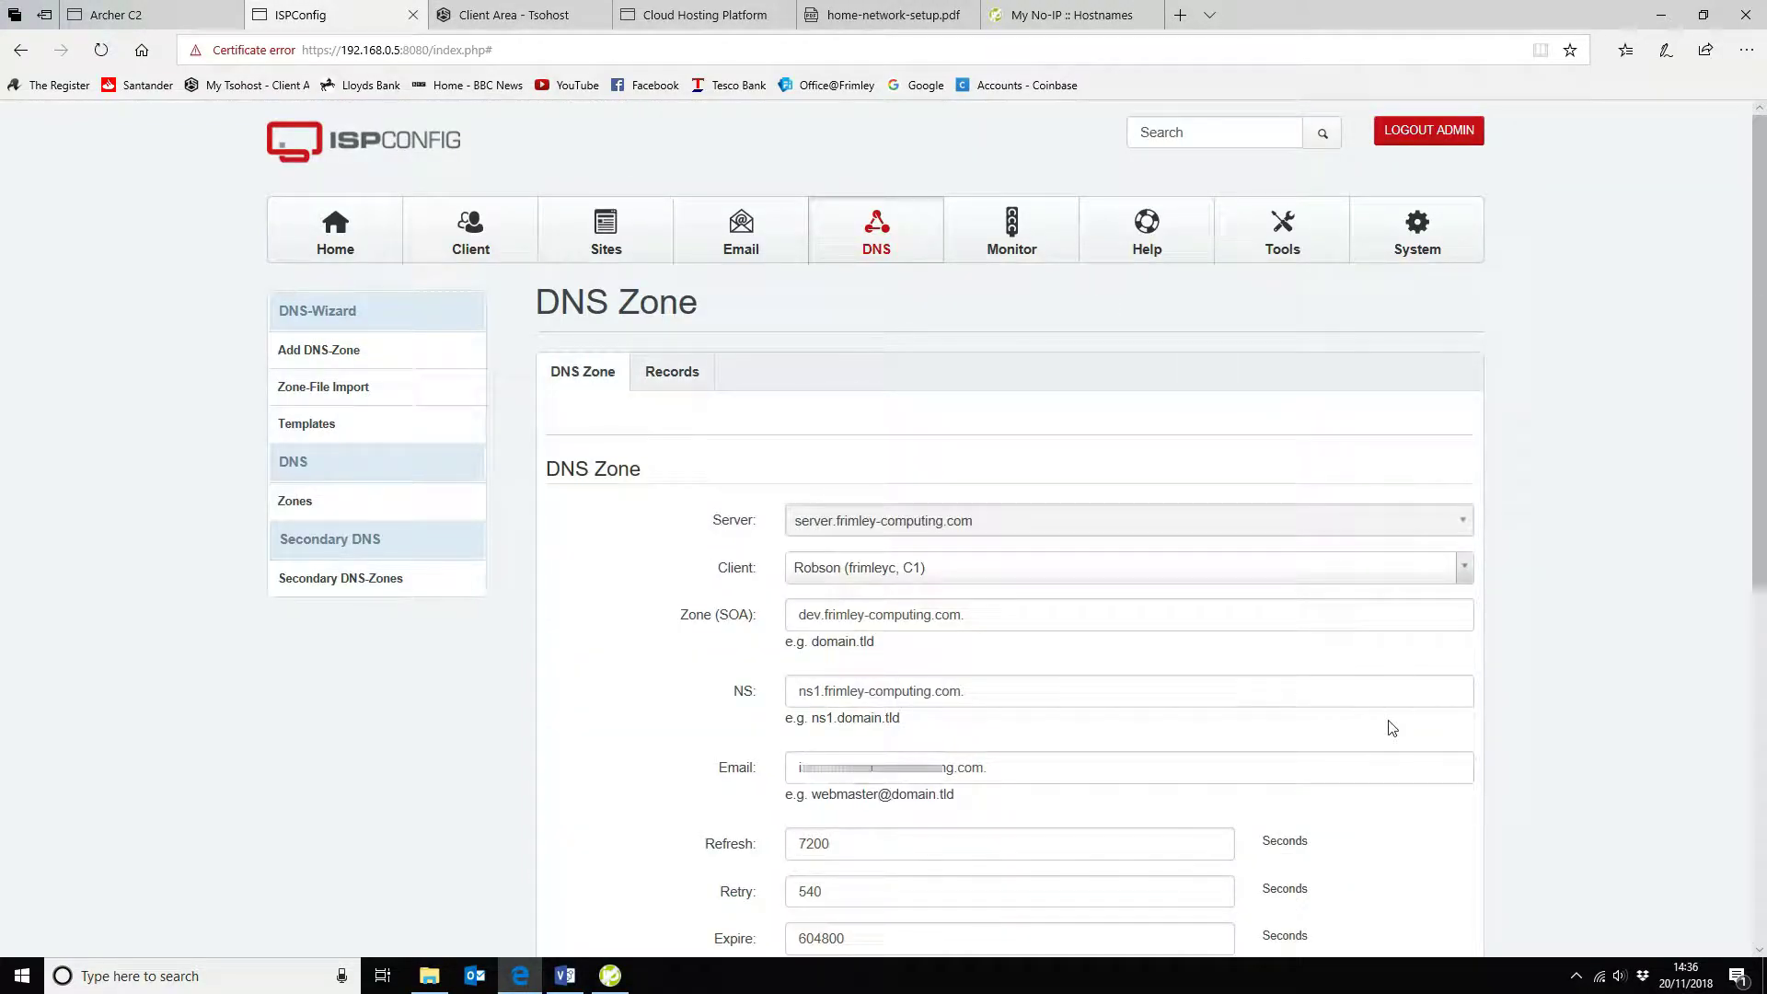
{"action": "scroll", "scroll_direction": "down", "scroll_amount": 3}
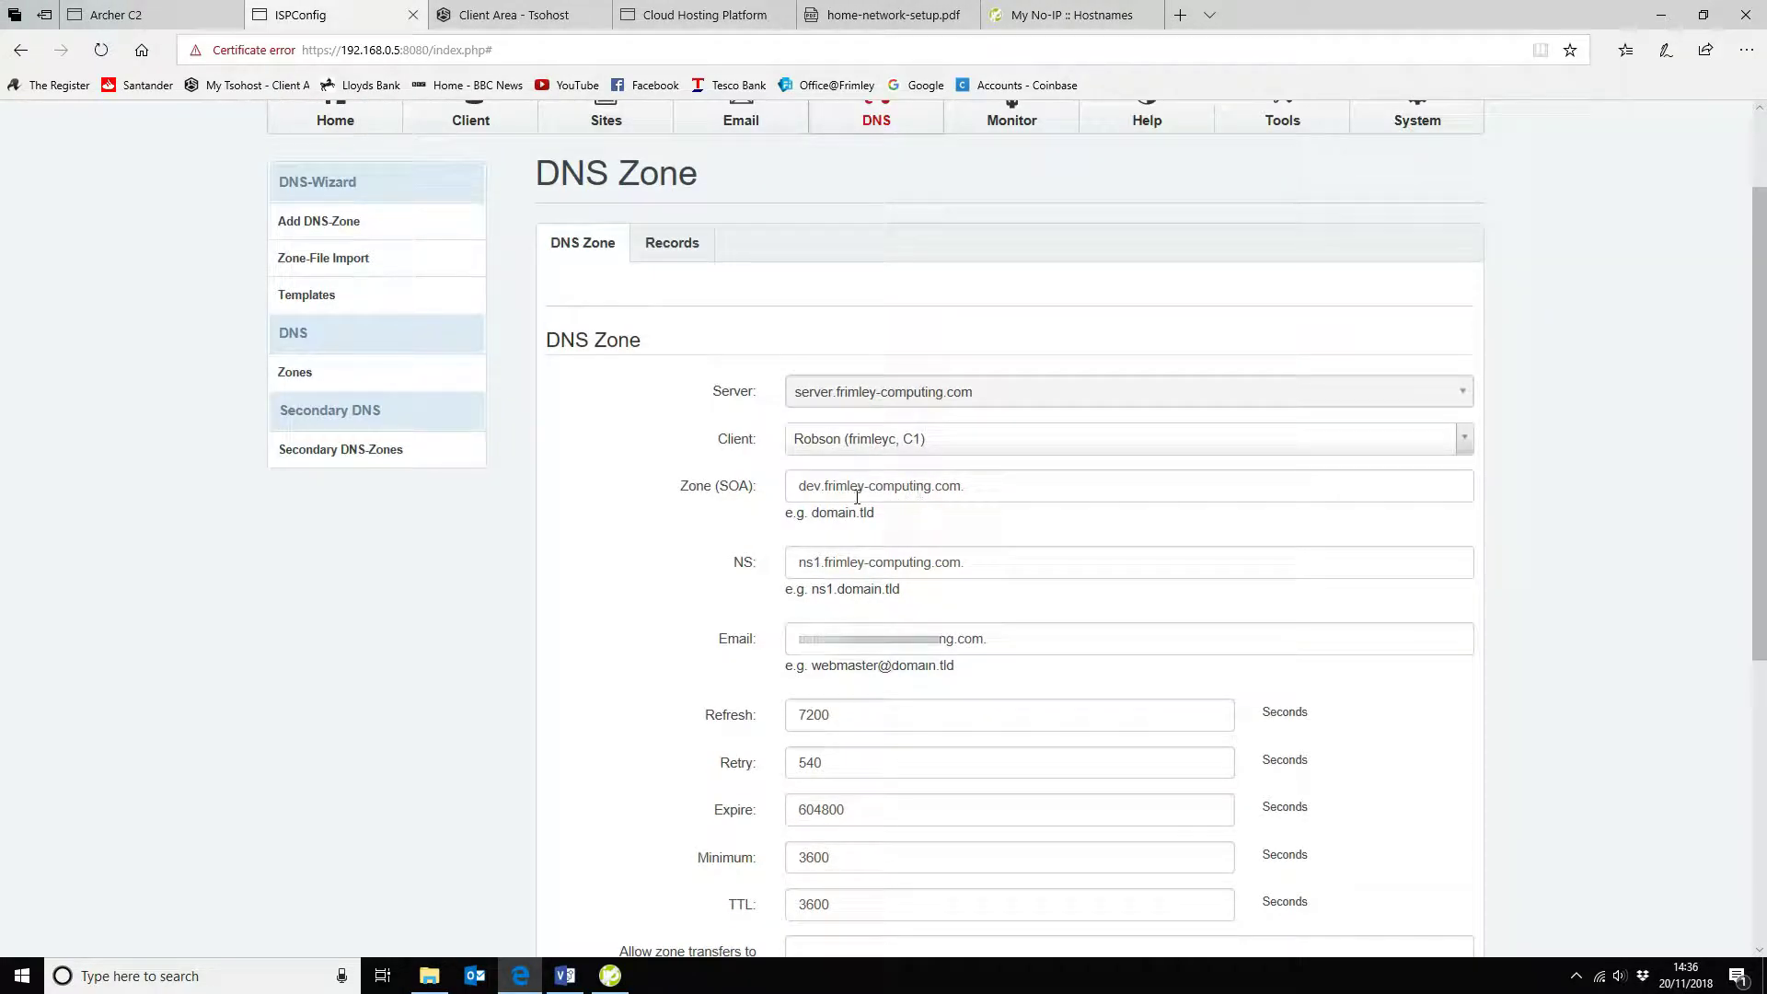
{"action": "scroll", "scroll_direction": "down", "scroll_amount": 3}
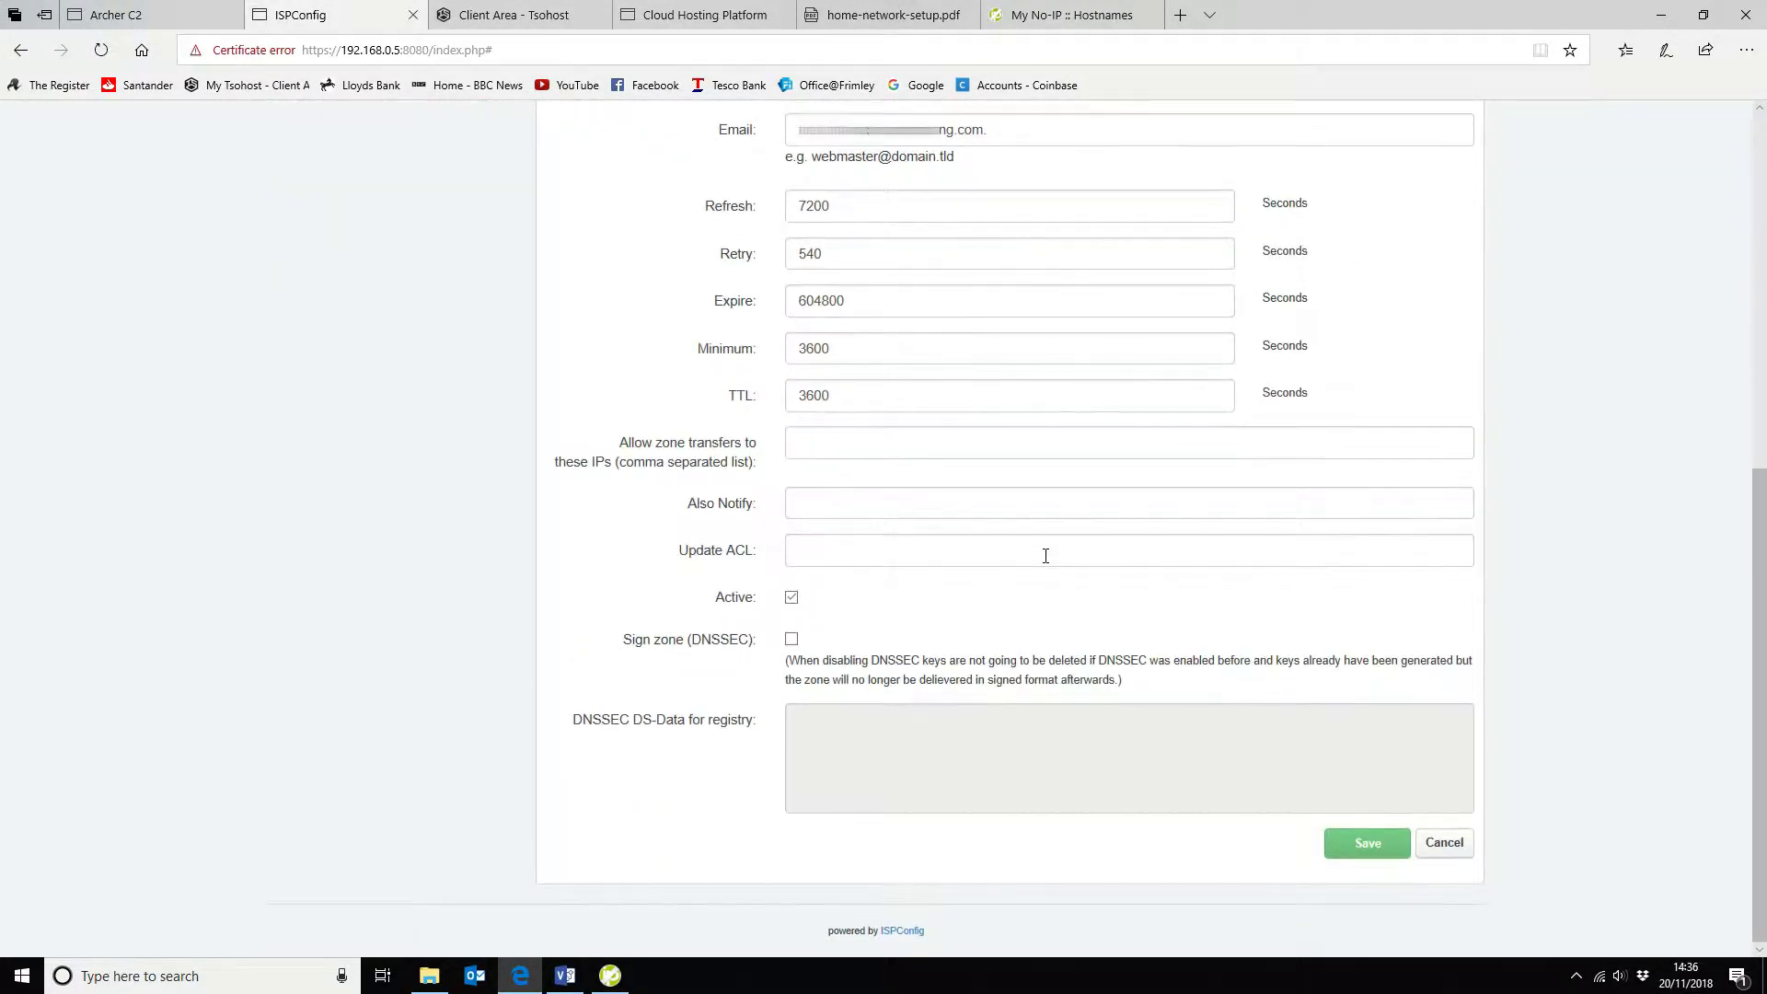
{"action": "scroll", "scroll_direction": "up", "scroll_amount": 3}
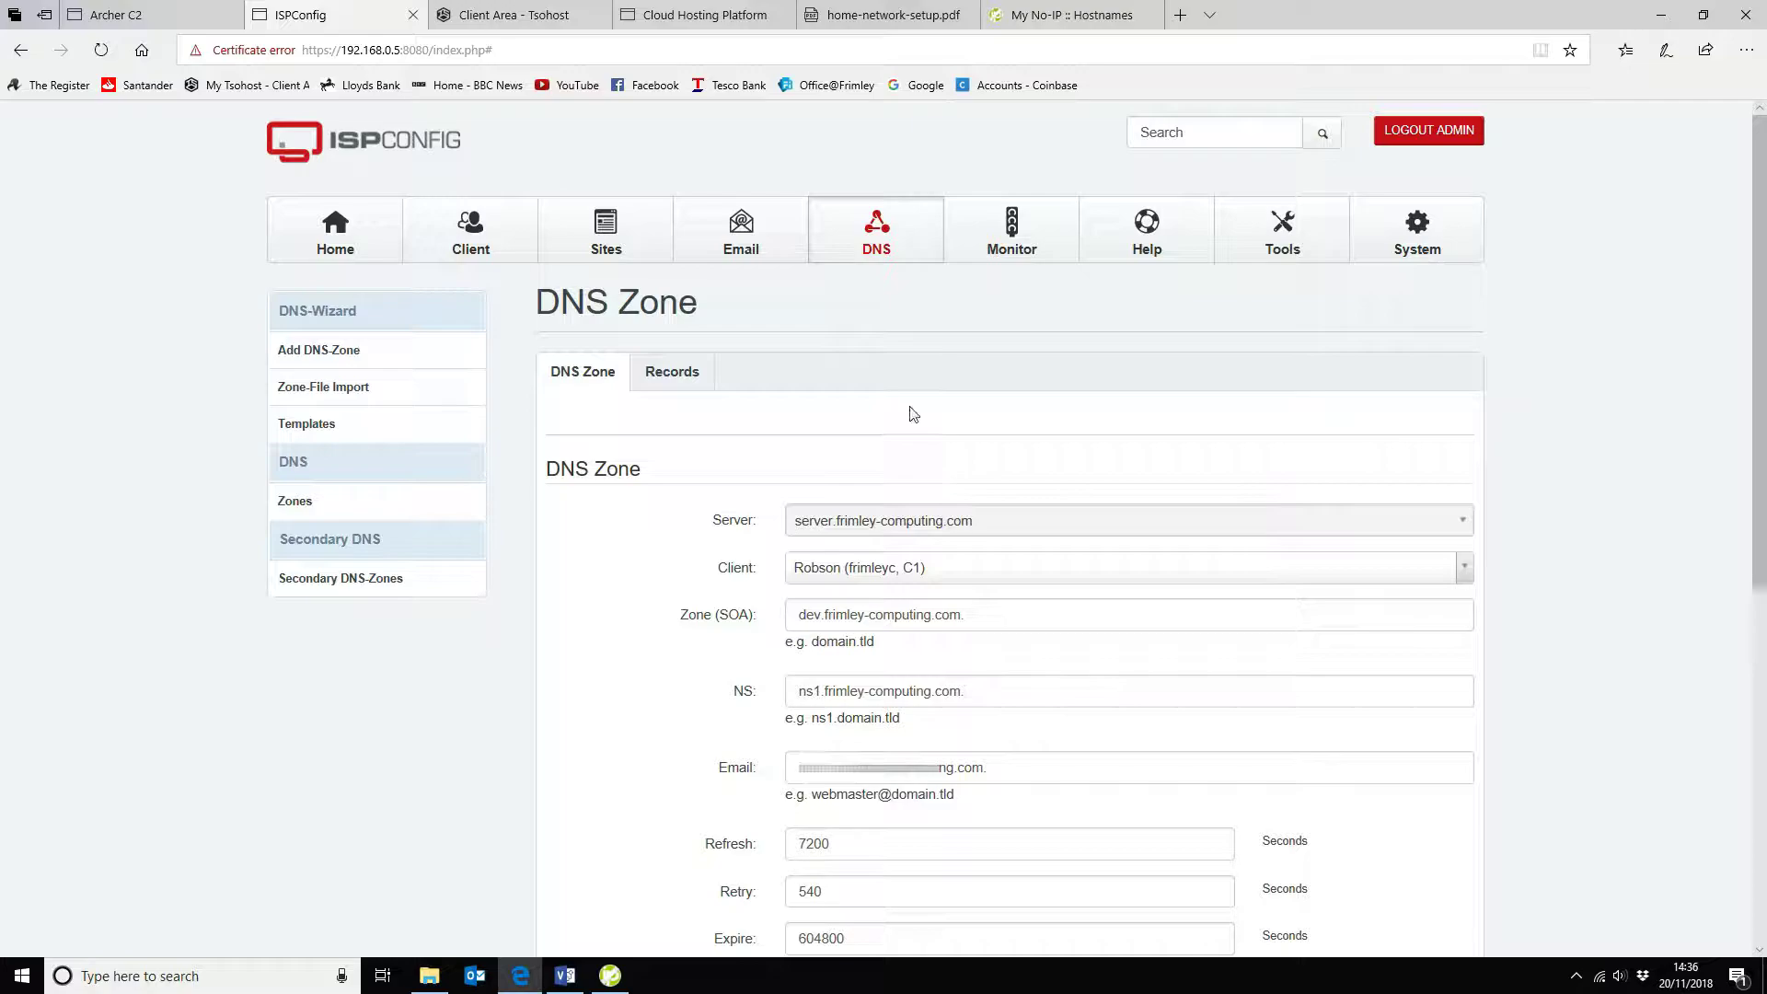
{"action": "mouse_move", "coordinate": [1063, 223]}
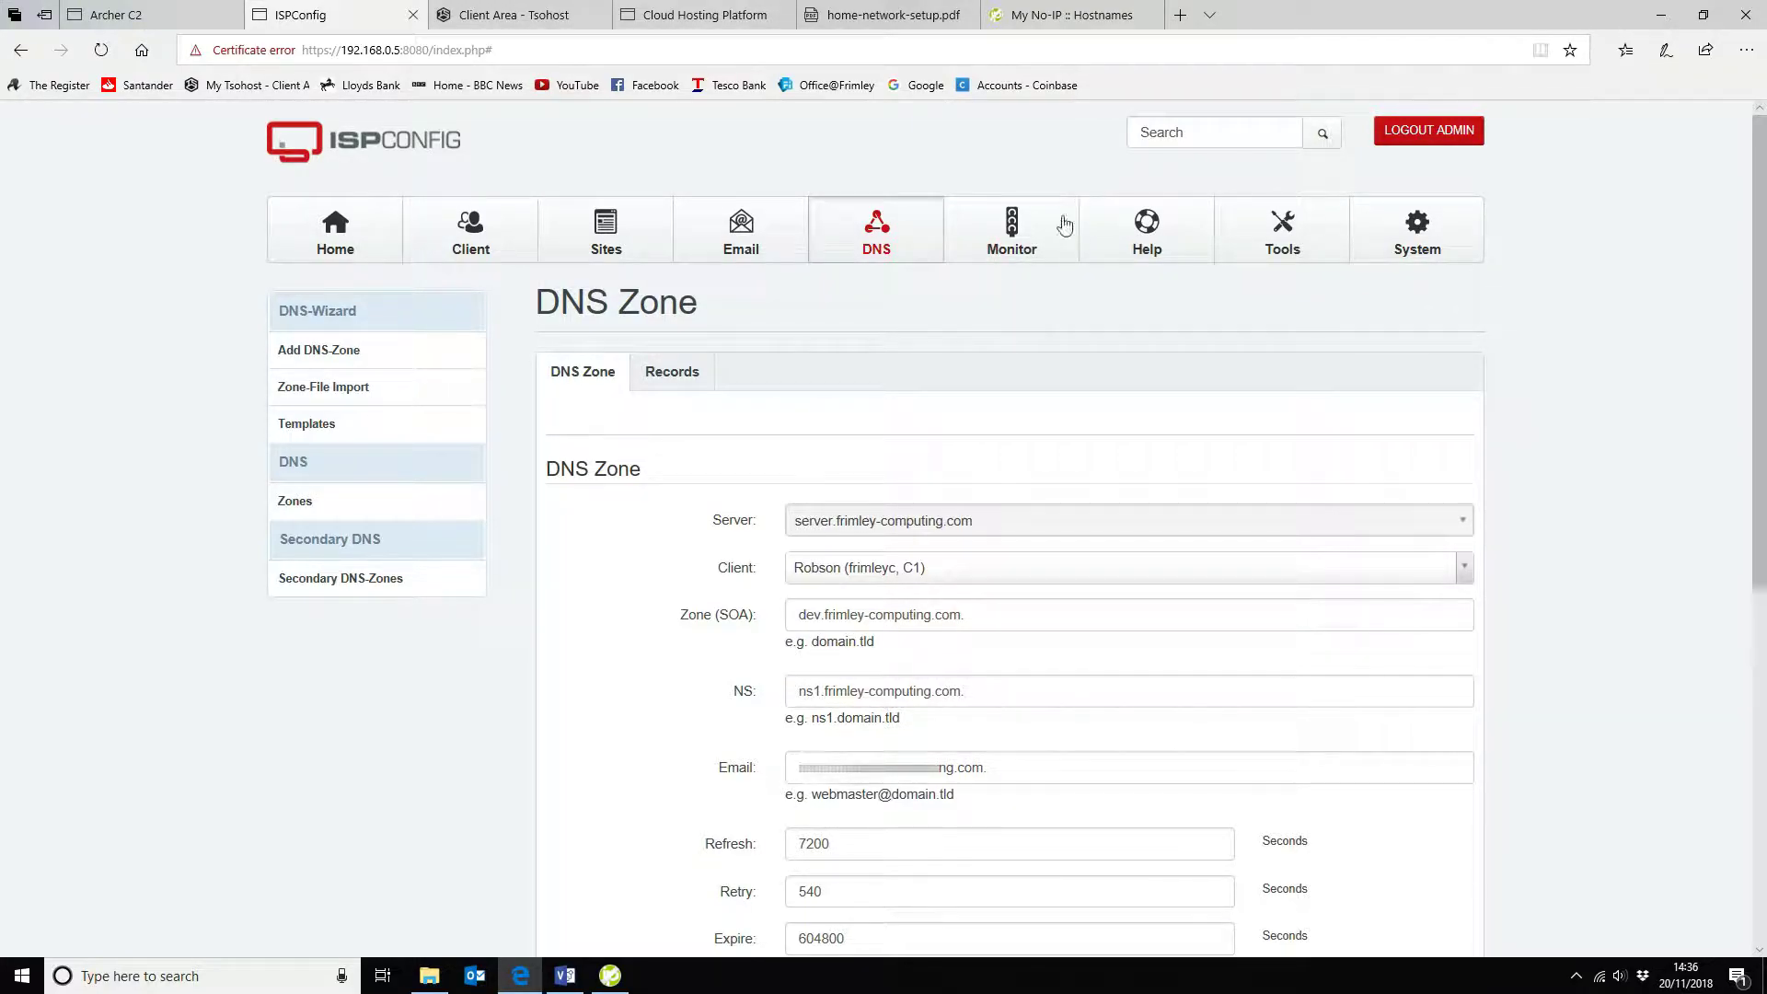
{"action": "left_click", "coordinate": [605, 230]}
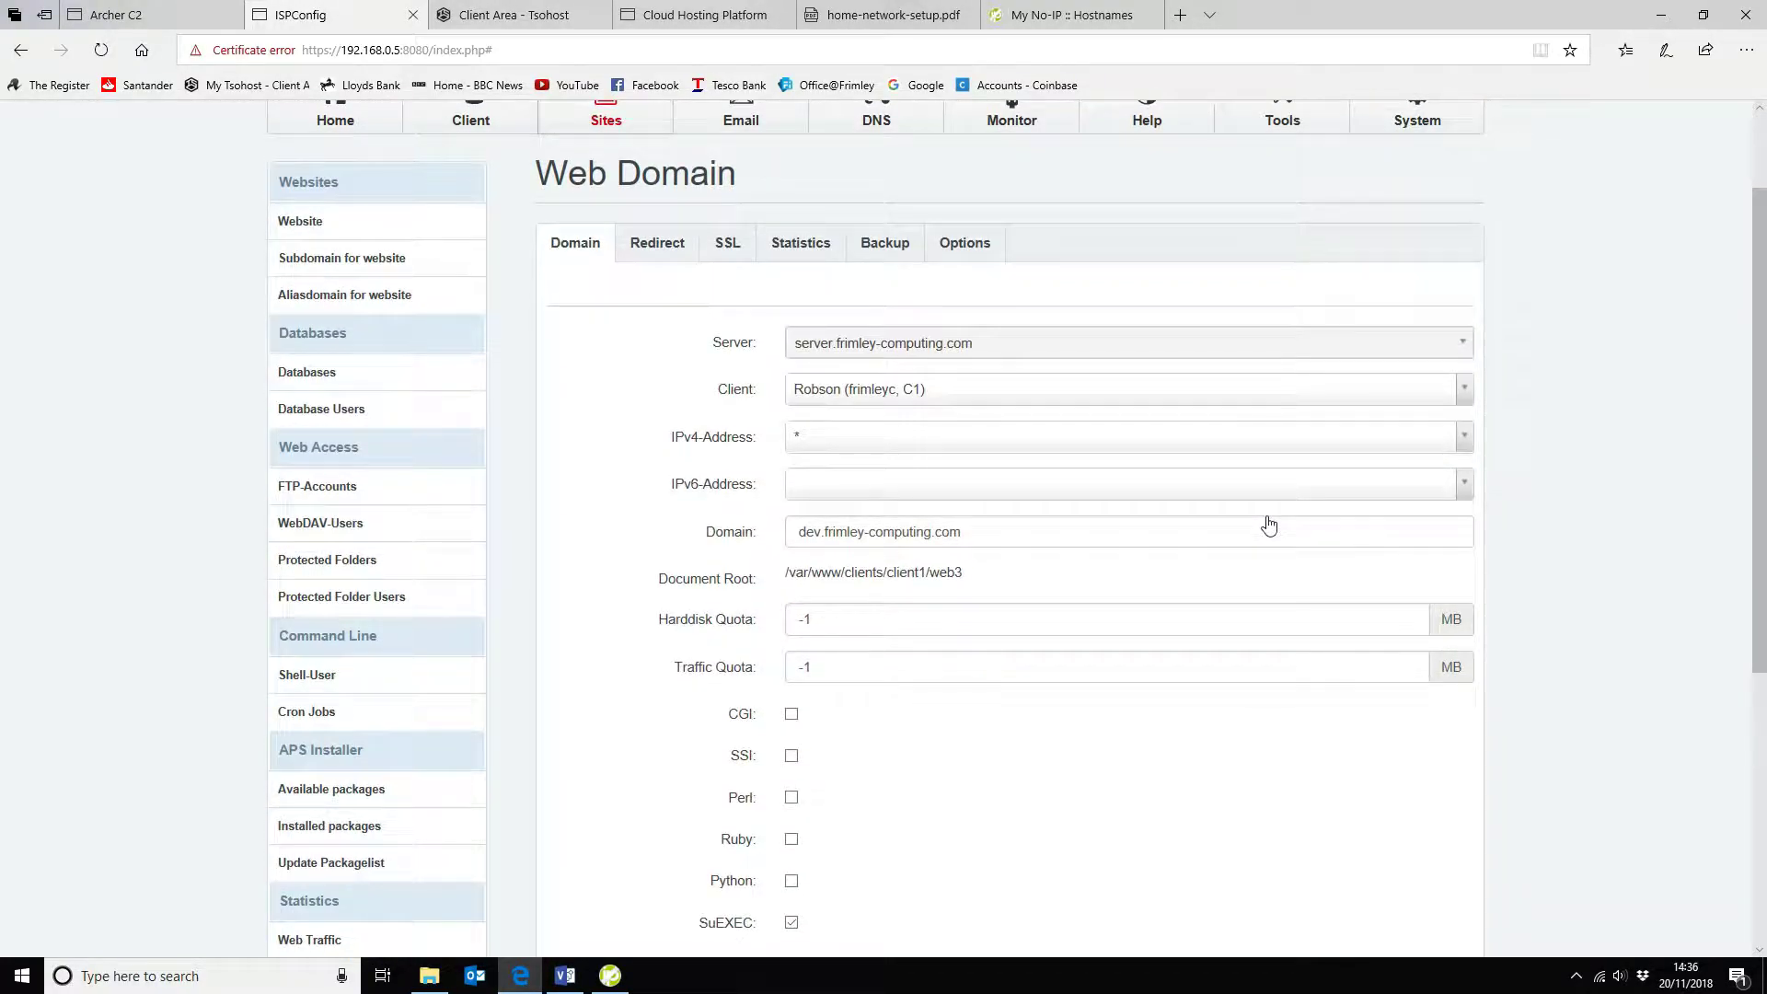
Scroll through the dev.frimley-computing.com Web Domain form settings and back to the Websites list
{"action": "scroll", "scroll_direction": "down", "scroll_amount": 3}
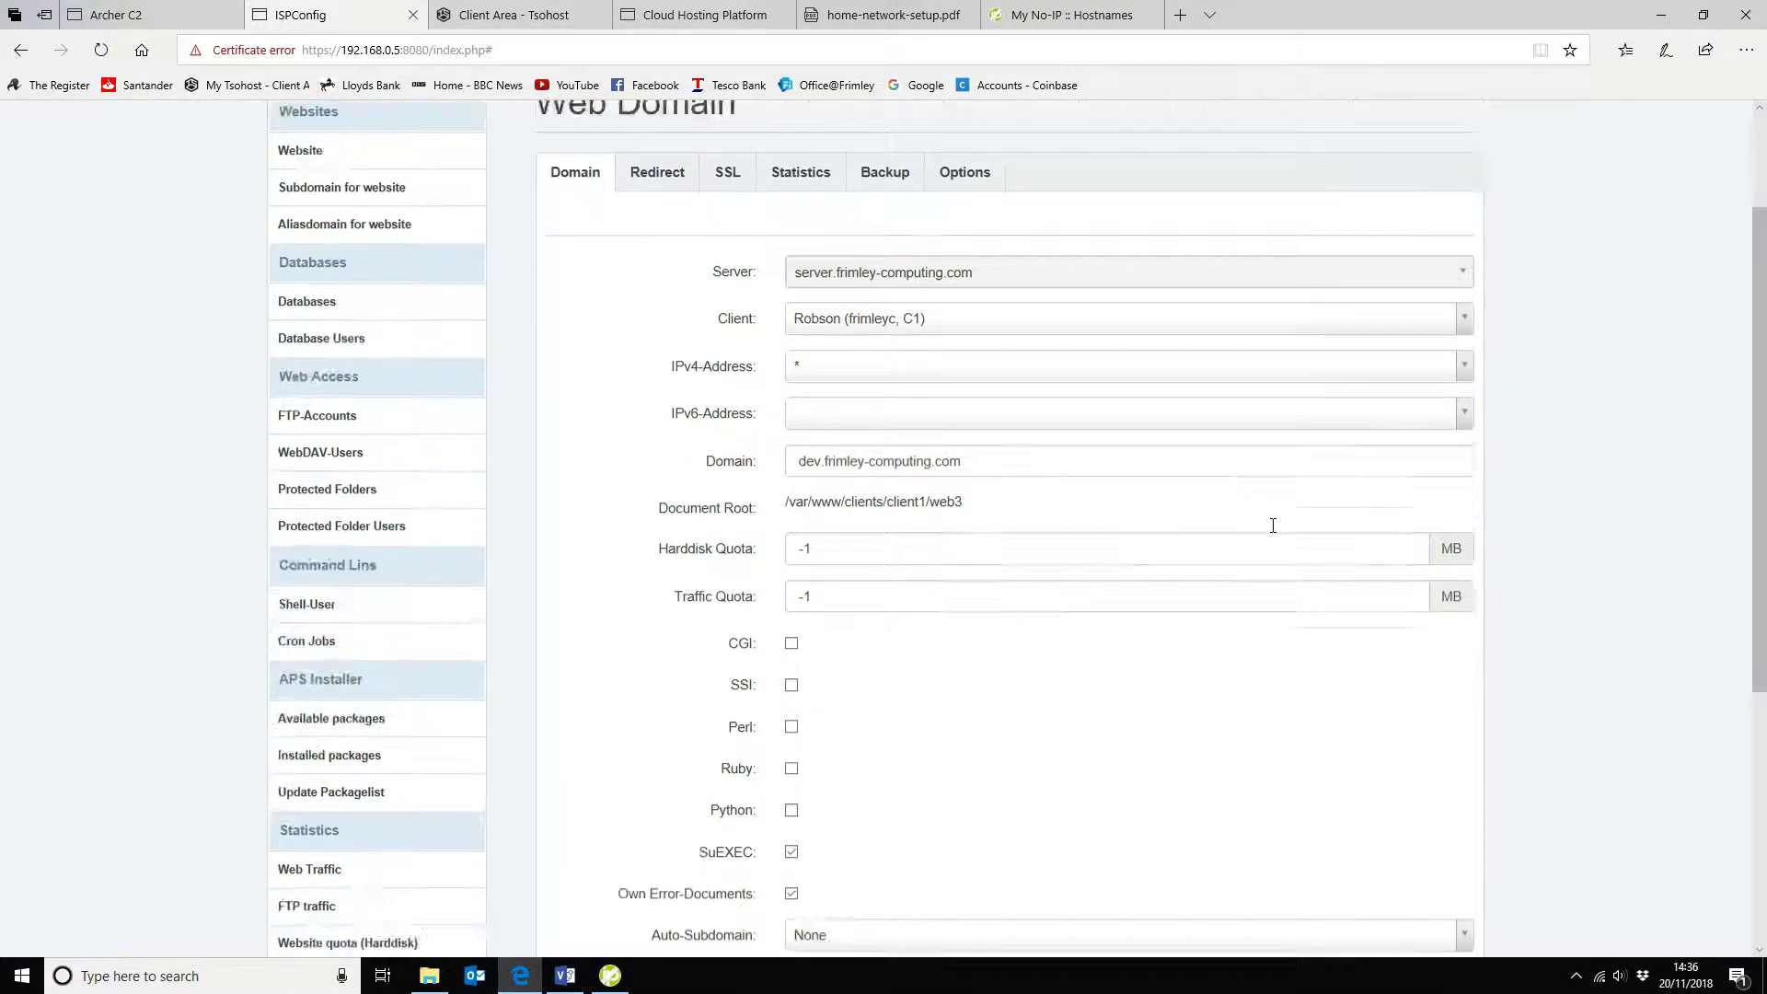
{"action": "scroll", "scroll_direction": "up", "scroll_amount": 3}
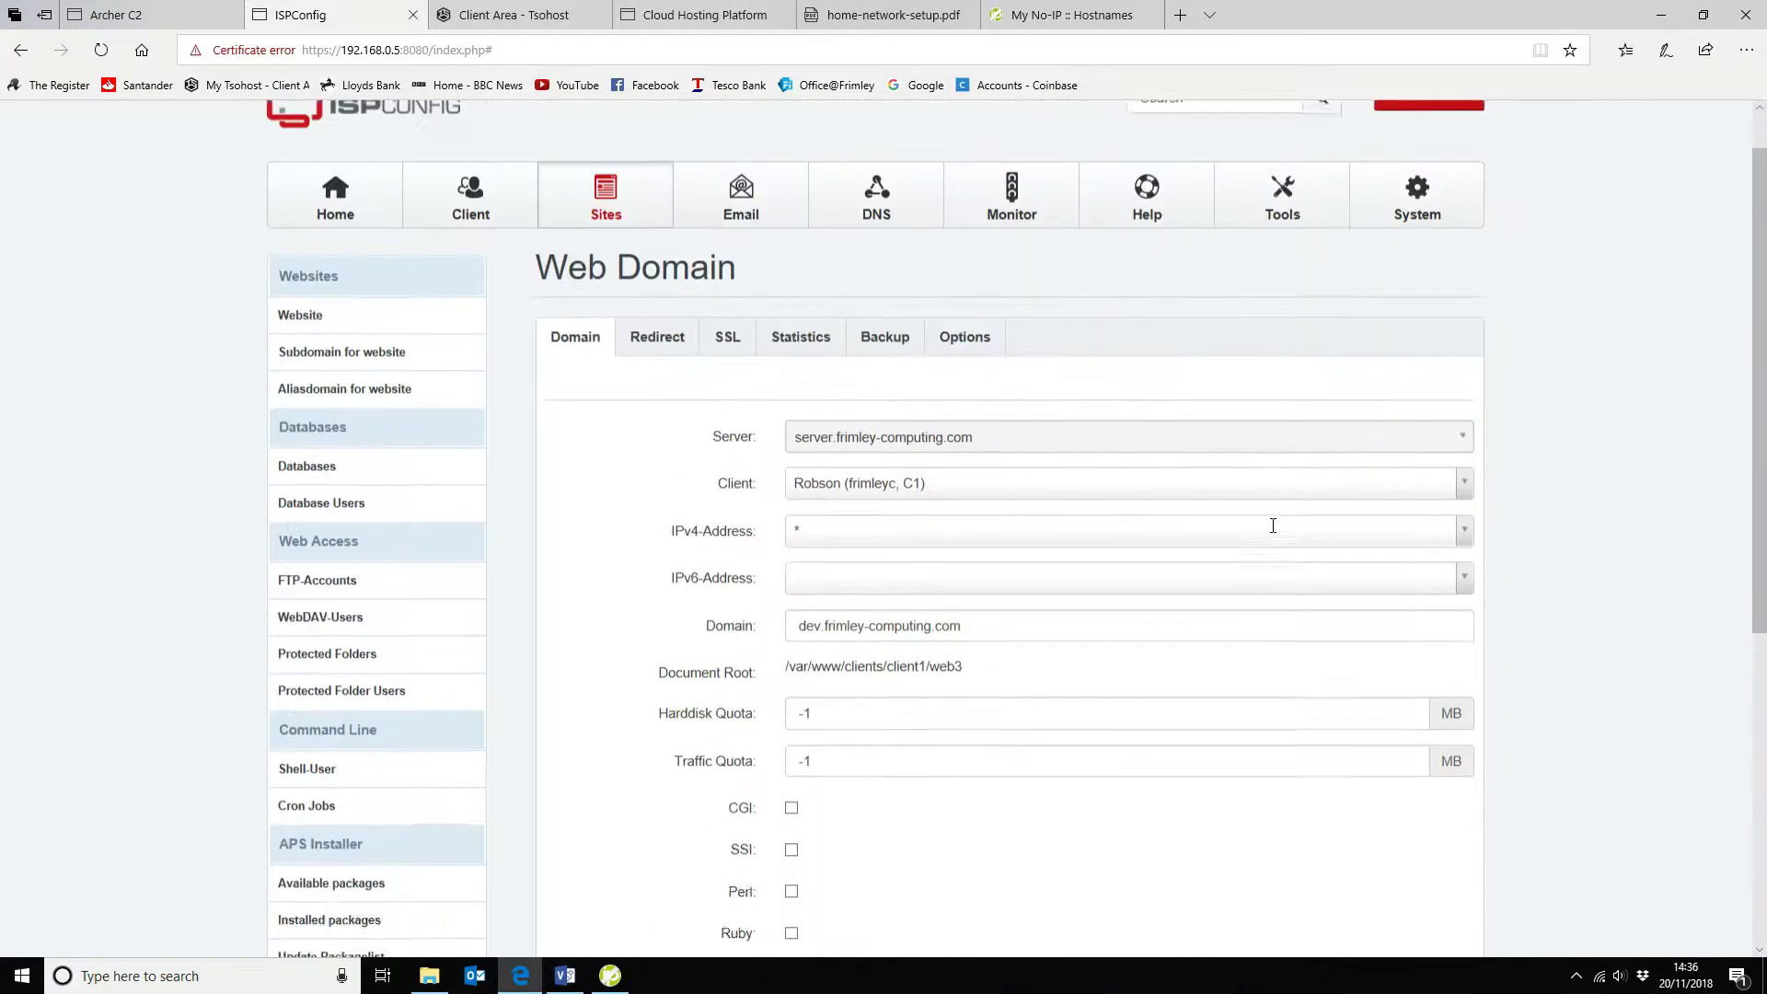
{"action": "scroll", "scroll_direction": "up", "scroll_amount": 3}
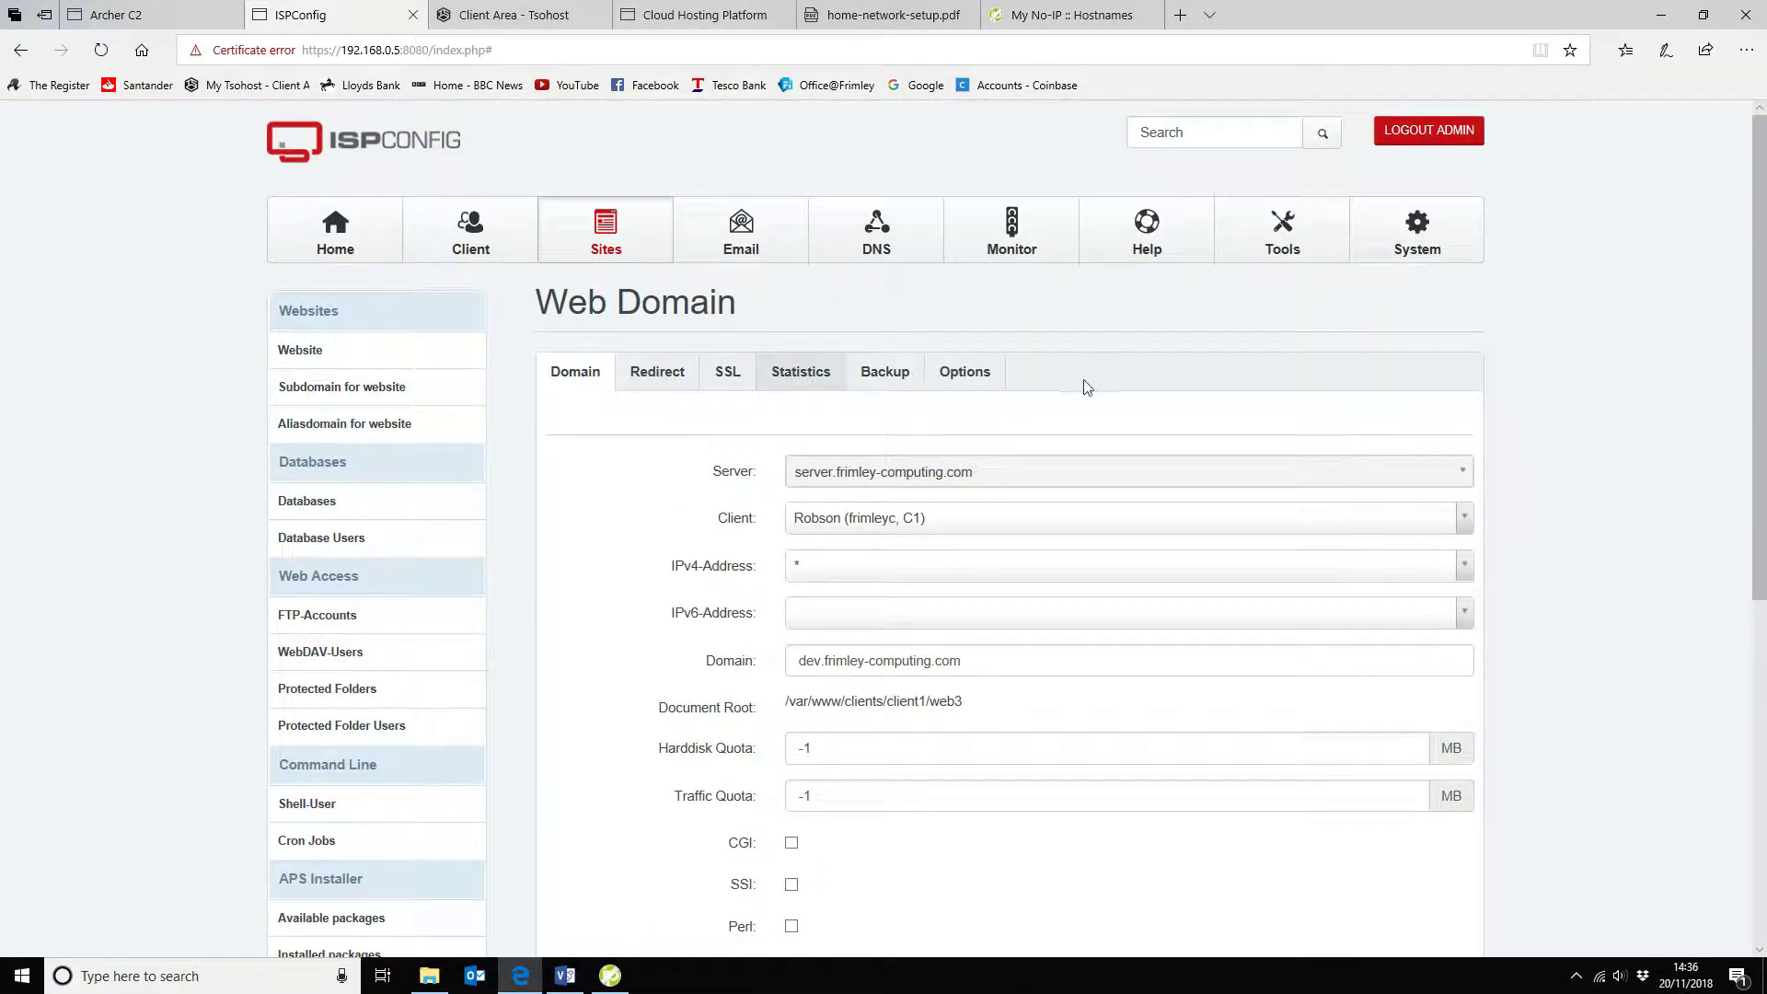
{"action": "scroll", "scroll_direction": "down", "scroll_amount": 3}
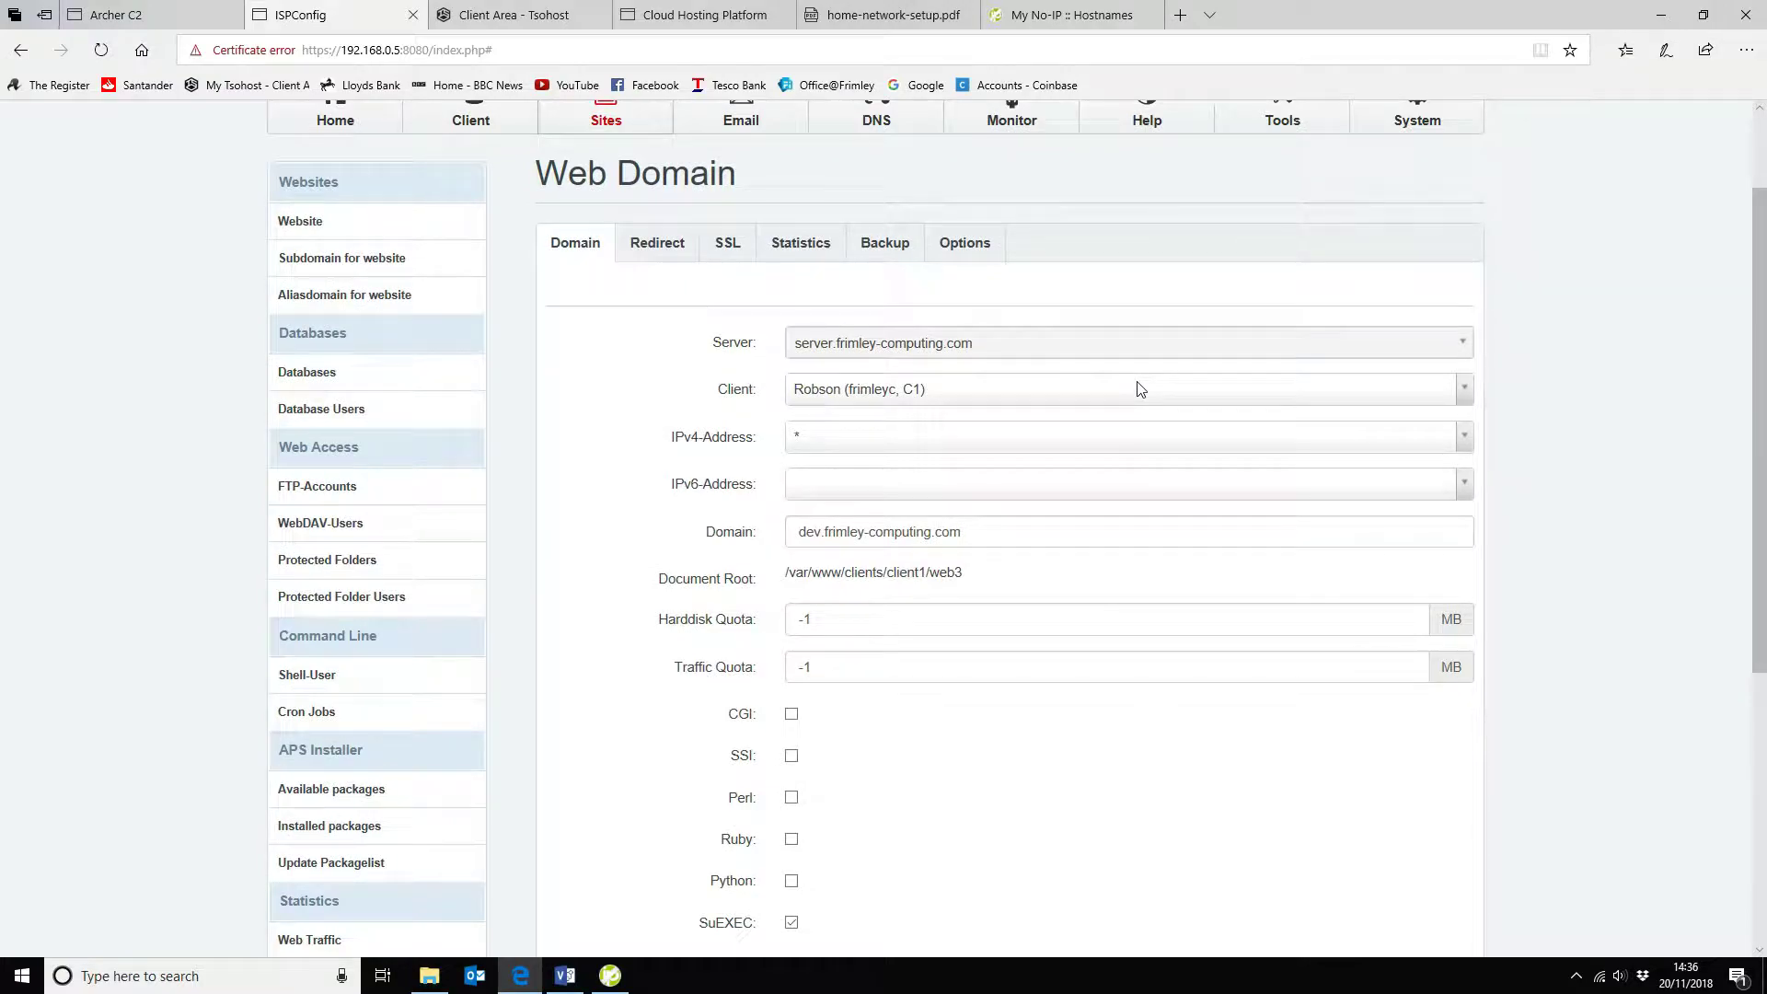
{"action": "scroll", "scroll_direction": "down", "scroll_amount": 3}
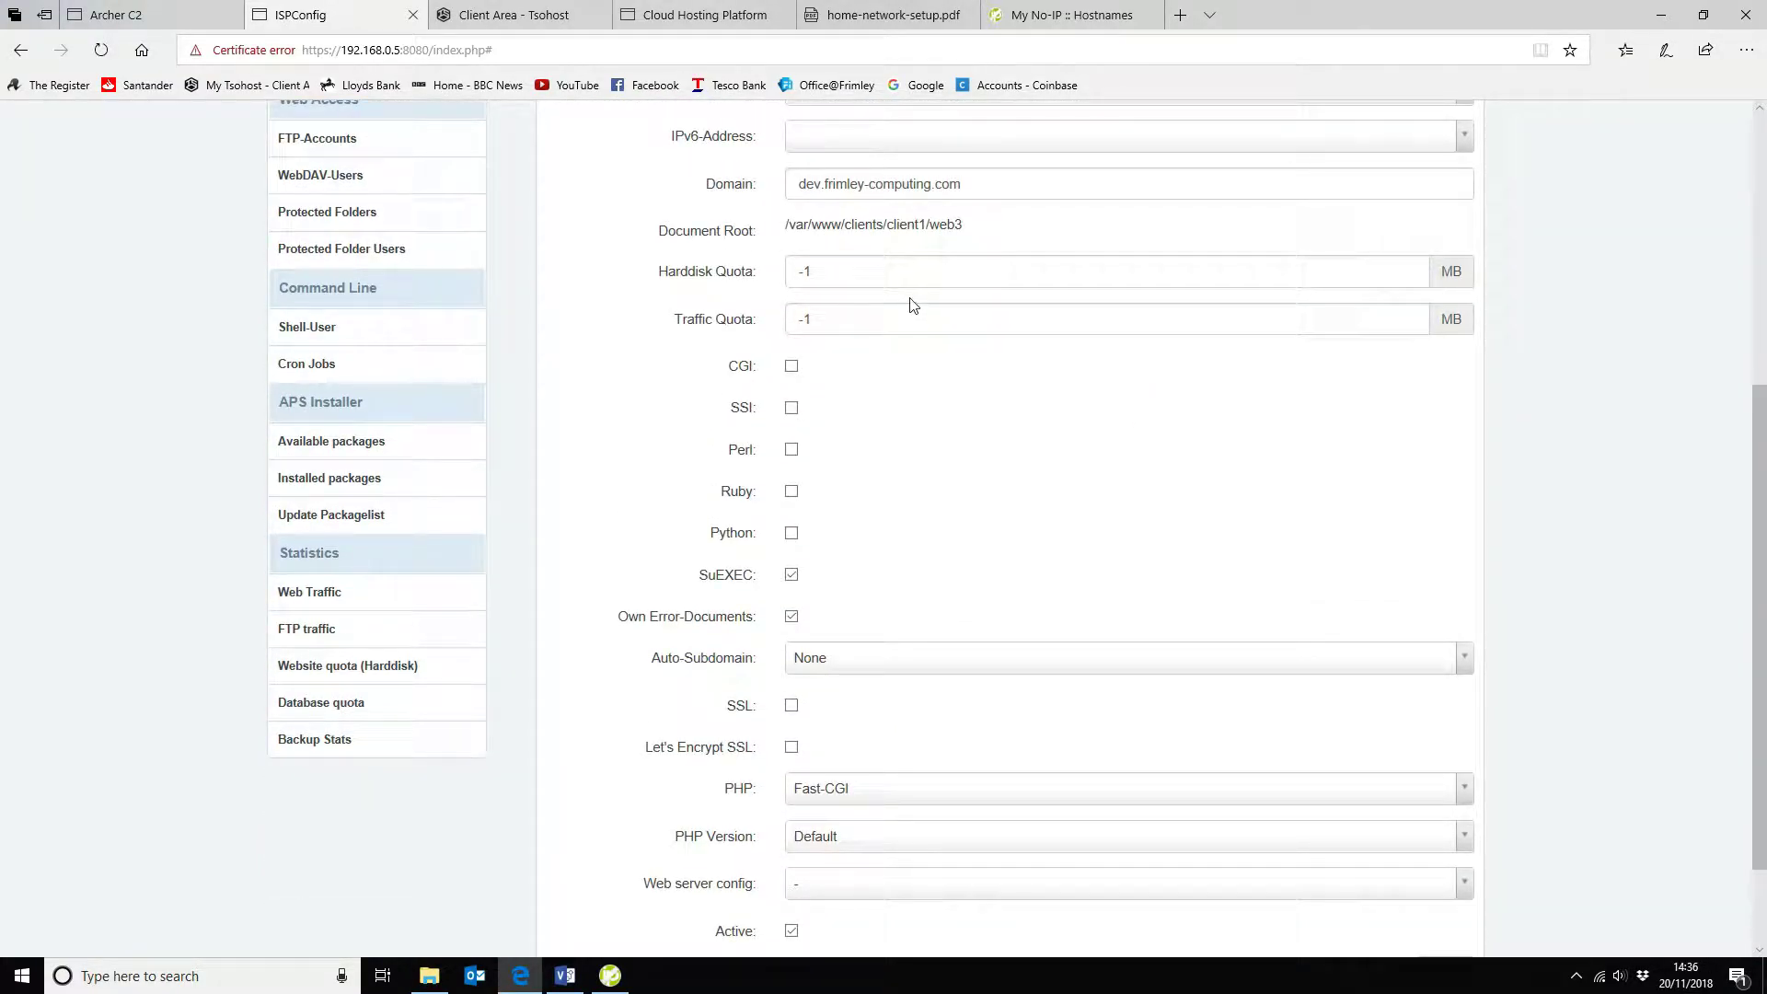
{"action": "mouse_move", "coordinate": [923, 307]}
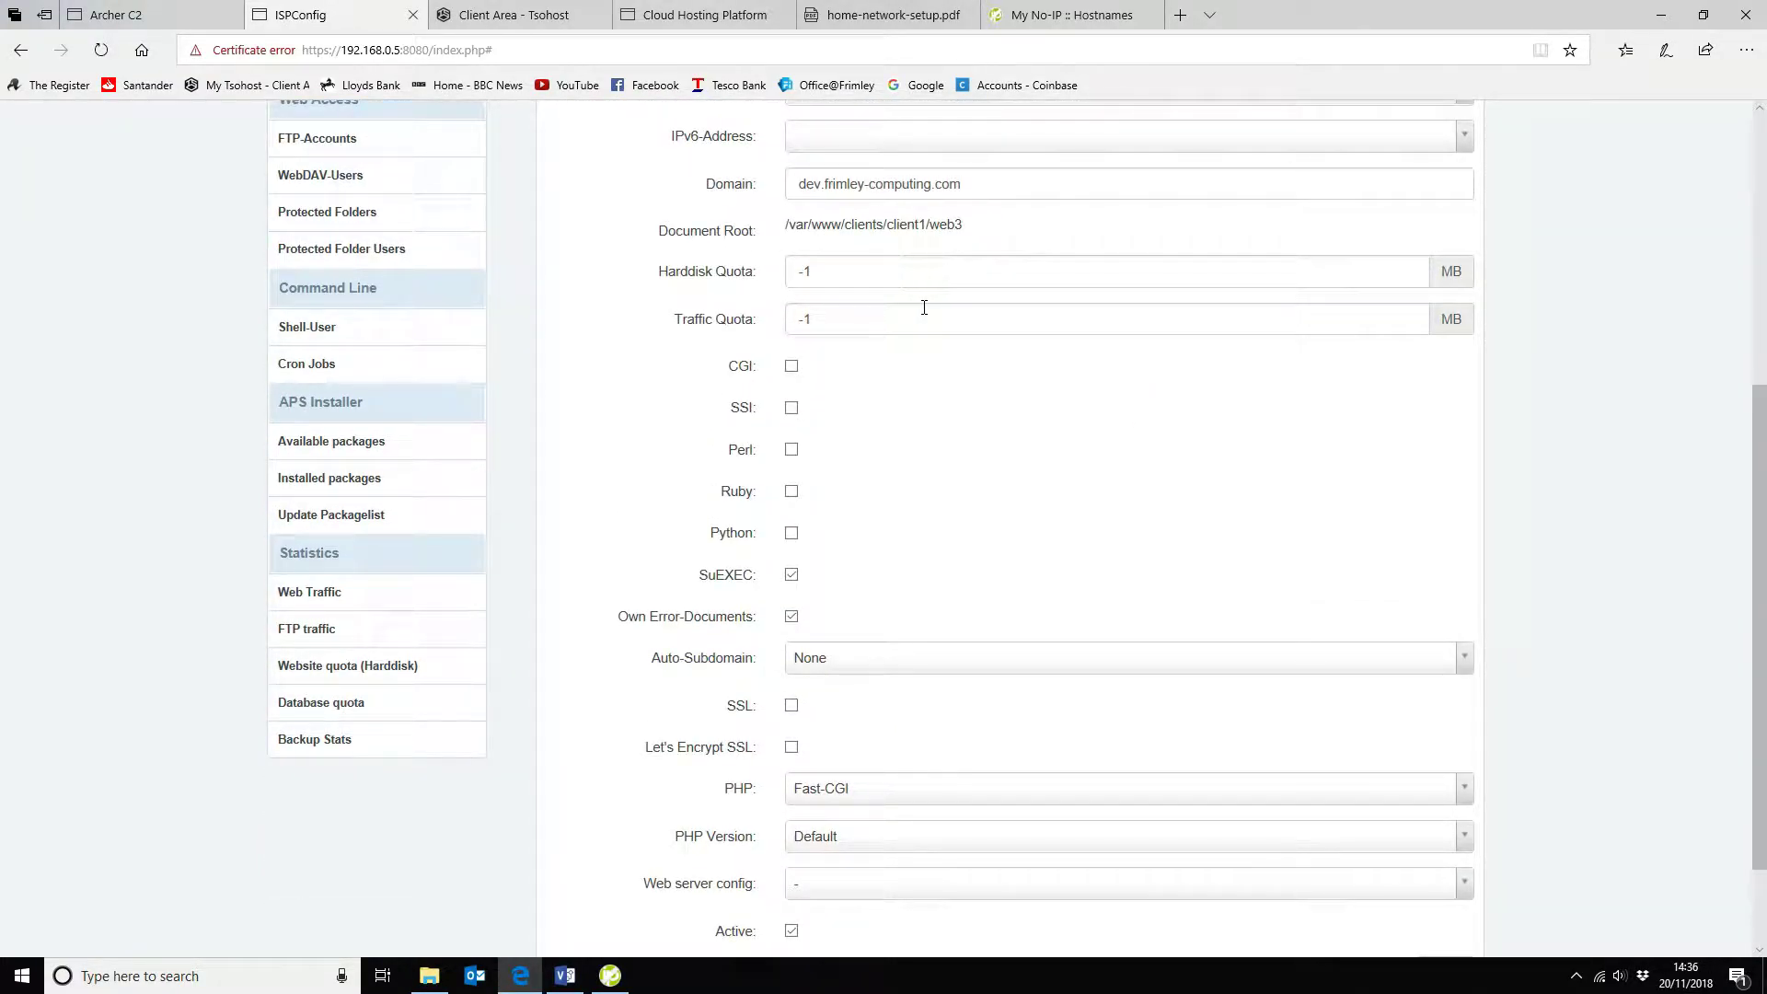
{"action": "scroll", "scroll_direction": "down", "scroll_amount": 3}
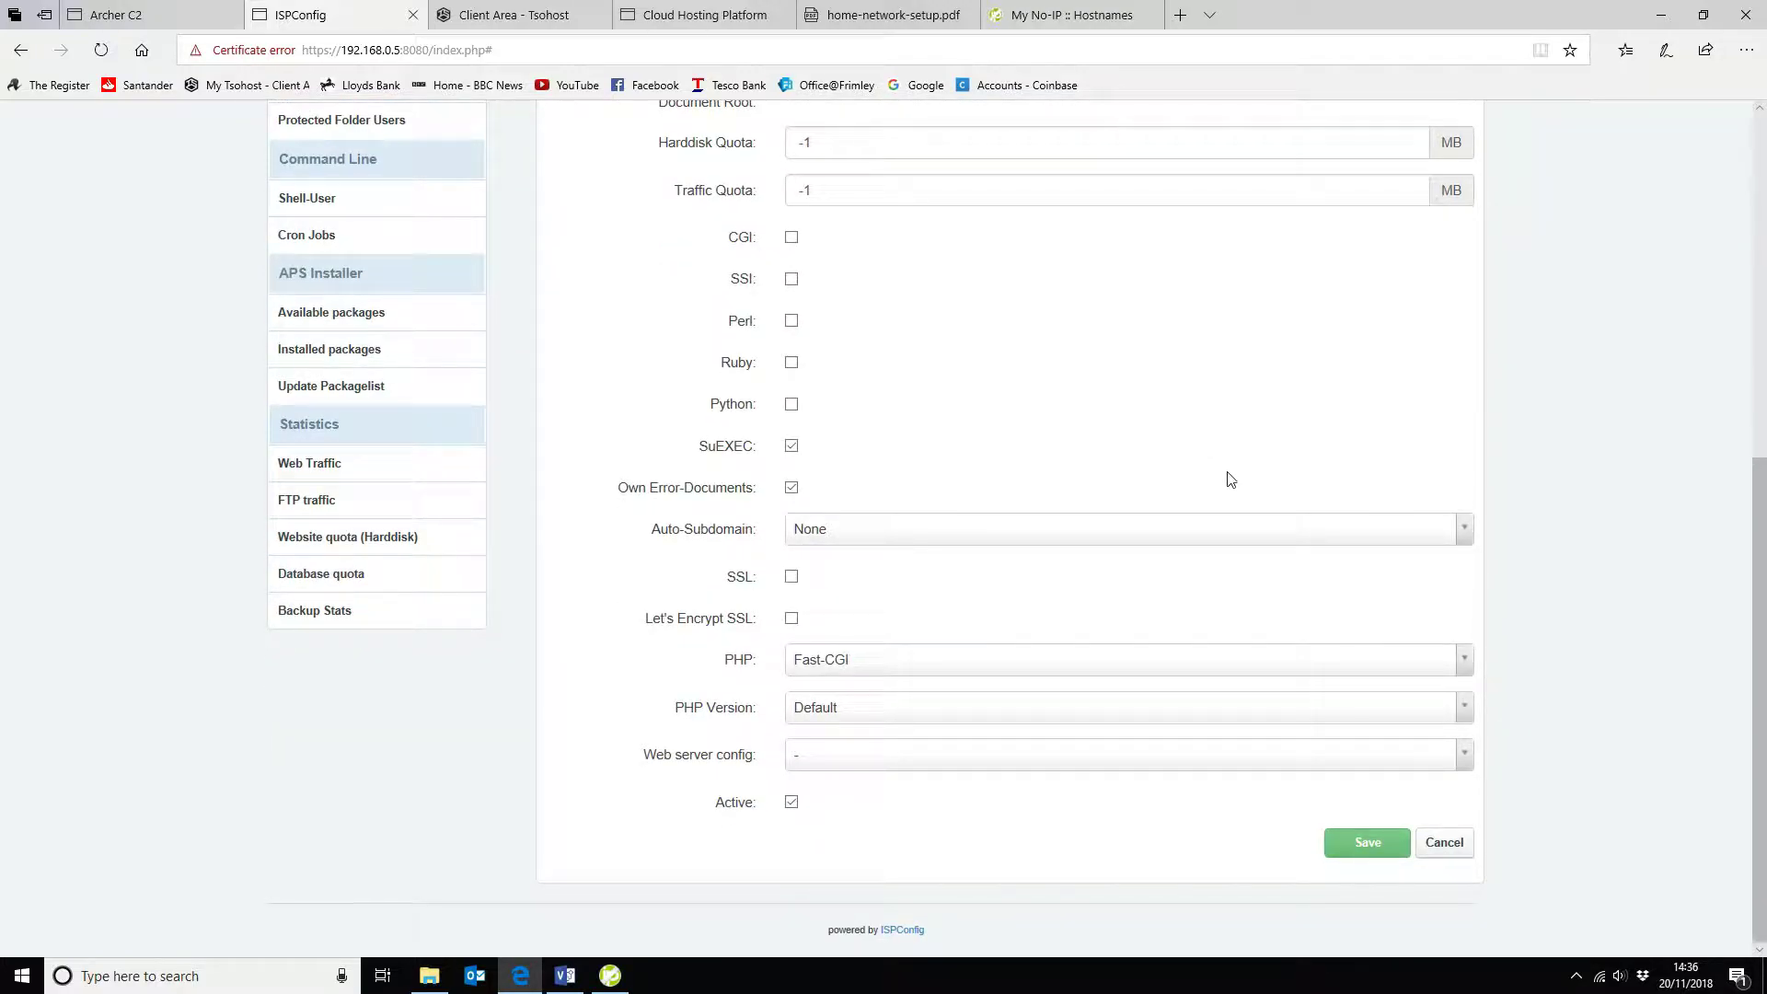
{"action": "scroll", "scroll_direction": "up", "scroll_amount": 3}
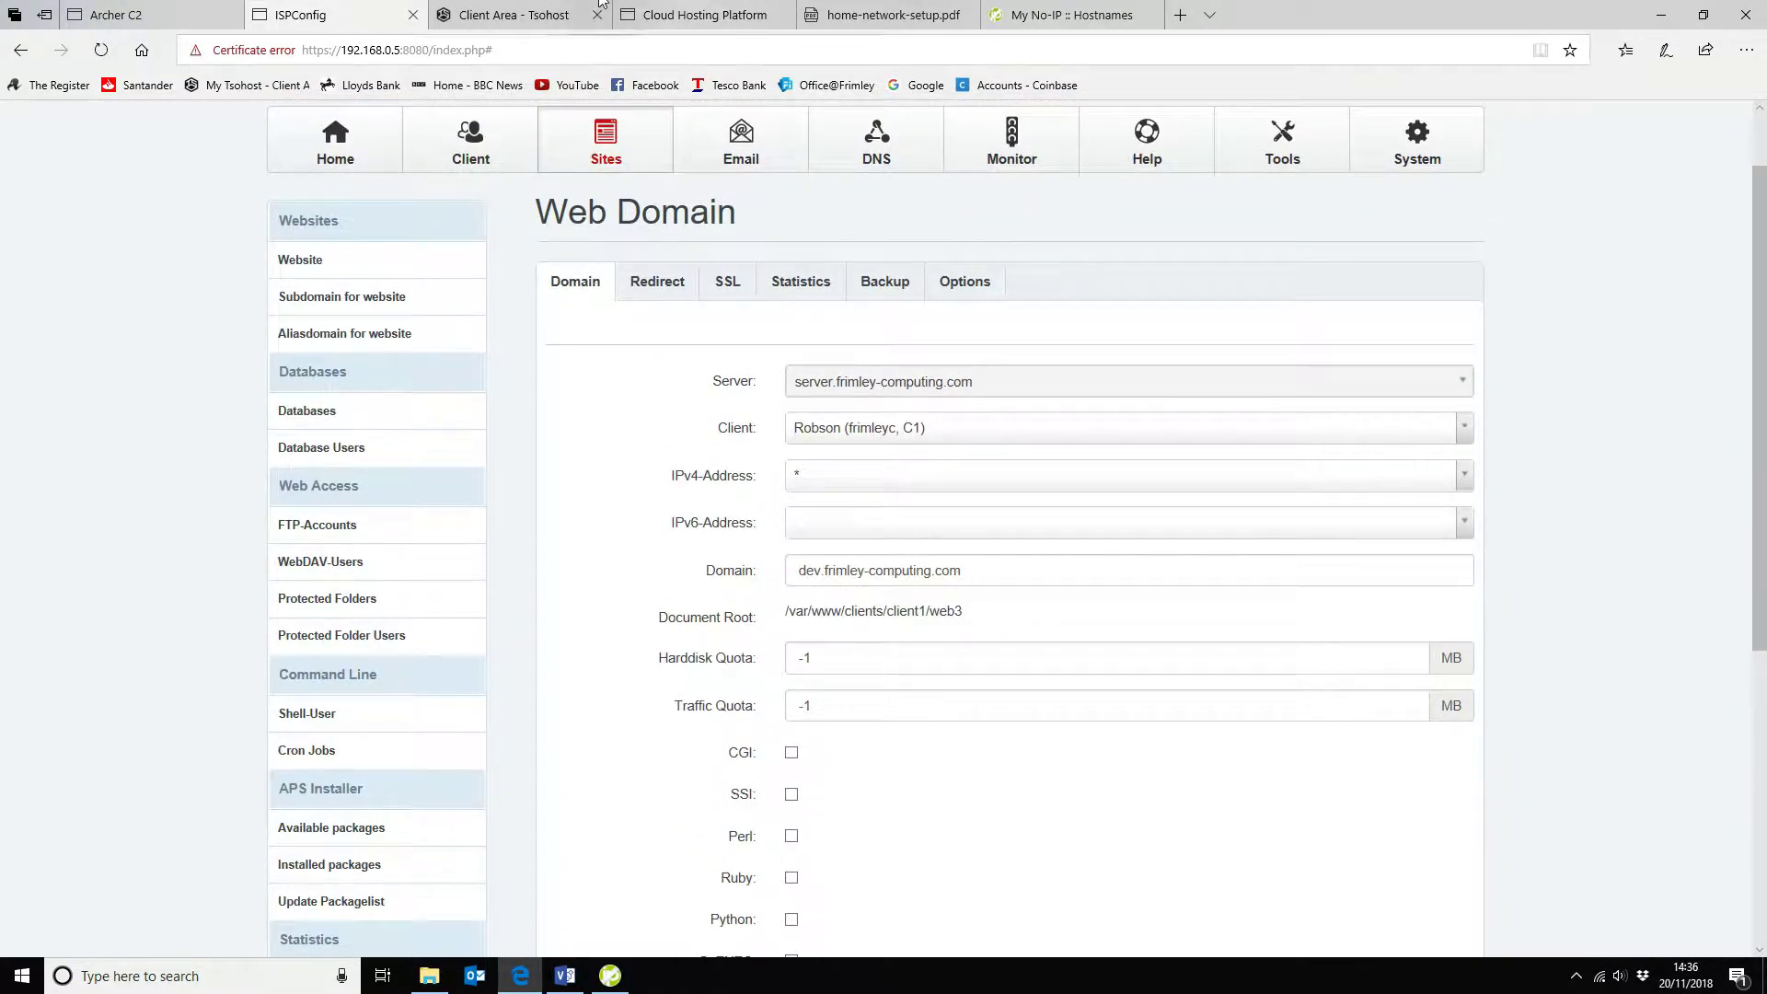
{"action": "scroll", "scroll_direction": "down", "scroll_amount": 3}
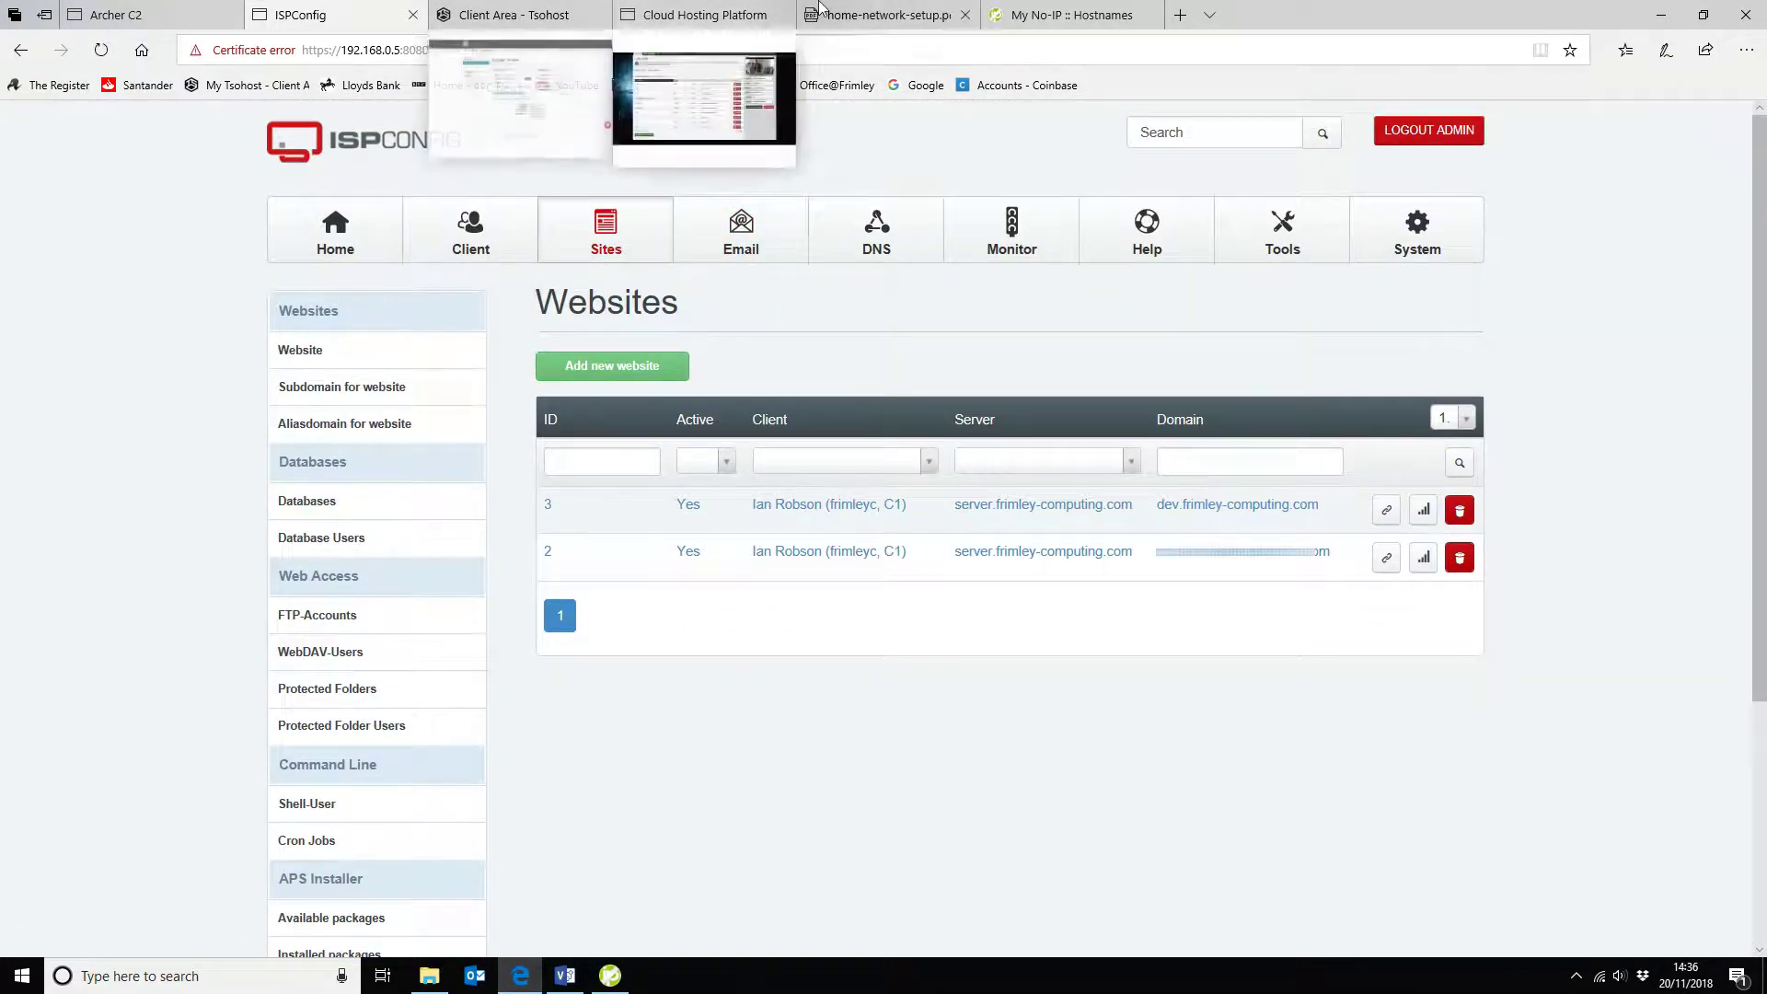
{"action": "mouse_move", "coordinate": [888, 15]}
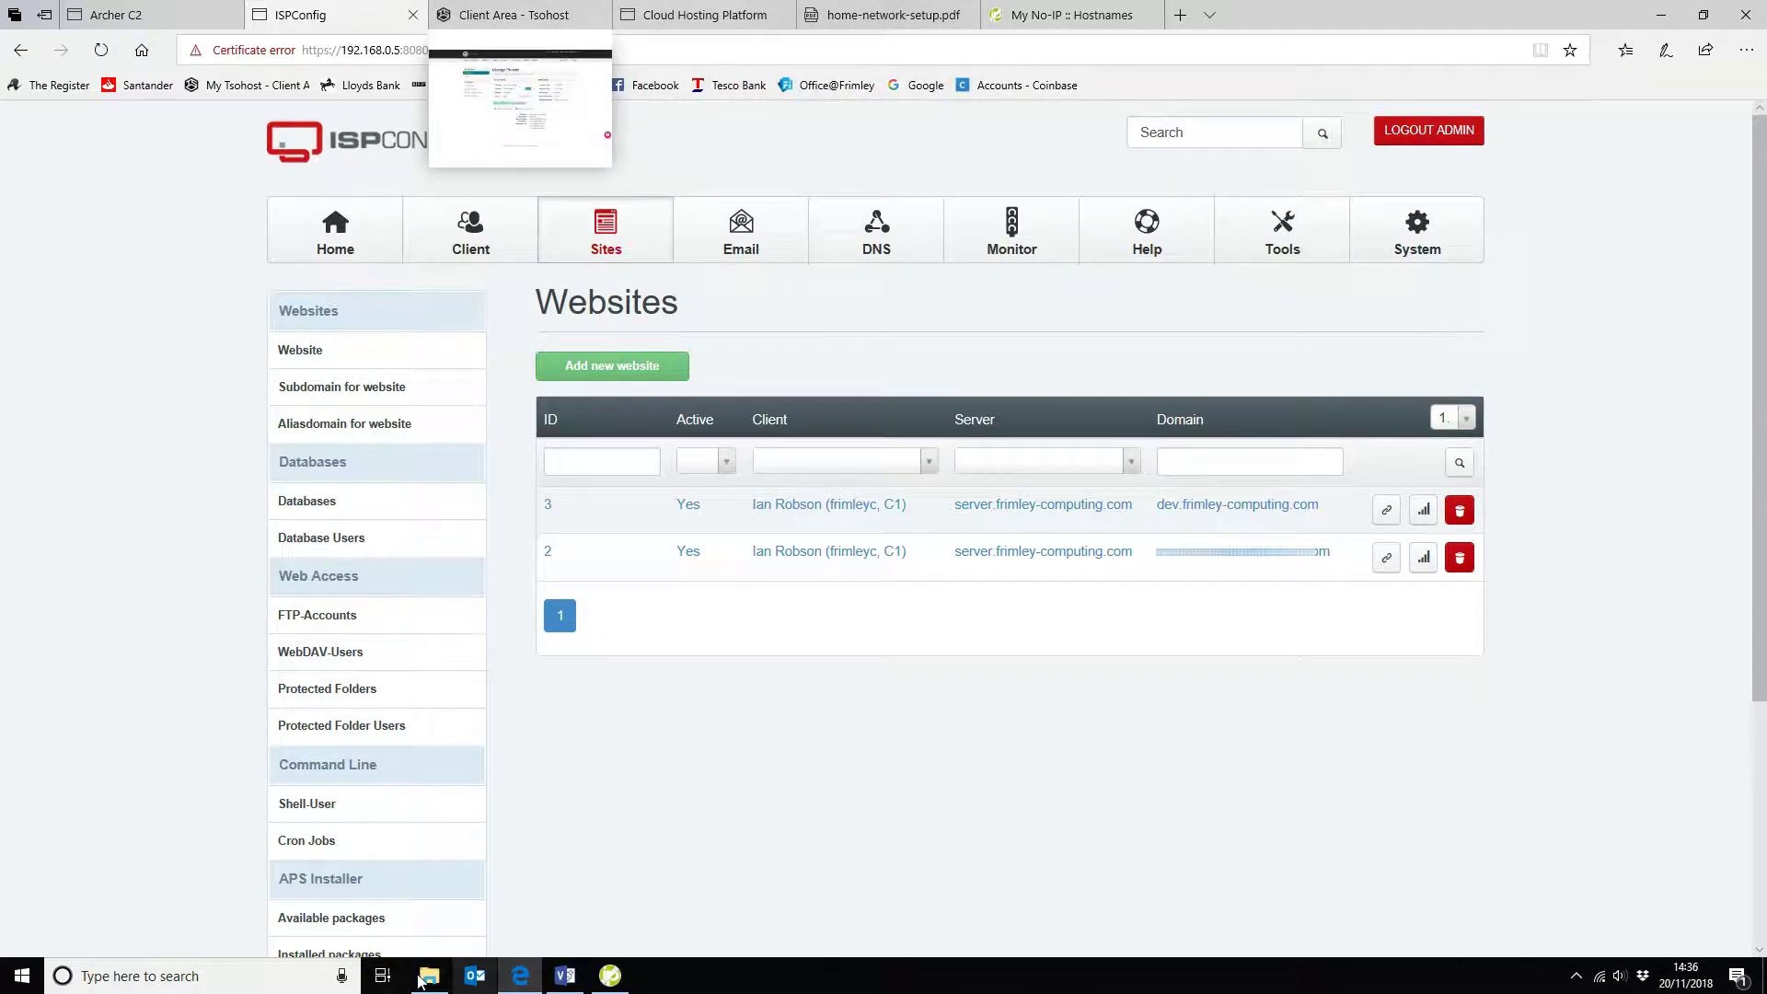
Launch PuTTY from Windows search ('pu') to show its Configuration dialog
{"action": "type", "text": "pu"}
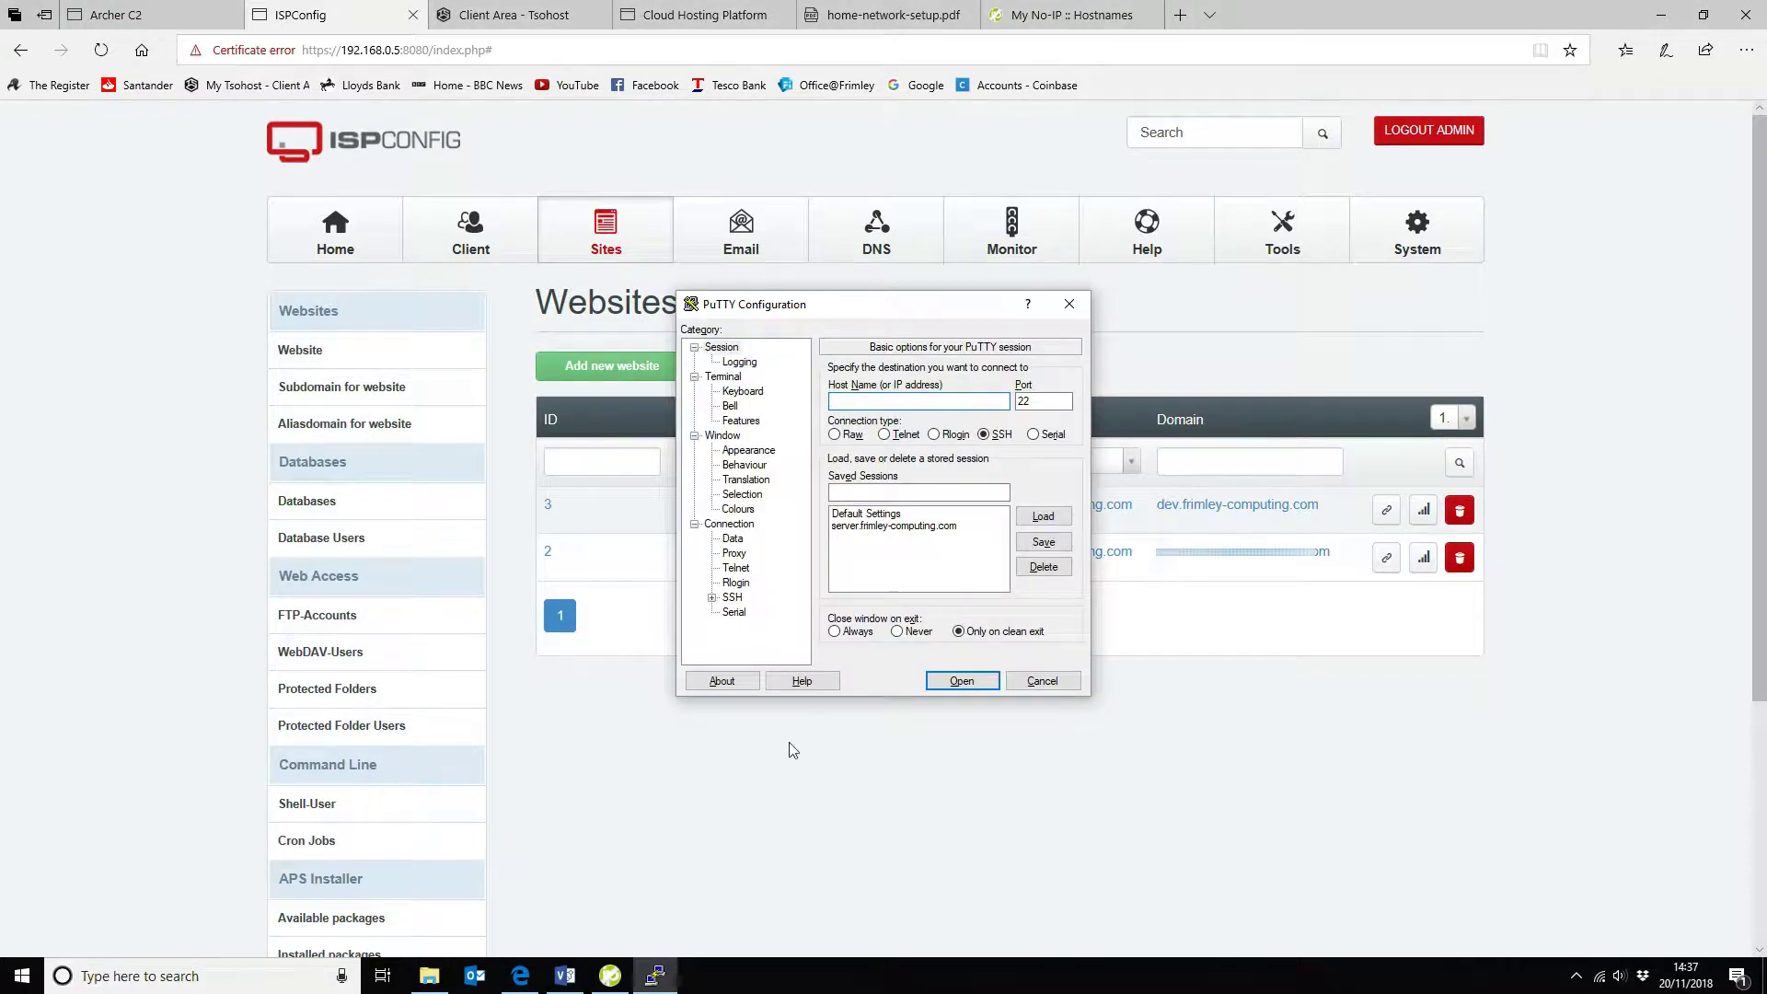
Connect to the saved server session as Ian and switch to a root shell with su -
{"action": "left_click", "coordinate": [960, 679]}
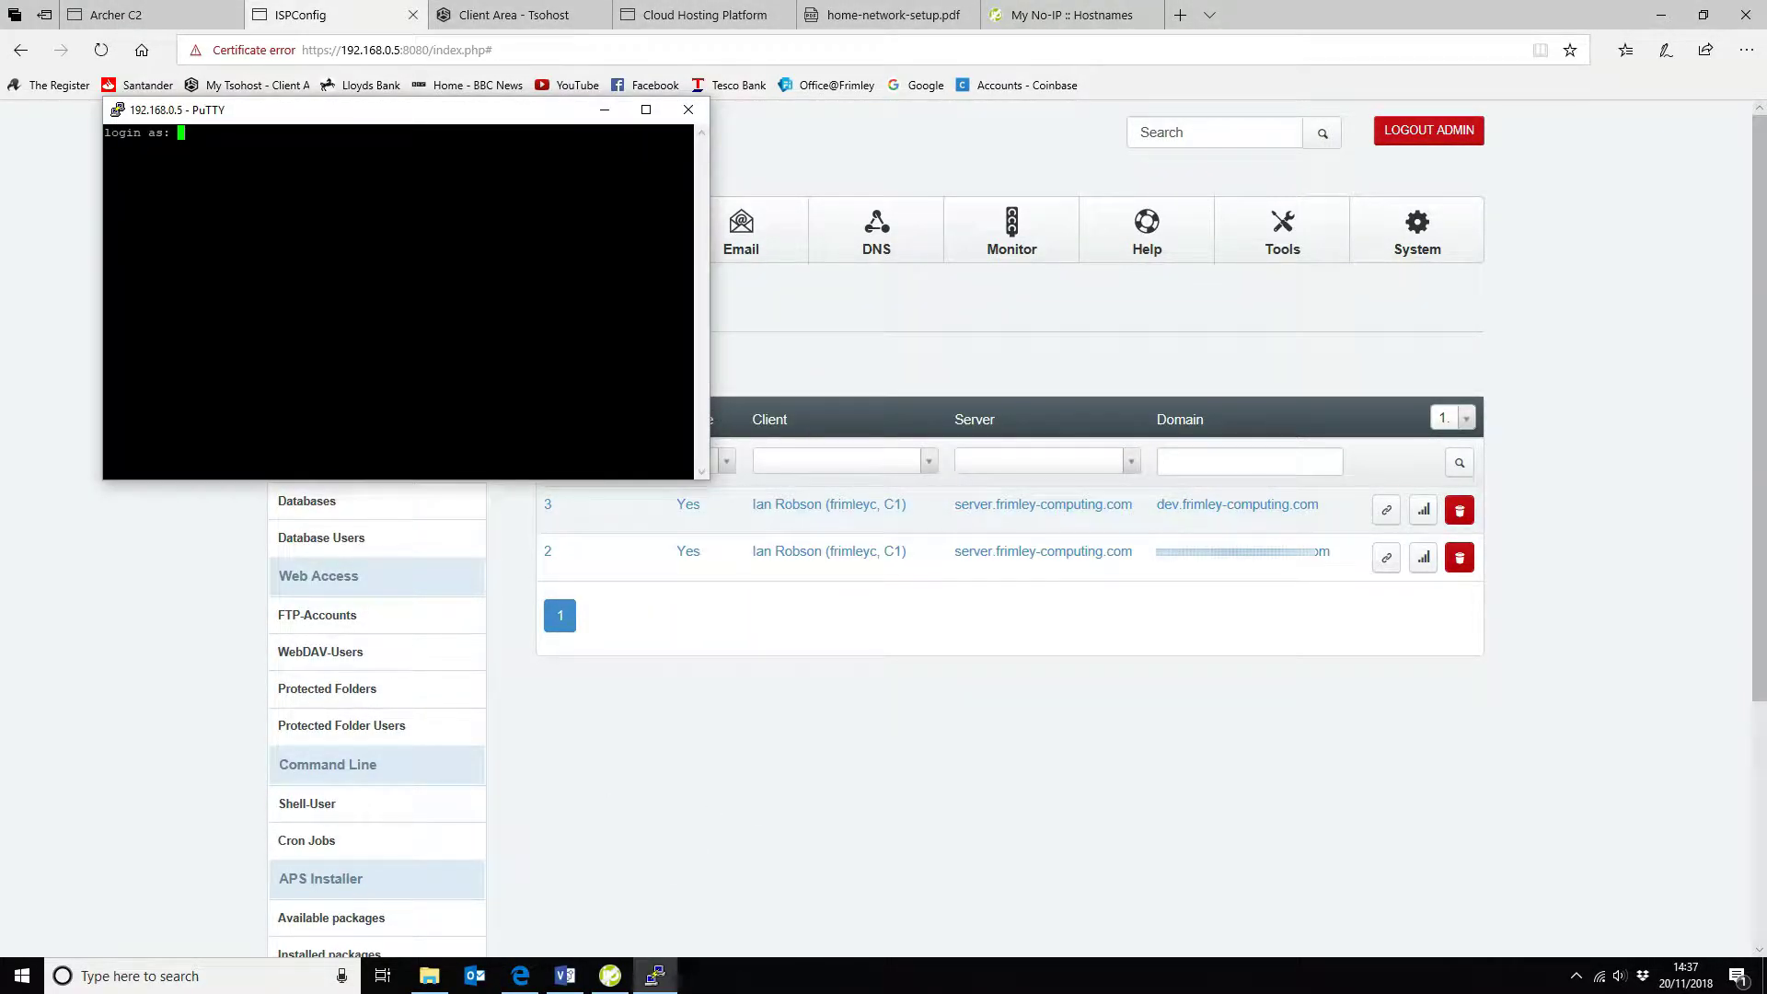
{"action": "type", "text": "Ian"}
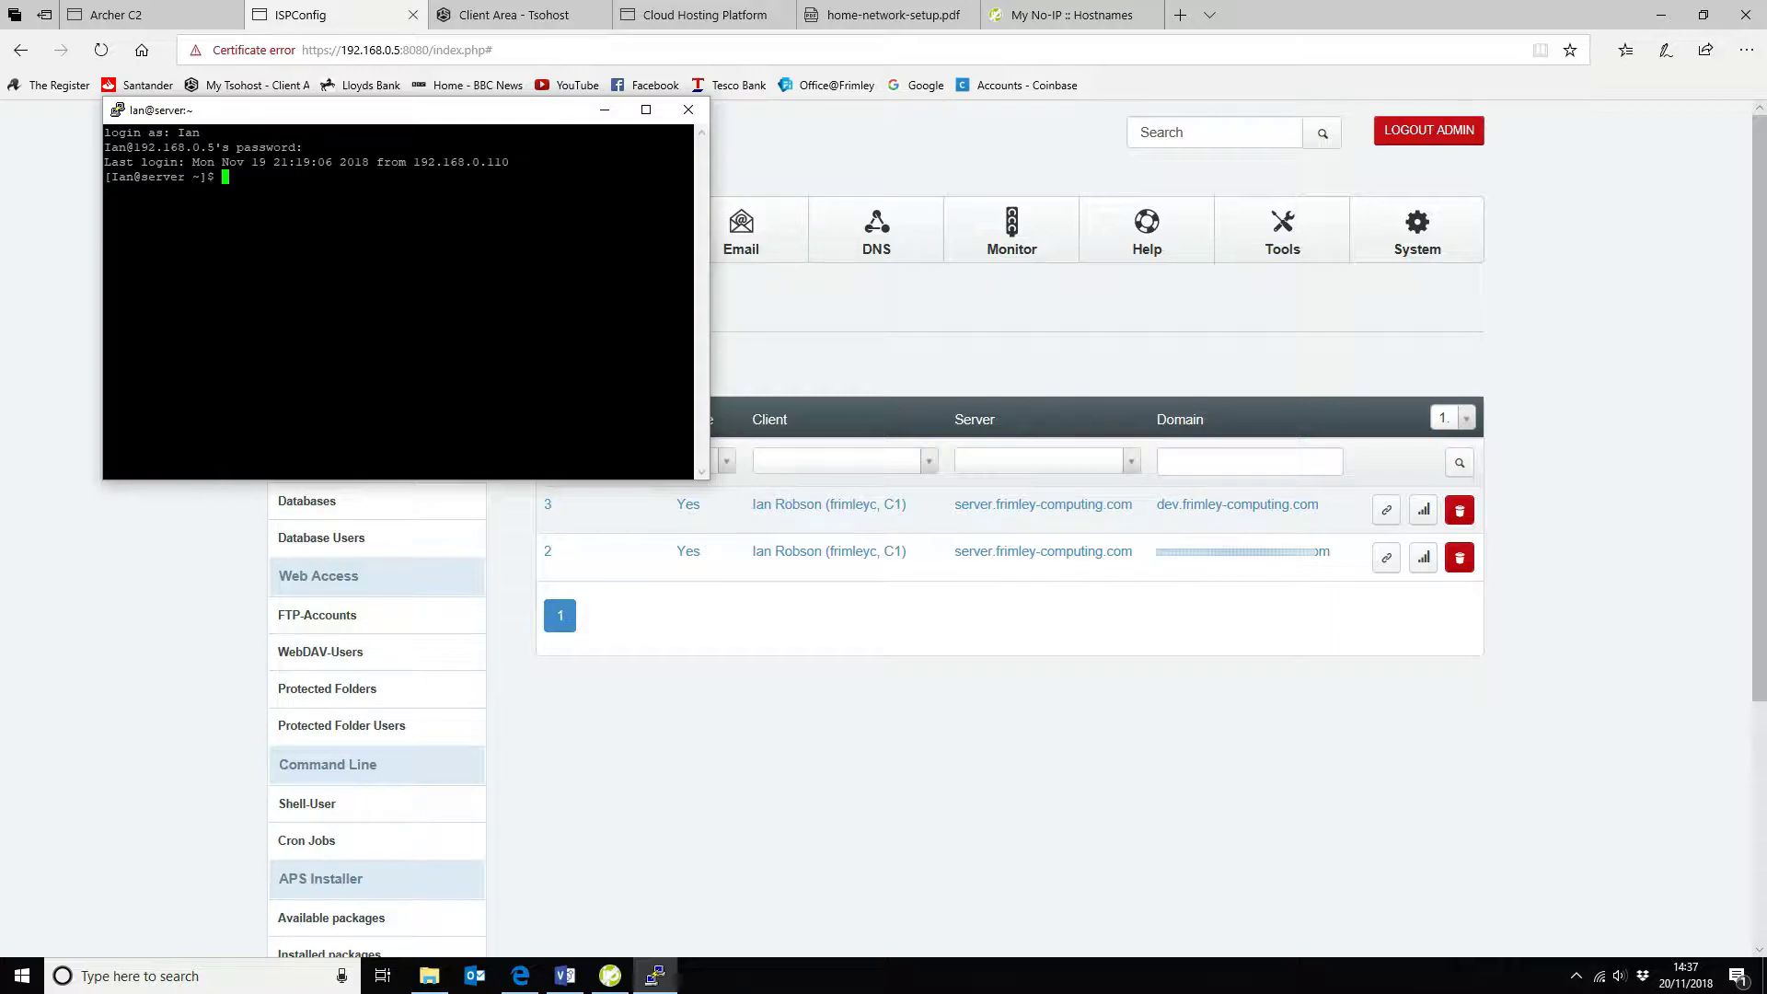
{"action": "type", "text": "su -"}
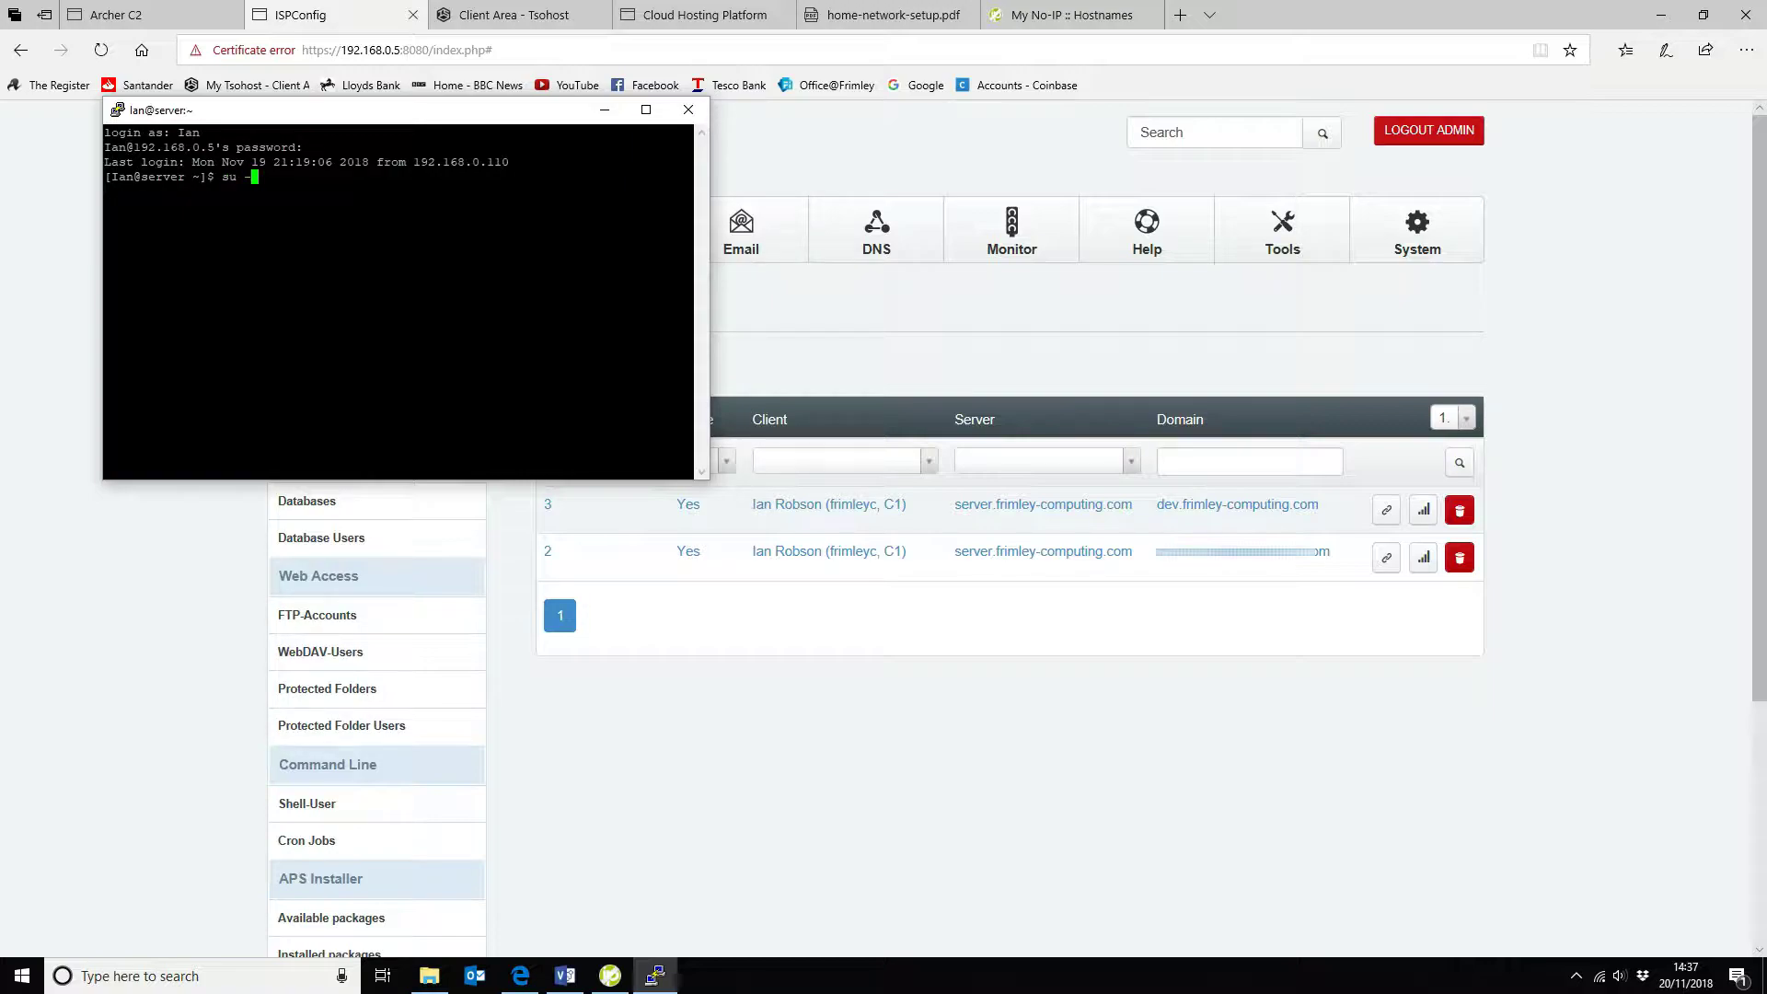
{"action": "key", "text": "Return"}
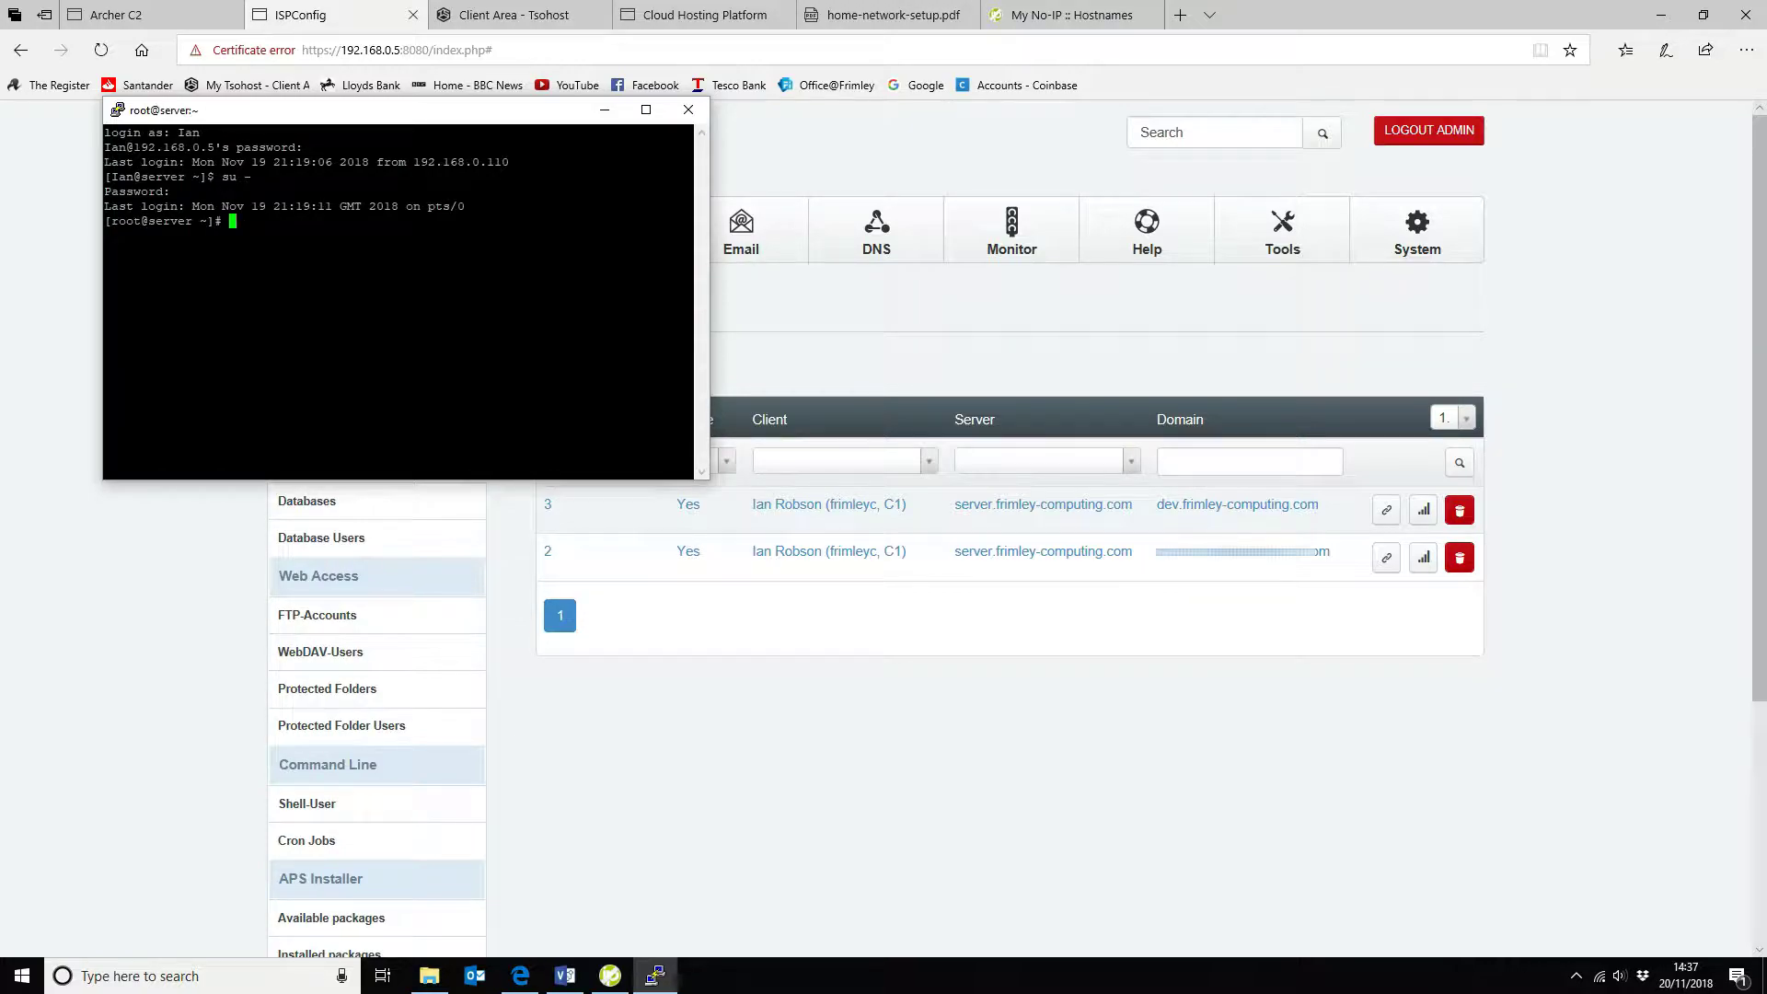
{"action": "key", "text": "Return"}
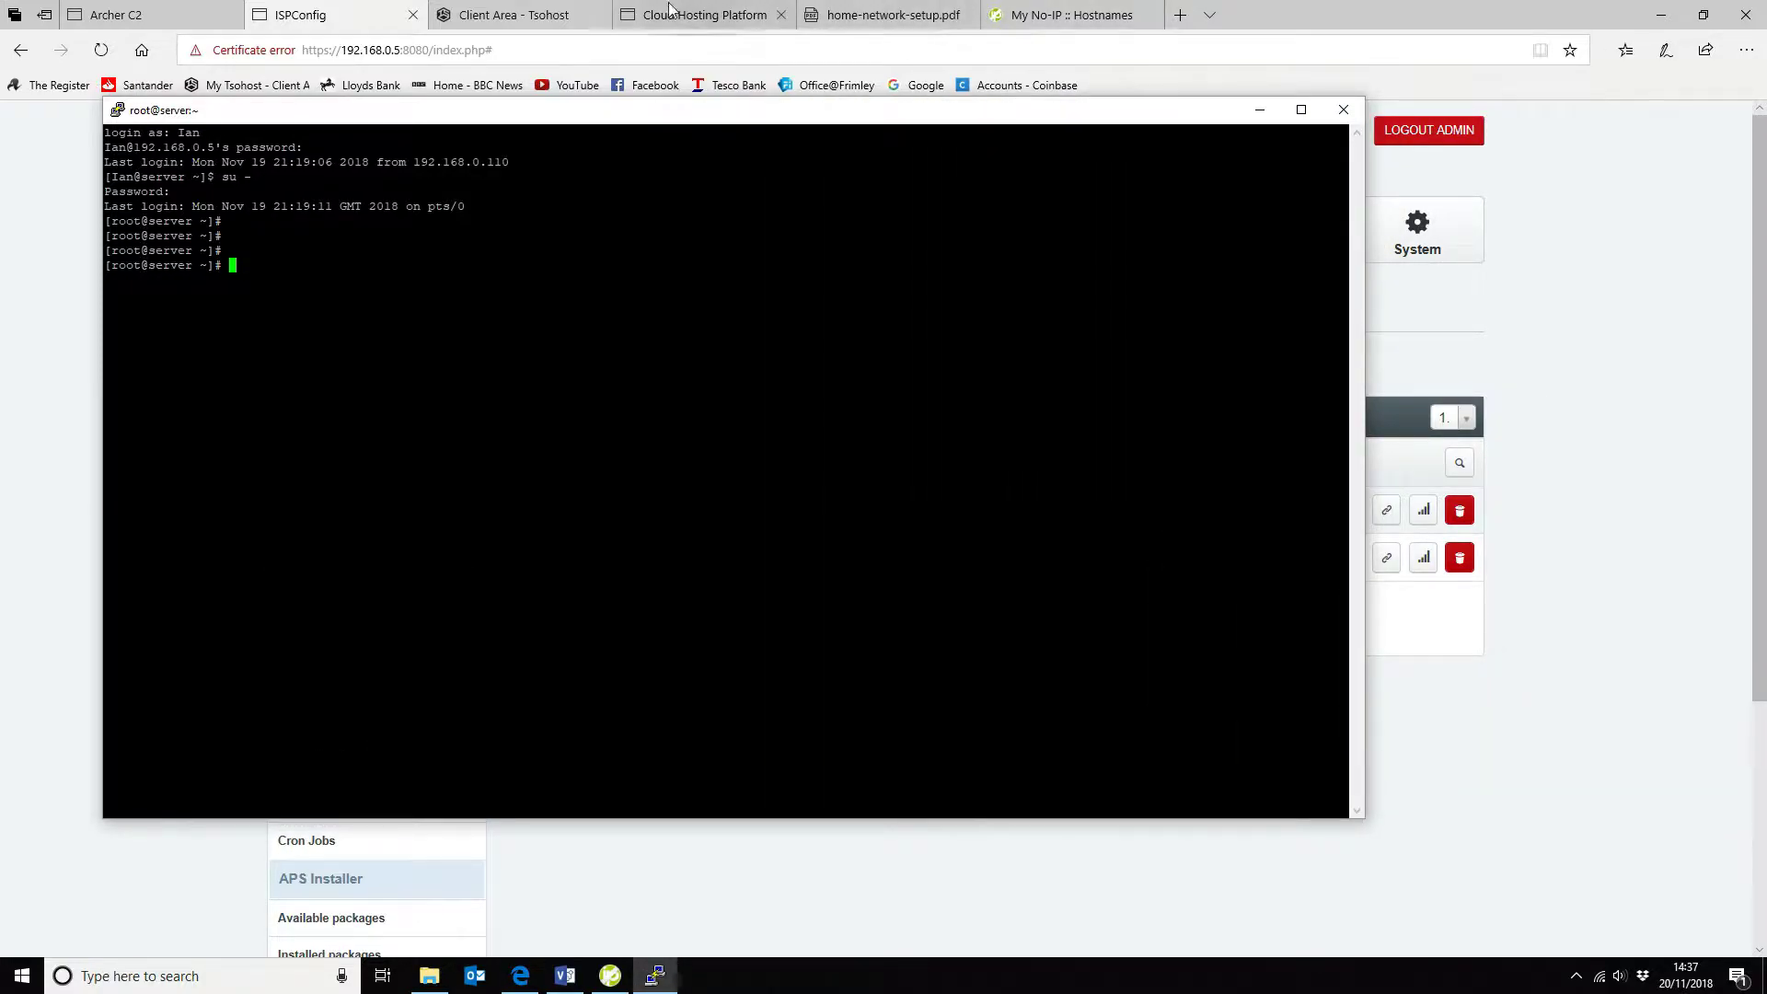
Run tcpdump -i ens35 not port 22 as root, then load dev.frimley-computing.com in the browser
{"action": "type", "text": "t"}
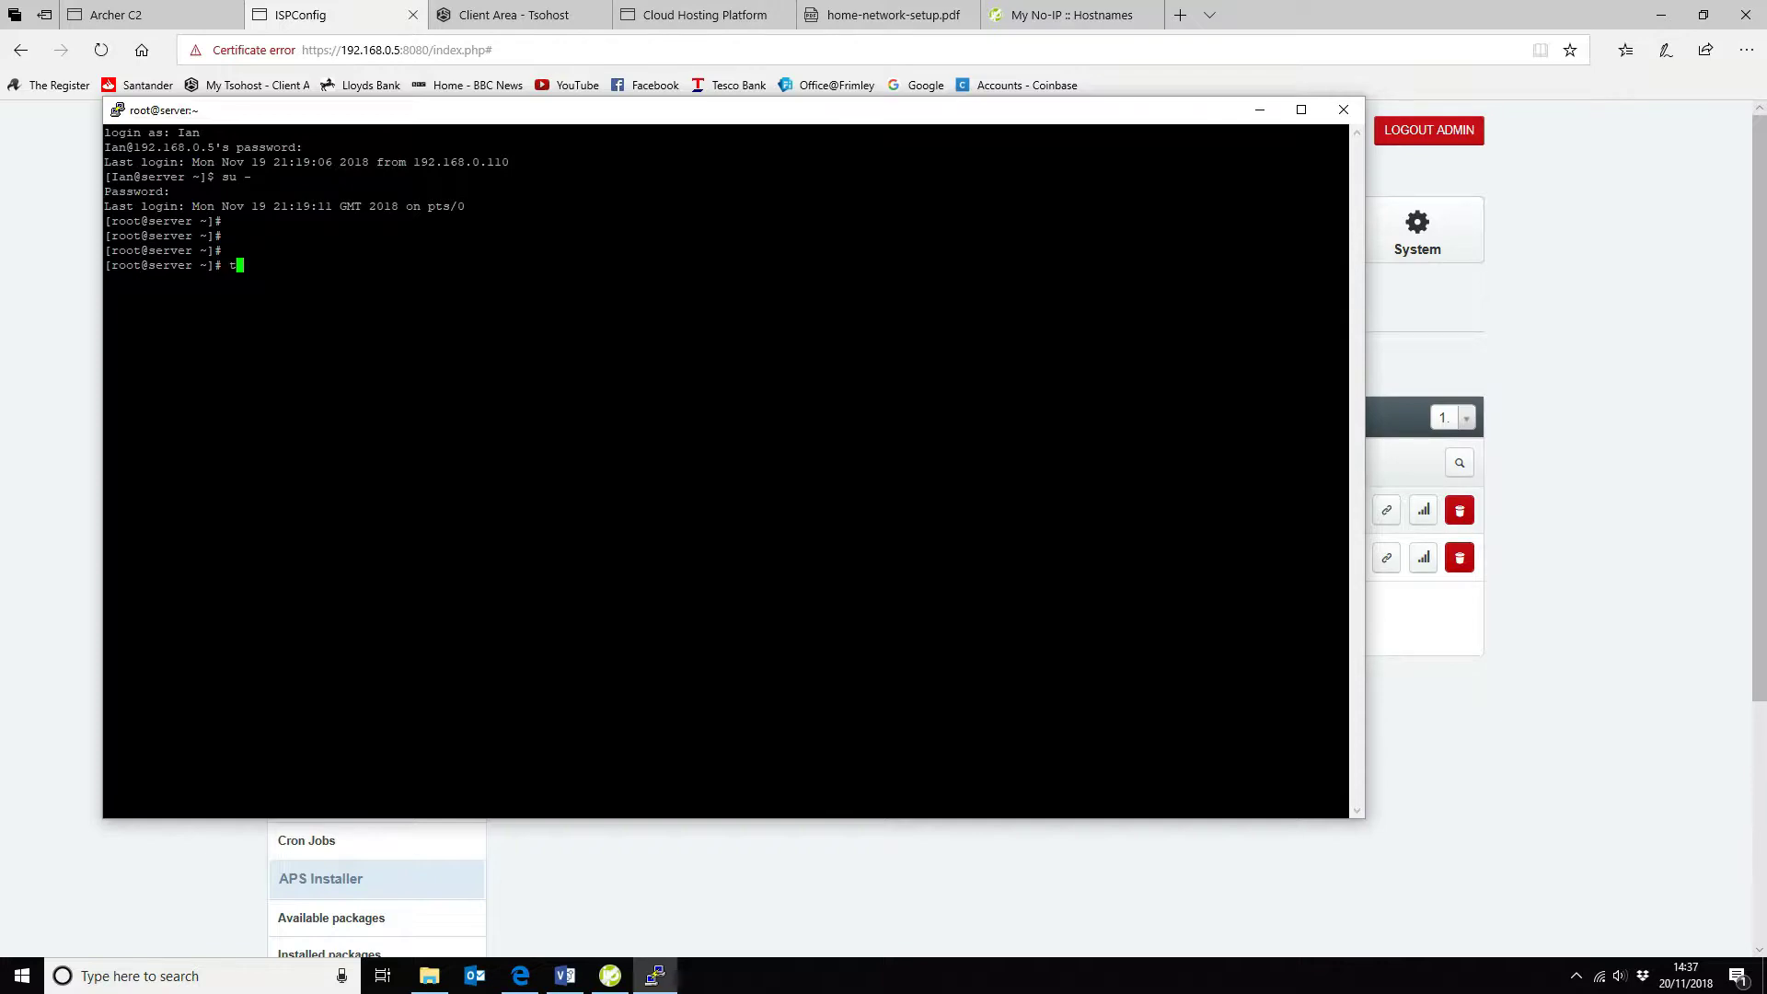
{"action": "type", "text": "cpdump"}
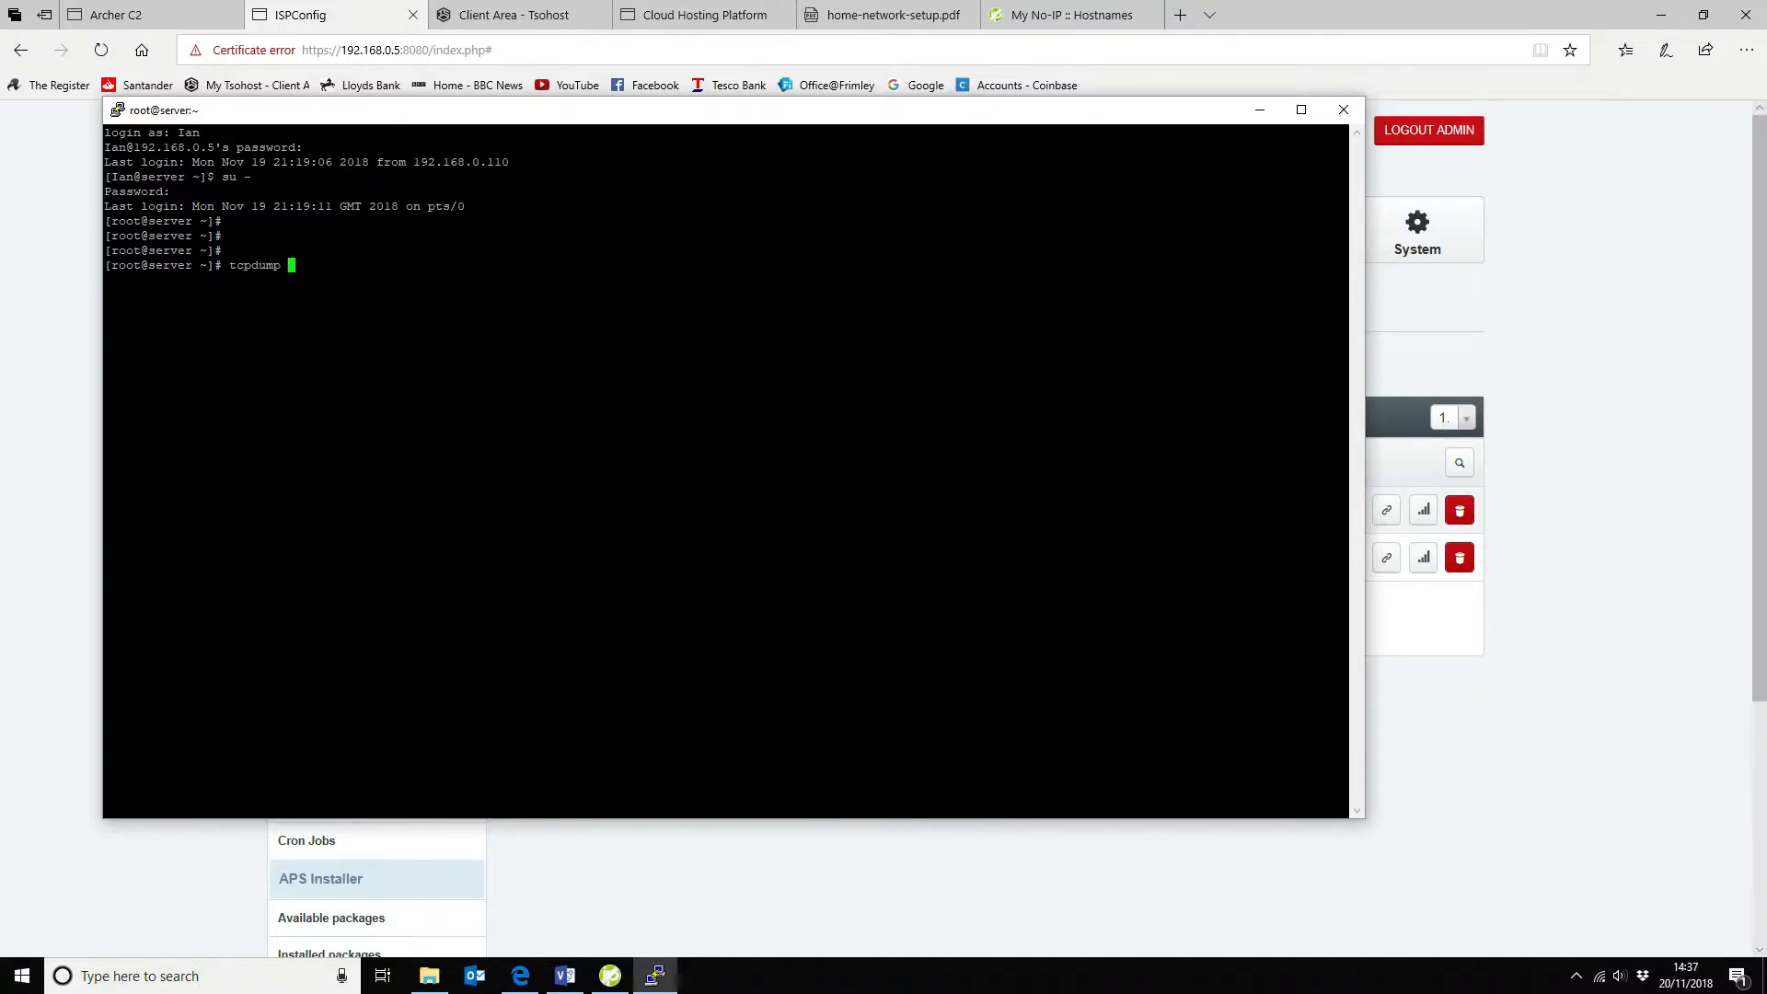
{"action": "type", "text": "-i"}
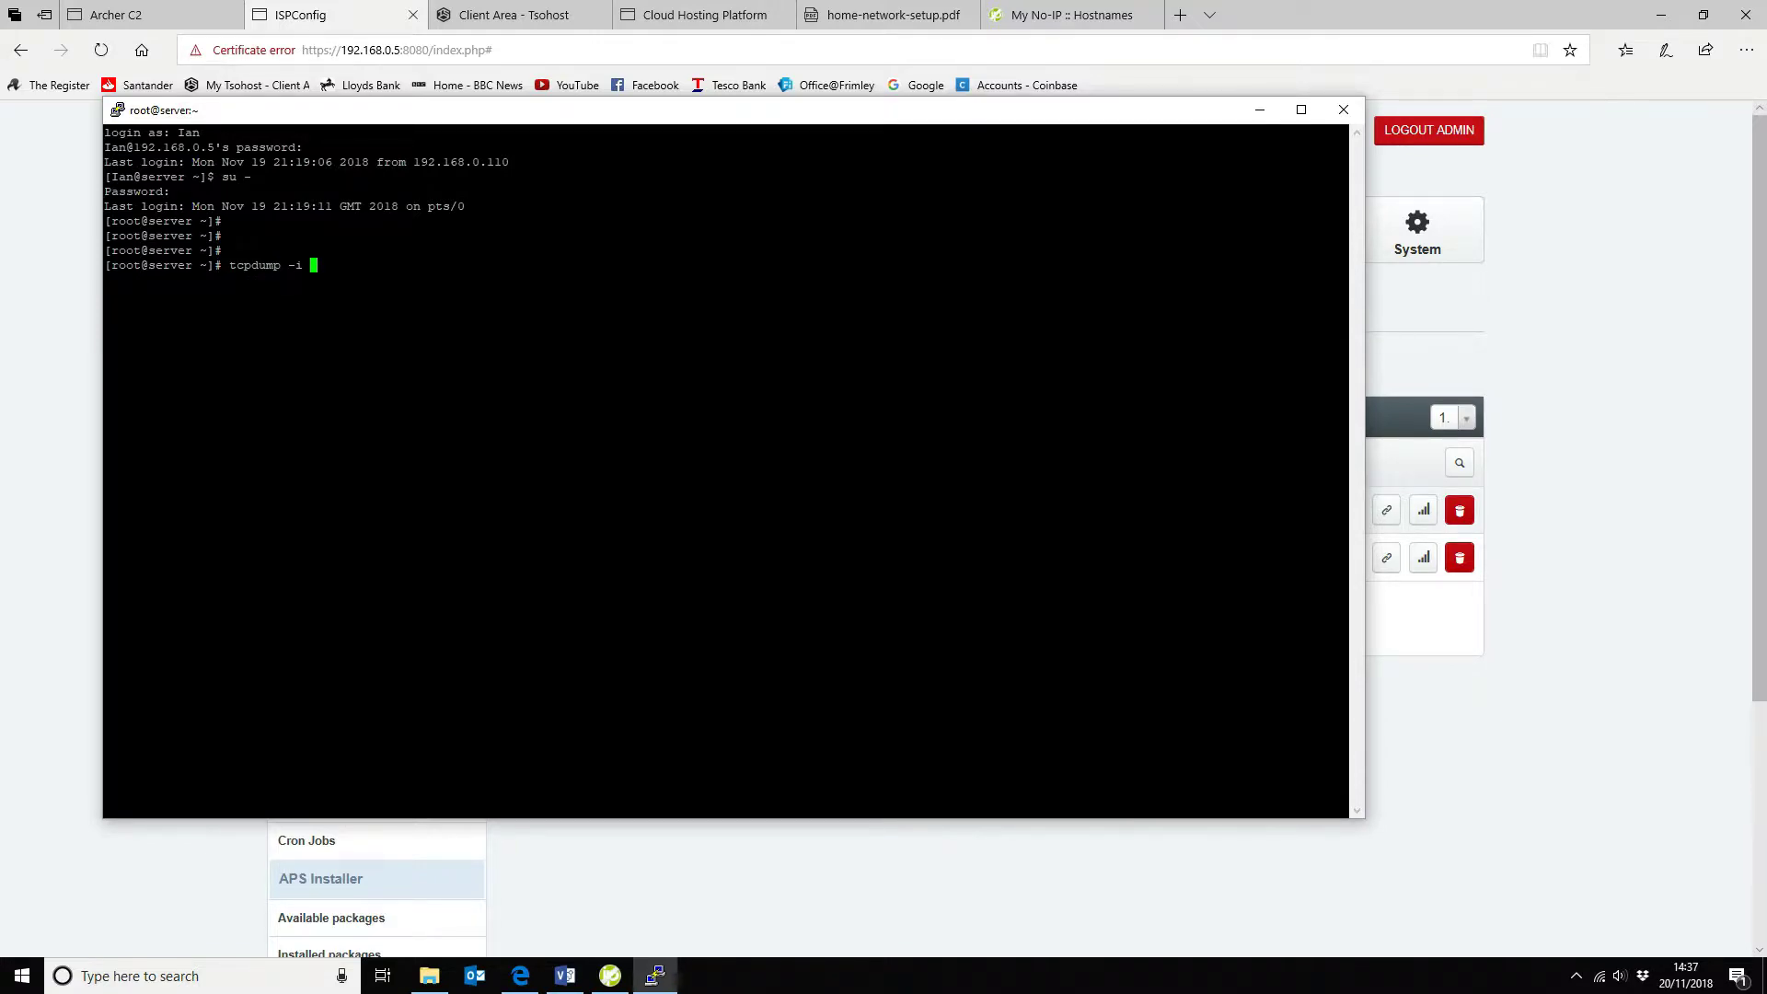
{"action": "type", "text": "ens"}
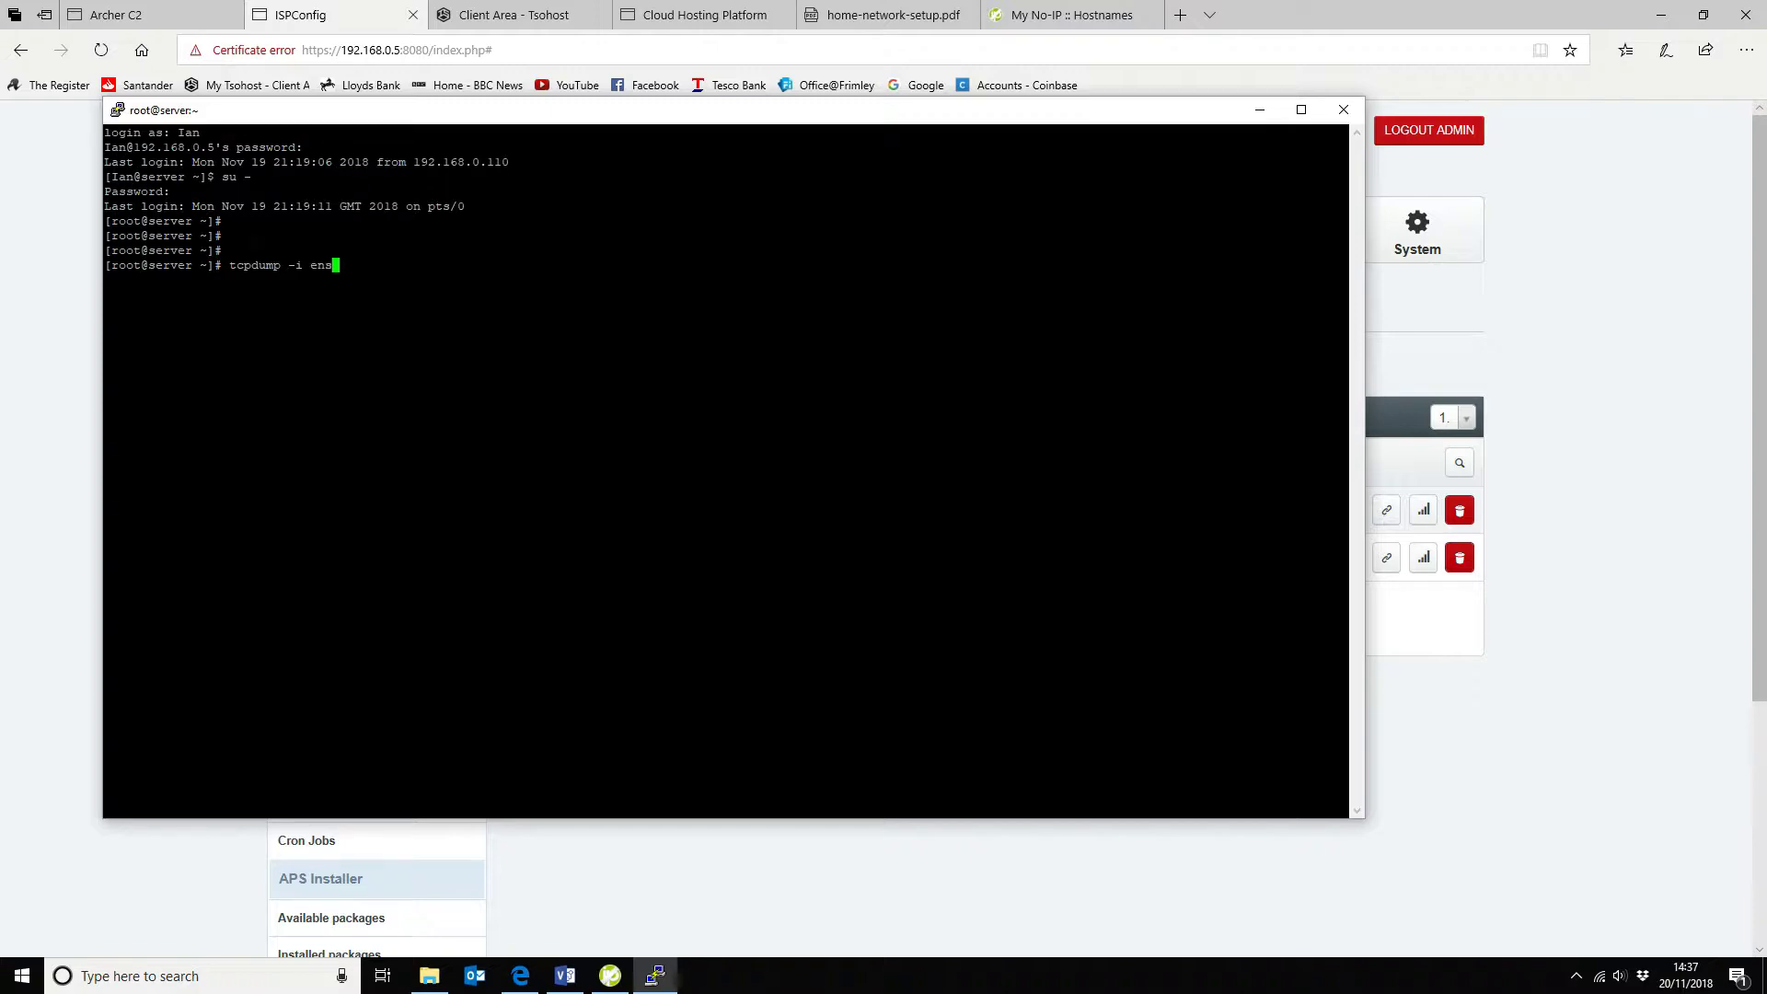
{"action": "type", "text": "35"}
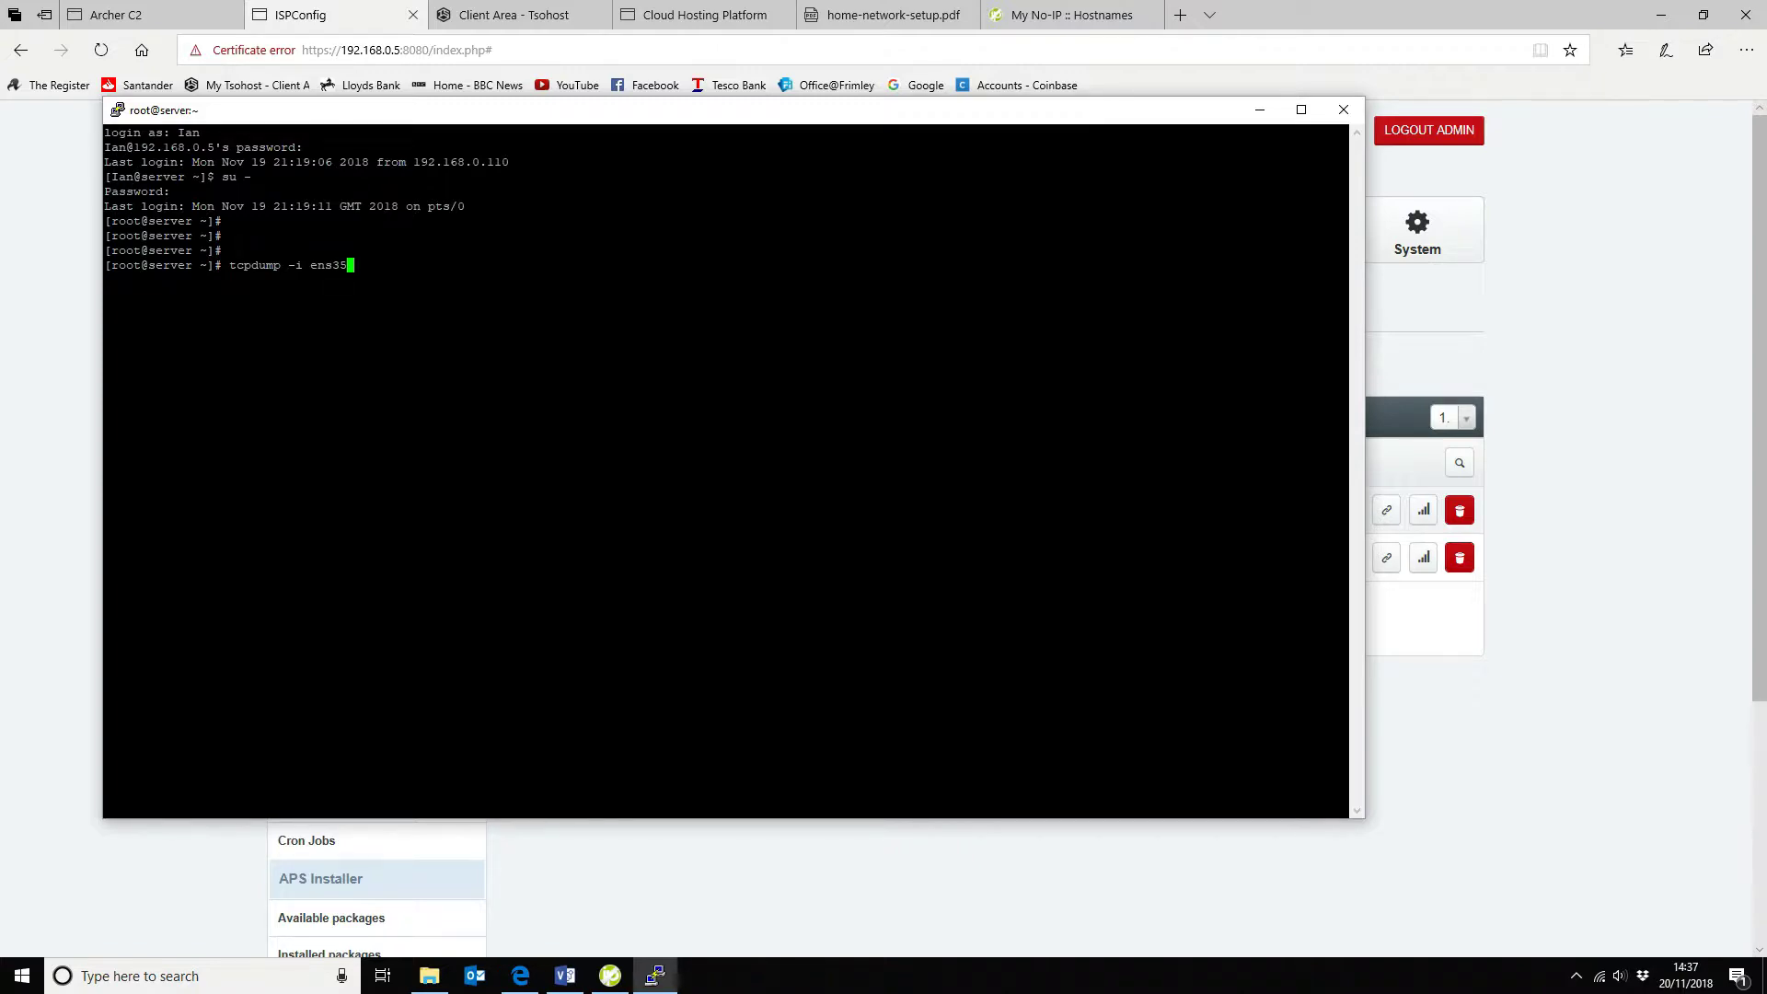
{"action": "type", "text": "and"}
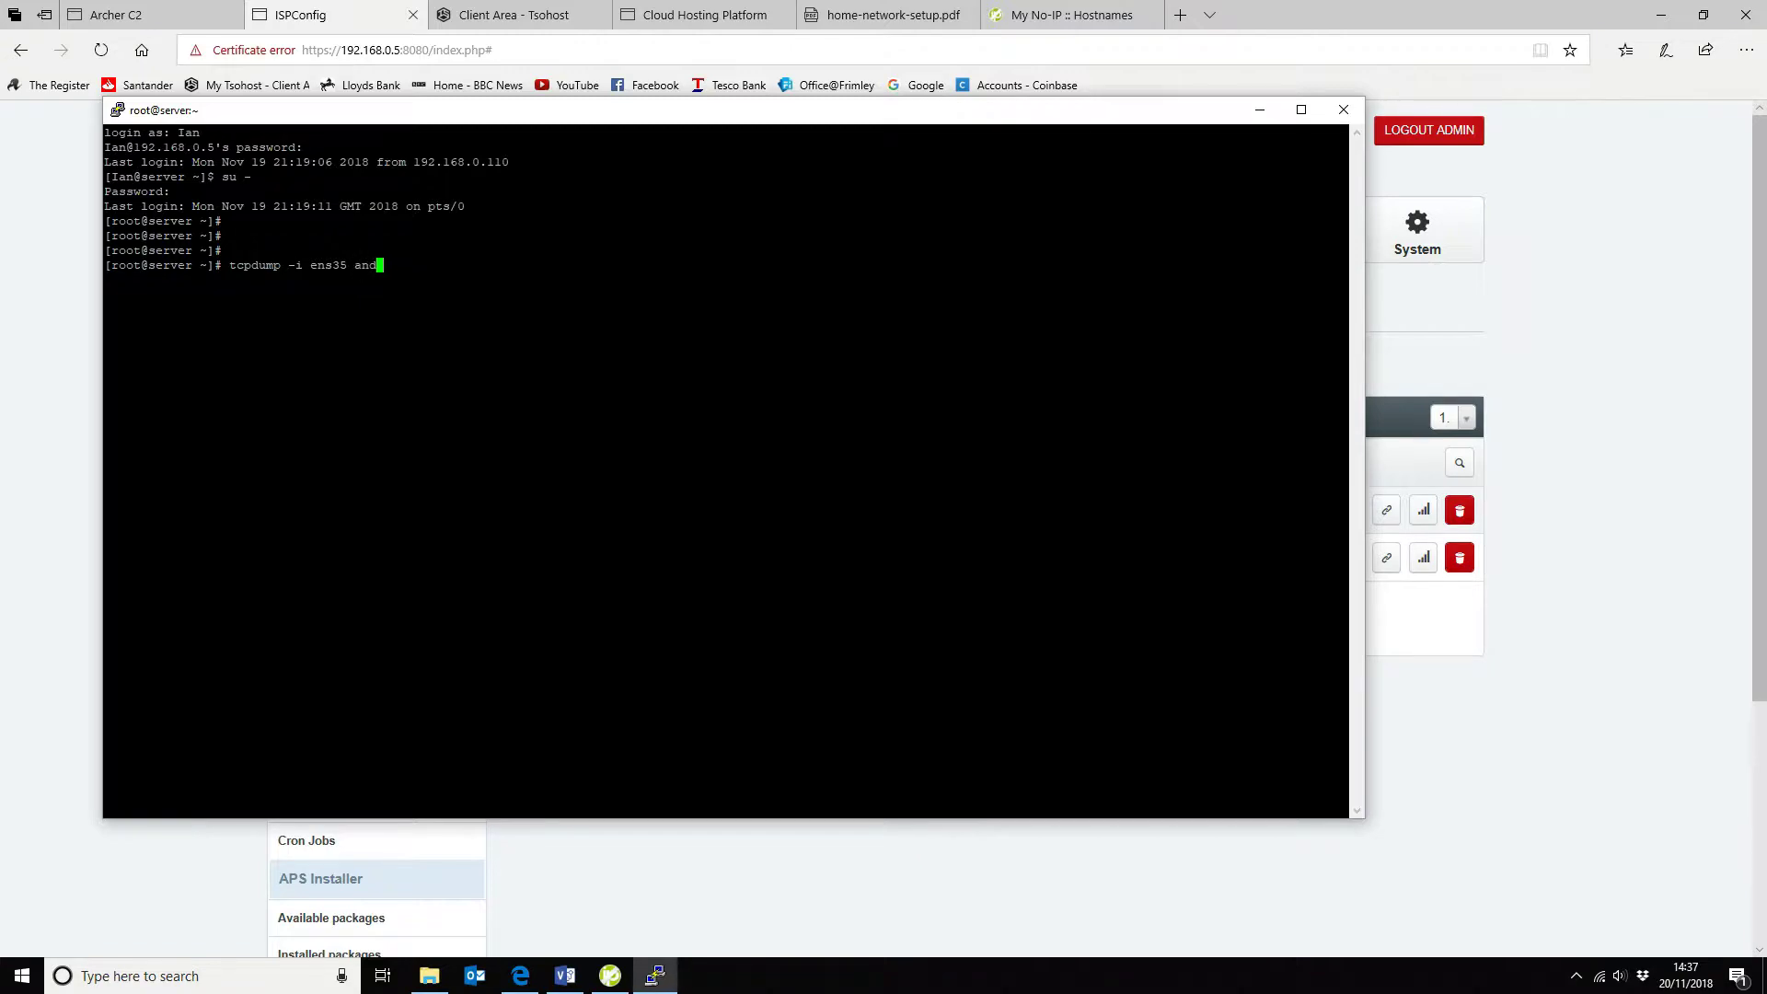
{"action": "type", "text": "not"}
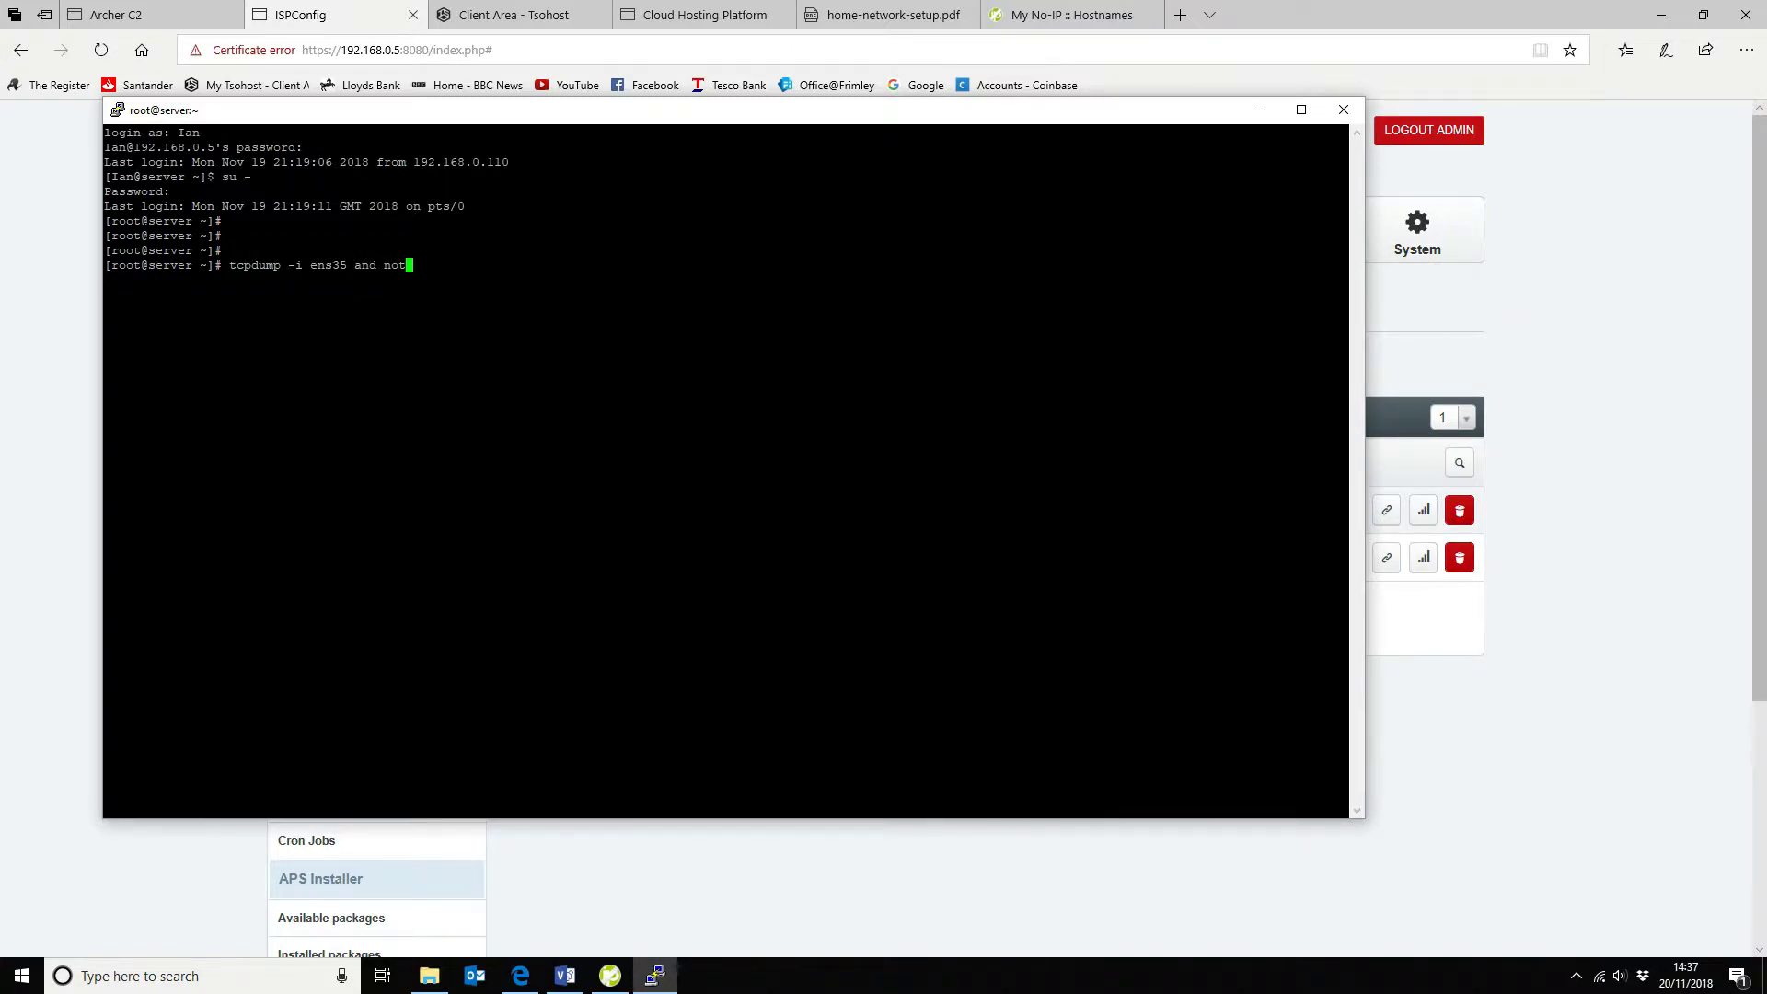
{"action": "key", "text": "Backspace"}
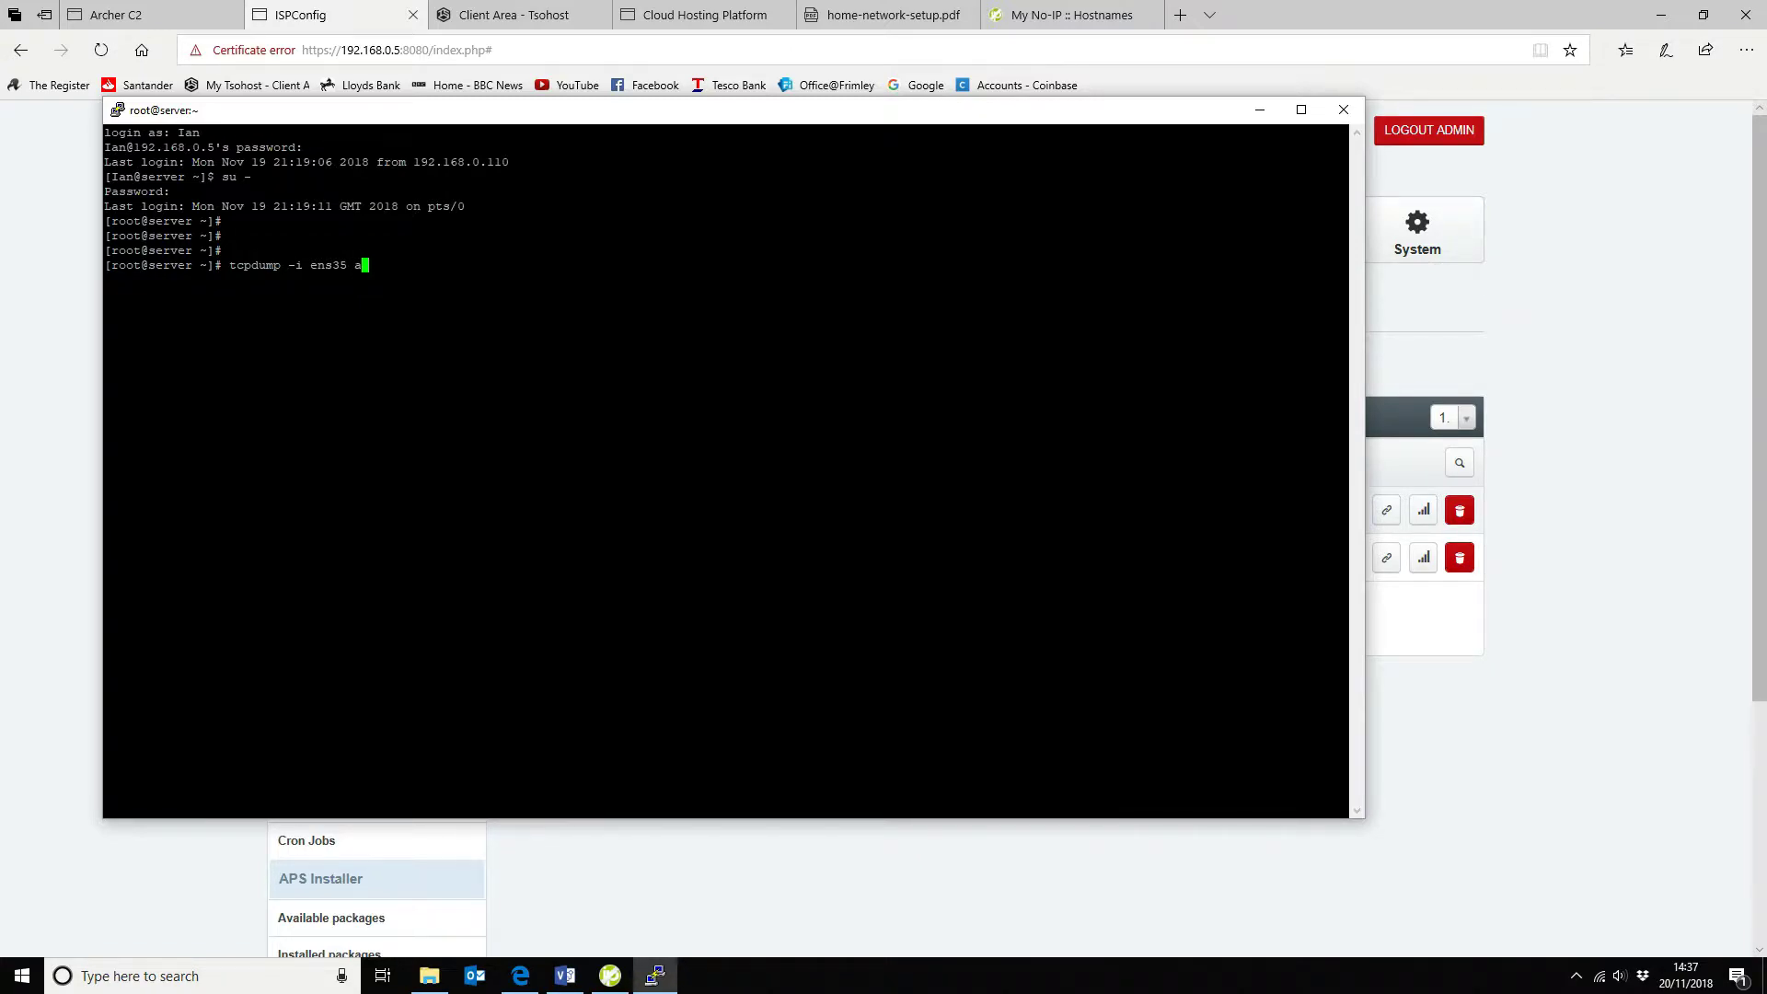
{"action": "type", "text": "not port 22"}
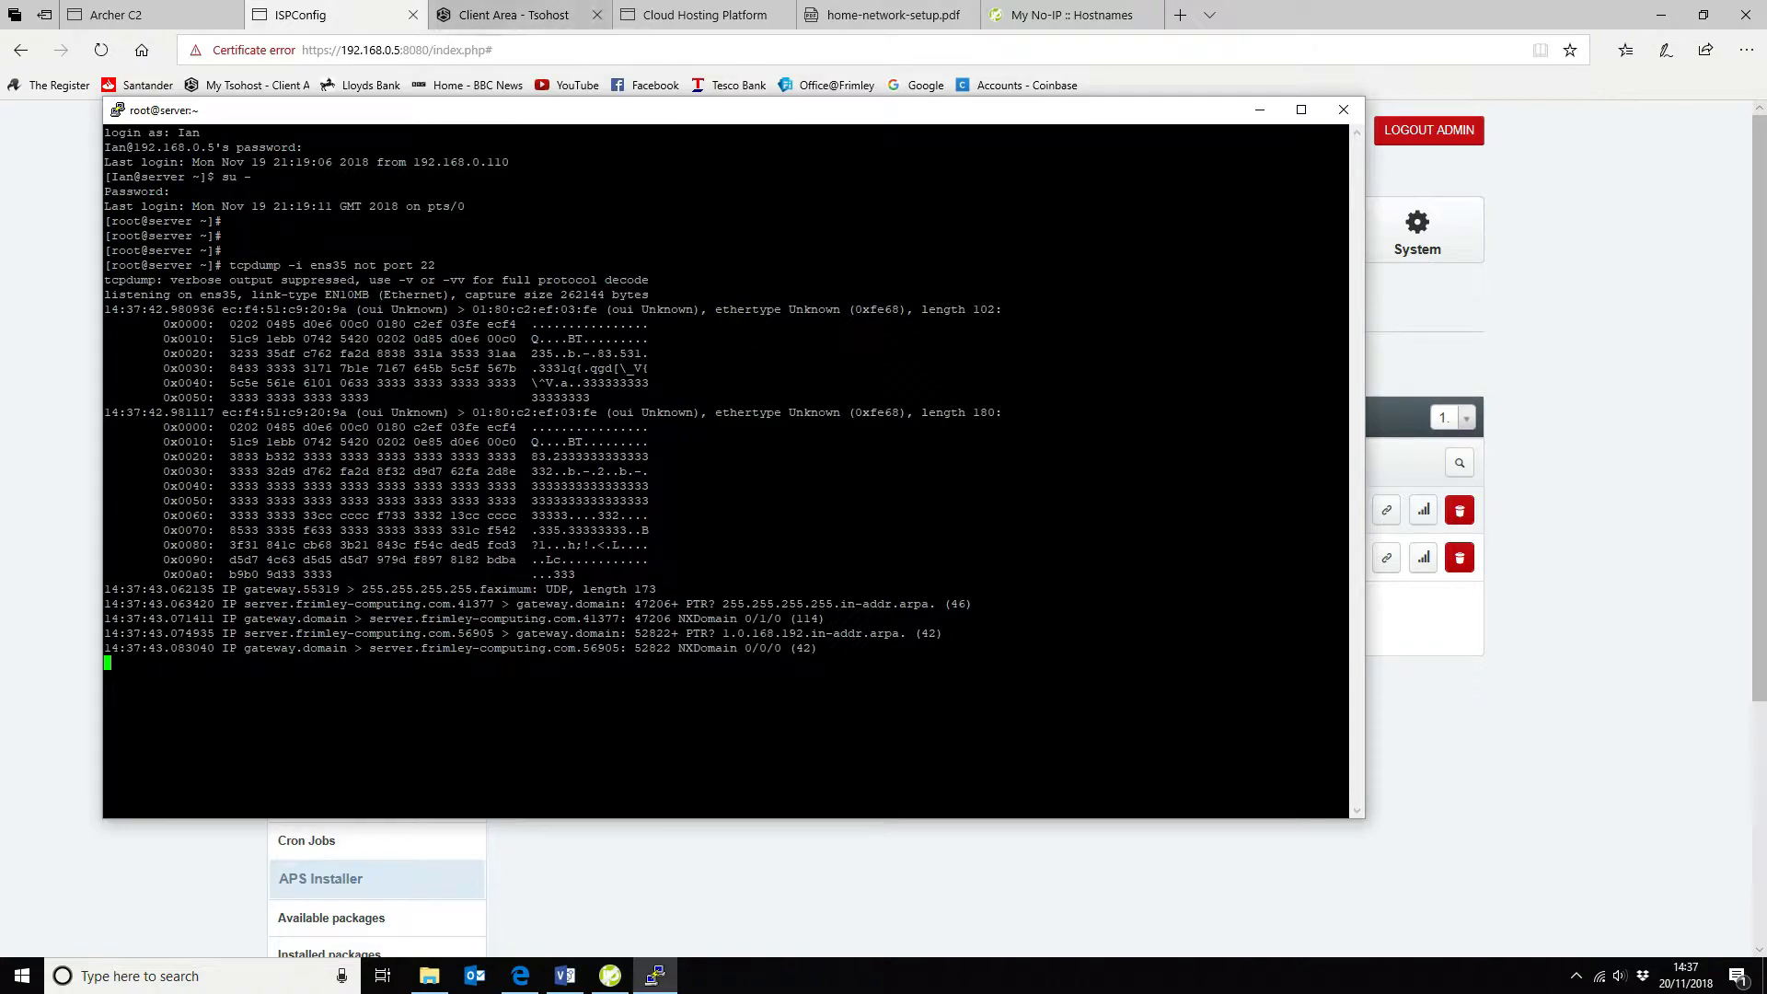
{"action": "left_click", "coordinate": [1364, 14]}
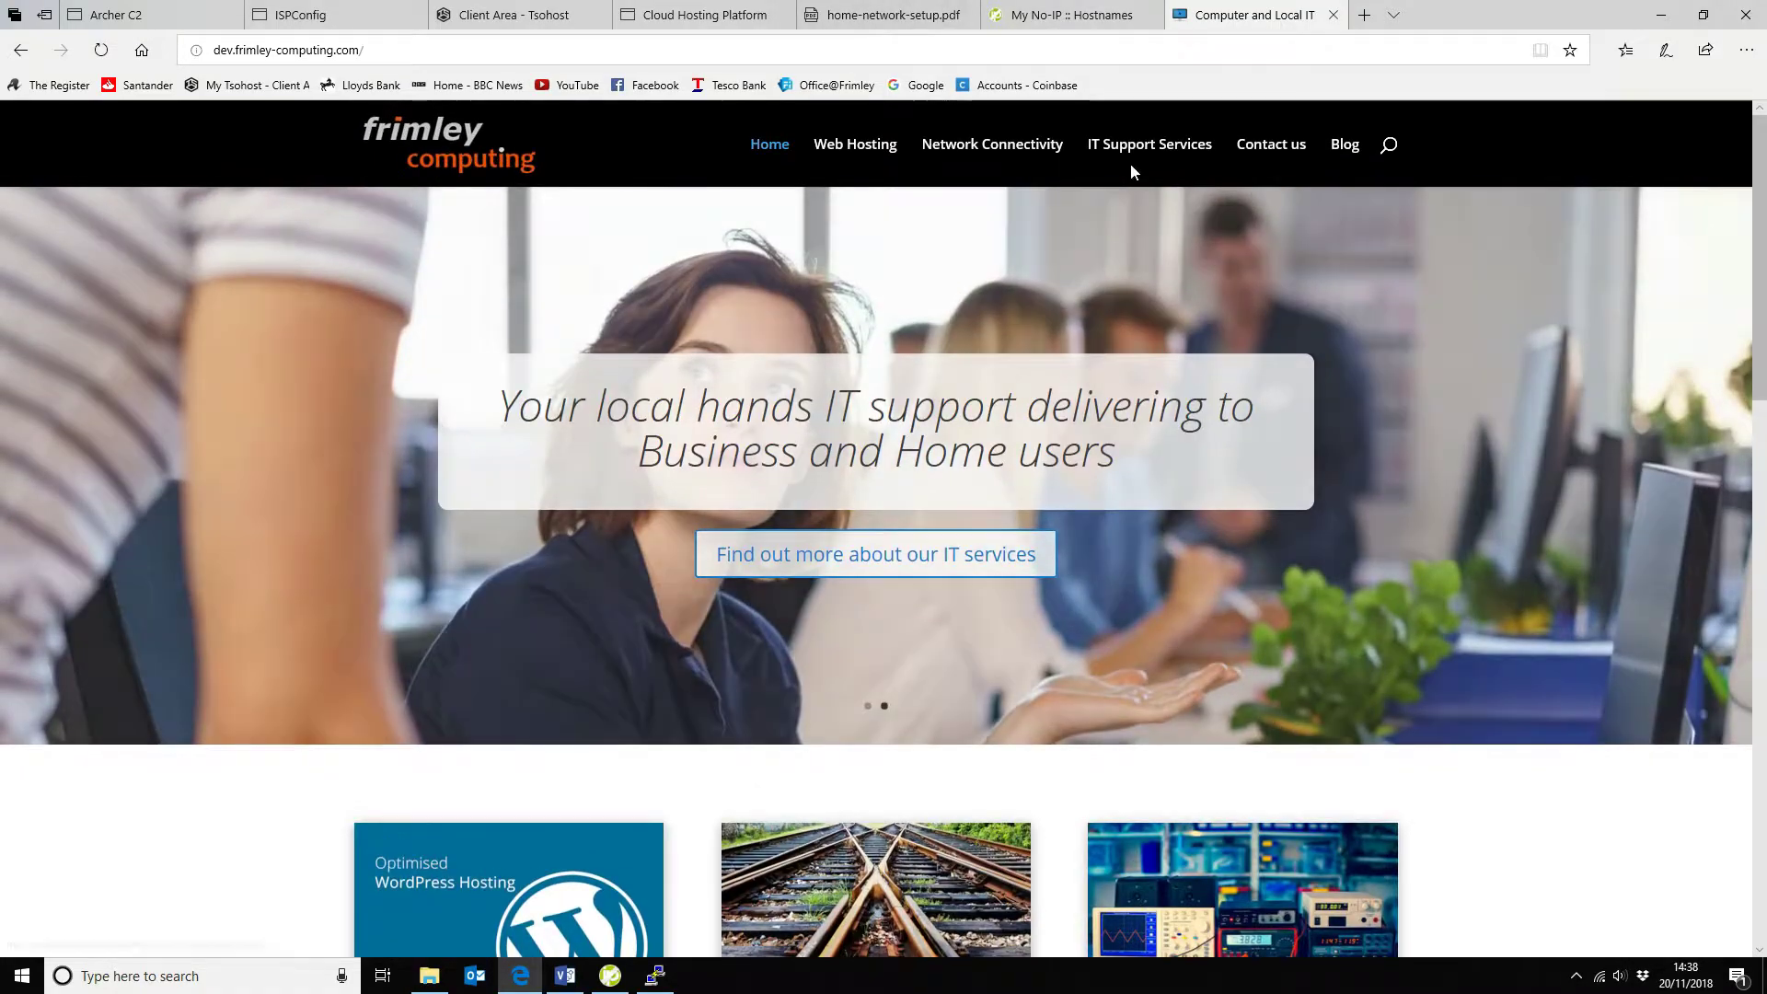
Review the tcpdump output in PuTTY showing inbound HTTP traffic, stop the capture at 4077 packets, and minimise PuTTY
{"action": "left_click", "coordinate": [655, 976]}
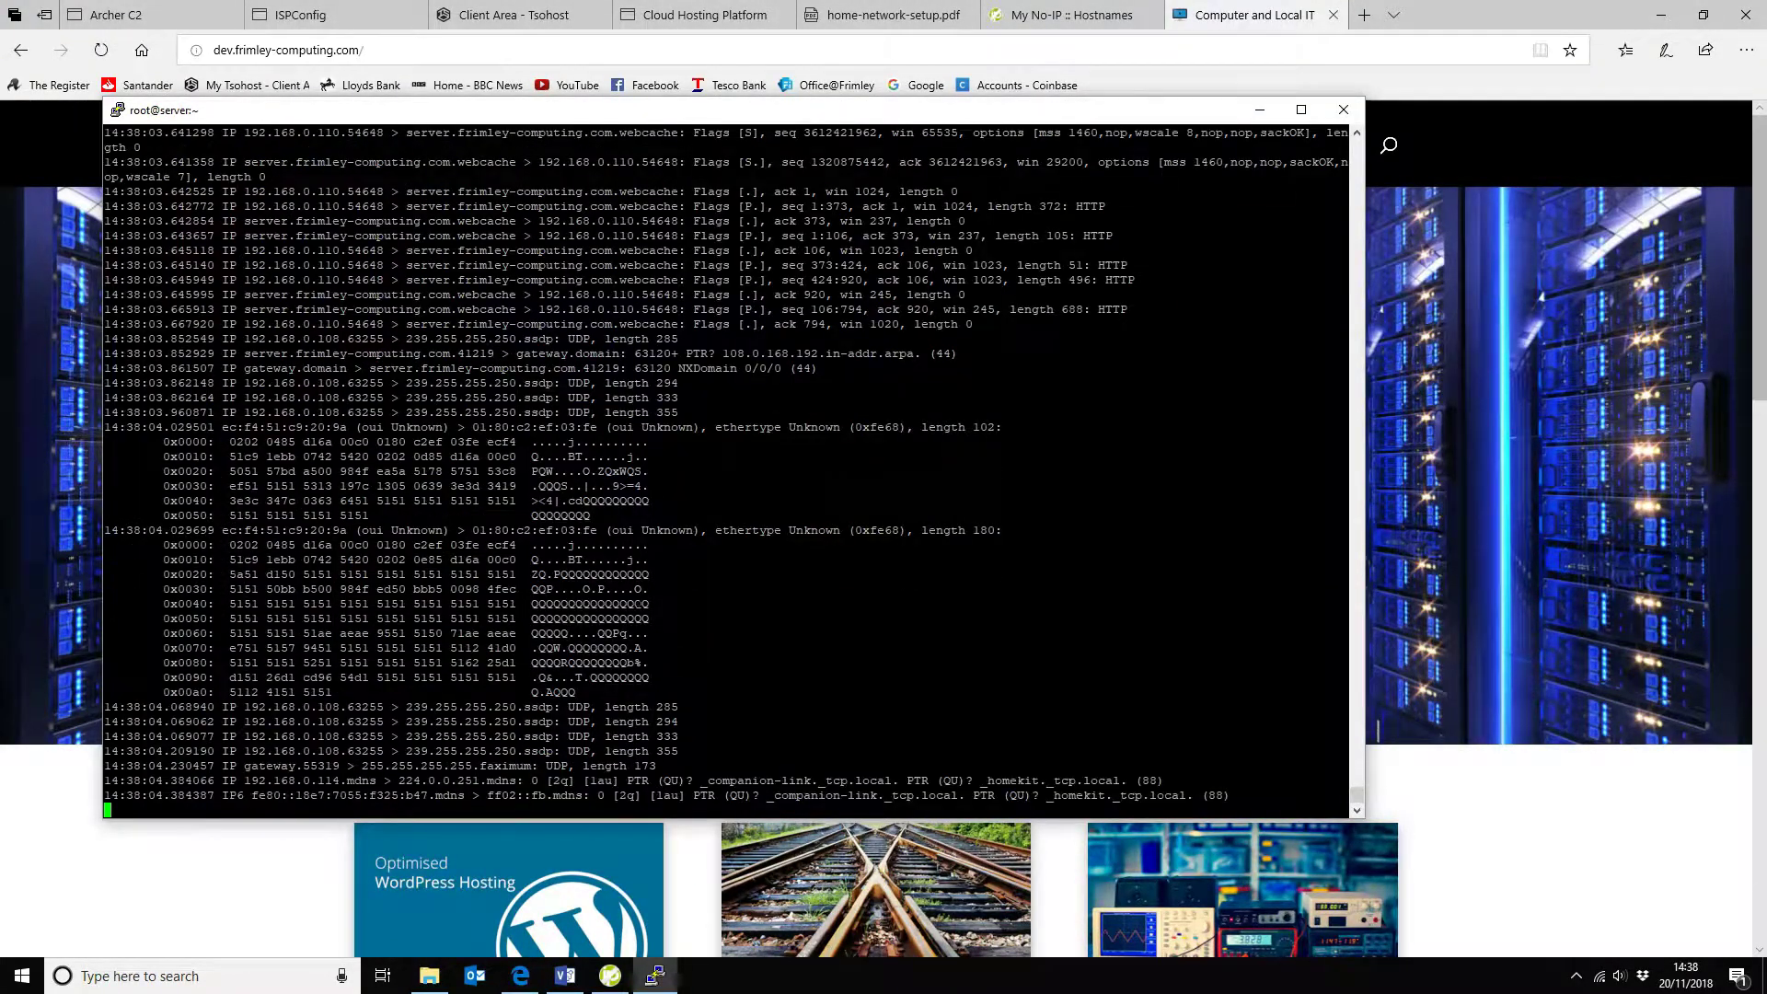
{"action": "key", "text": "ctrl+c"}
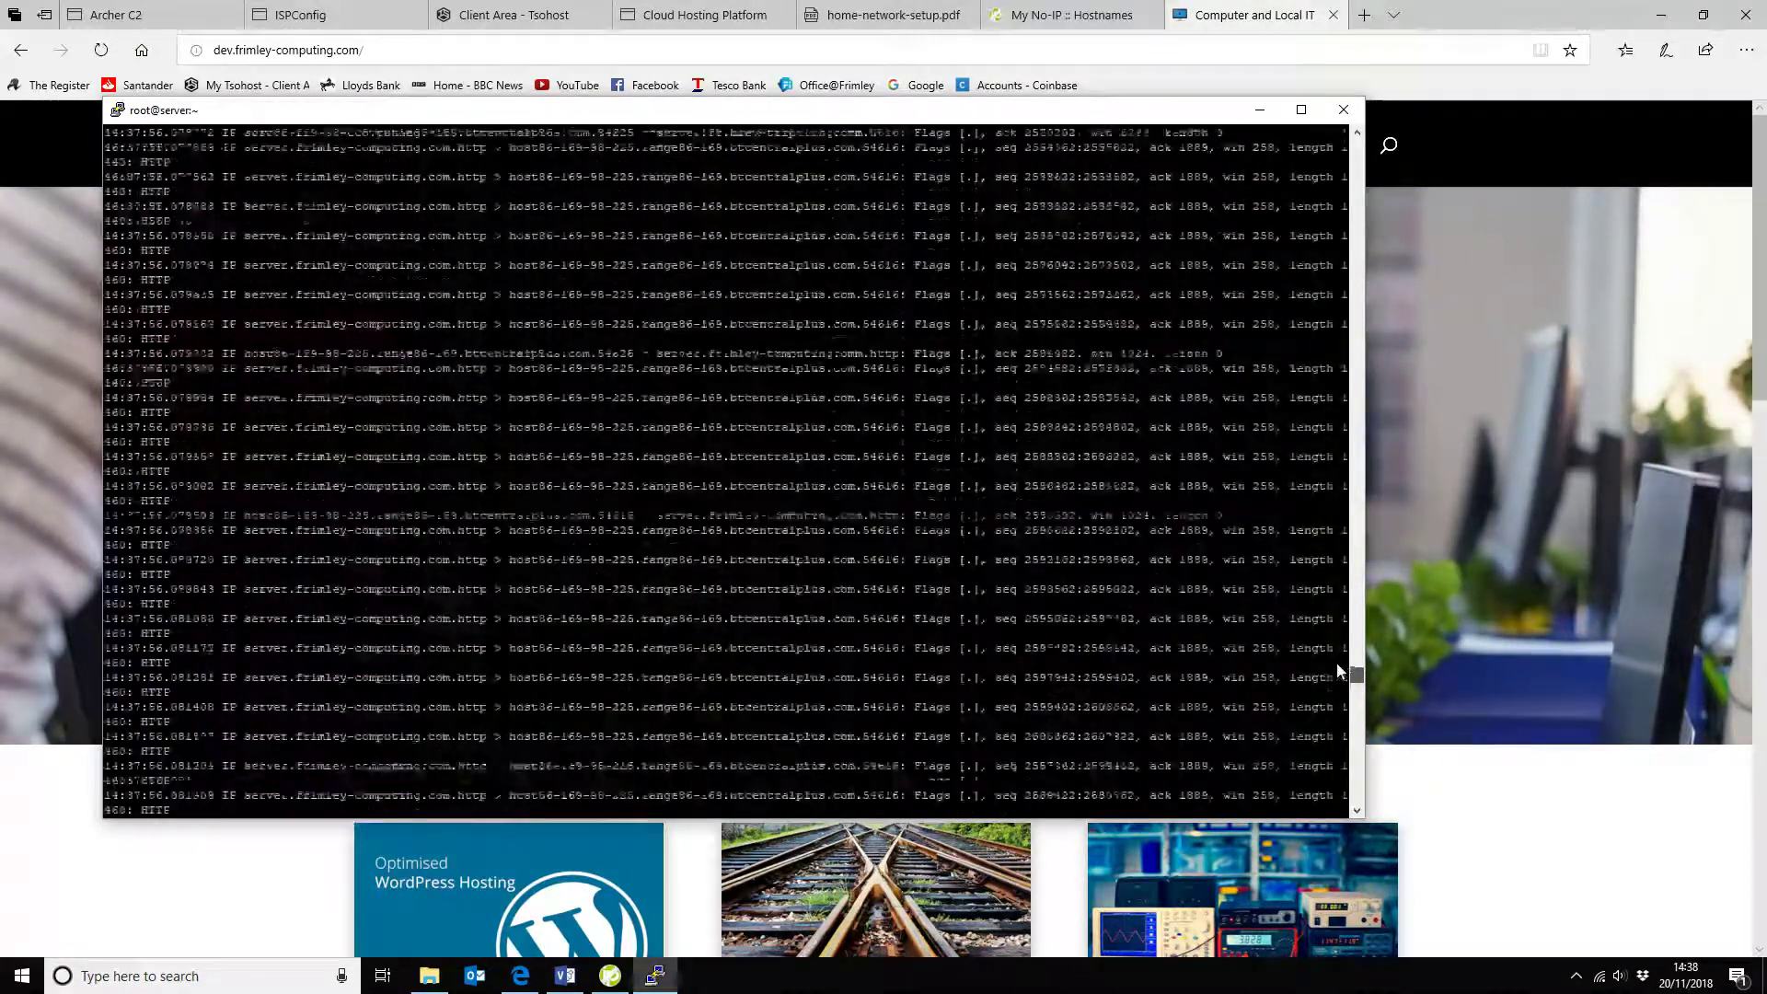
{"action": "scroll", "scroll_direction": "up", "scroll_amount": 3}
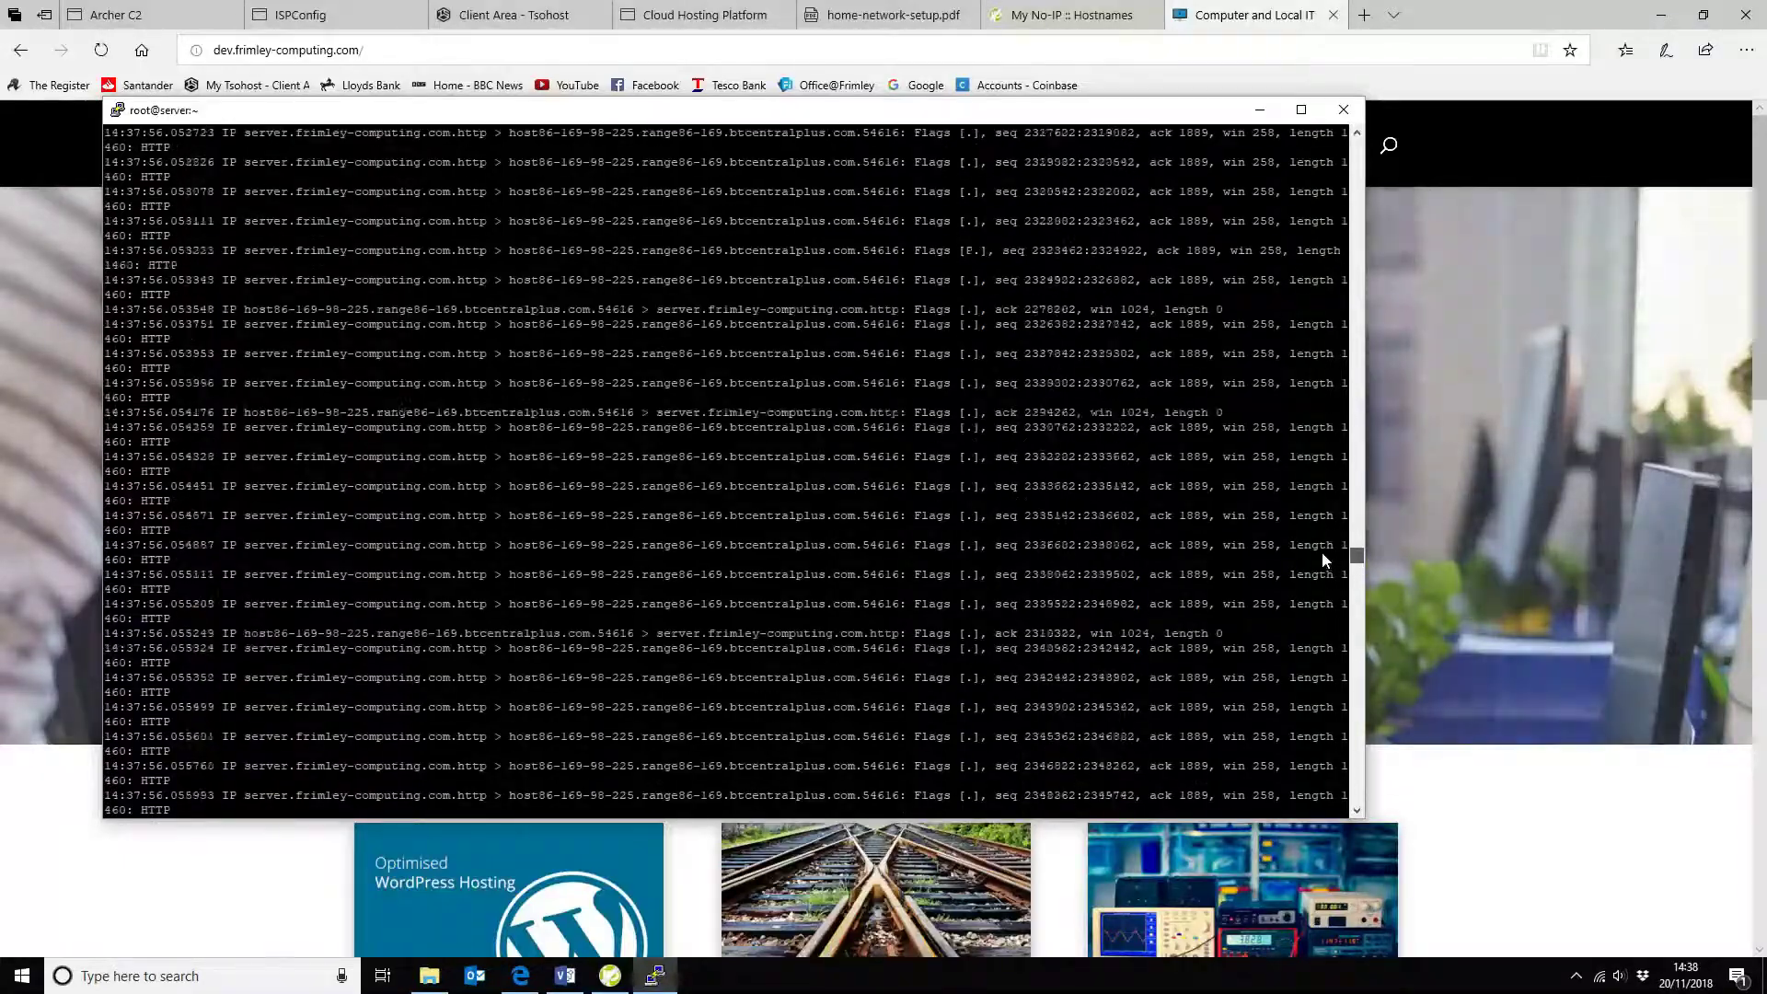
{"action": "scroll", "scroll_direction": "up", "scroll_amount": 3}
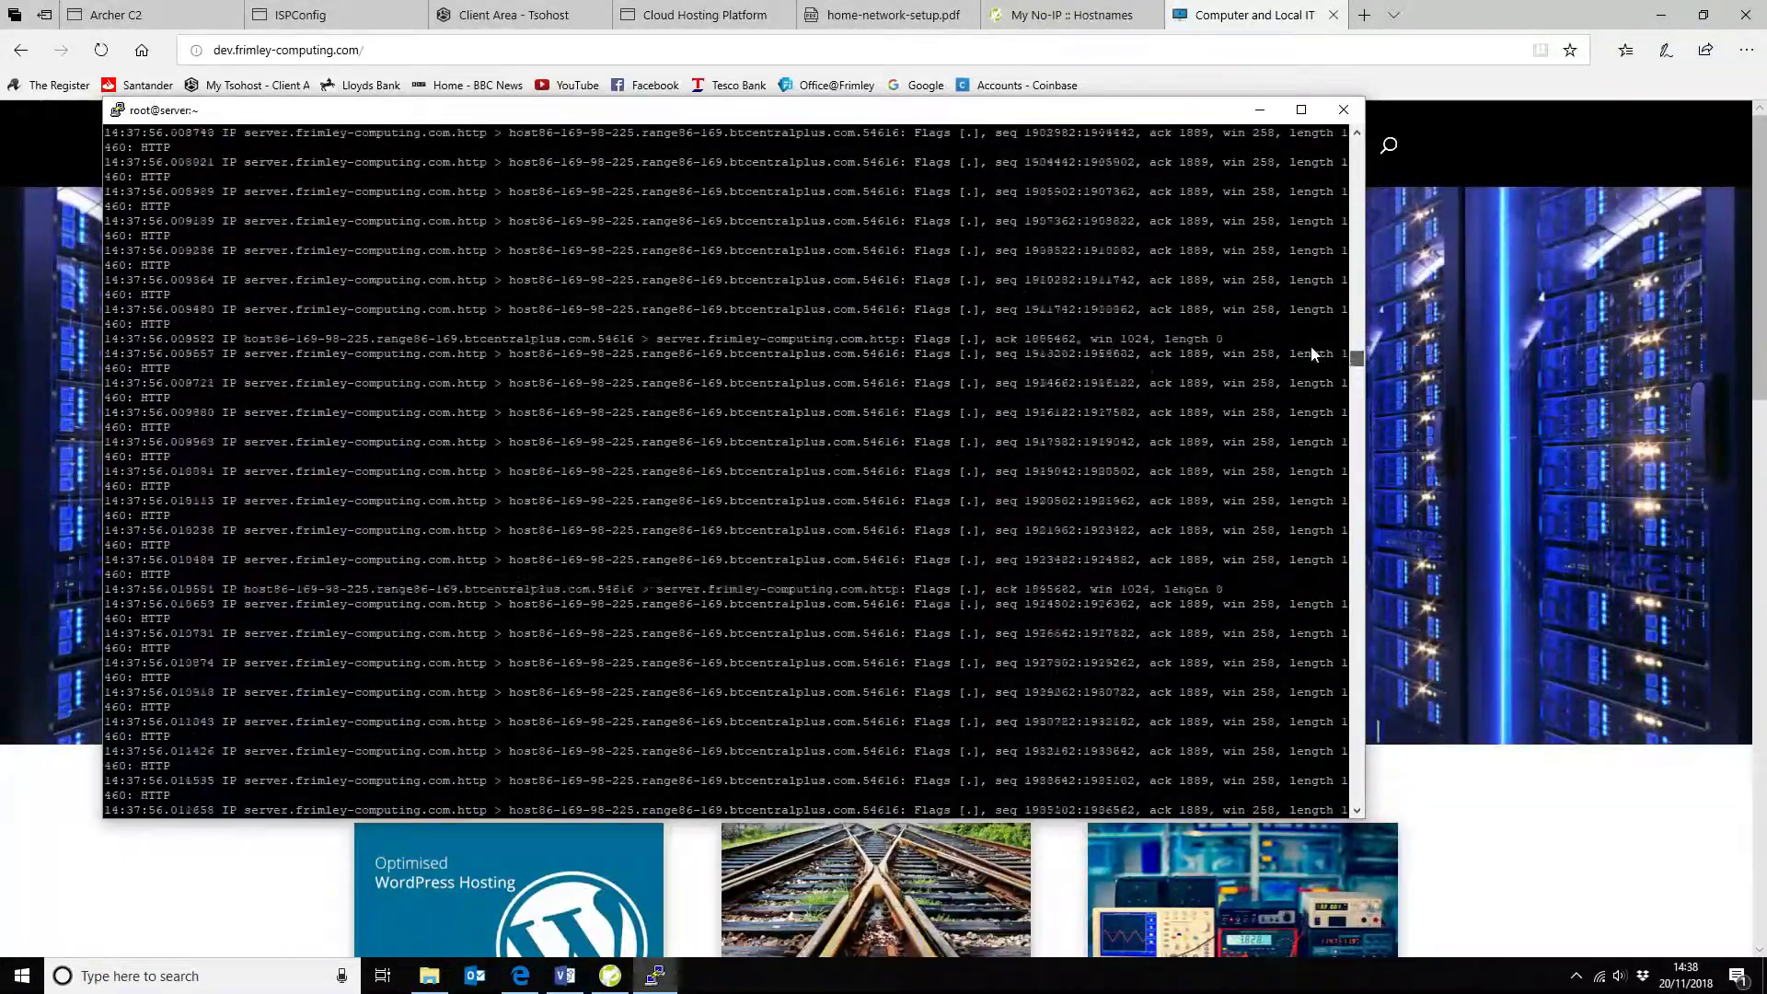
{"action": "scroll", "scroll_direction": "up", "scroll_amount": 3}
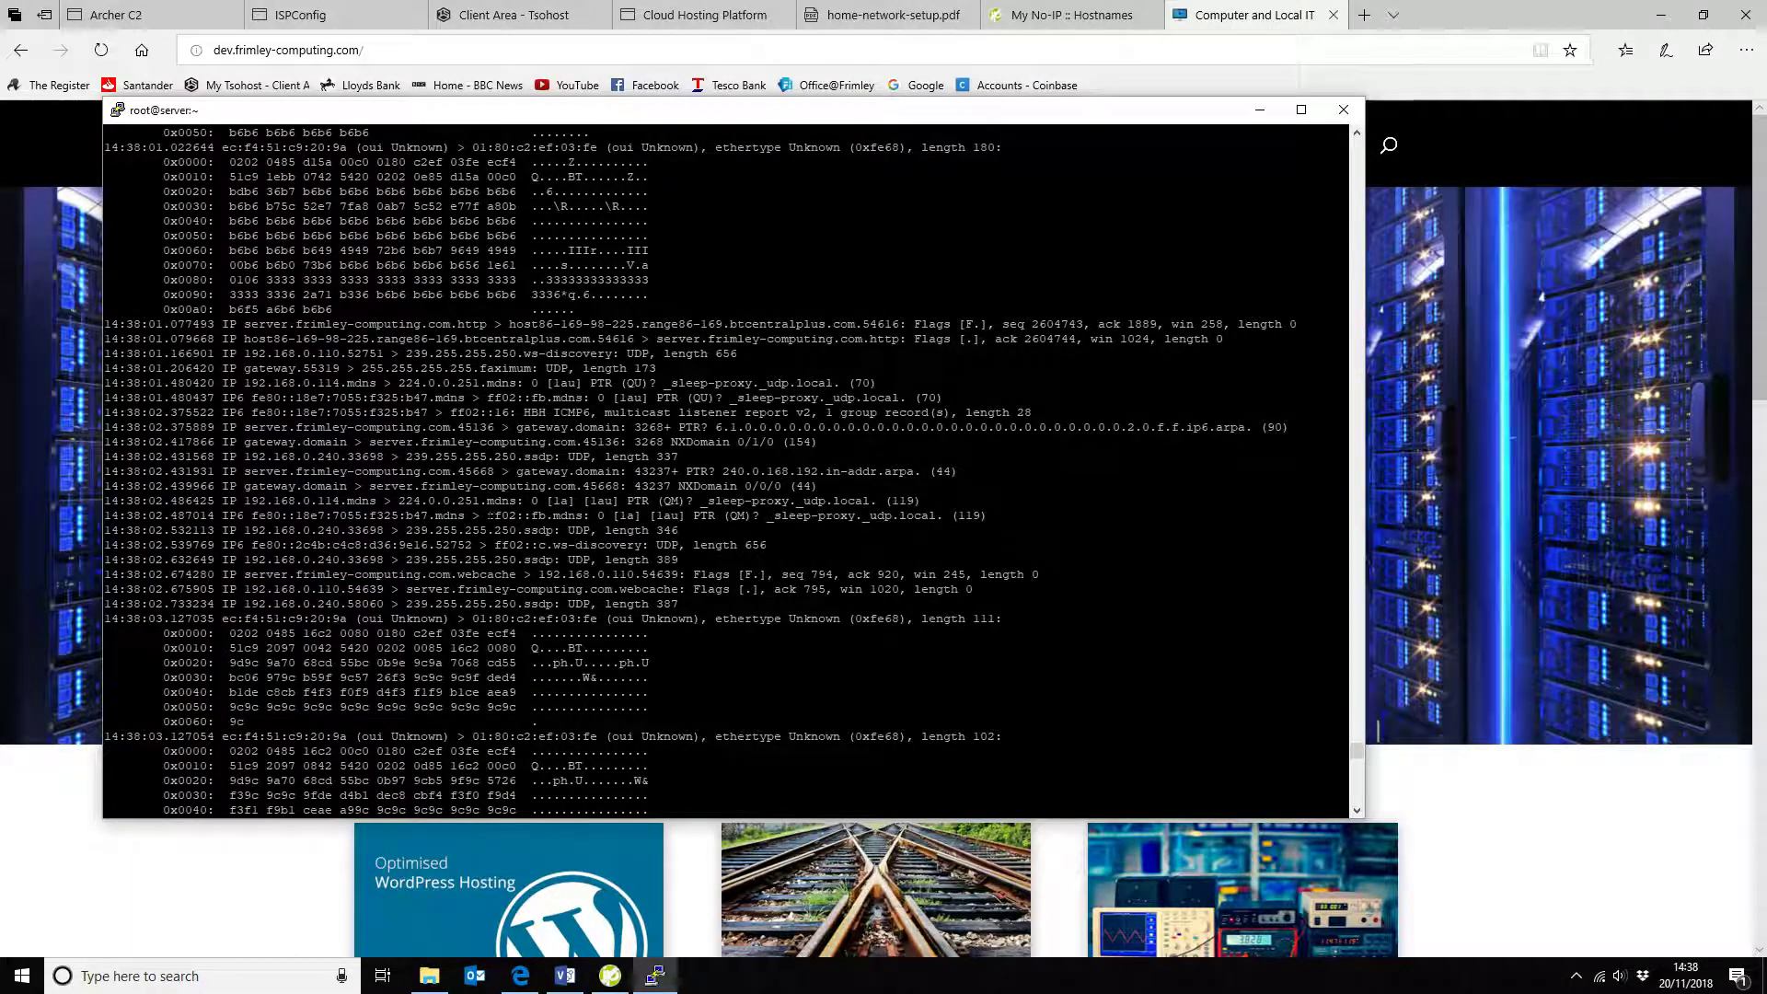
{"action": "key", "text": "ctrl+c"}
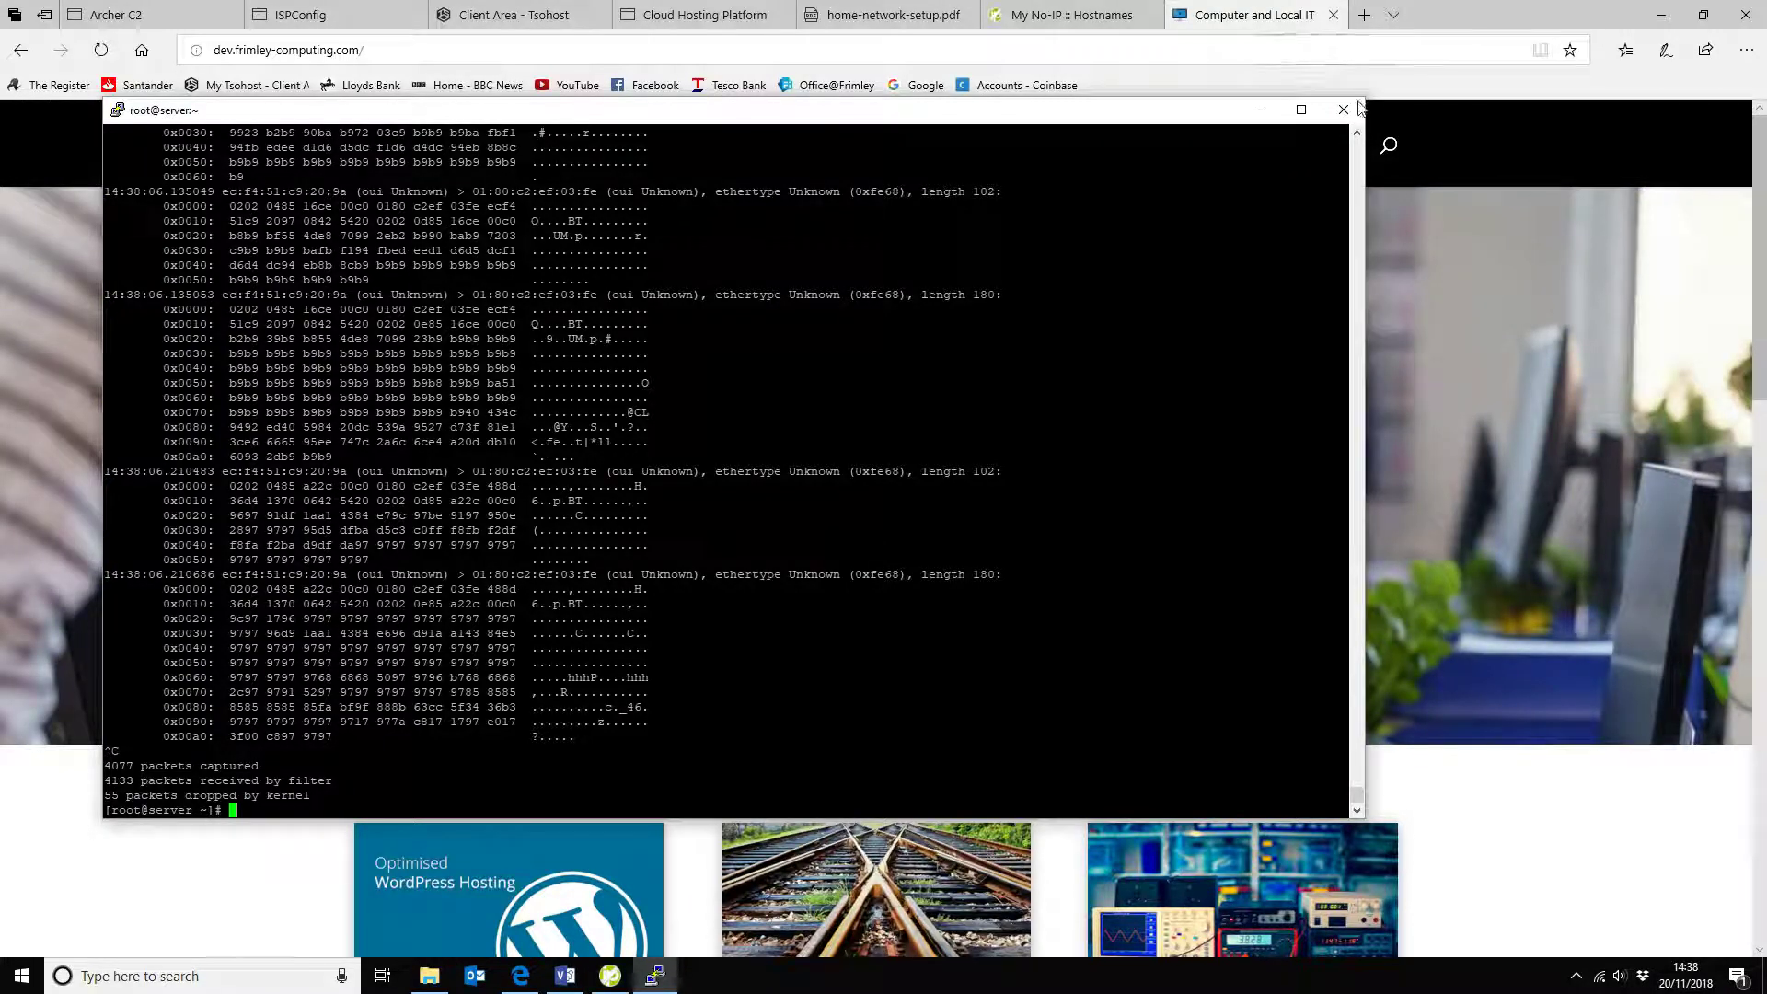
{"action": "left_click", "coordinate": [1340, 109]}
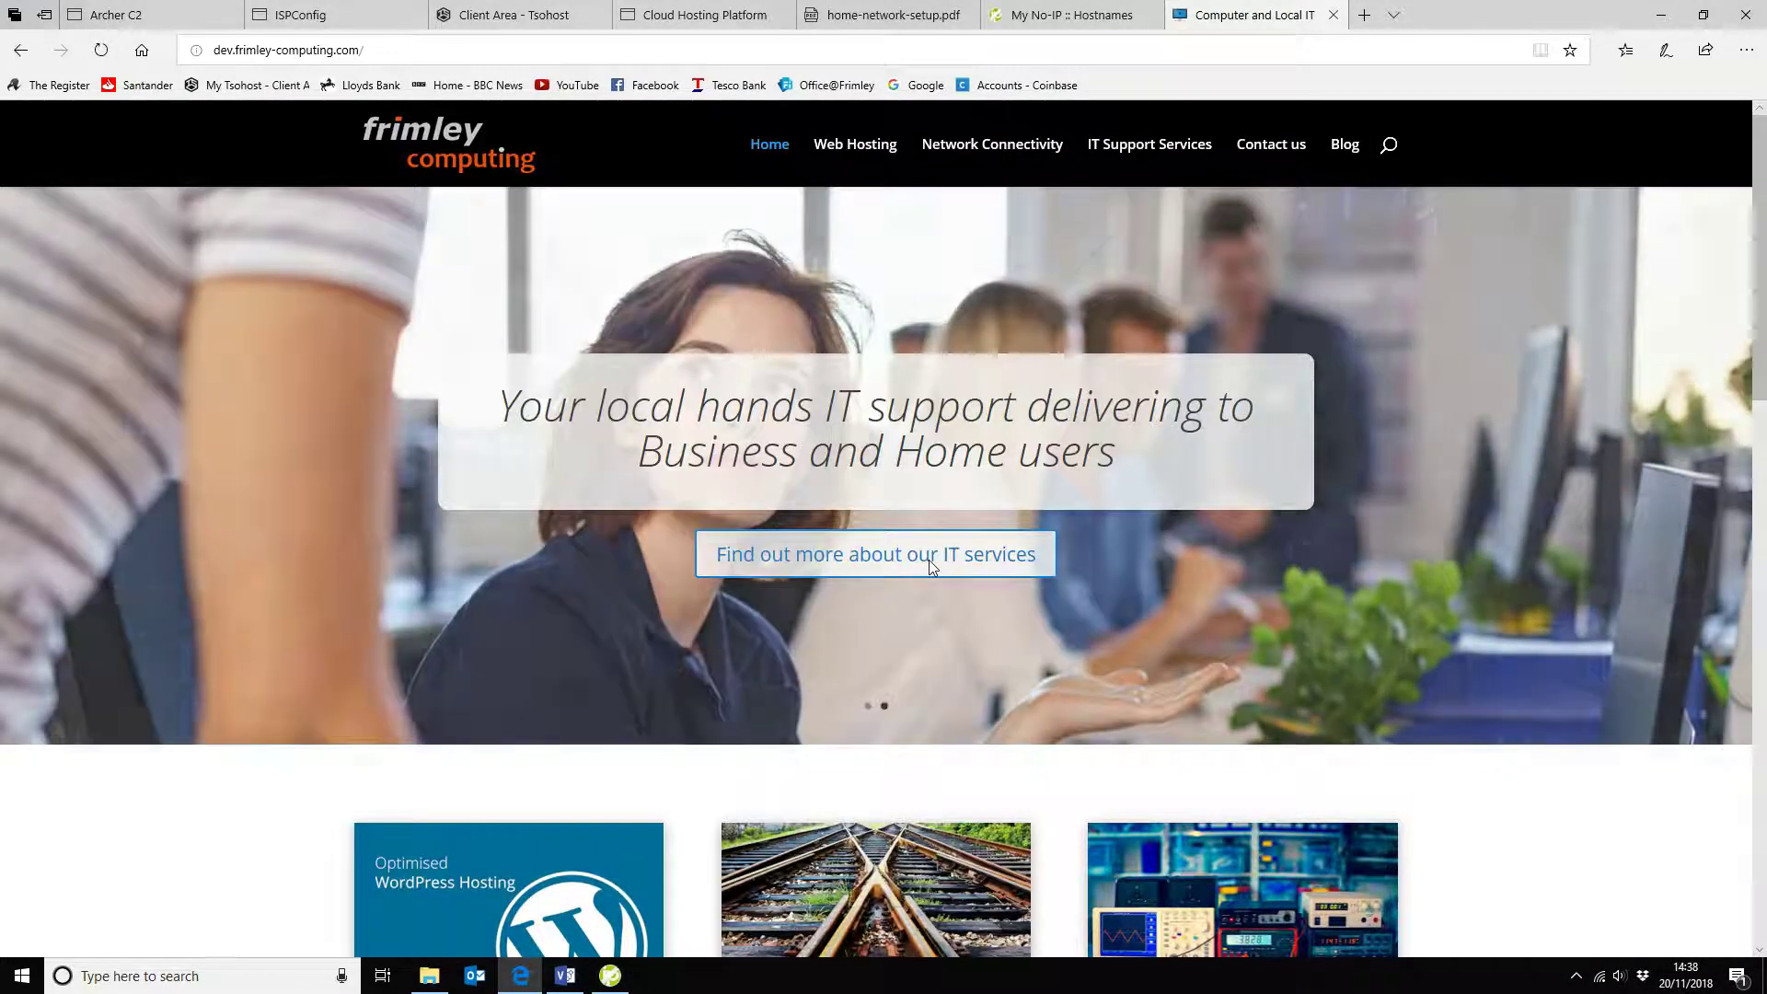